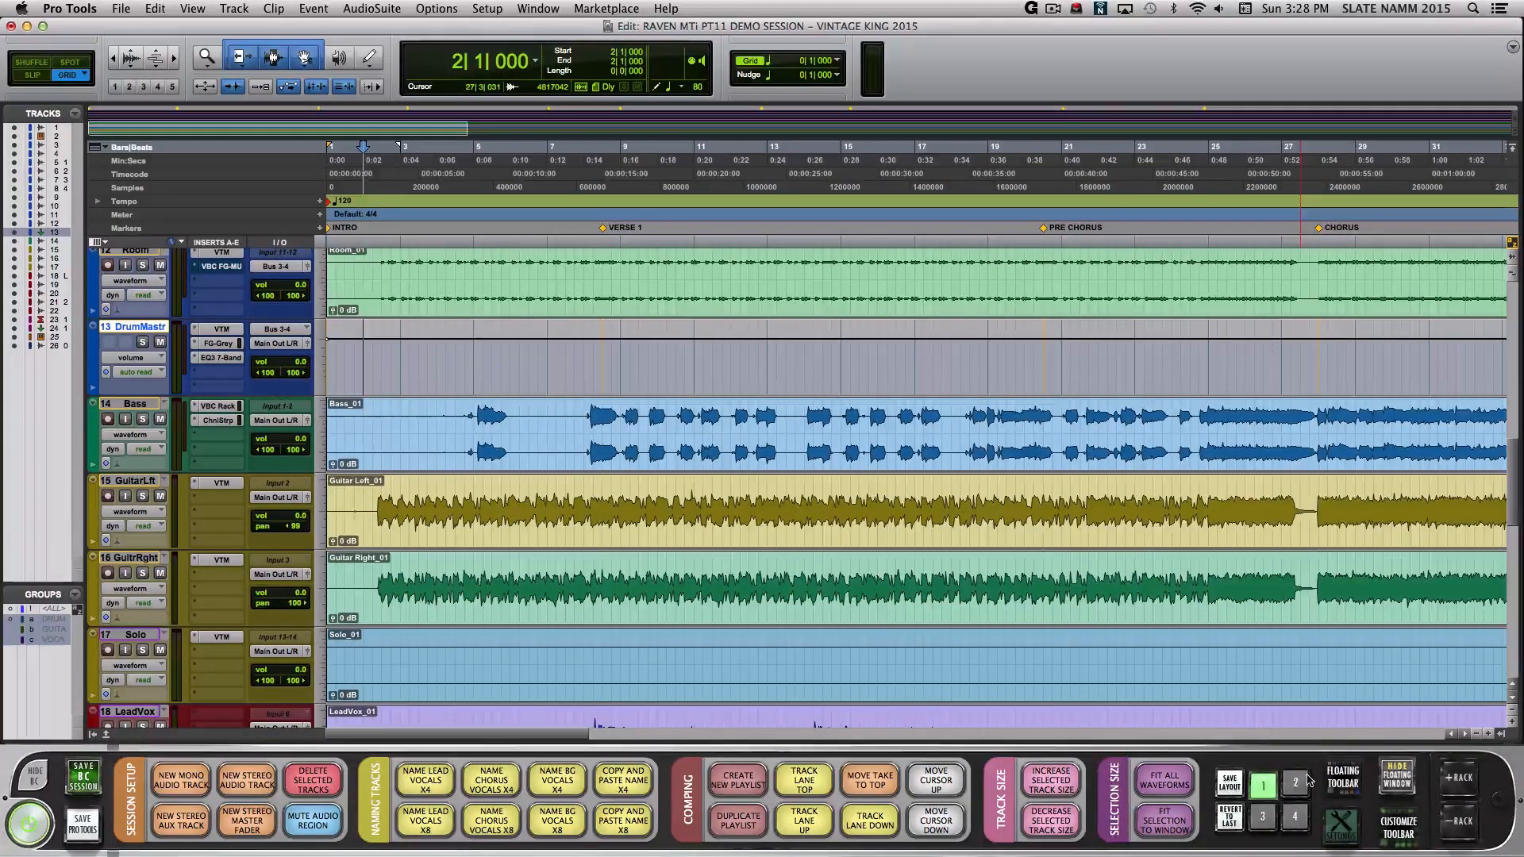
# - Cycle Batch Commander layouts from empty to default, then back to the custom session setup layout
pyautogui.click(1340, 826)
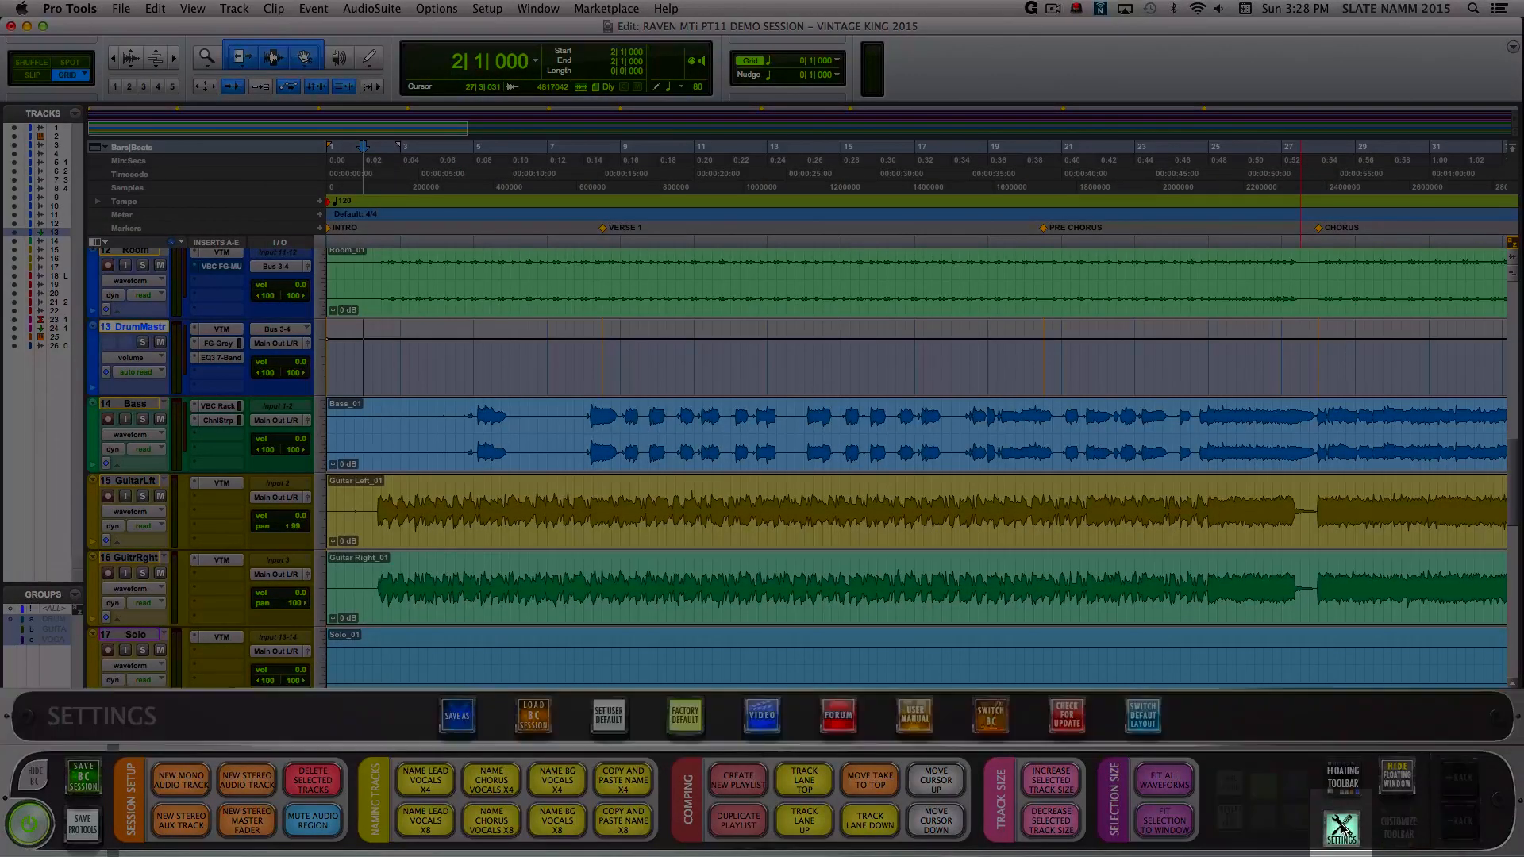
pyautogui.click(1142, 716)
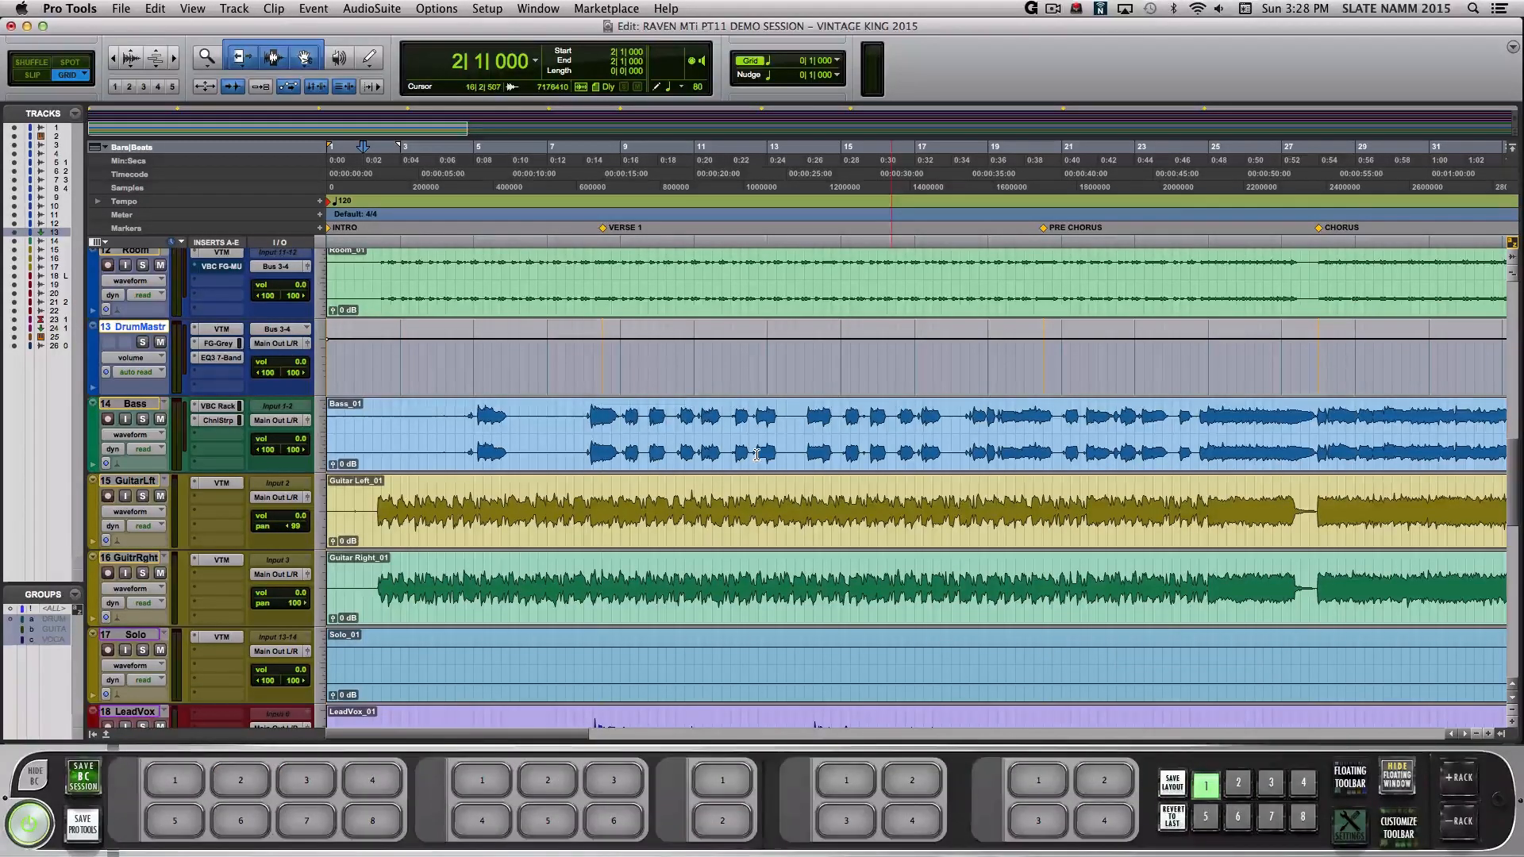
pyautogui.click(1347, 828)
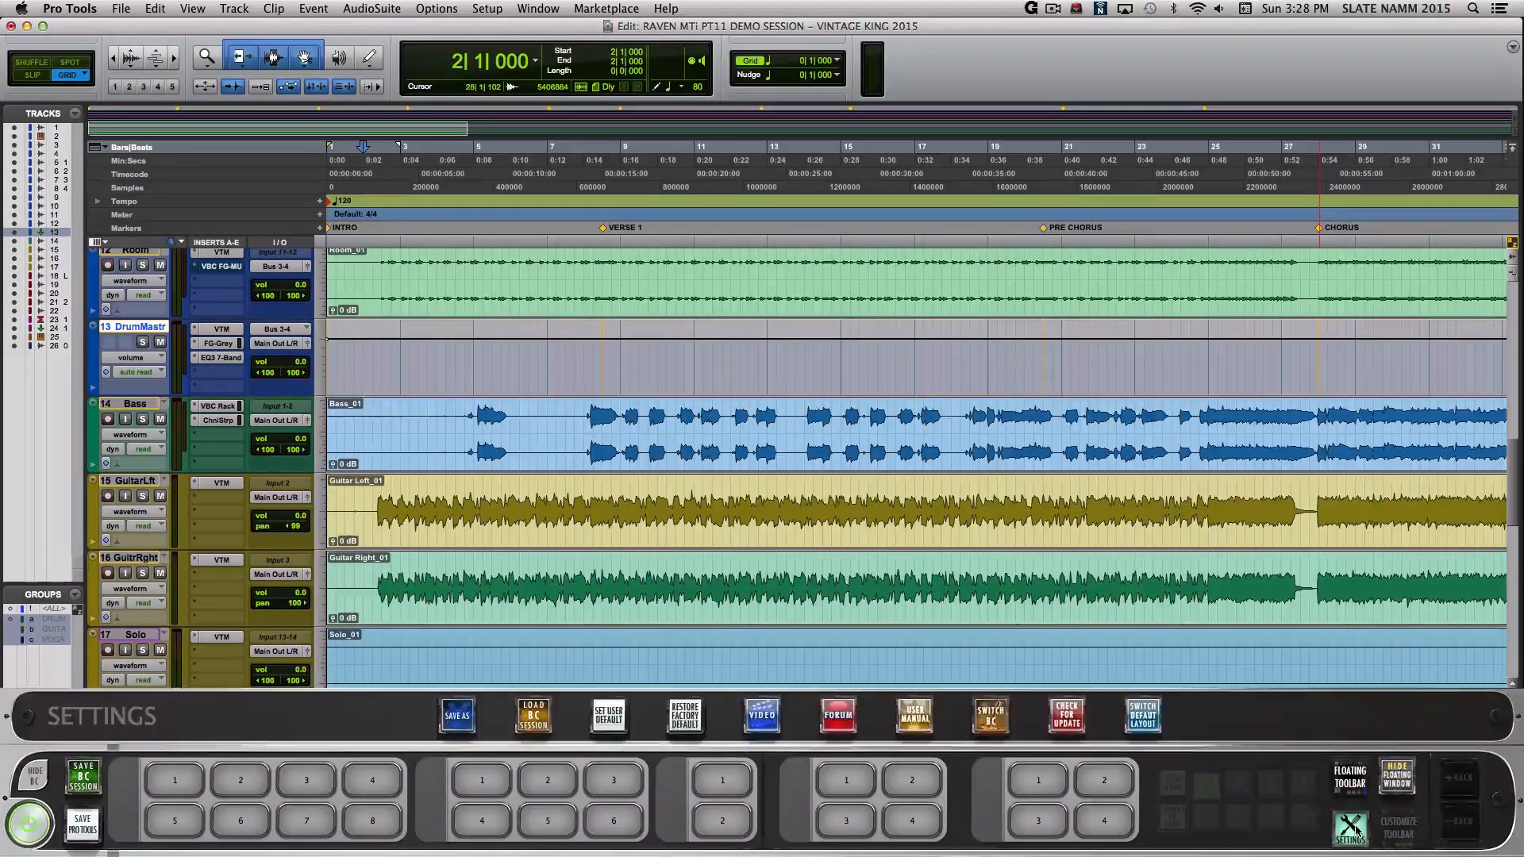
pyautogui.click(1141, 716)
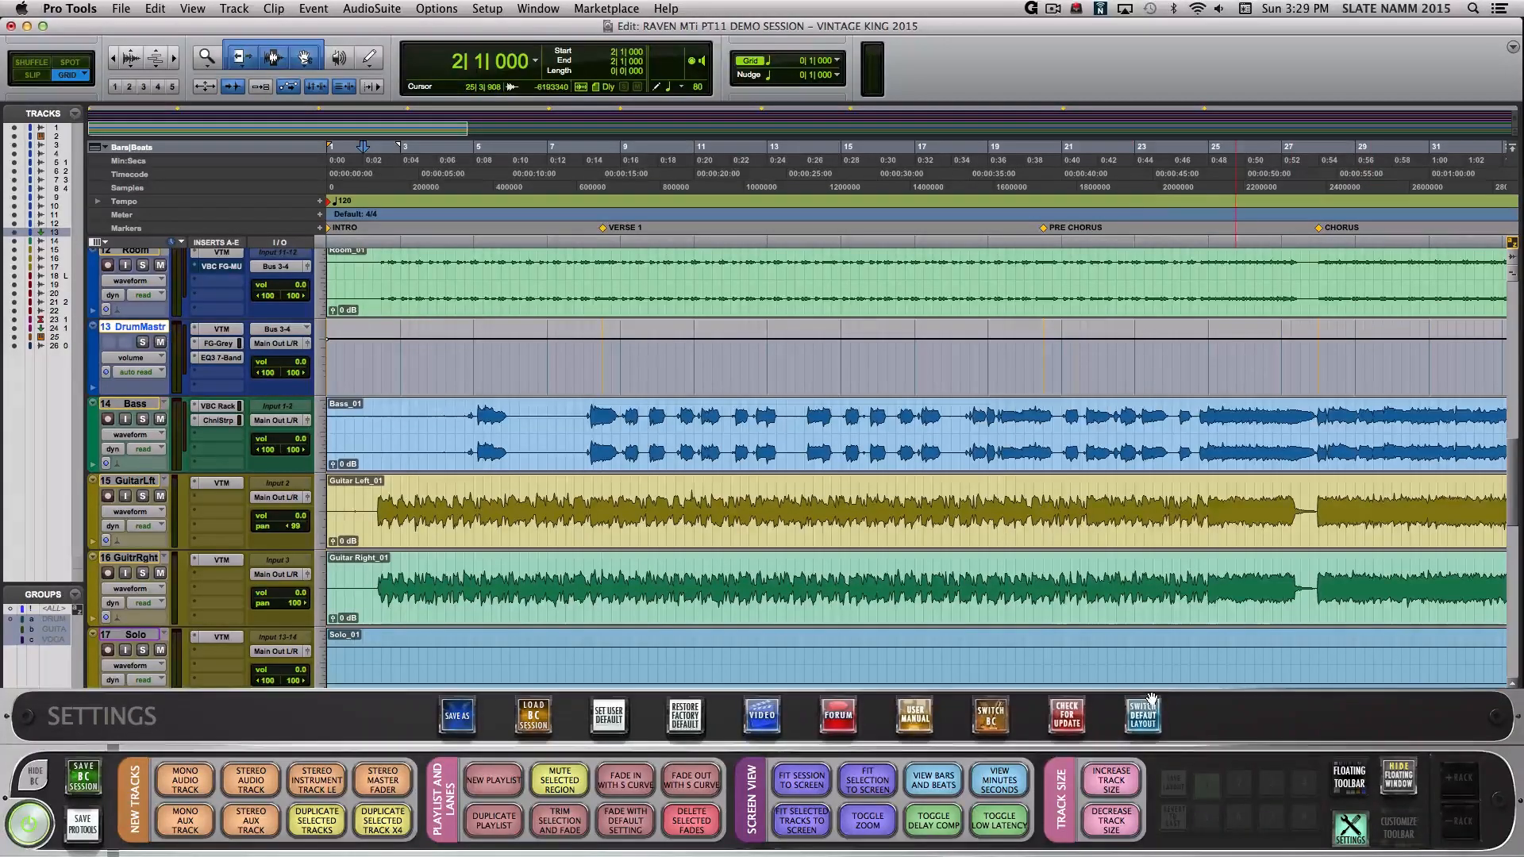
pyautogui.click(1141, 715)
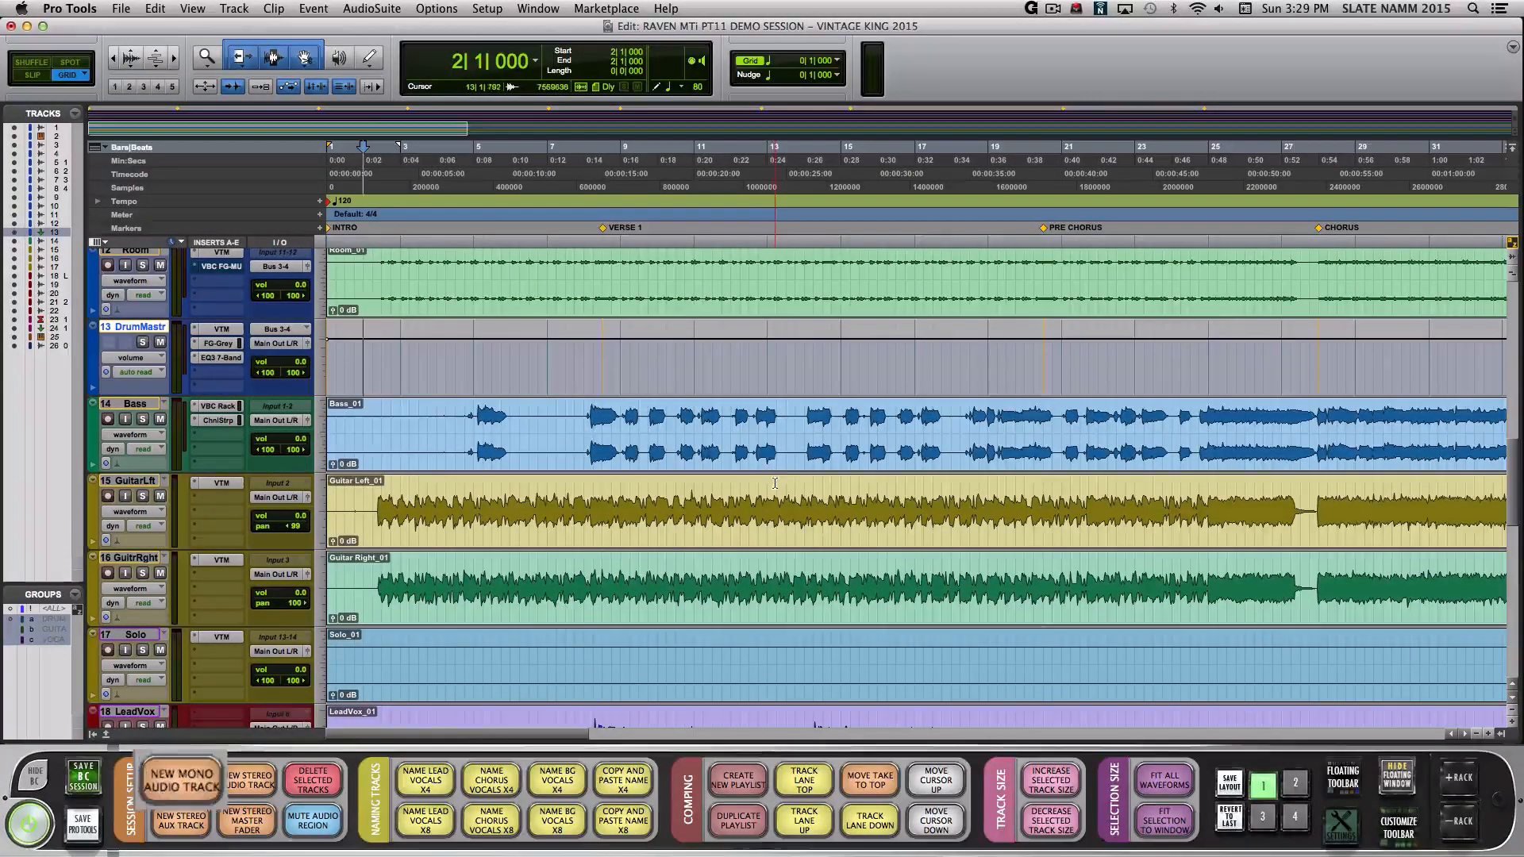
# - Create four mono audio tracks, Audio 1–4, below the drum master track
pyautogui.click(178, 778)
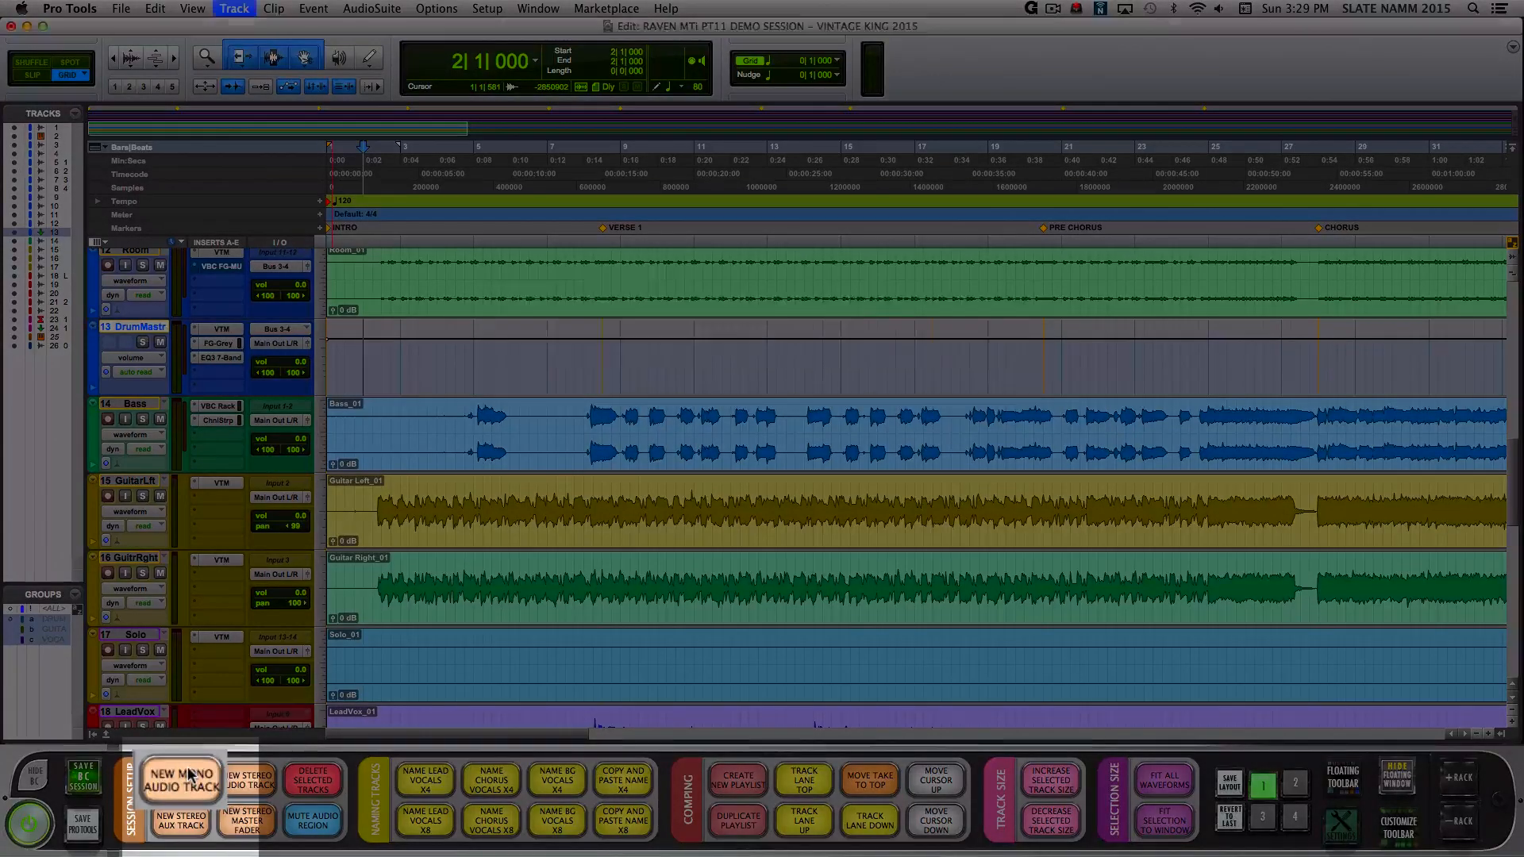
pyautogui.click(178, 777)
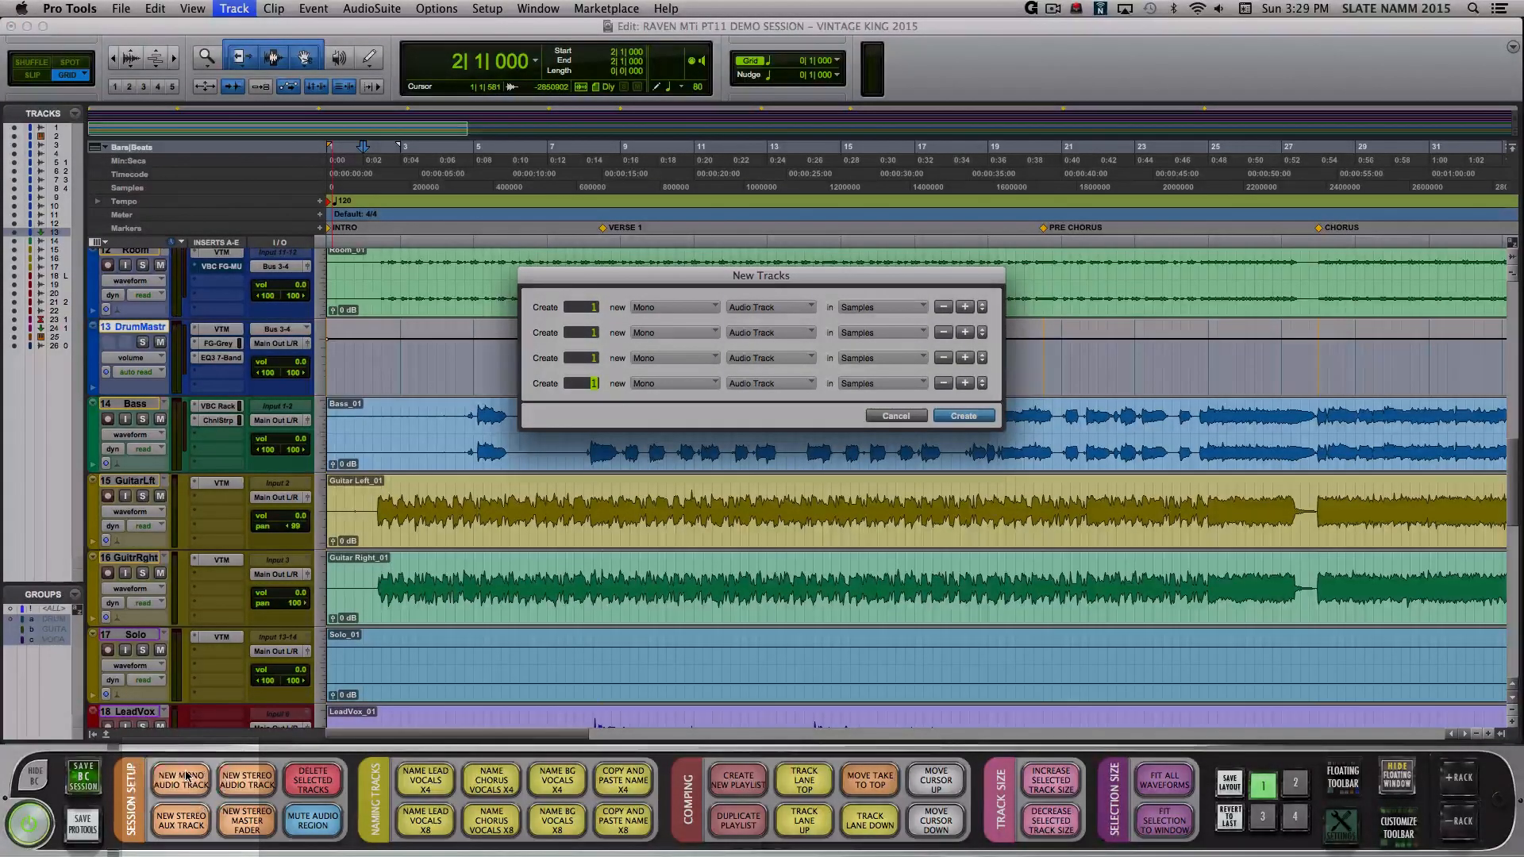
pyautogui.click(961, 415)
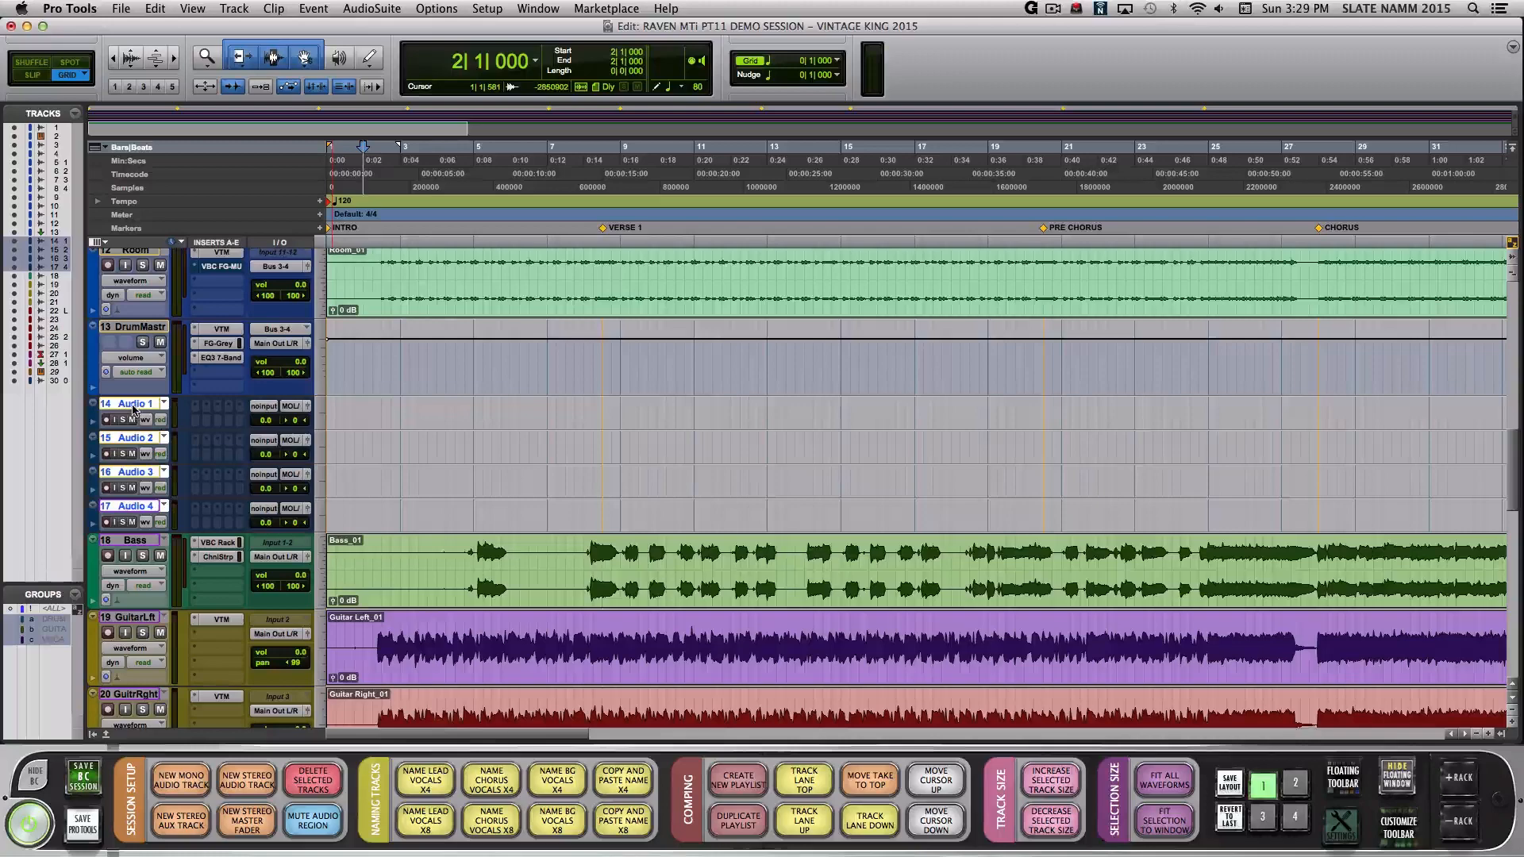
# - Name the new tracks as lead vocals, then rename Audio 1, typing 'Orche'
pyautogui.click(423, 777)
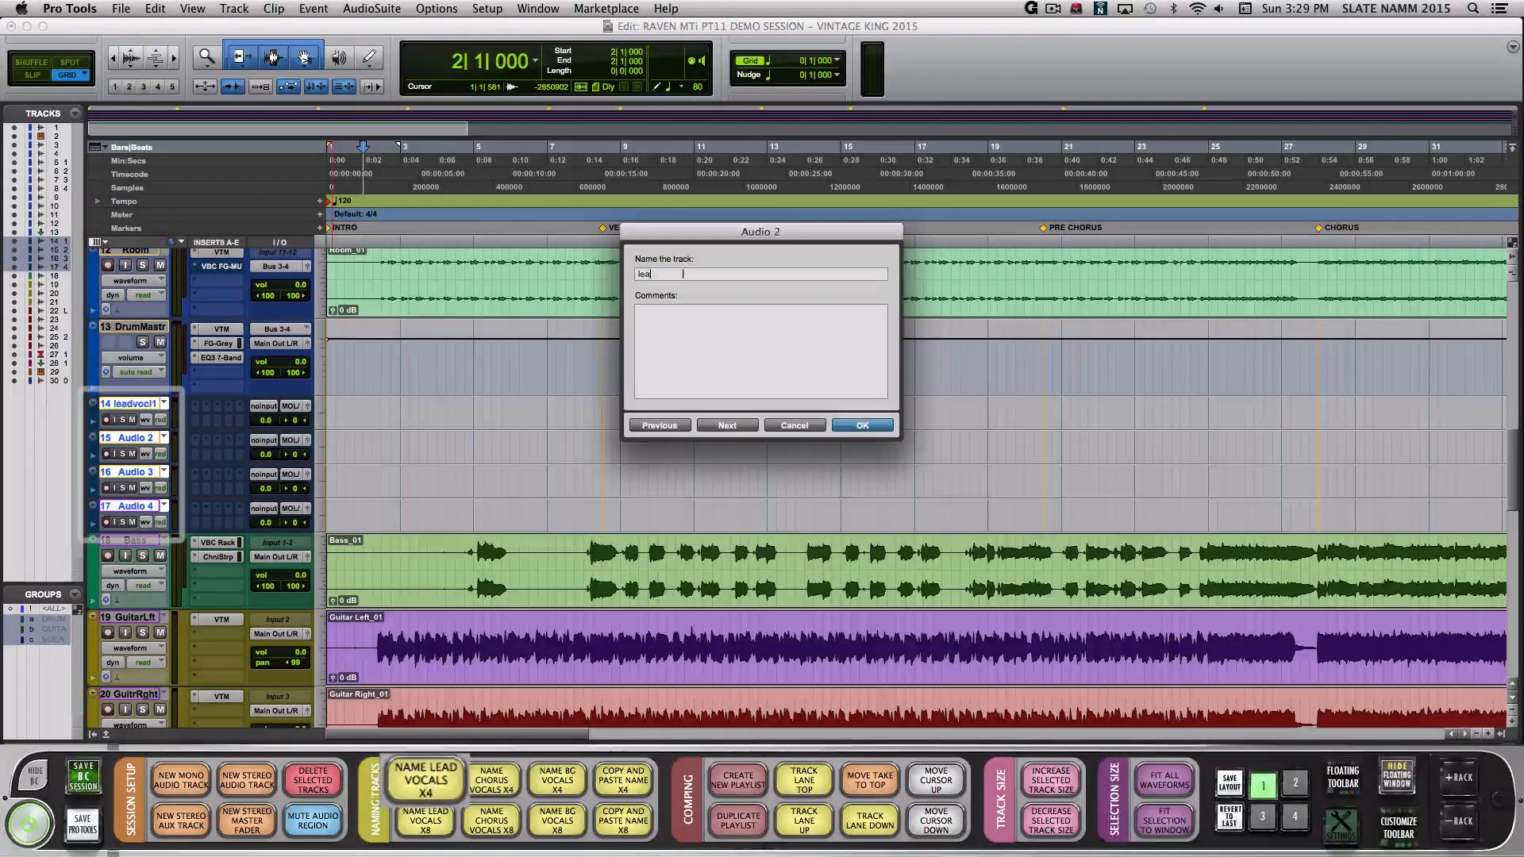
pyautogui.click(859, 425)
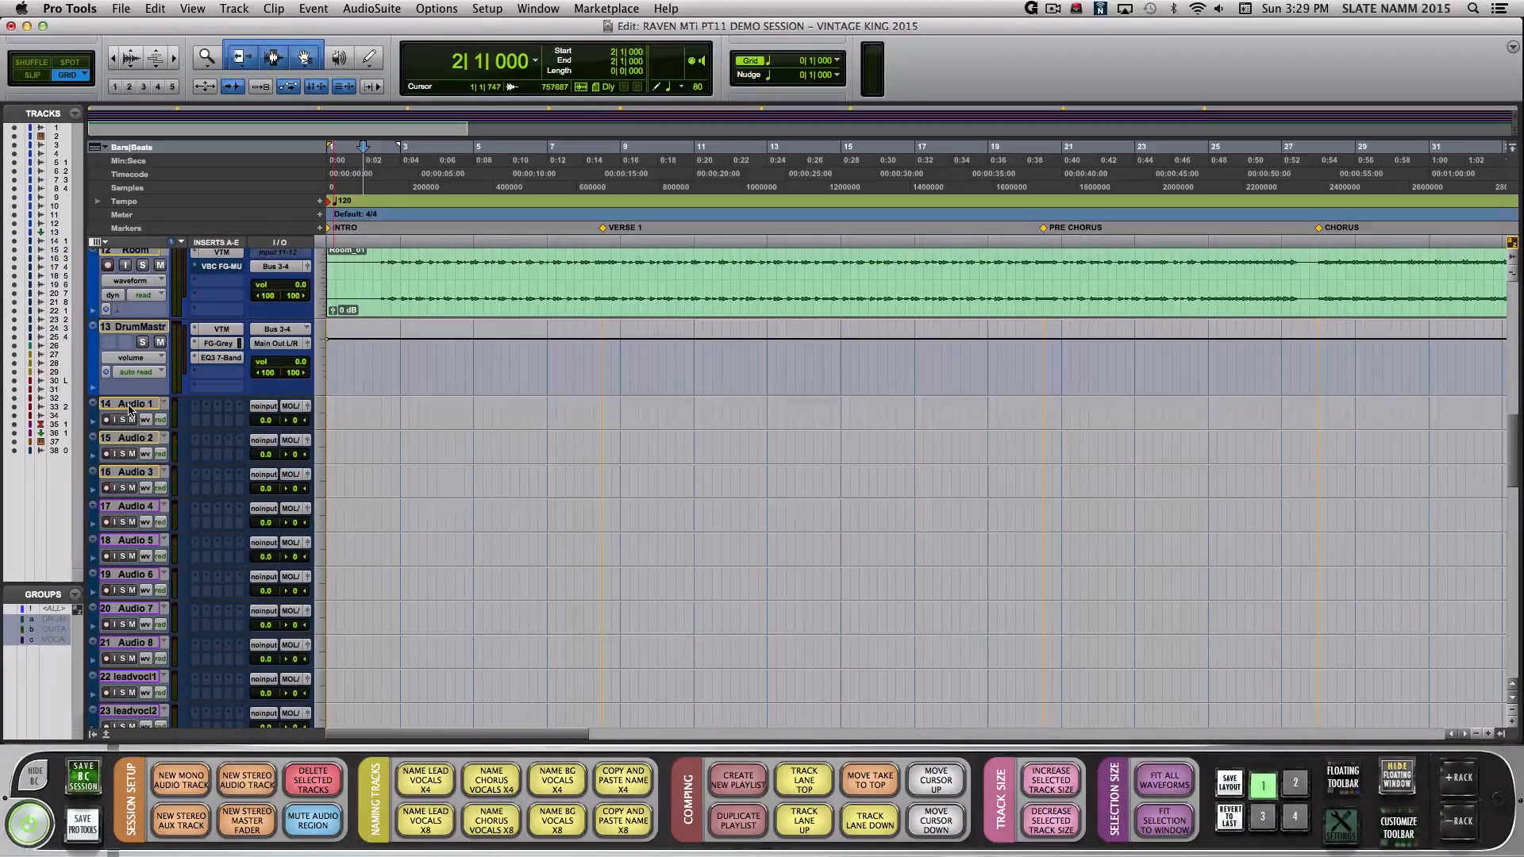
pyautogui.doubleClick(131, 403)
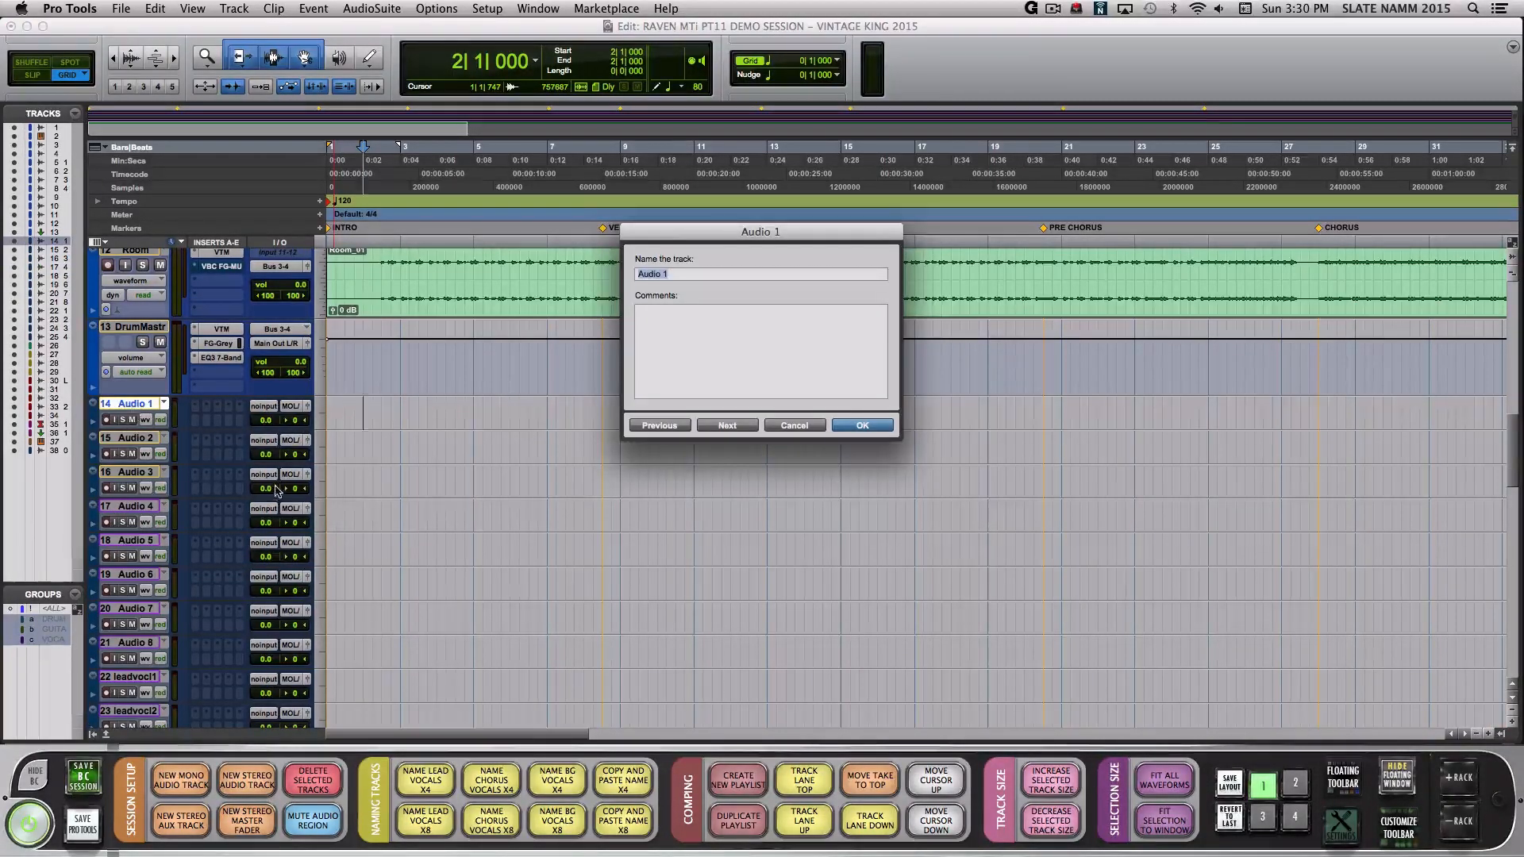
pyautogui.write('Orche')
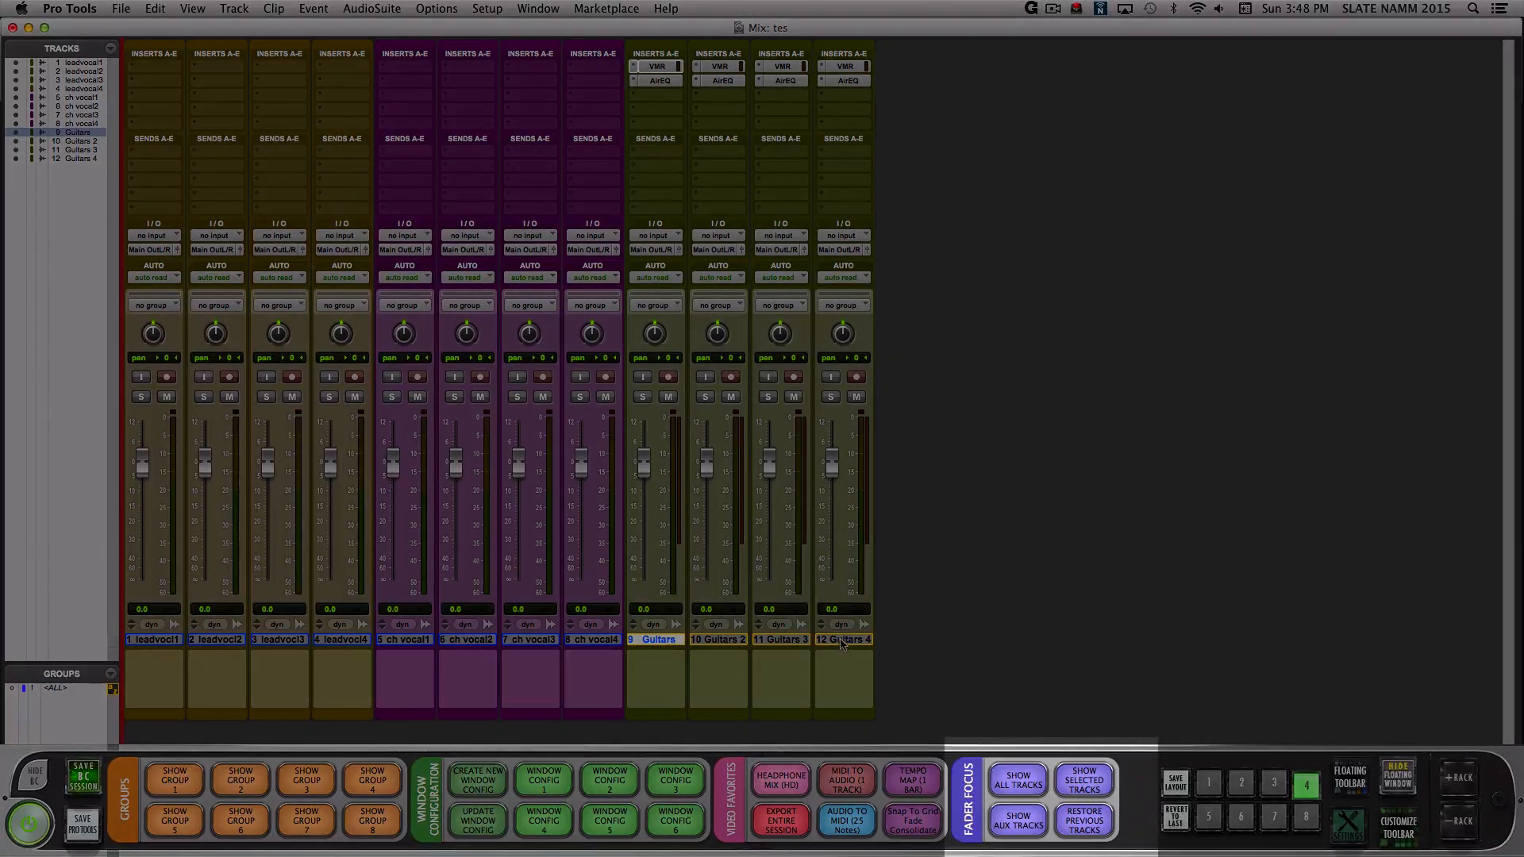
# - Show only the four Guitars tracks and store a memory location with time set to None
pyautogui.click(1082, 778)
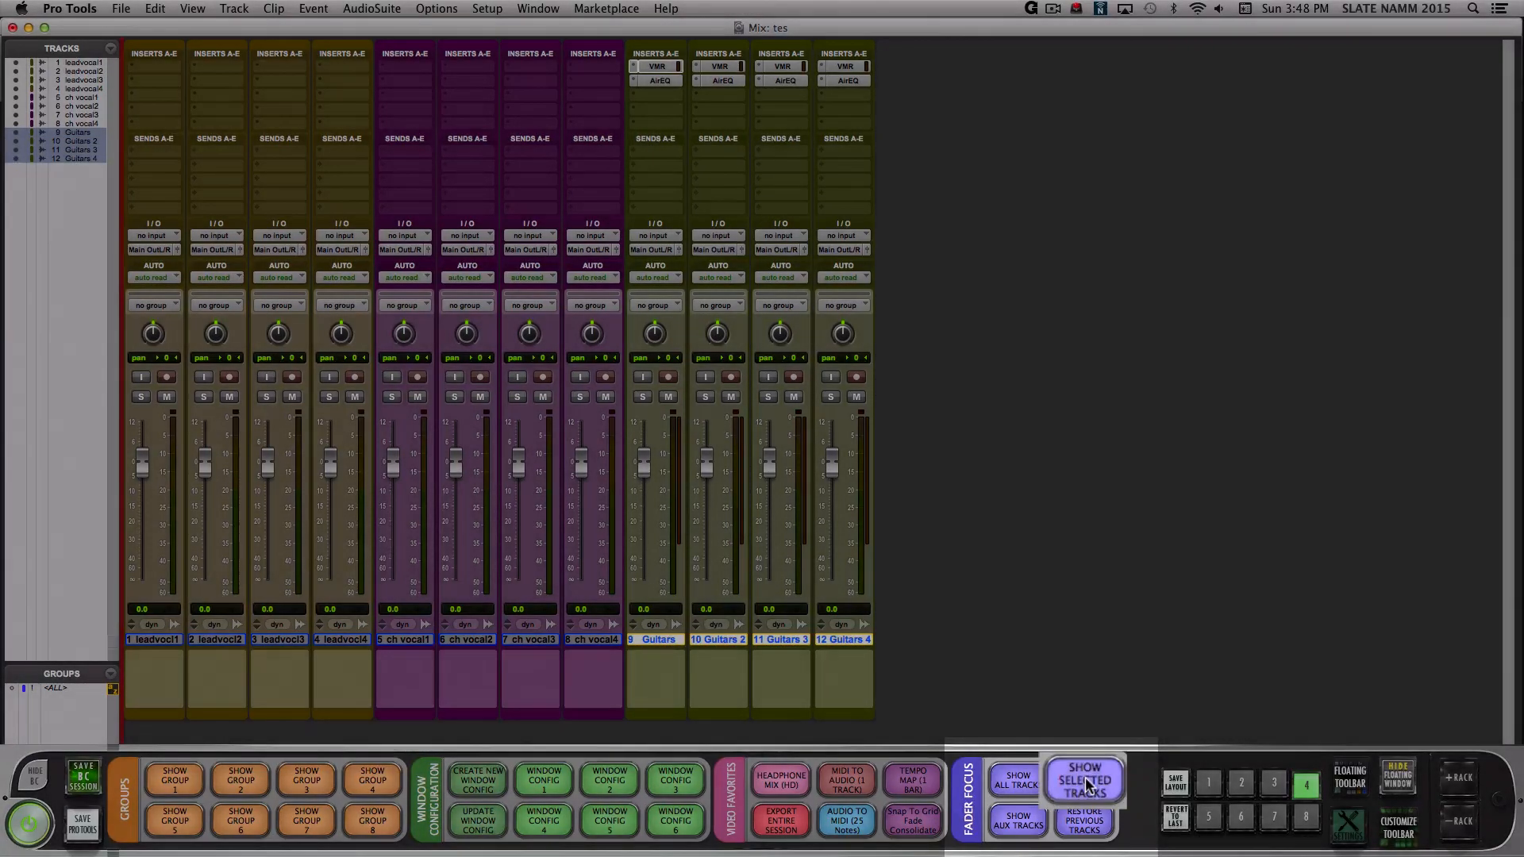
pyautogui.click(1082, 779)
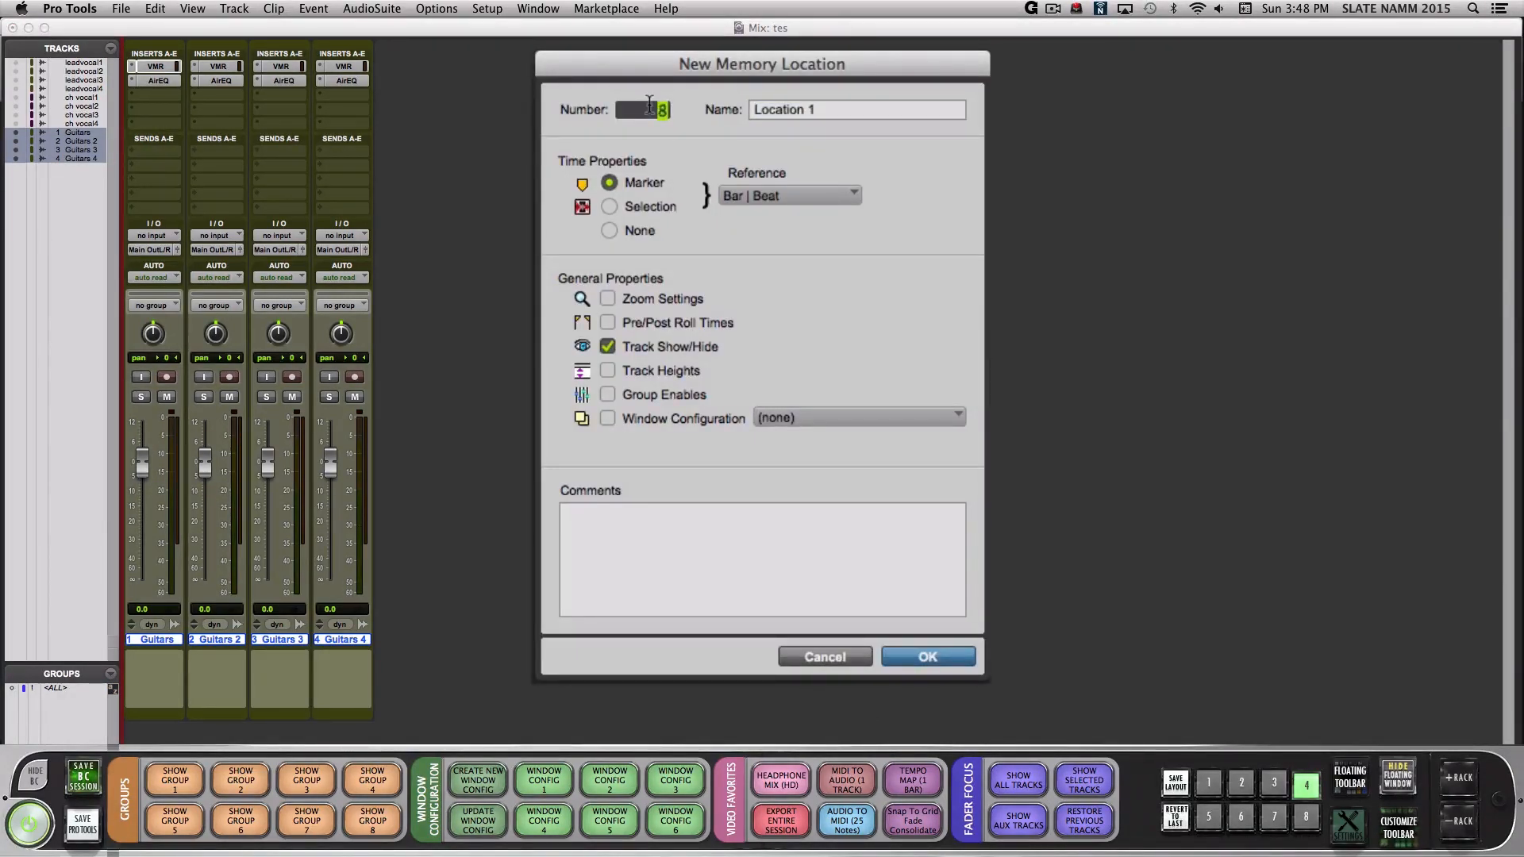
pyautogui.click(610, 230)
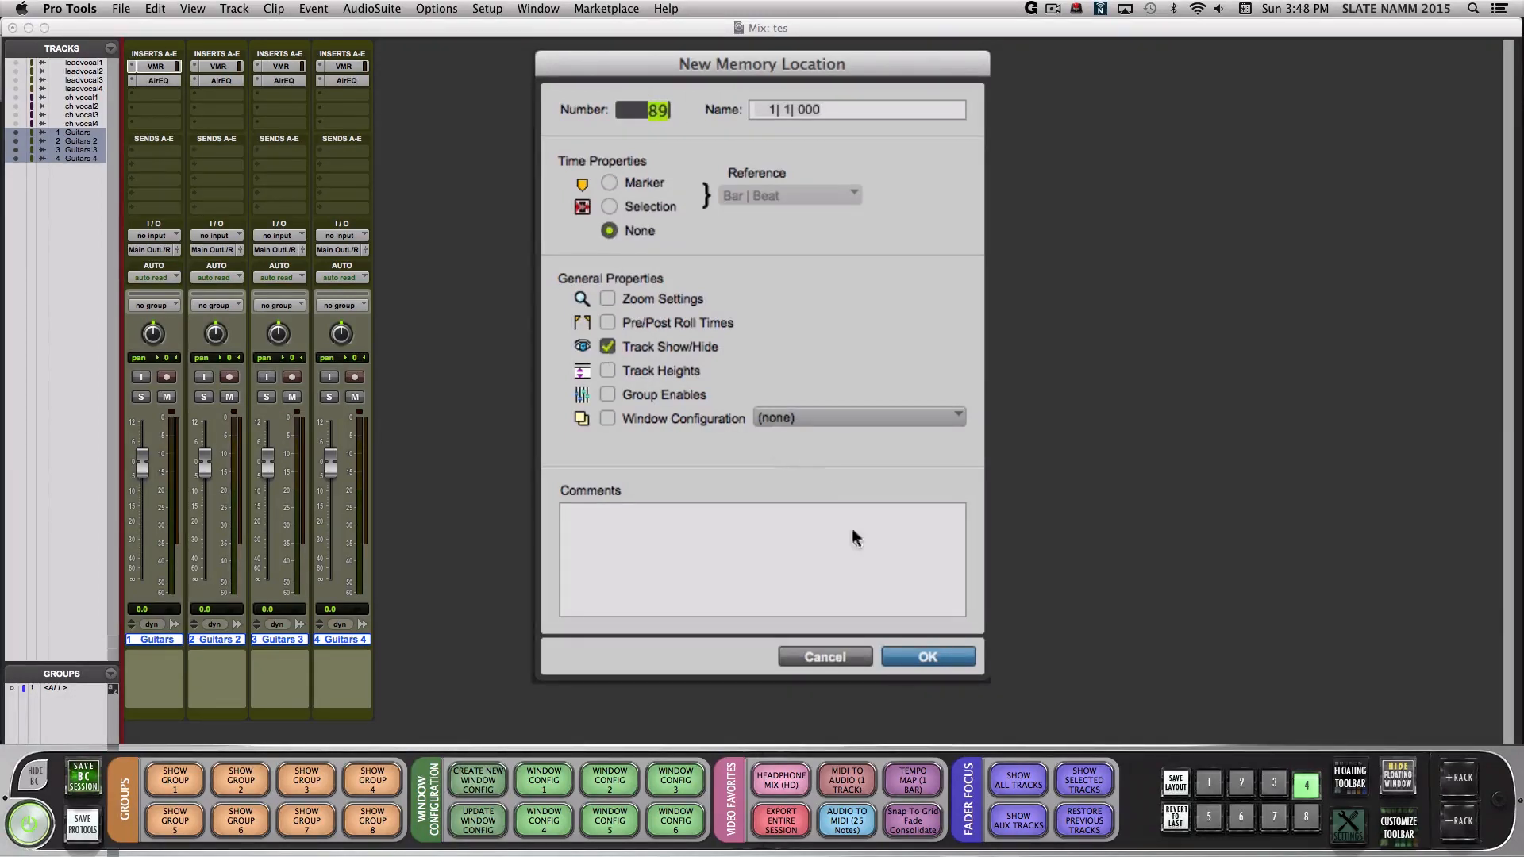
pyautogui.click(925, 656)
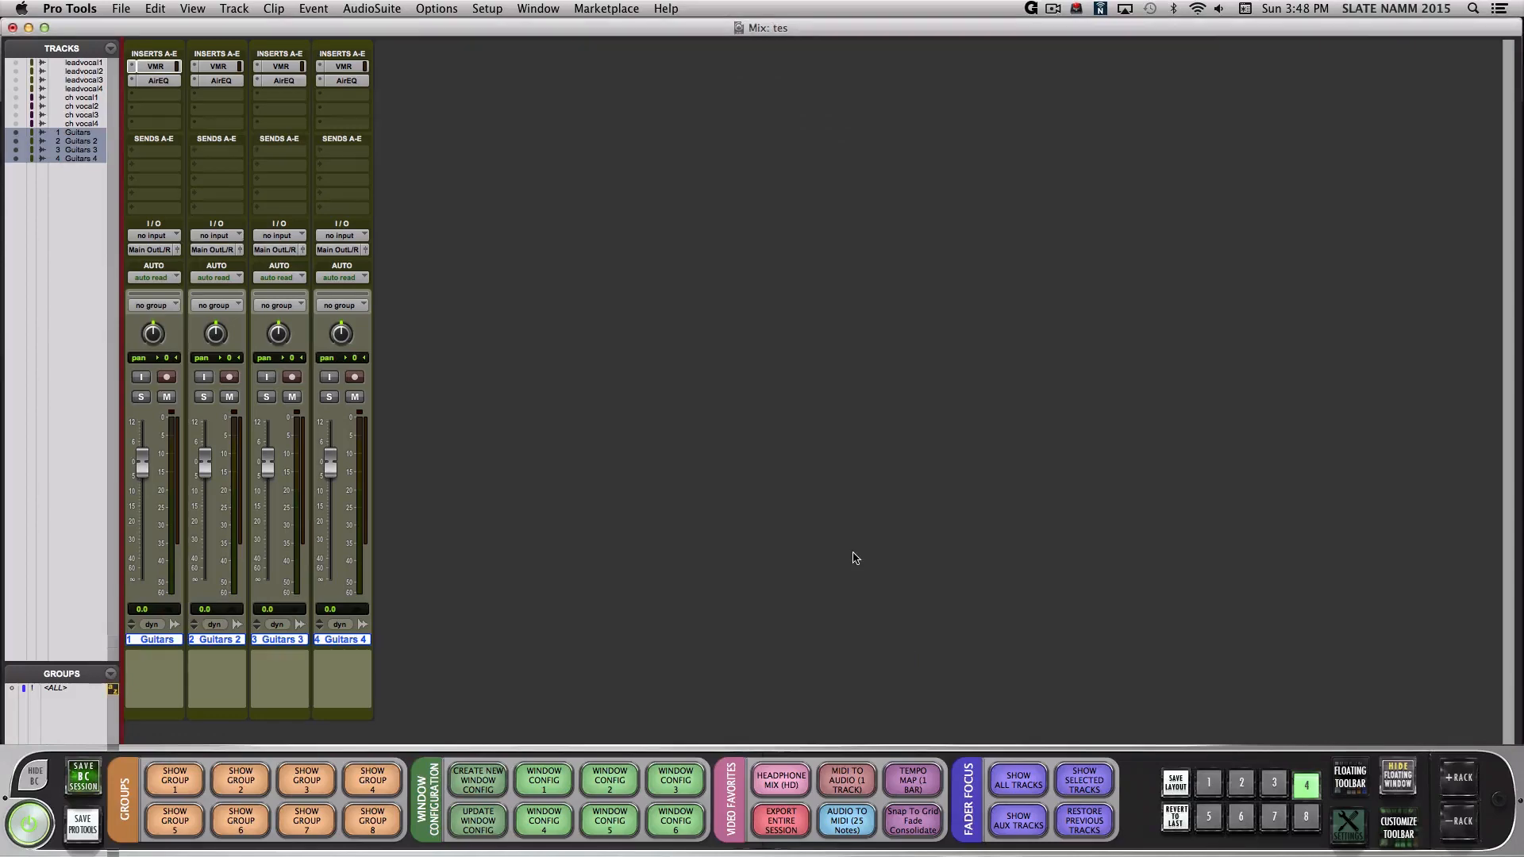
pyautogui.moveTo(843, 546)
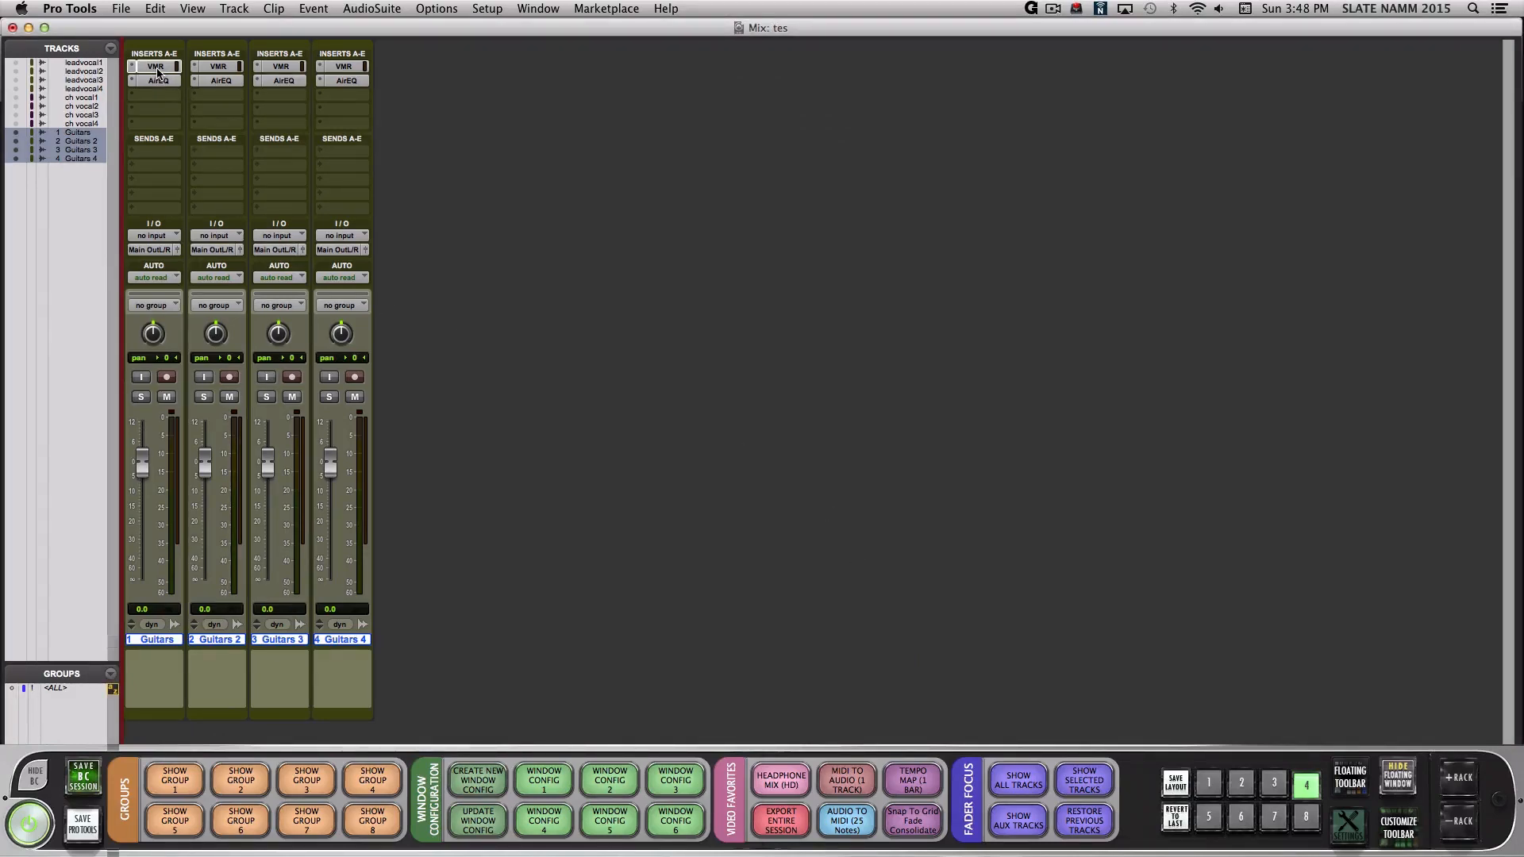
# - Open Virtual Mix Rack on Guitars and create a window configuration named 'Guitars'
pyautogui.click(154, 66)
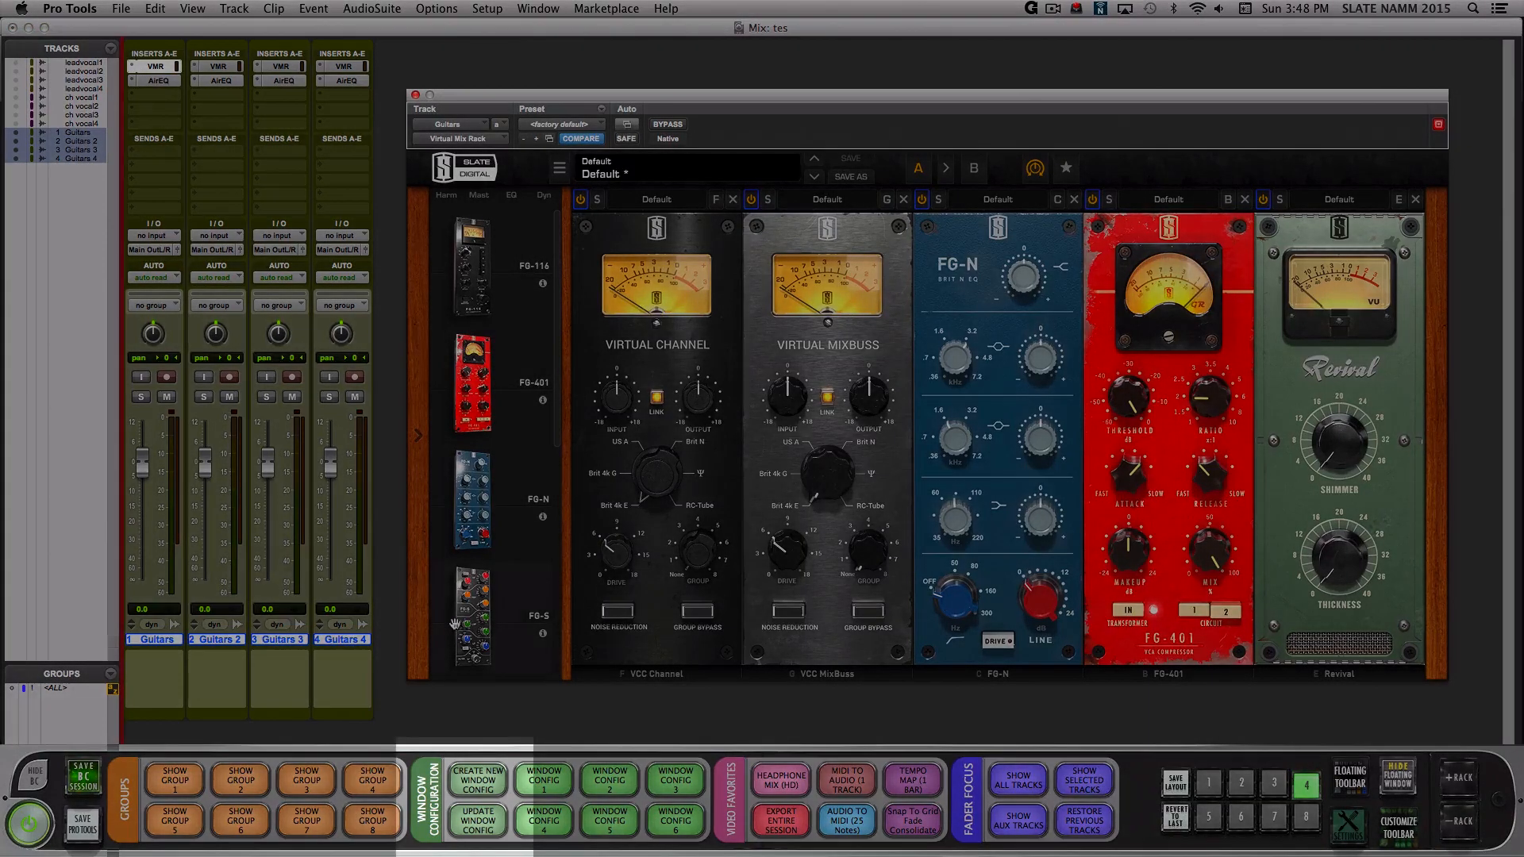
pyautogui.click(477, 778)
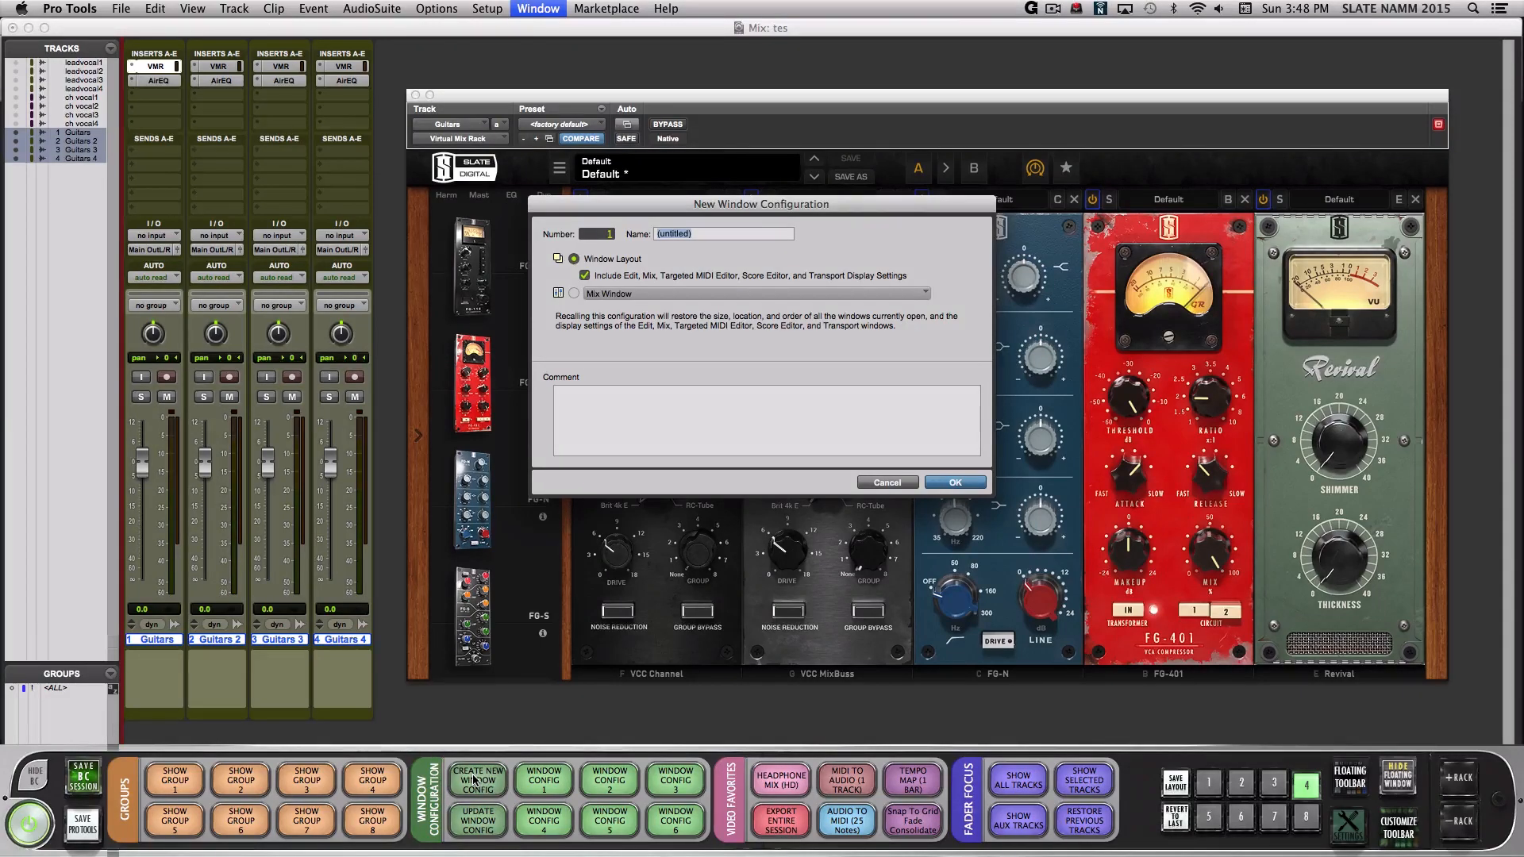
pyautogui.write('Guitars')
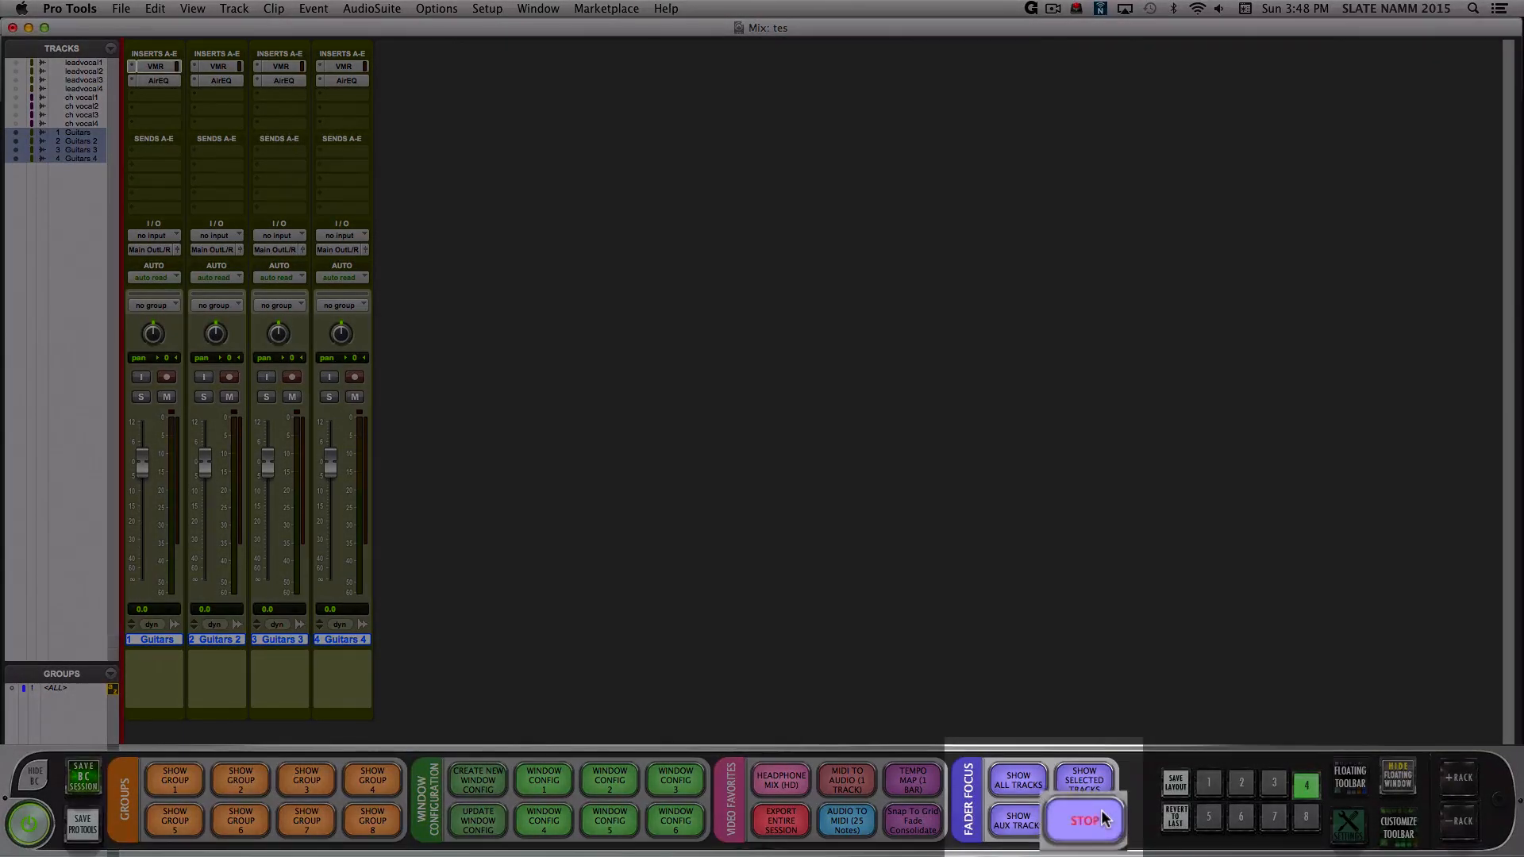
# - Restore all twelve tracks and switch Batch Commander to plugin commands layout 3
pyautogui.click(1082, 819)
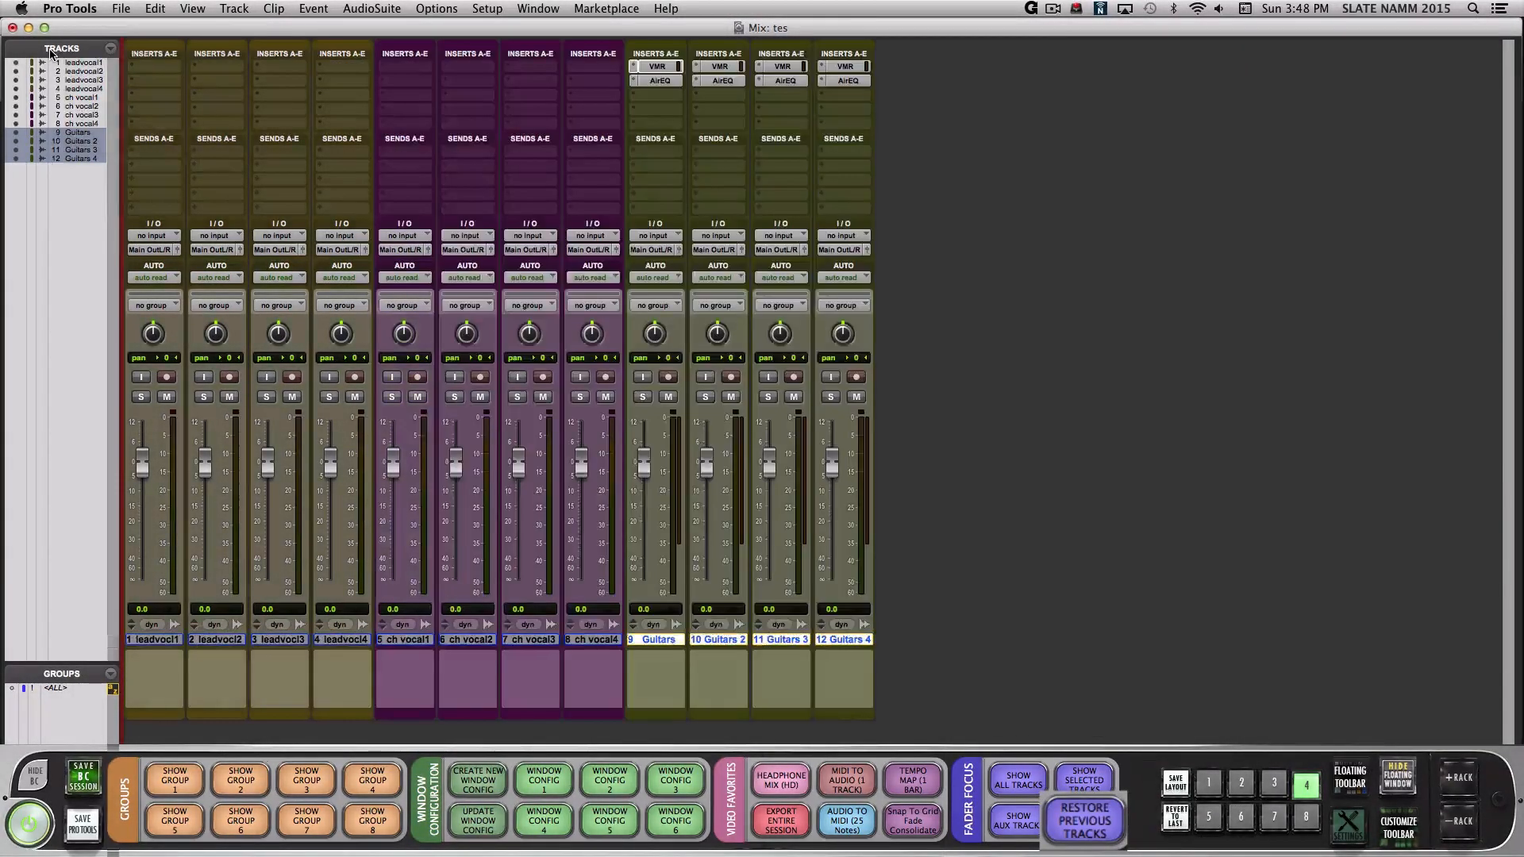
pyautogui.click(543, 780)
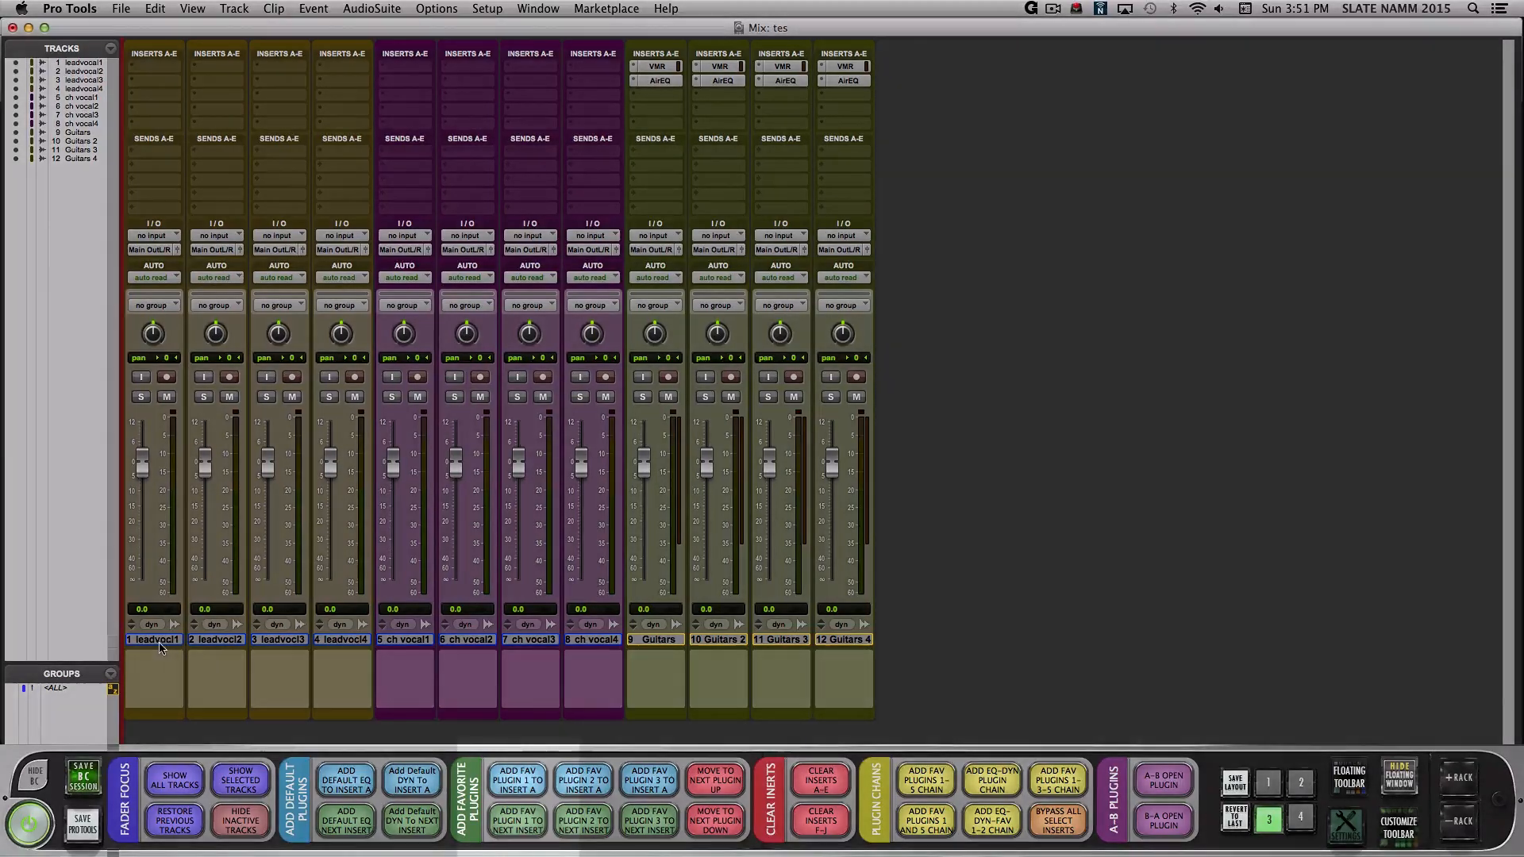
# - Select the four lead vocal tracks and load Eiosis AirEQ on insert B
pyautogui.click(517, 779)
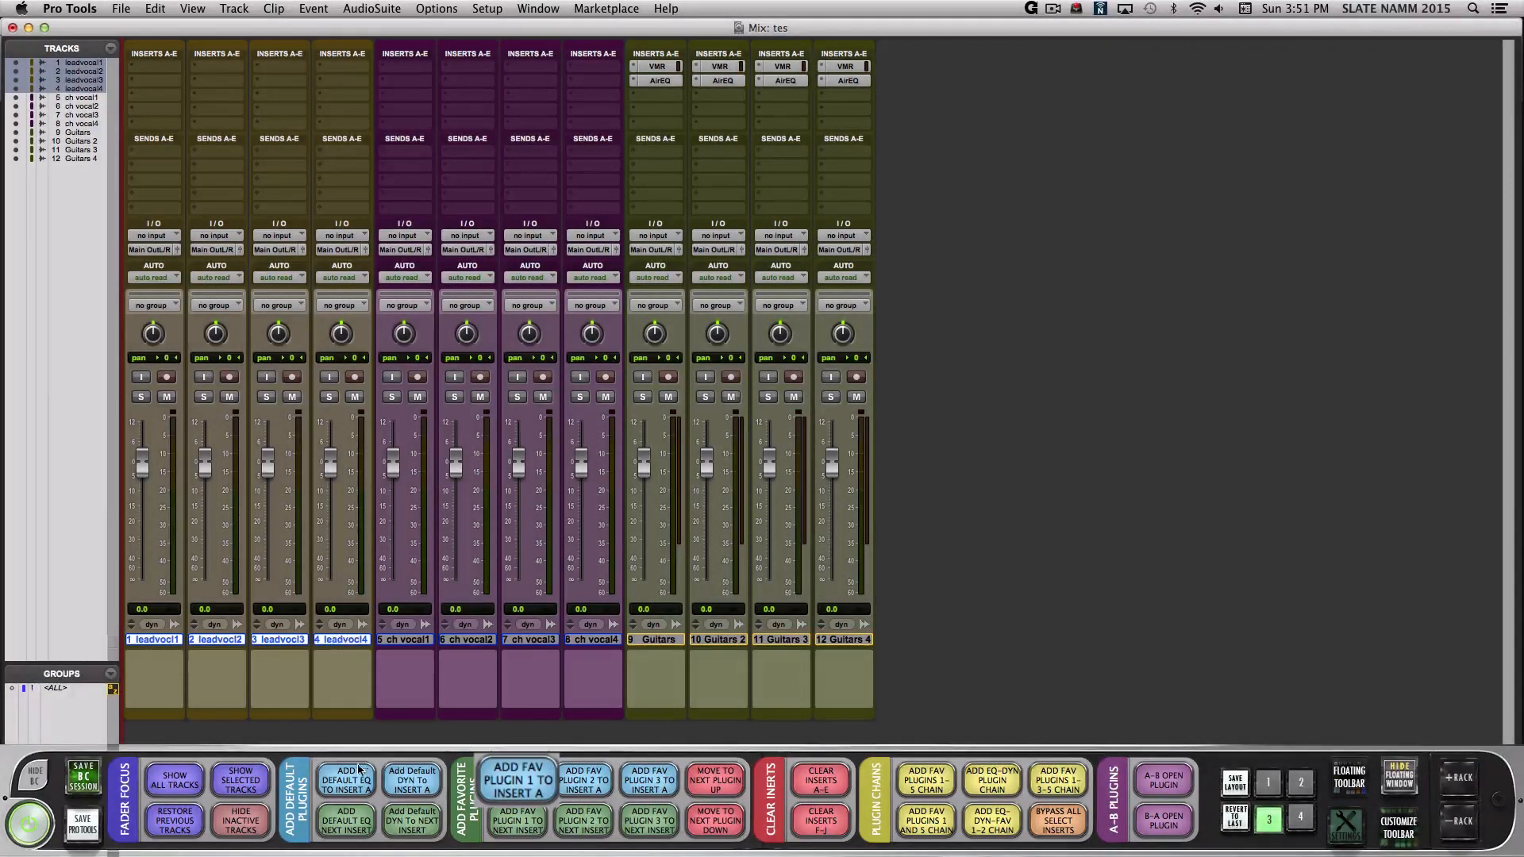
pyautogui.click(517, 779)
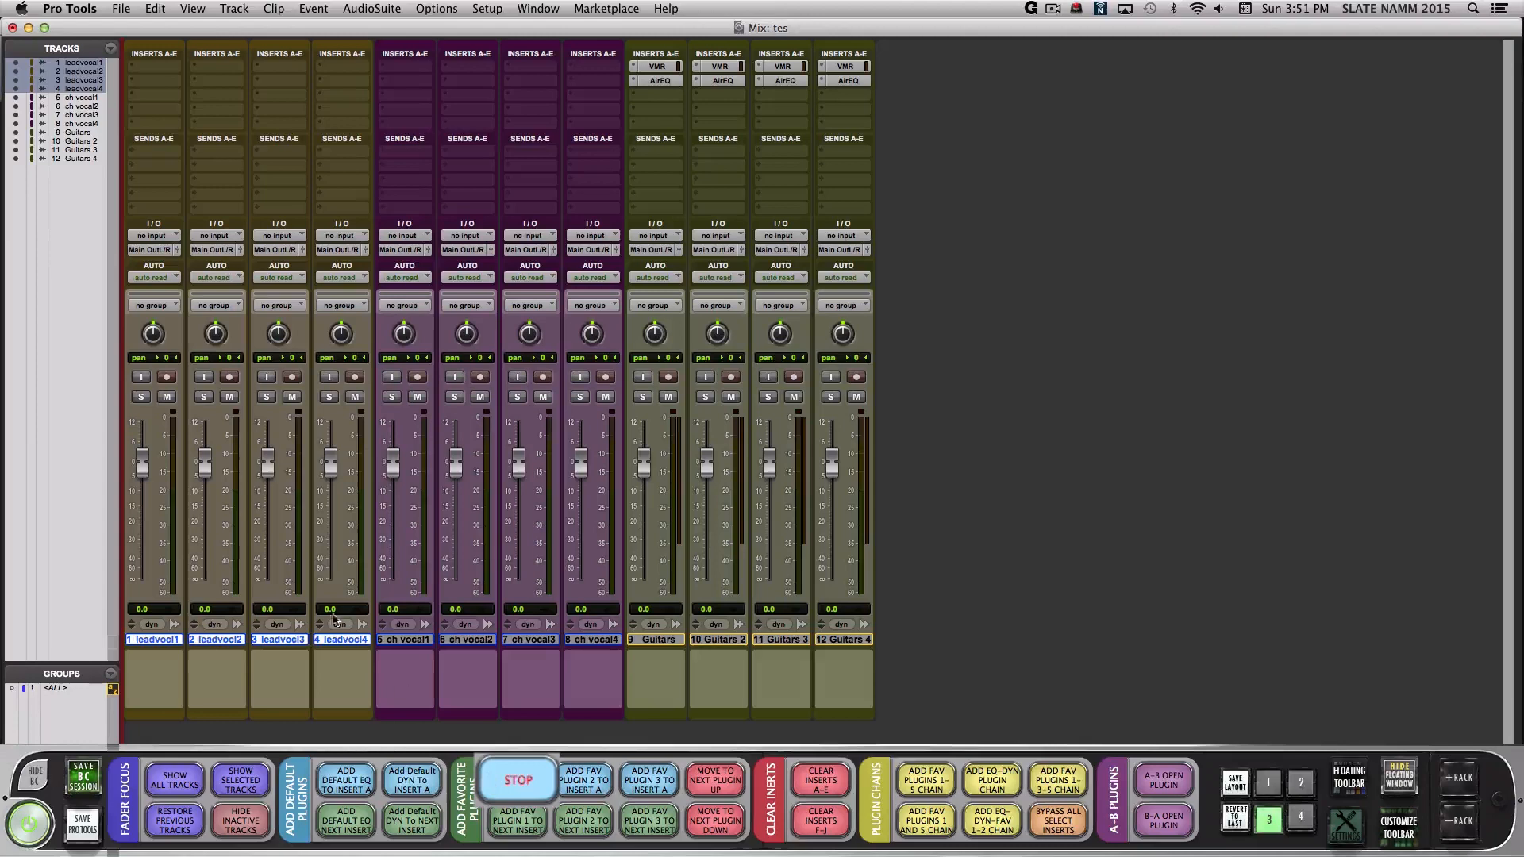
pyautogui.click(152, 65)
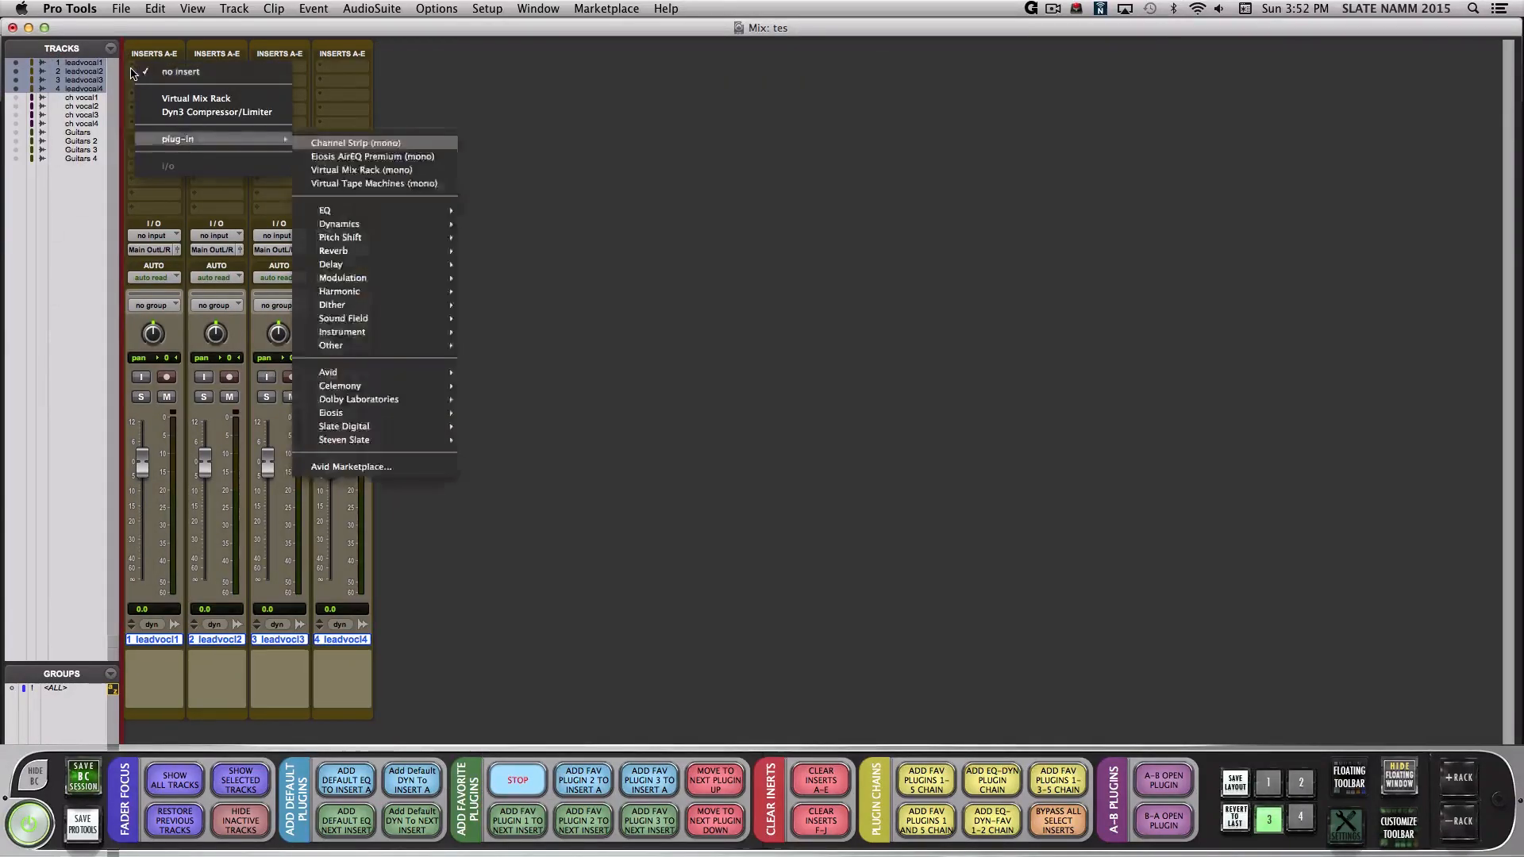
pyautogui.click(355, 143)
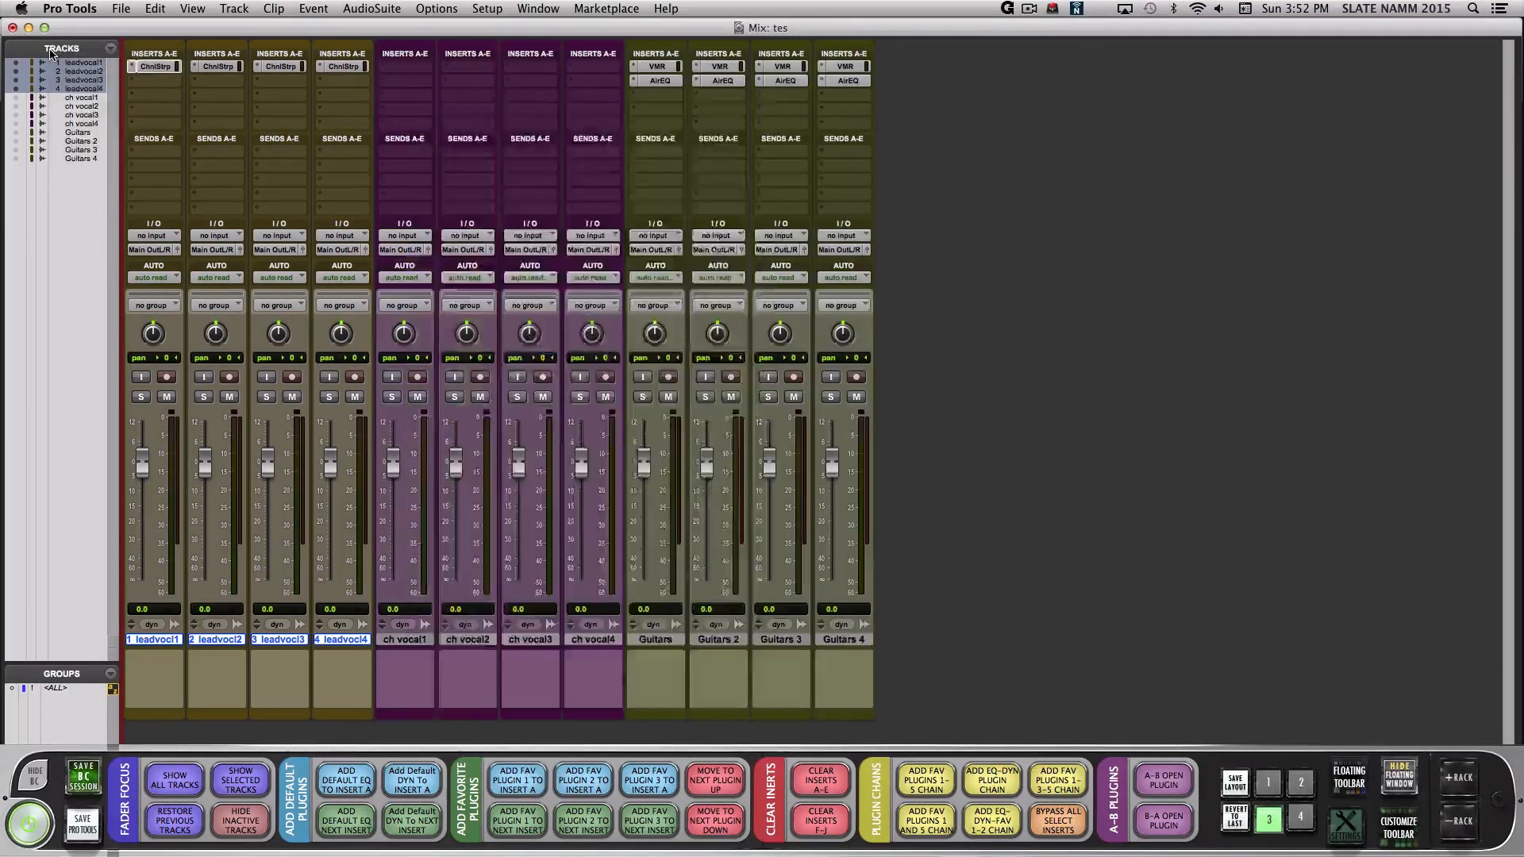
pyautogui.click(152, 65)
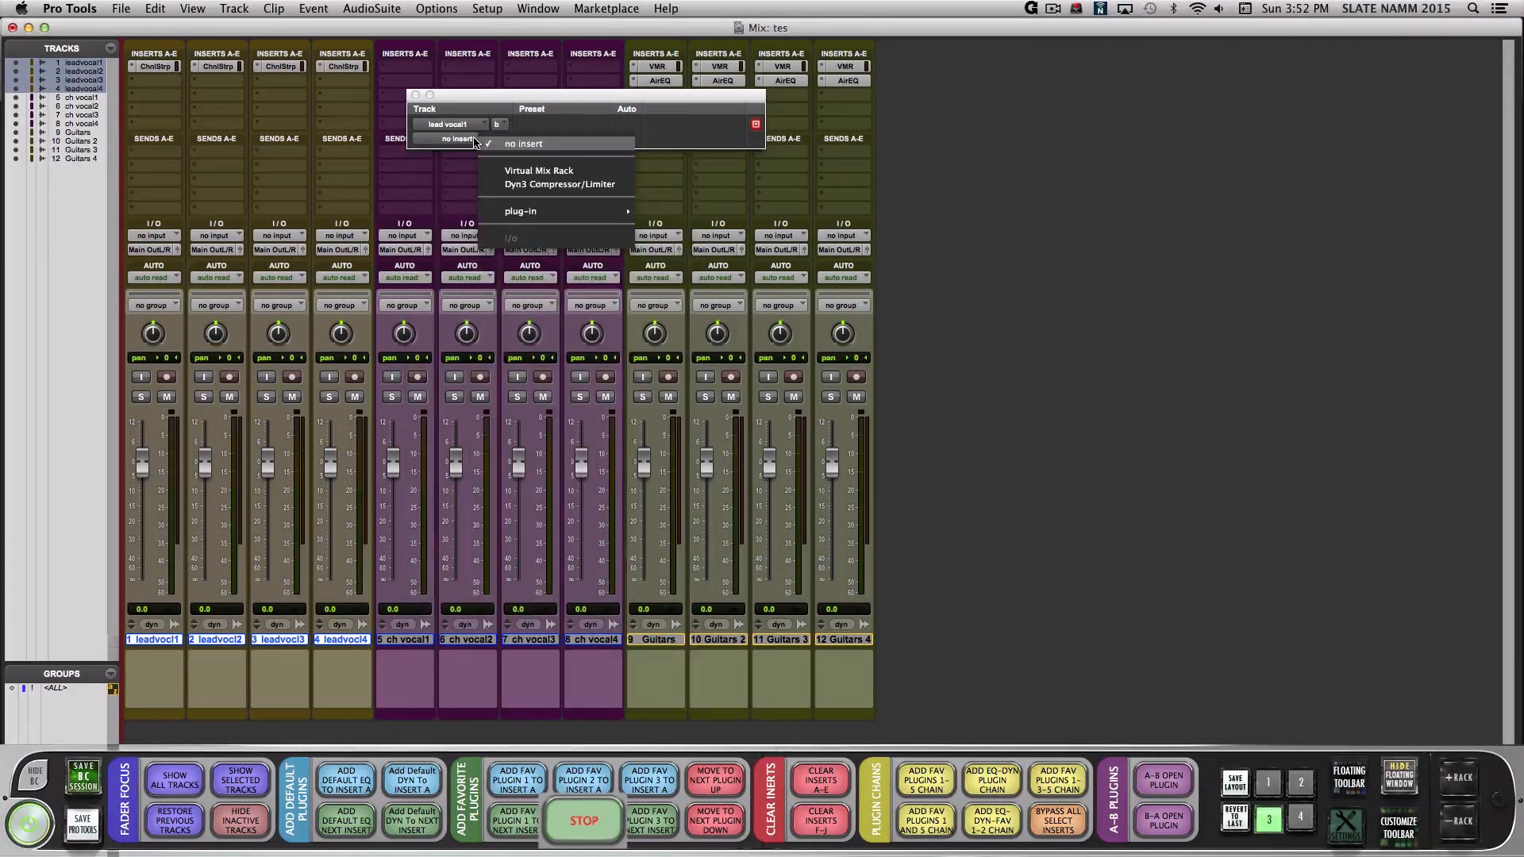
pyautogui.click(520, 211)
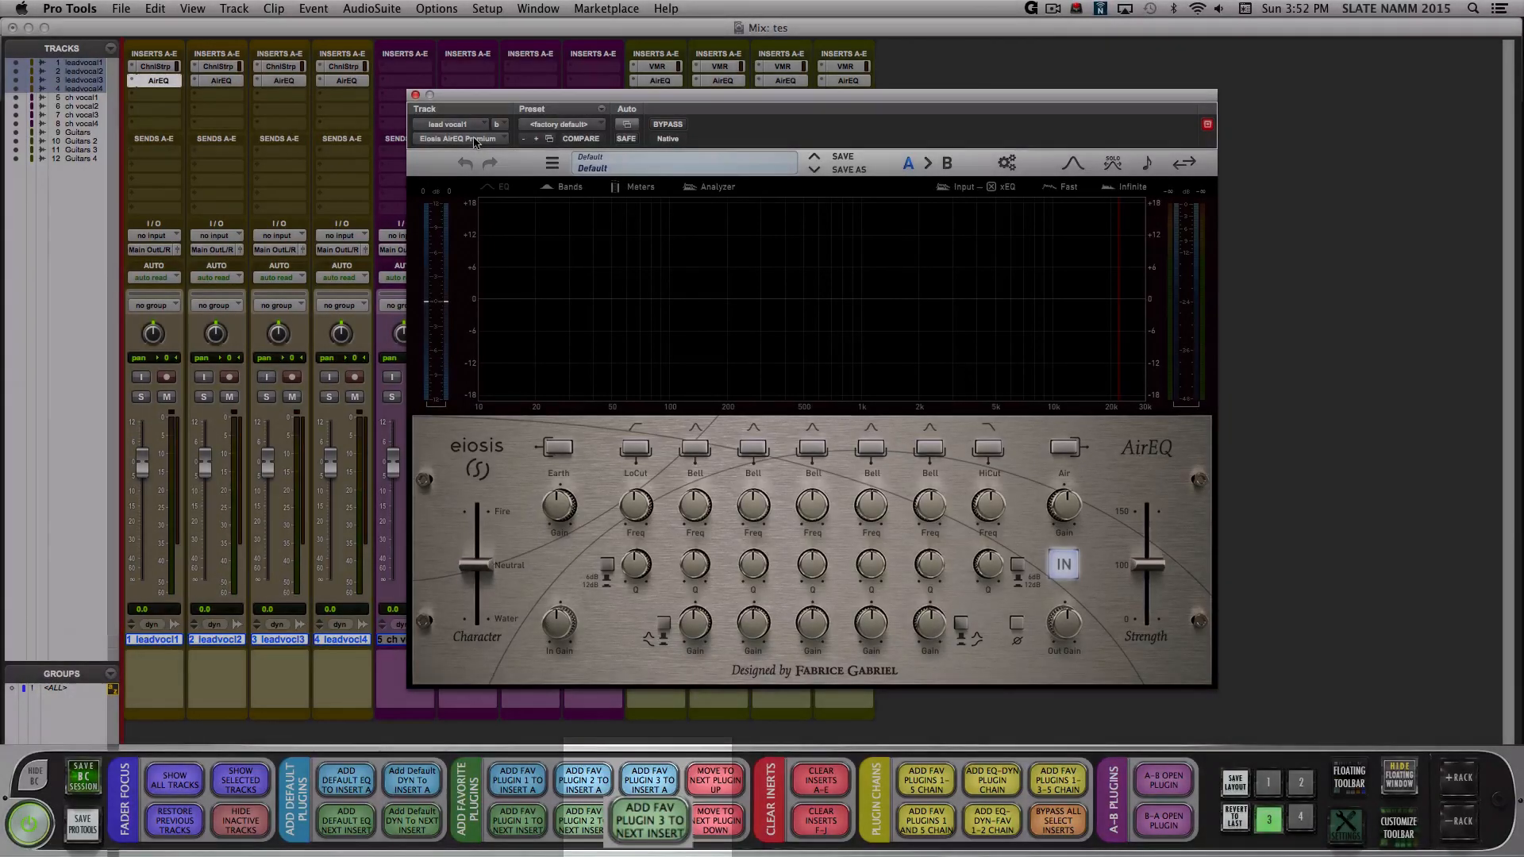
# - Load Virtual Mix Rack on insert C of the lead vocals and close its window
pyautogui.click(649, 821)
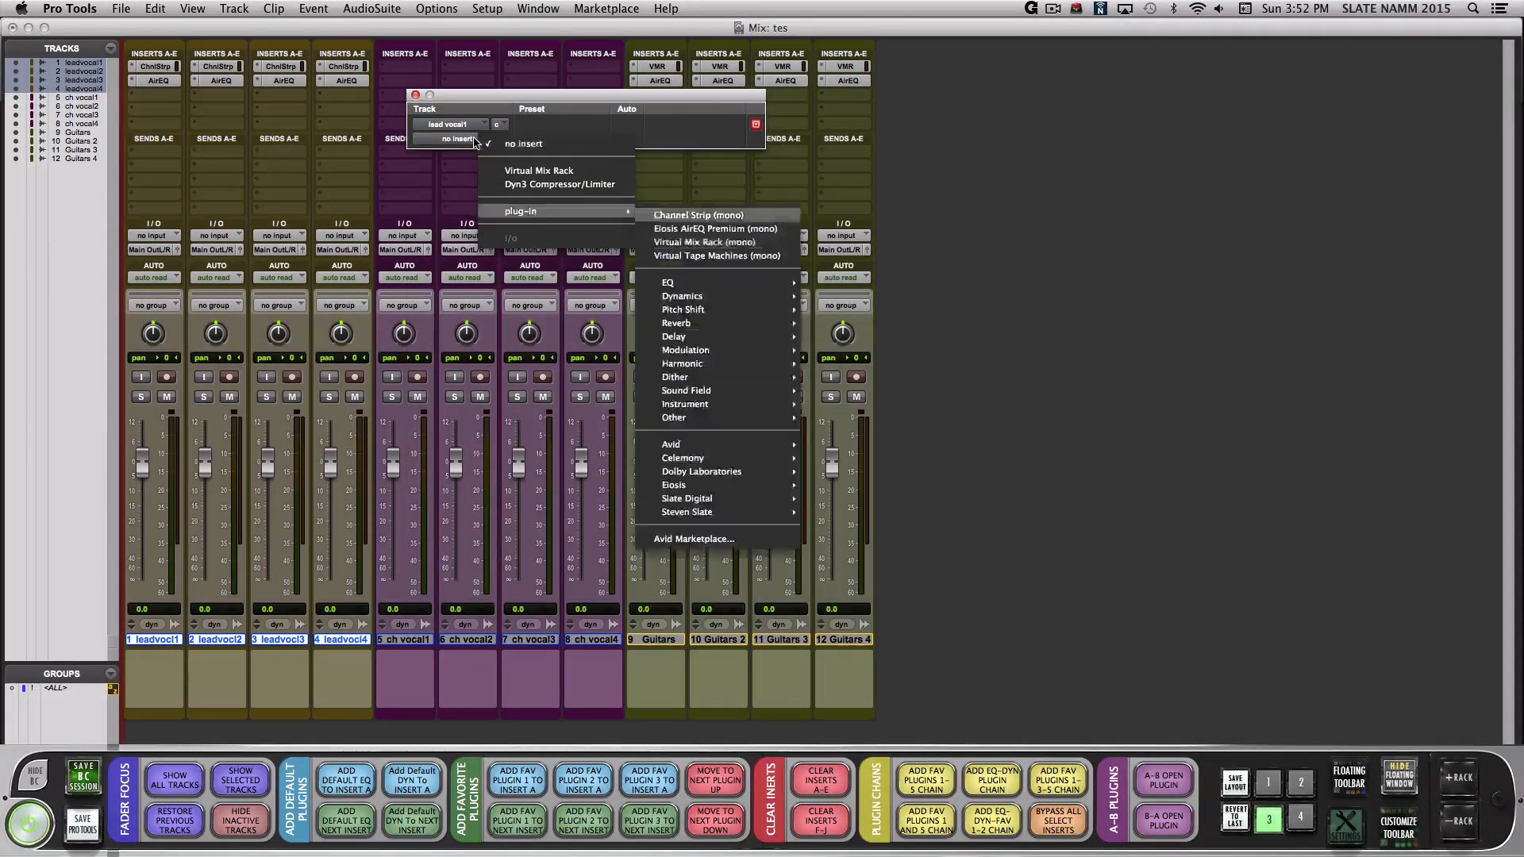
pyautogui.click(538, 170)
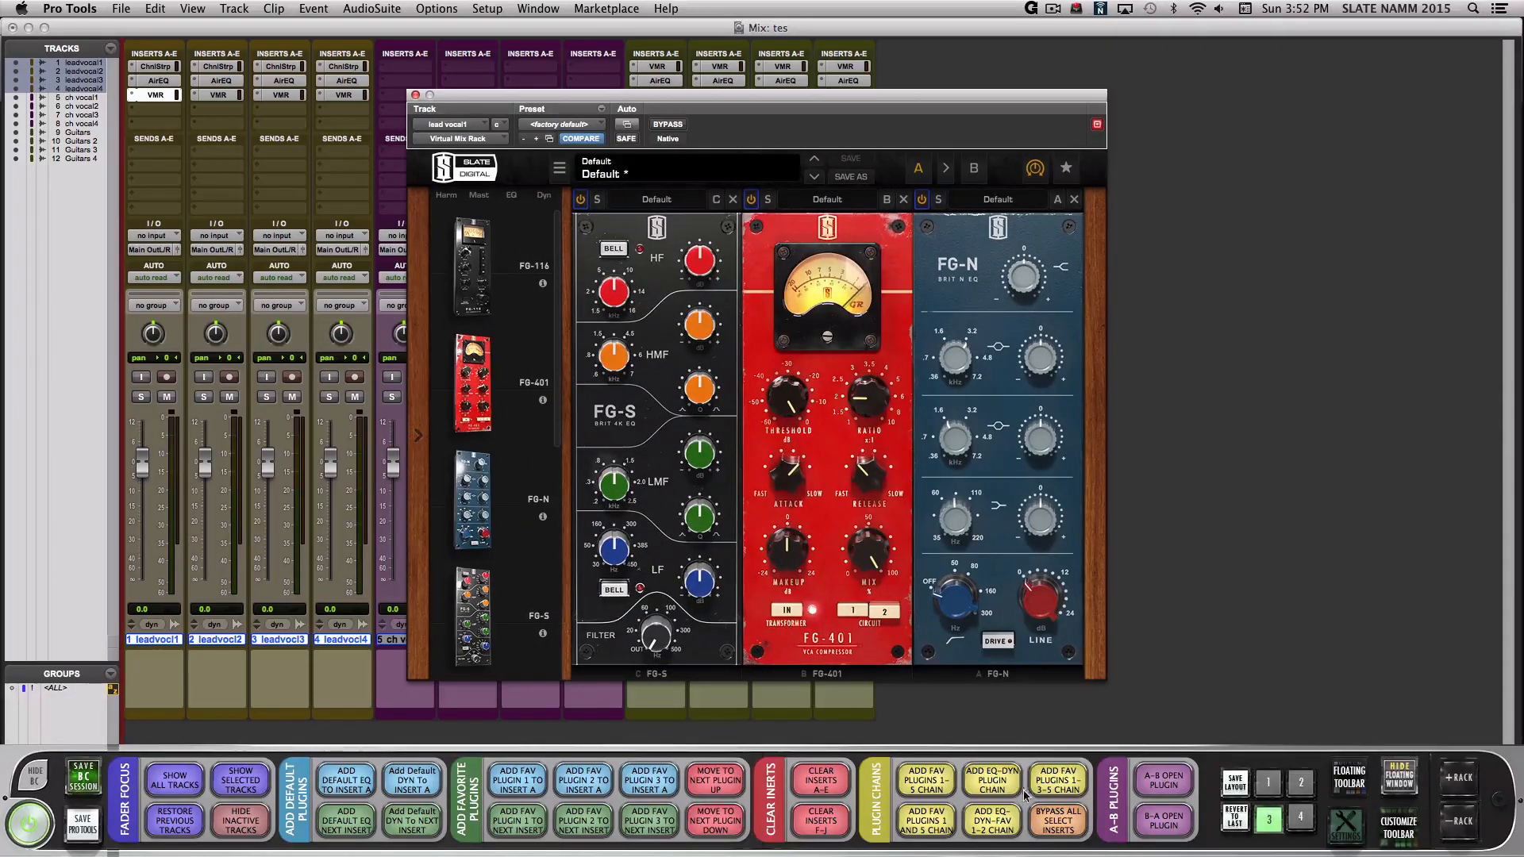
pyautogui.click(1397, 778)
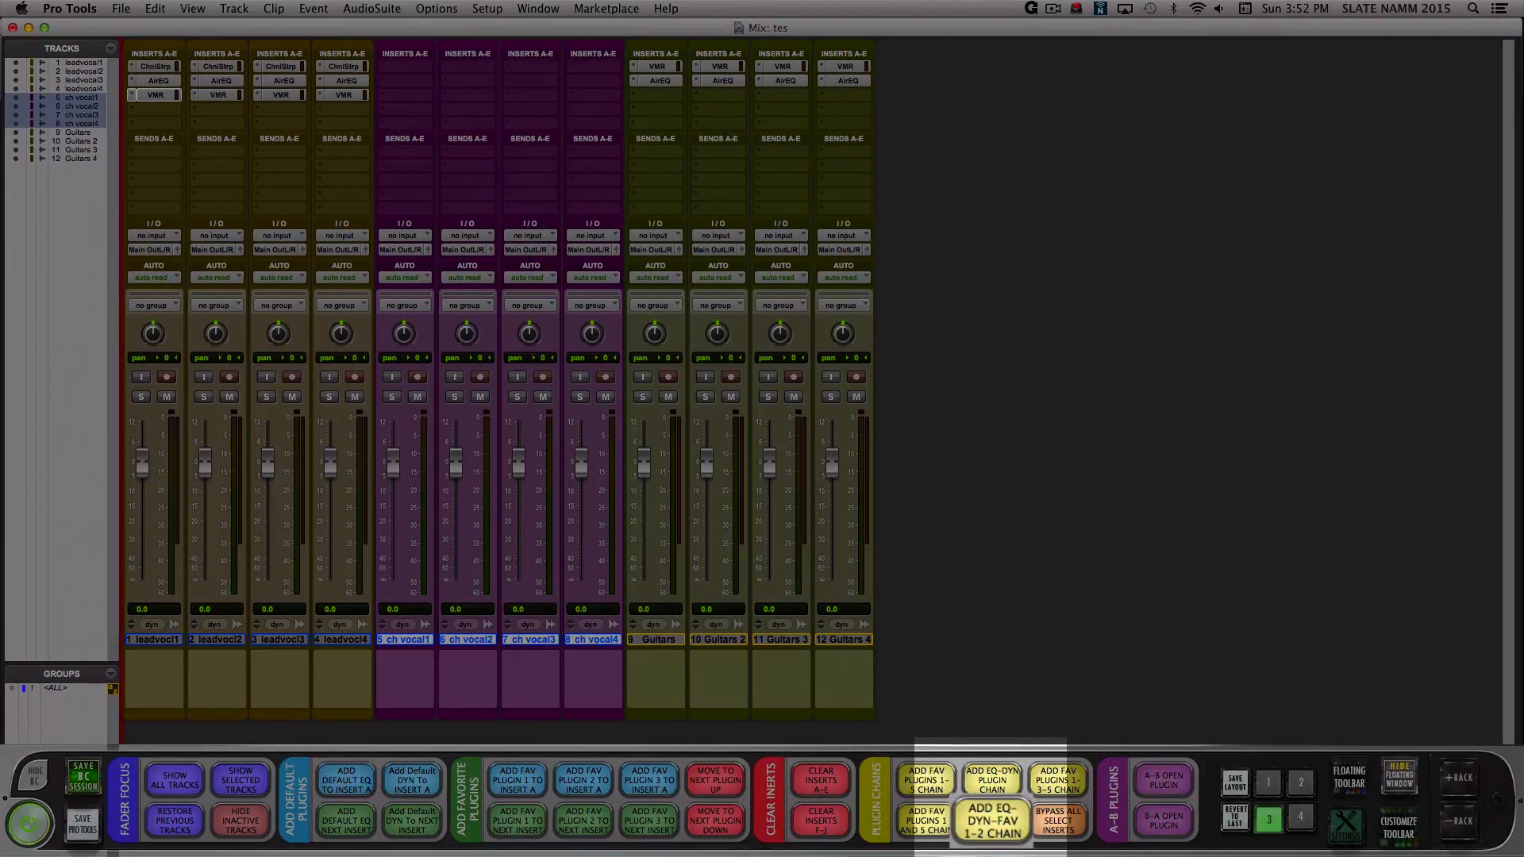
# - Insert the Virtual Mix Rack, Dyn3, Channel Strip and AirEQ chain on the ch vocals
pyautogui.click(991, 821)
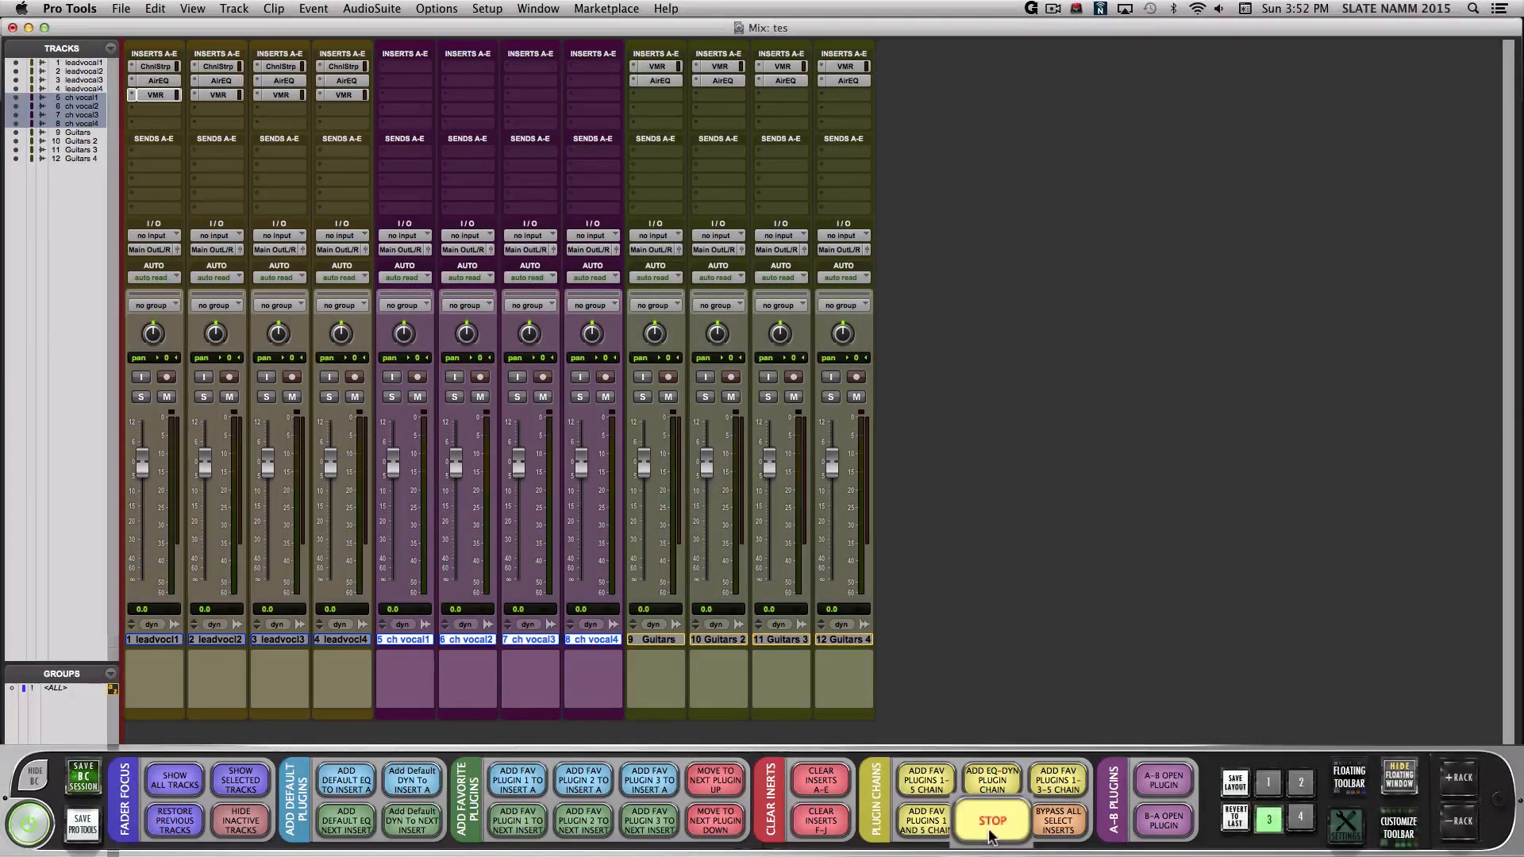
pyautogui.click(154, 65)
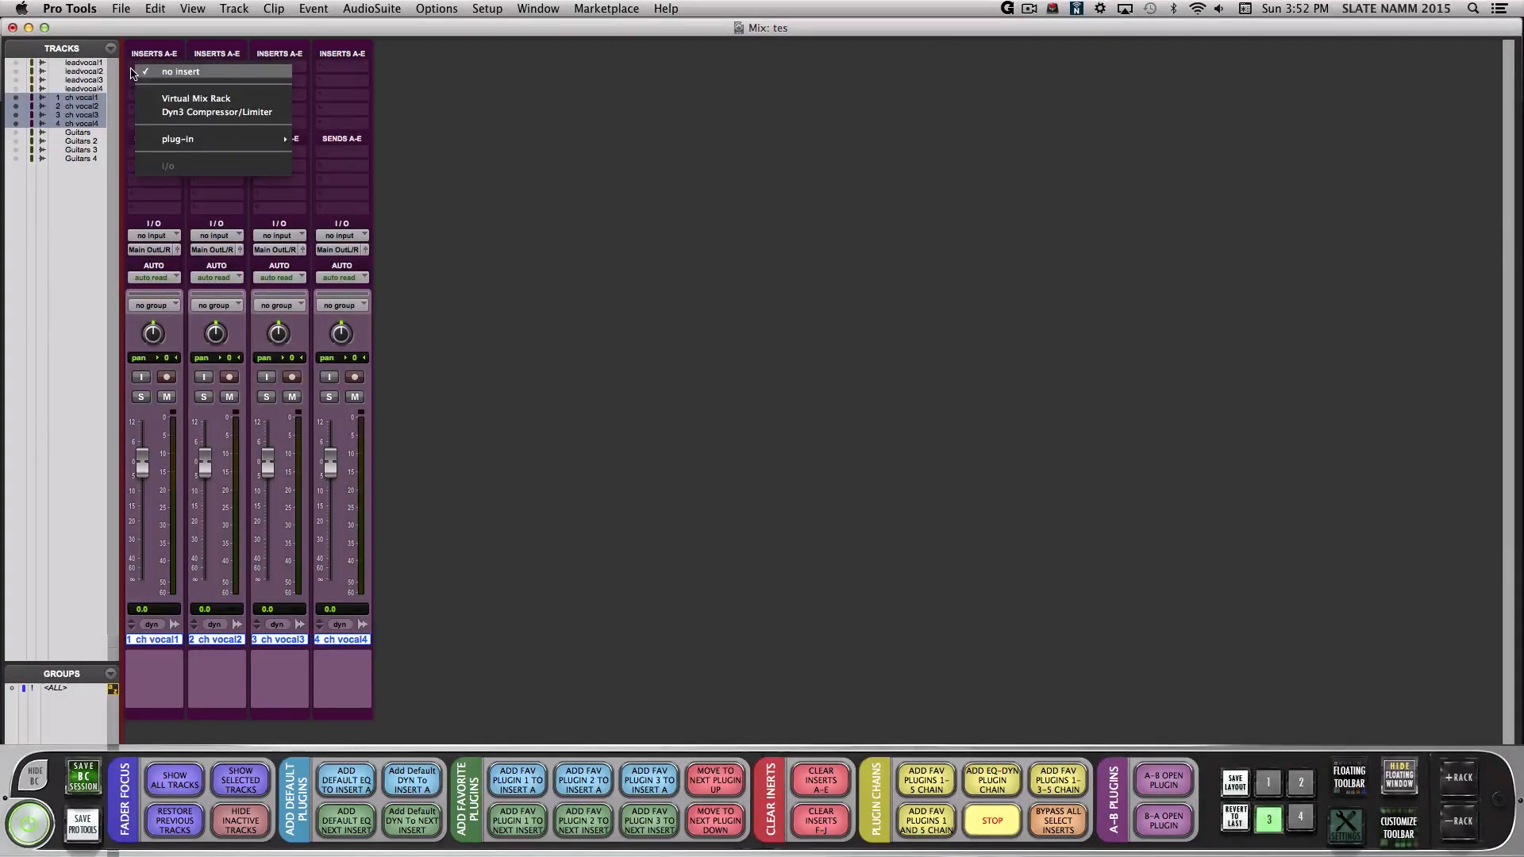
pyautogui.click(195, 99)
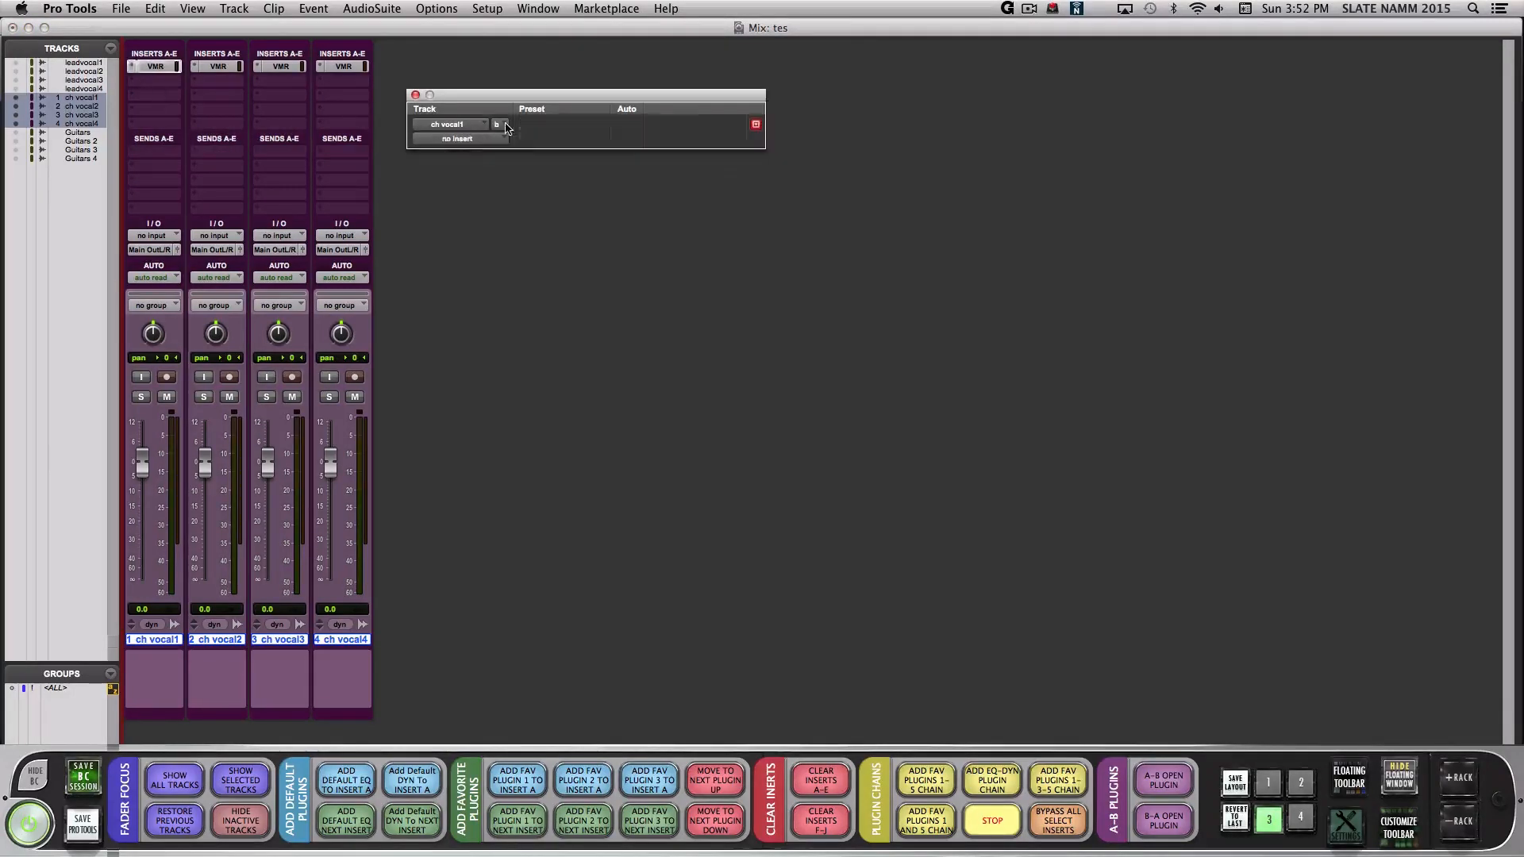
pyautogui.click(457, 139)
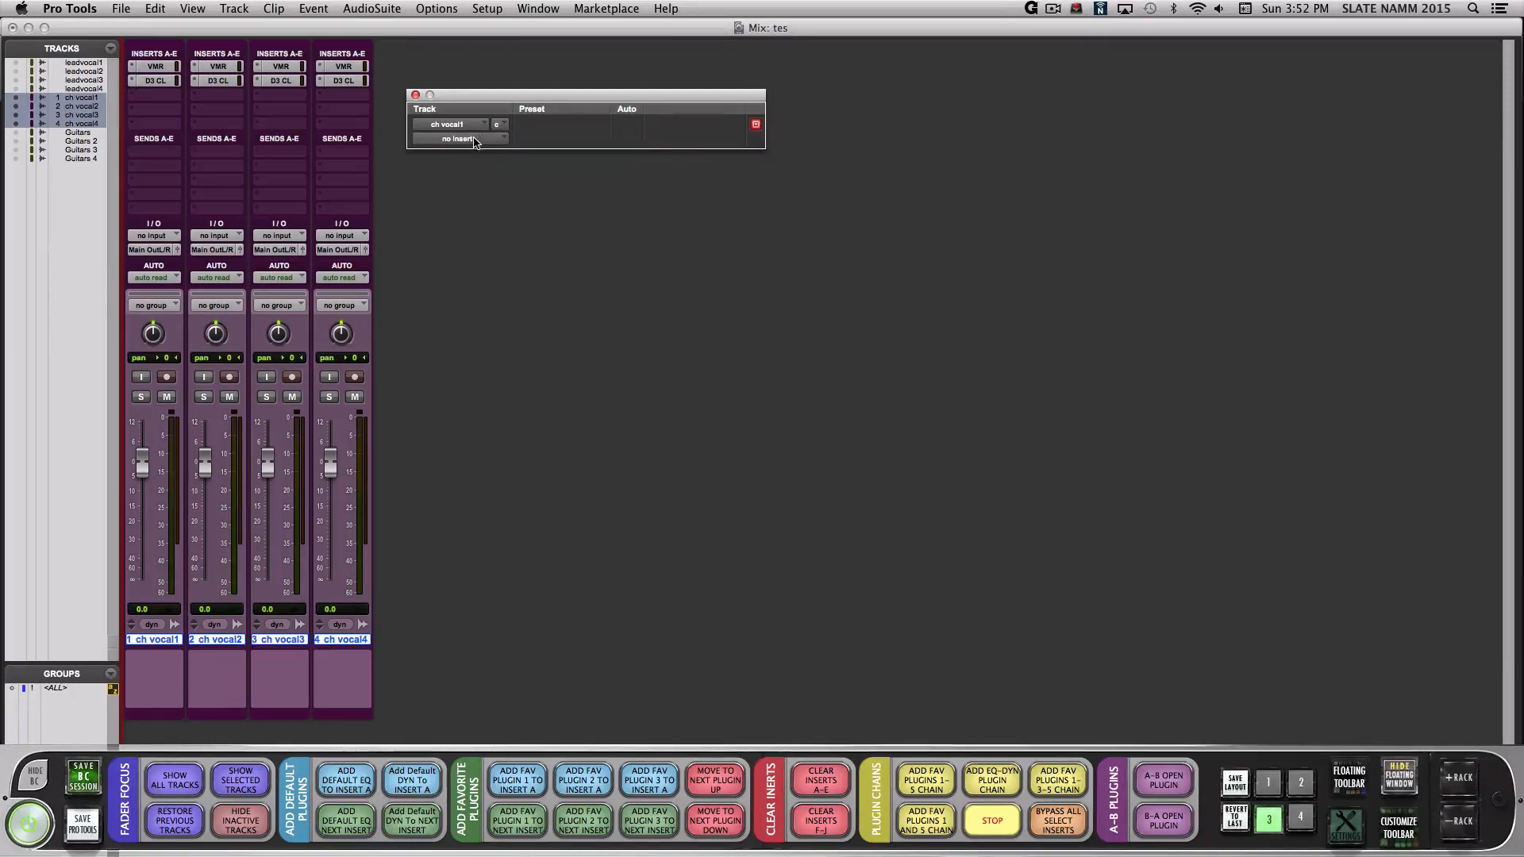
pyautogui.click(459, 138)
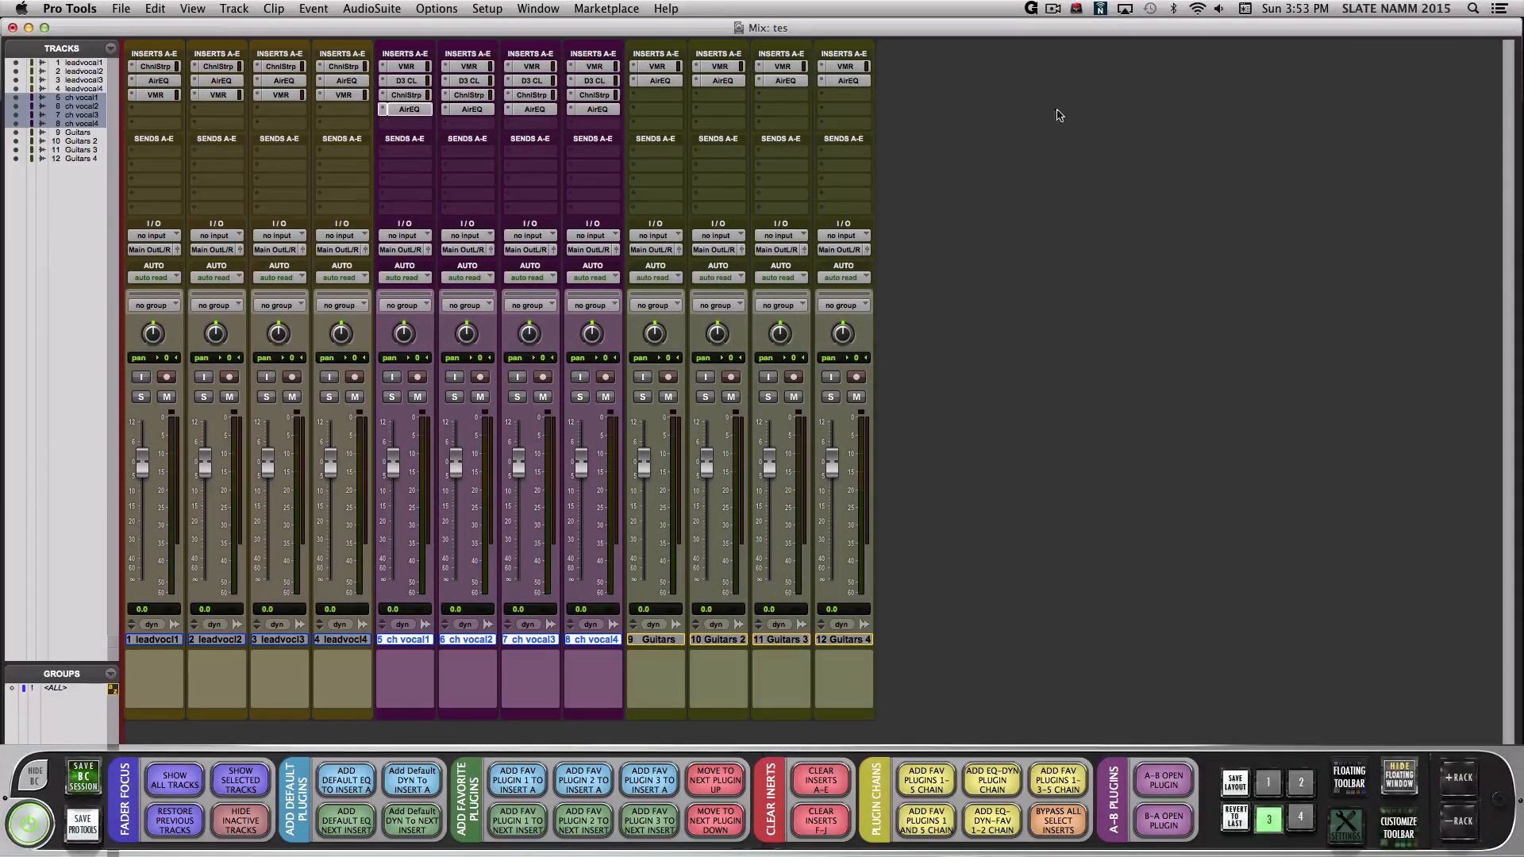
# - Clear inserts A–E on the ch vocal tracks, then choose Show All Tracks
pyautogui.click(819, 778)
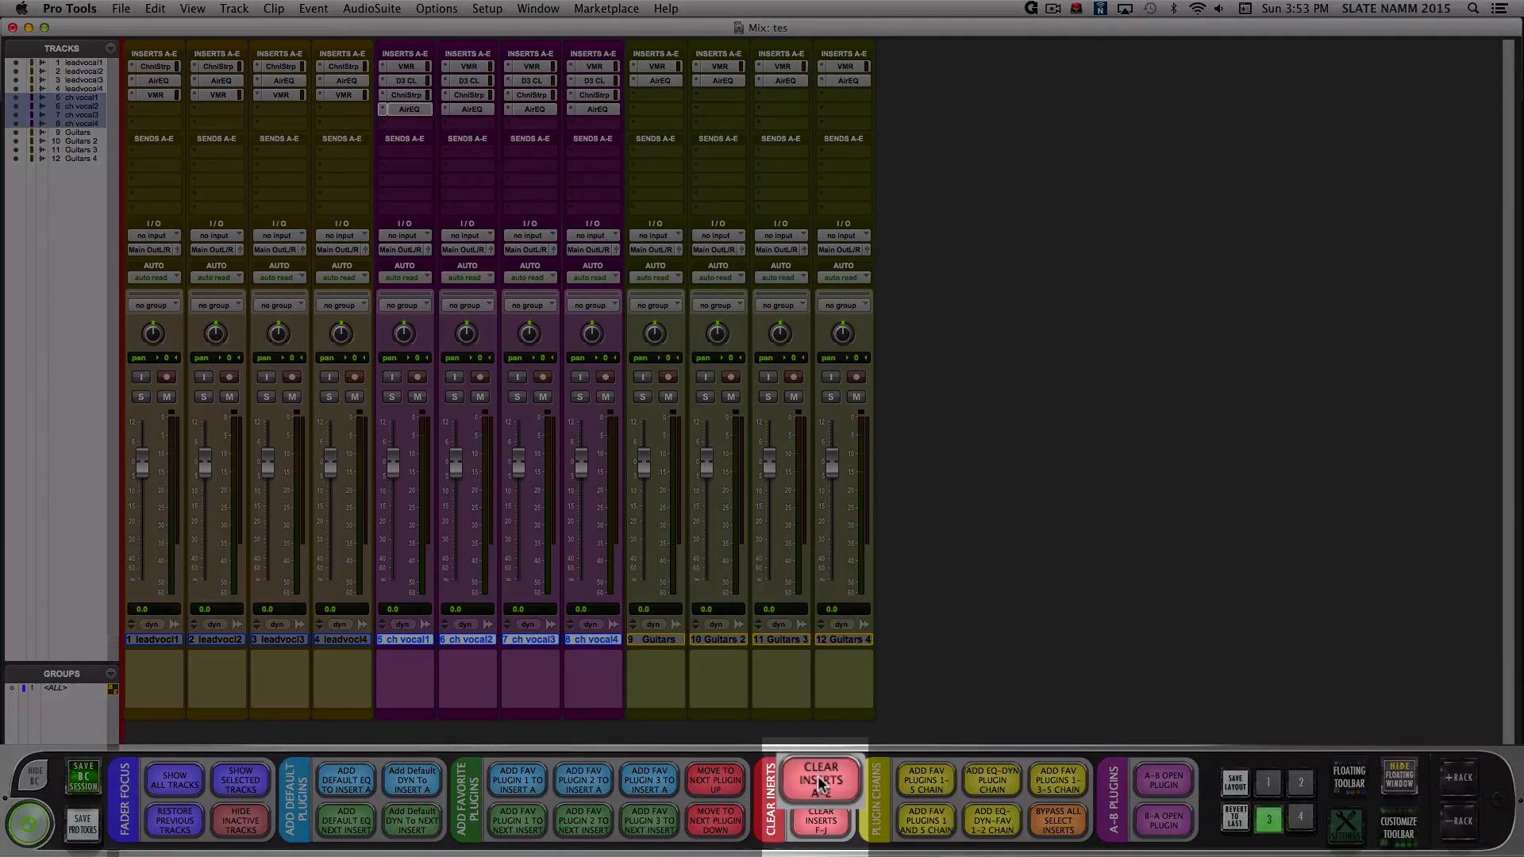
pyautogui.click(819, 779)
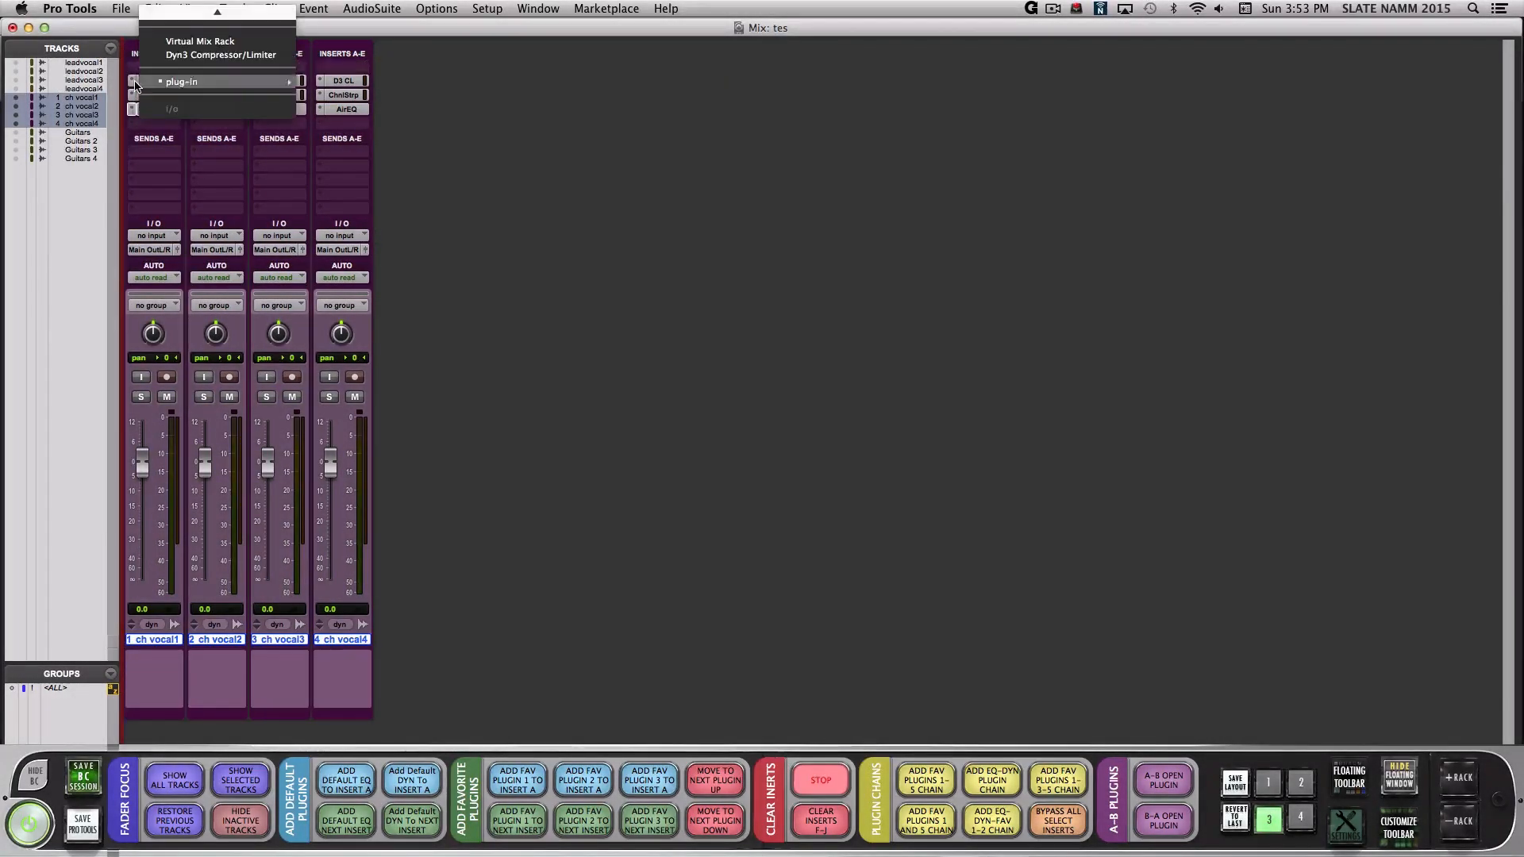
pyautogui.click(155, 95)
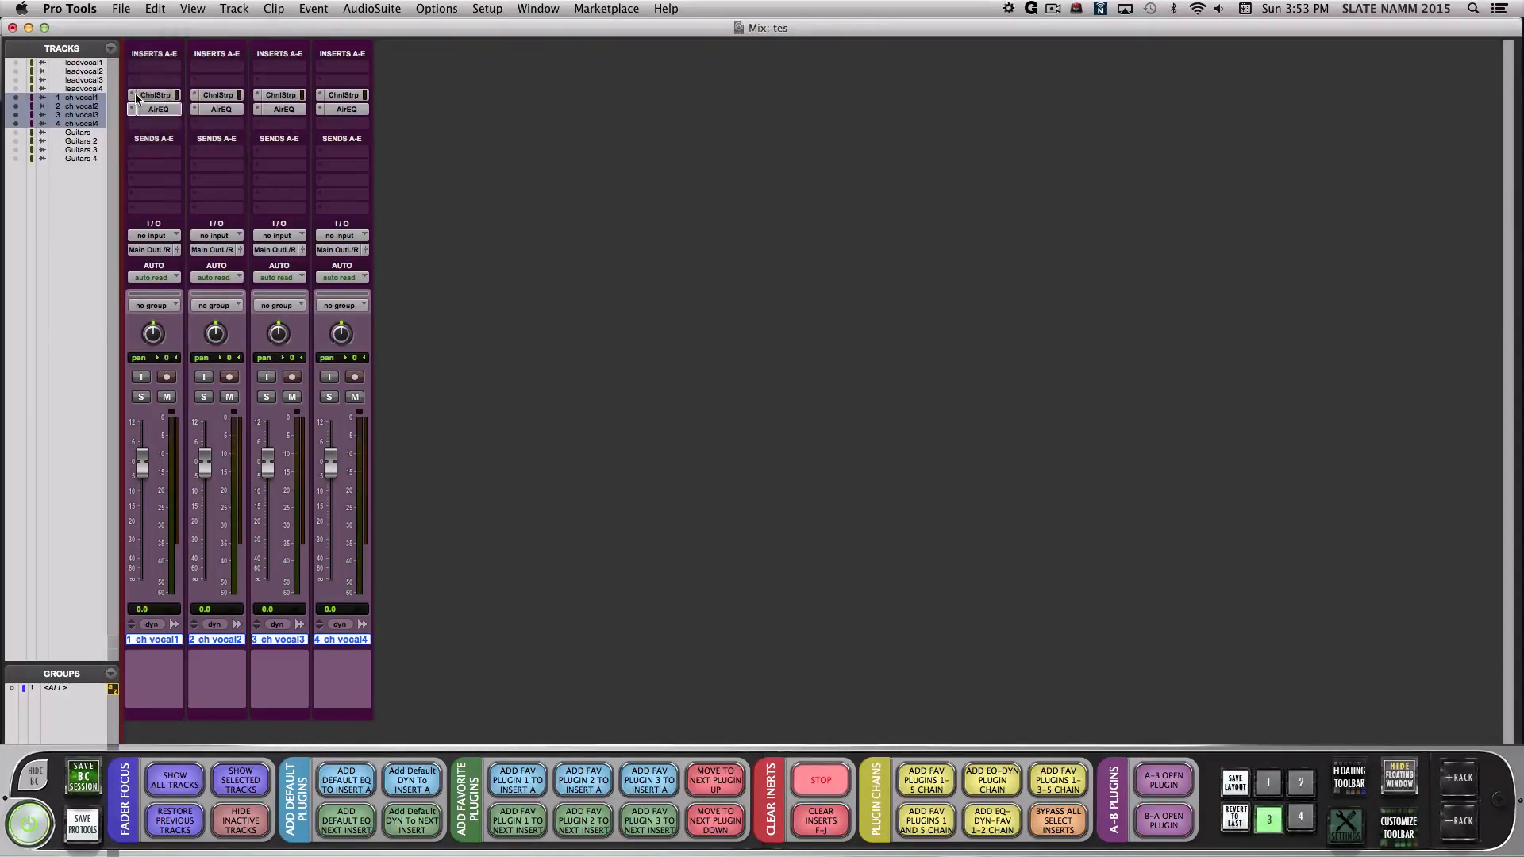
pyautogui.click(49, 49)
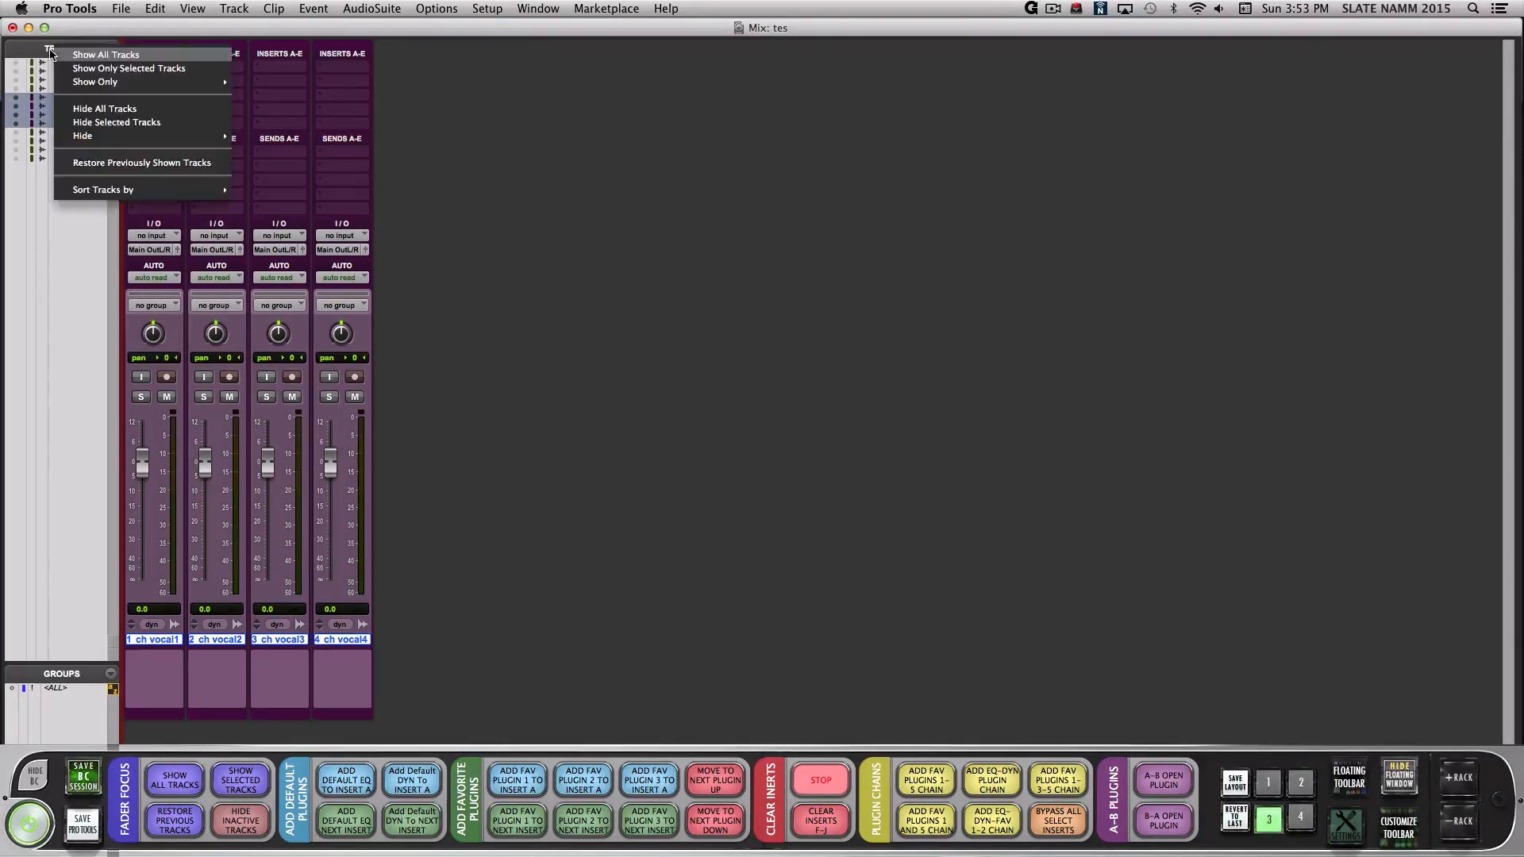
pyautogui.click(104, 53)
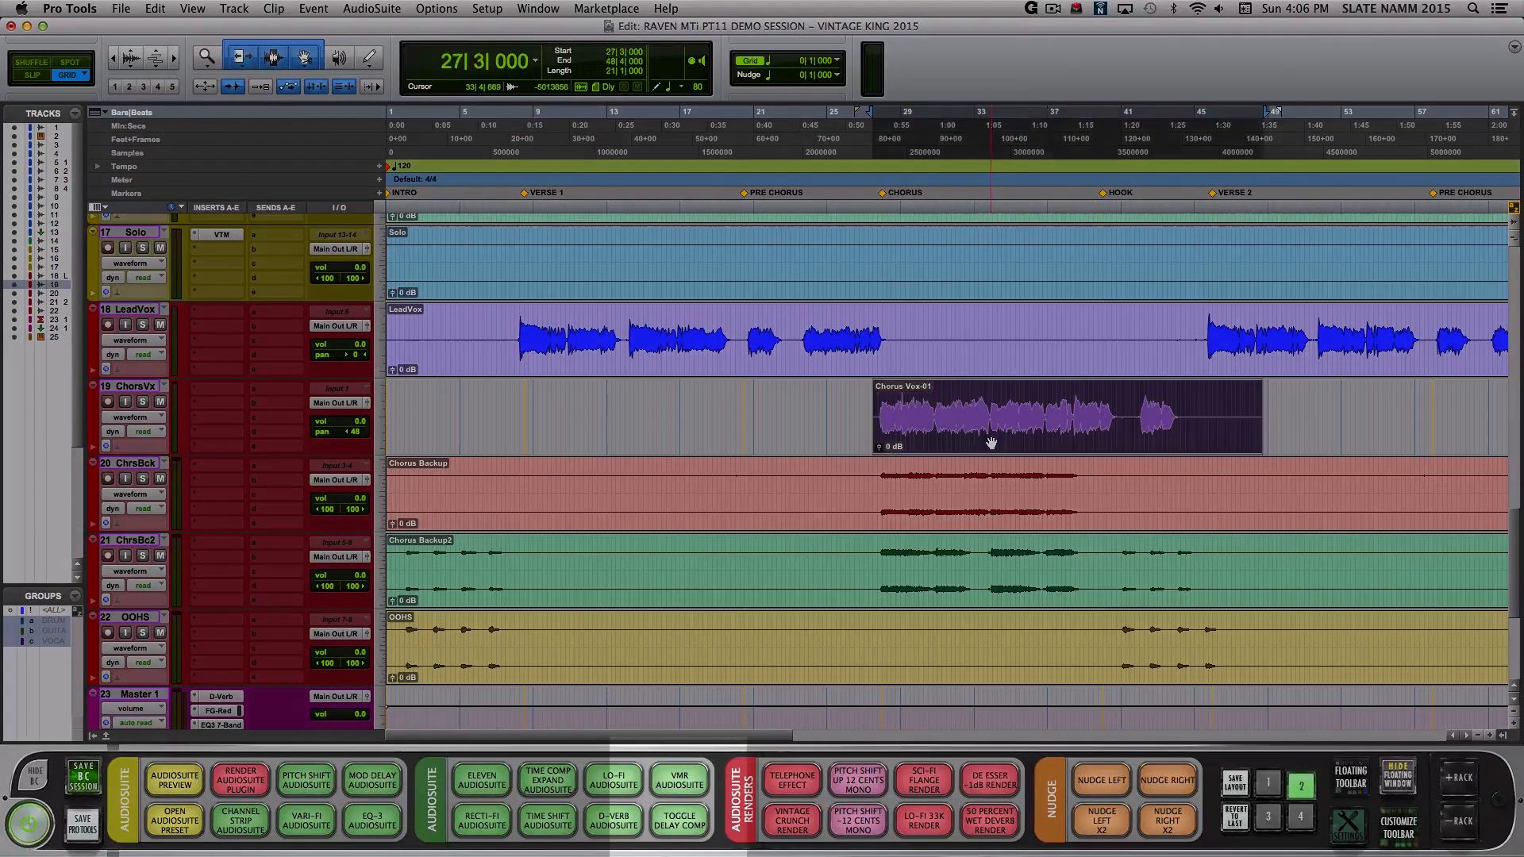
# - Render the Chorus Vox clip through Virtual Mix Rack AudioSuite with an adjusted Revival knob
pyautogui.click(679, 778)
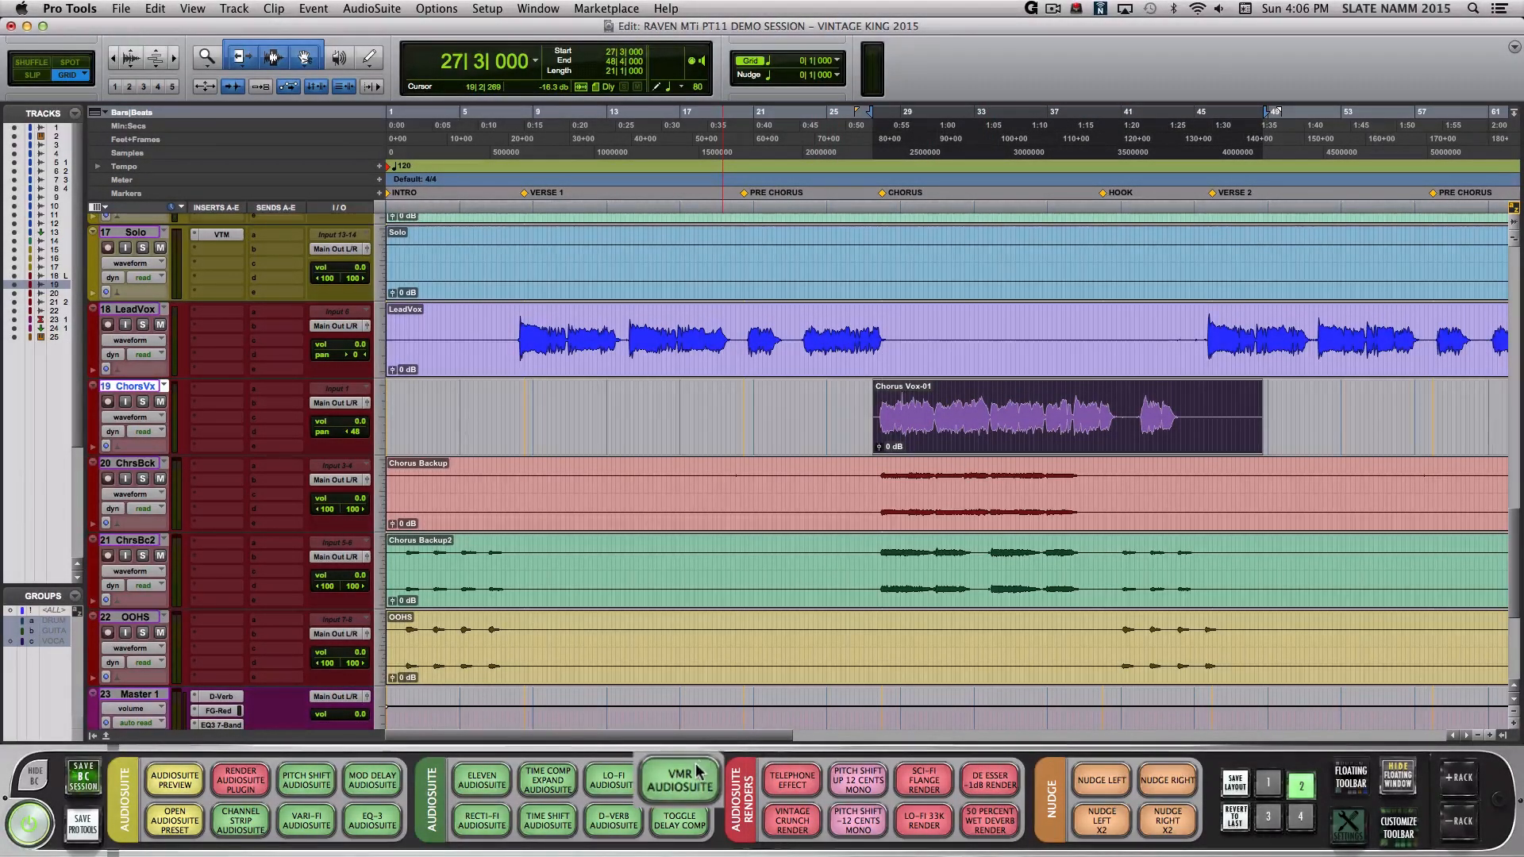
pyautogui.click(680, 778)
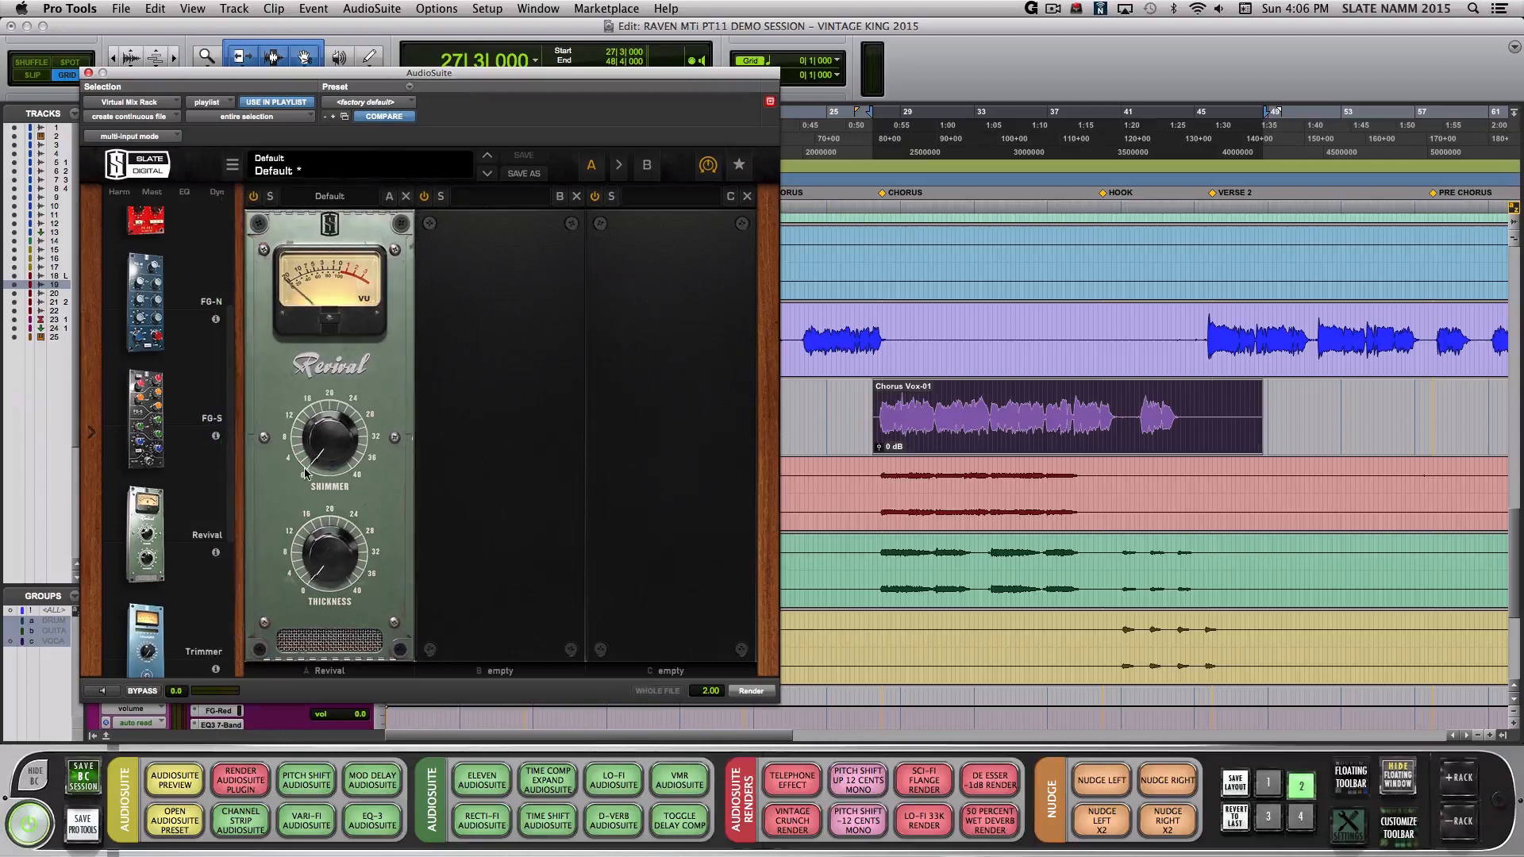
pyautogui.moveTo(329, 437); pyautogui.dragTo(316, 423)
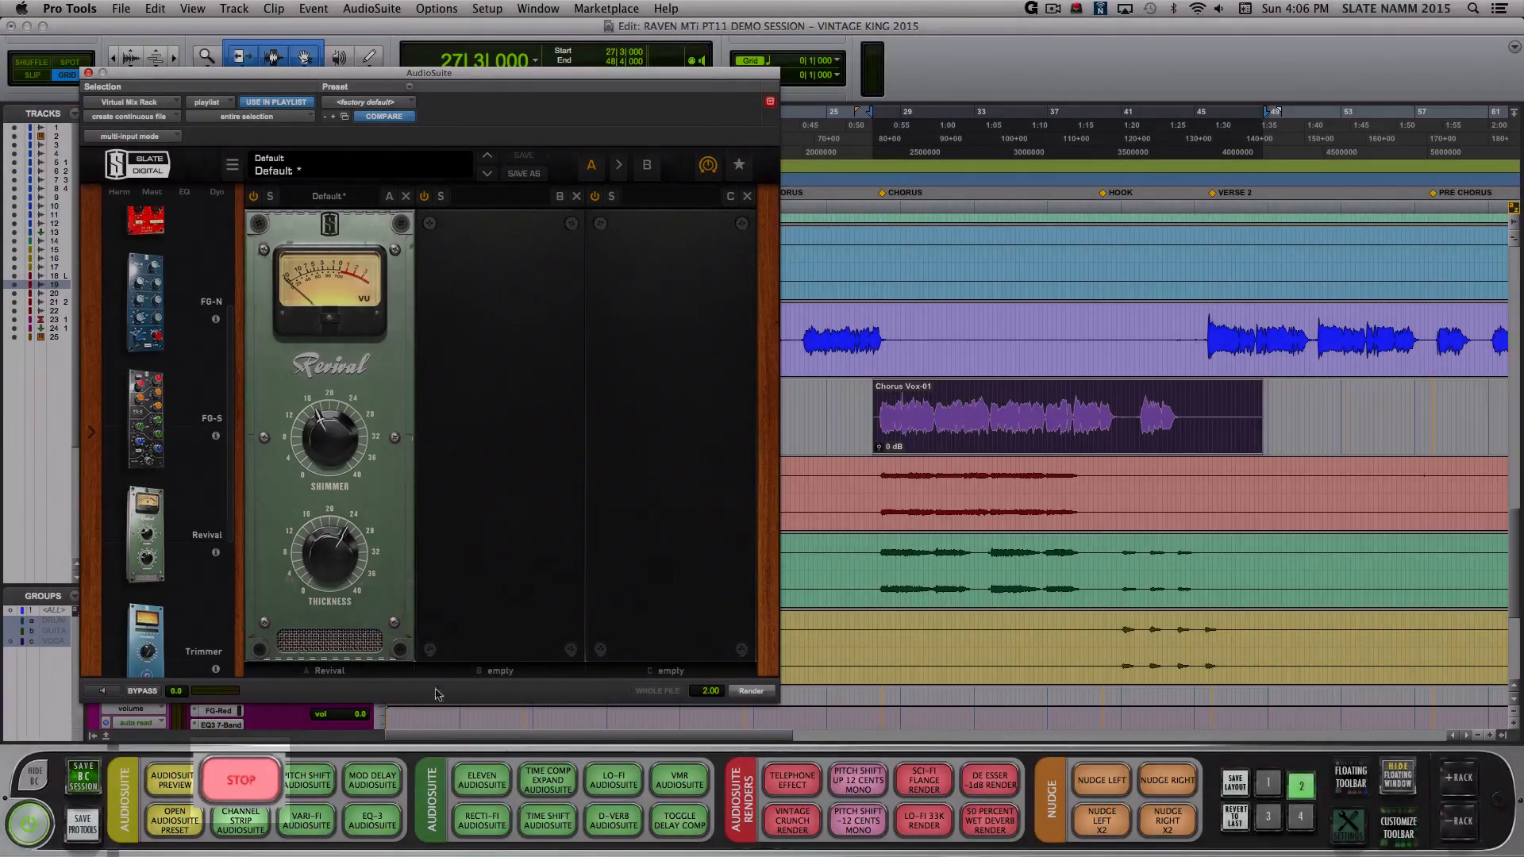
pyautogui.click(749, 691)
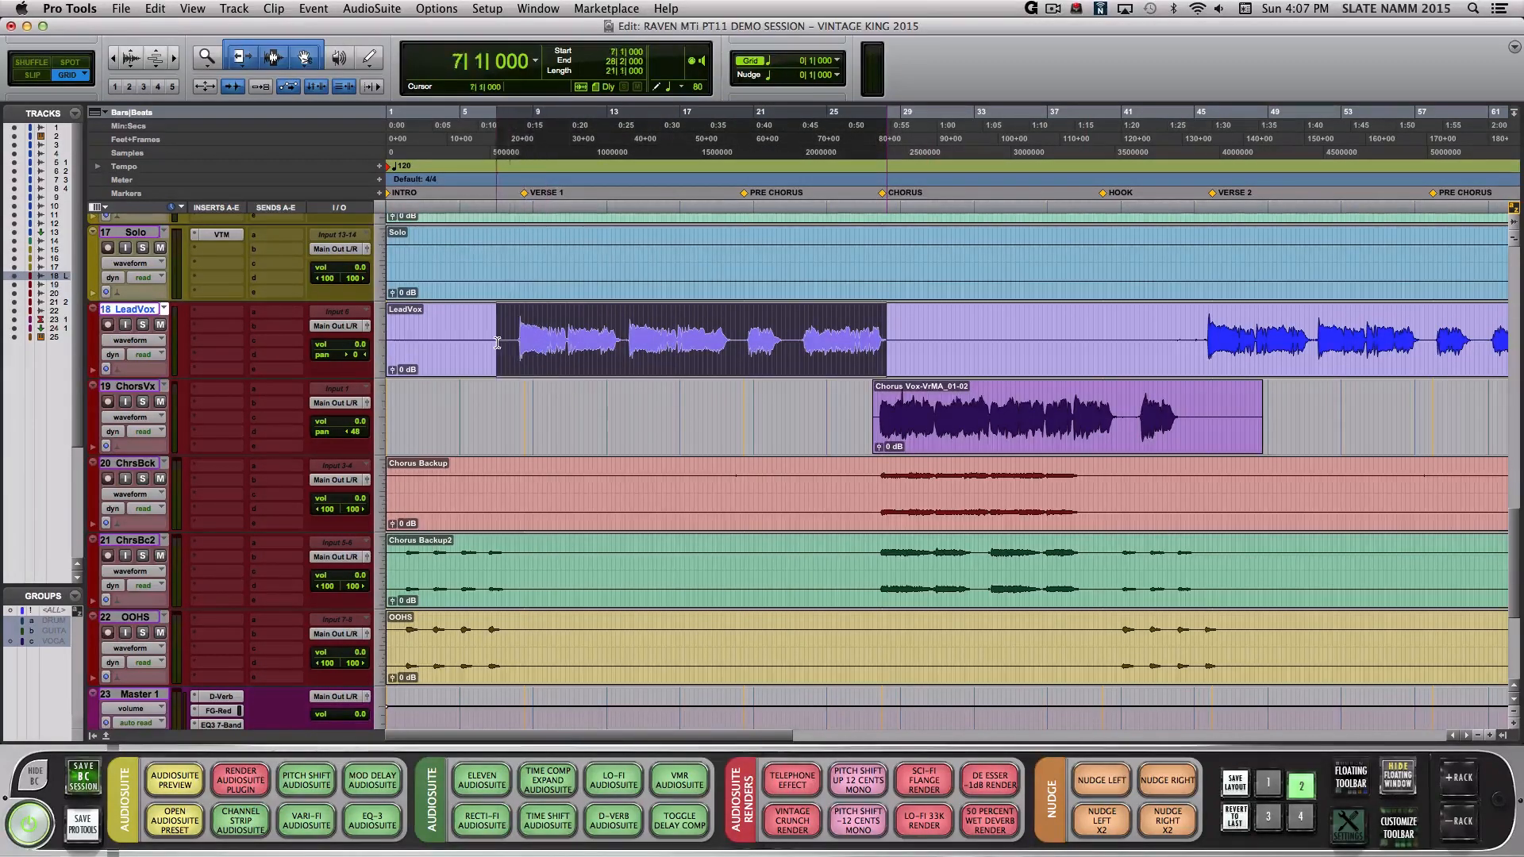
# - Render a telephone-style EQ3 7-Band AudioSuite effect onto the selected LeadVox range
pyautogui.click(791, 778)
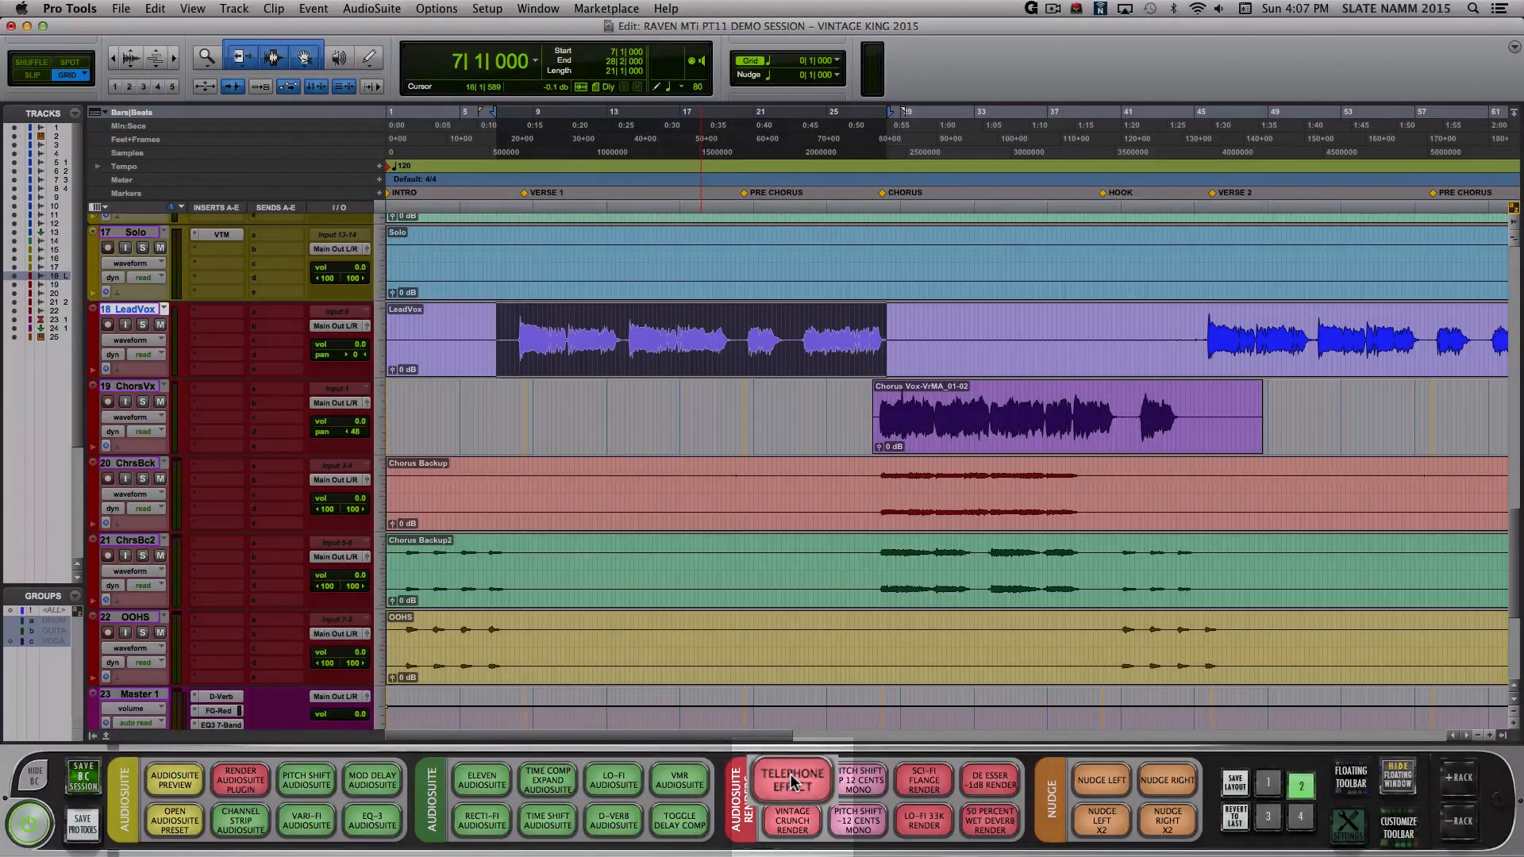
pyautogui.click(791, 778)
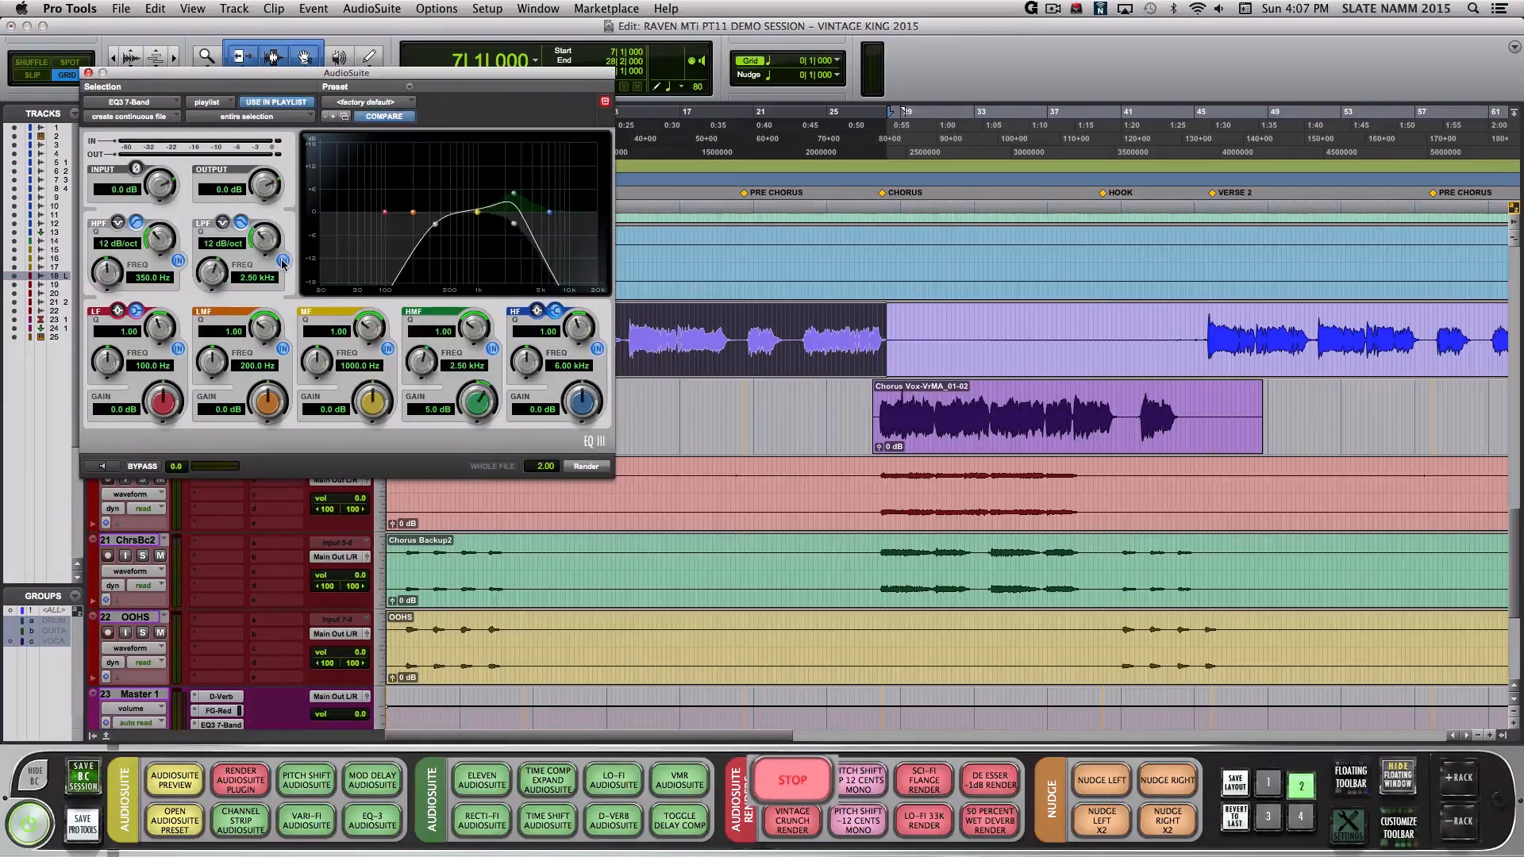
pyautogui.click(584, 466)
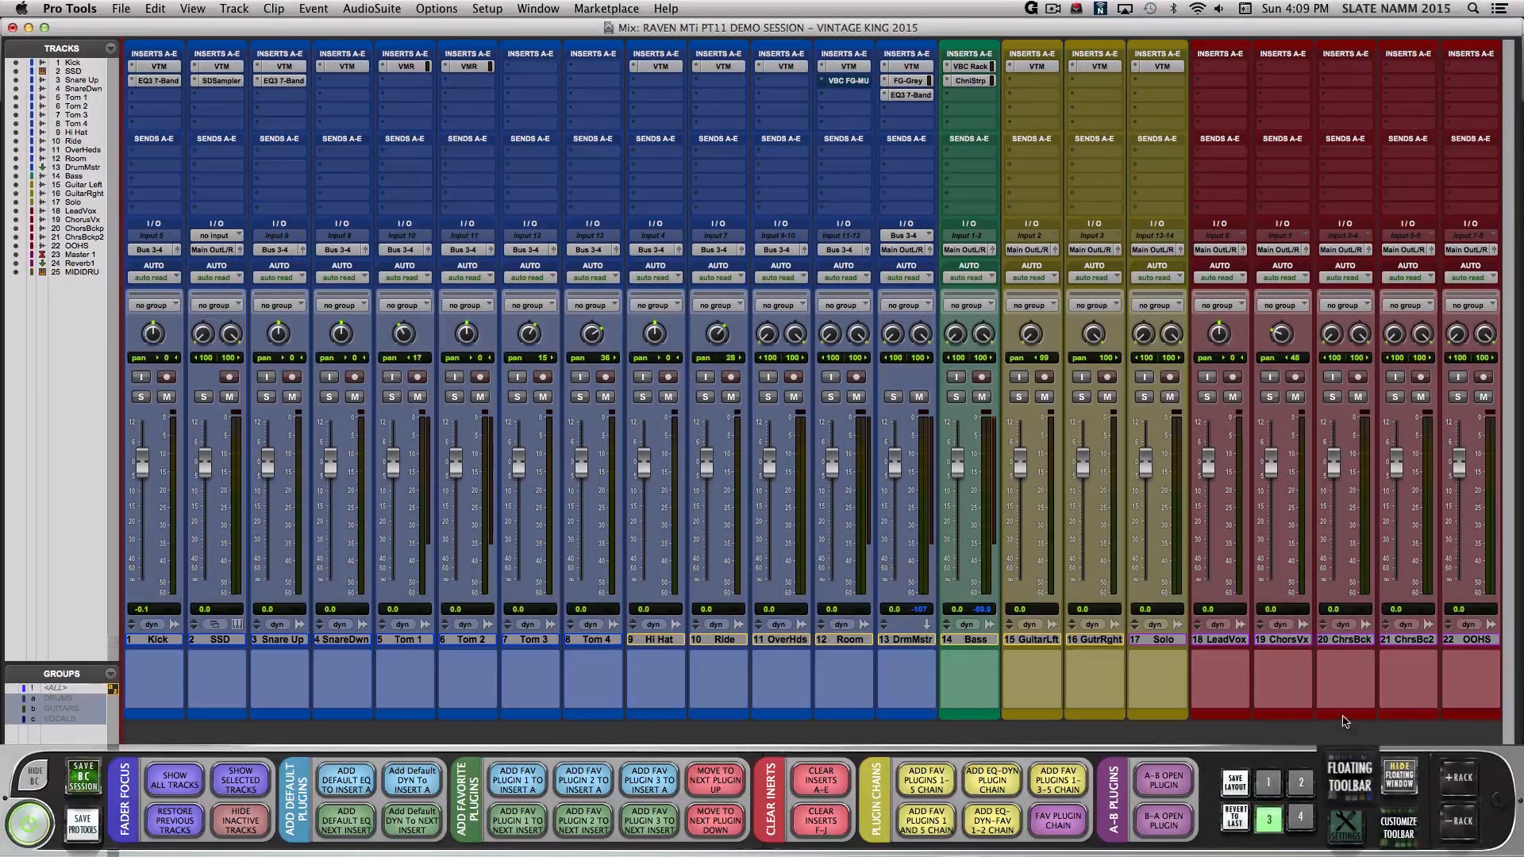
# - Show the mixer floating toolbar and switch the Bass track to Touch automation
pyautogui.click(1347, 780)
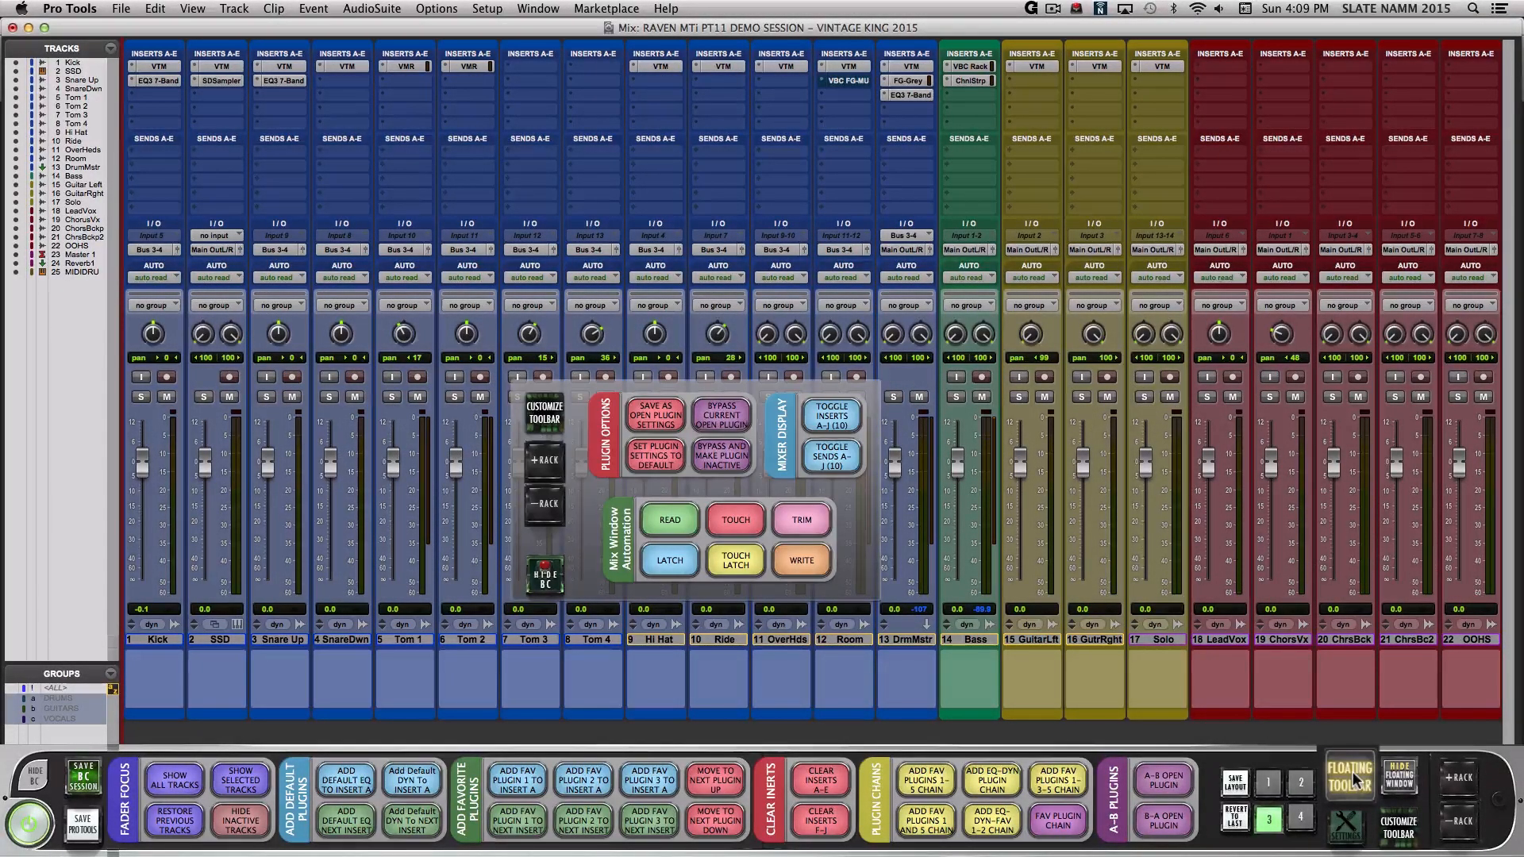
pyautogui.click(733, 519)
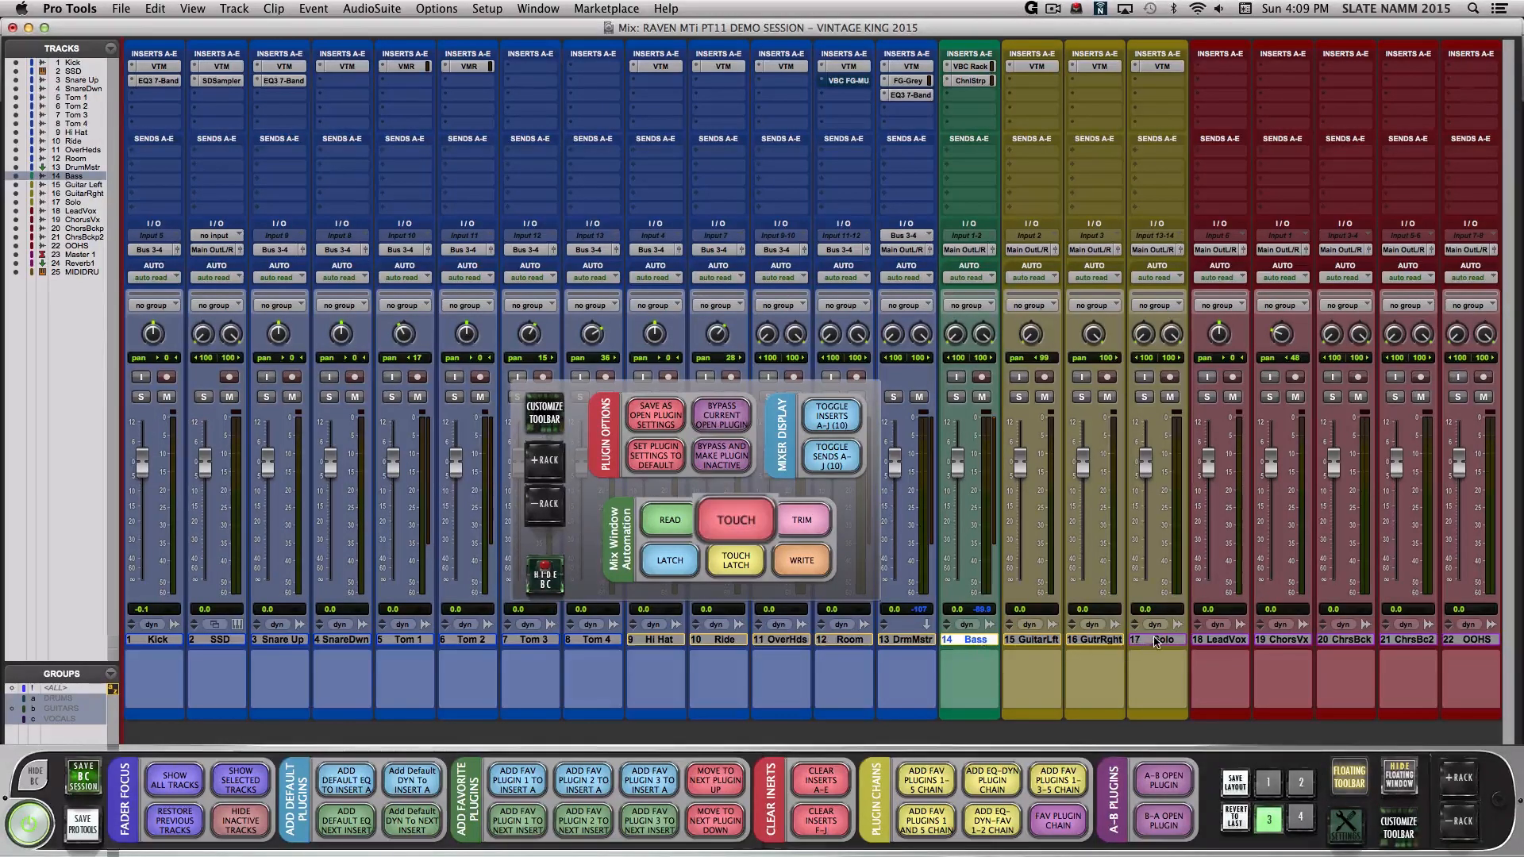
pyautogui.click(733, 518)
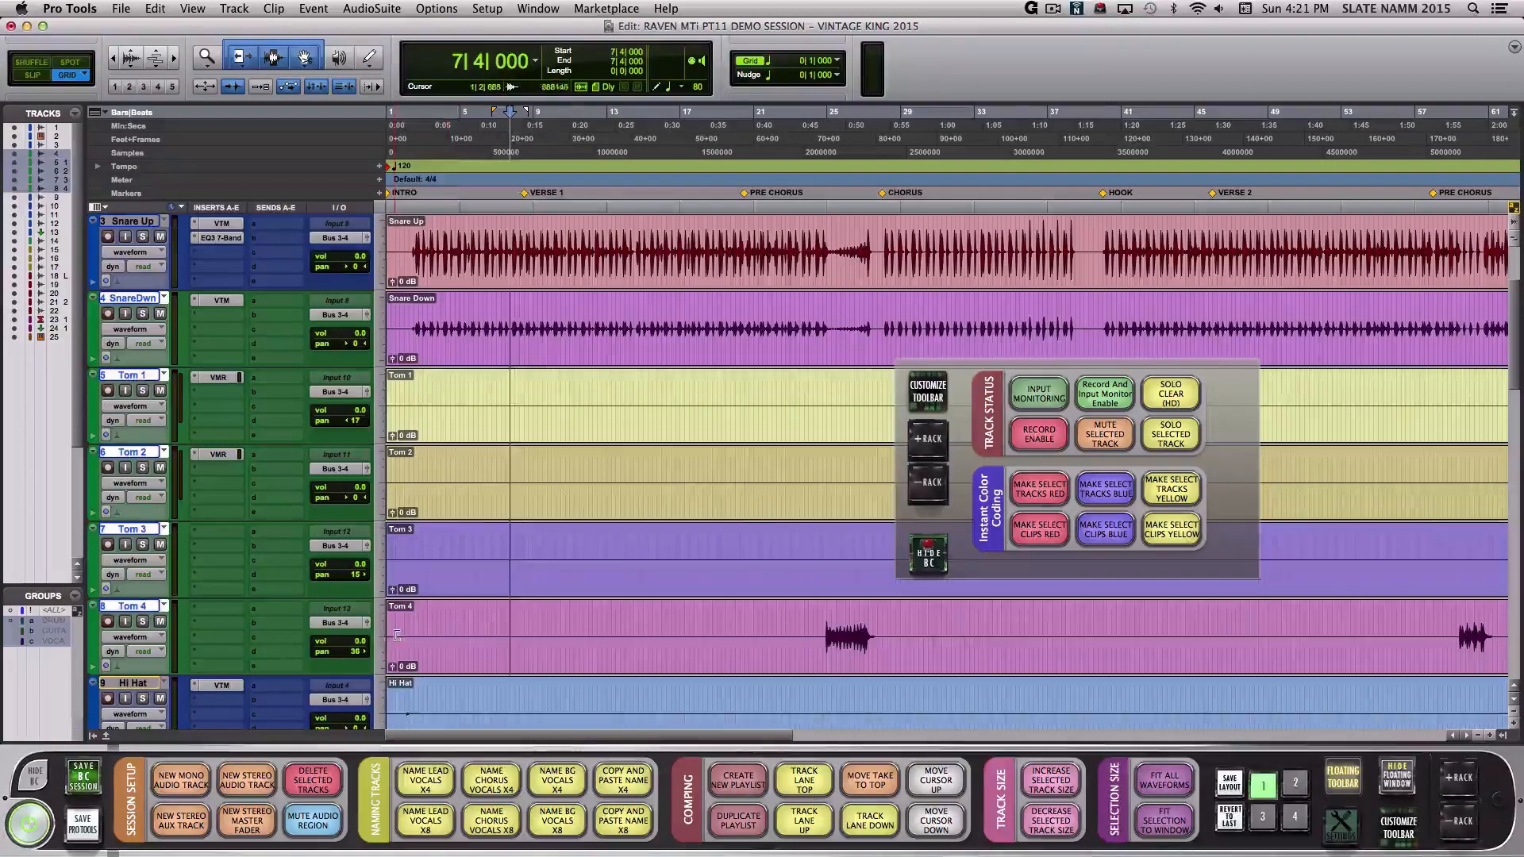
# - Use Instant Color Coding to turn the selected tracks red and their clips blue
pyautogui.click(1038, 488)
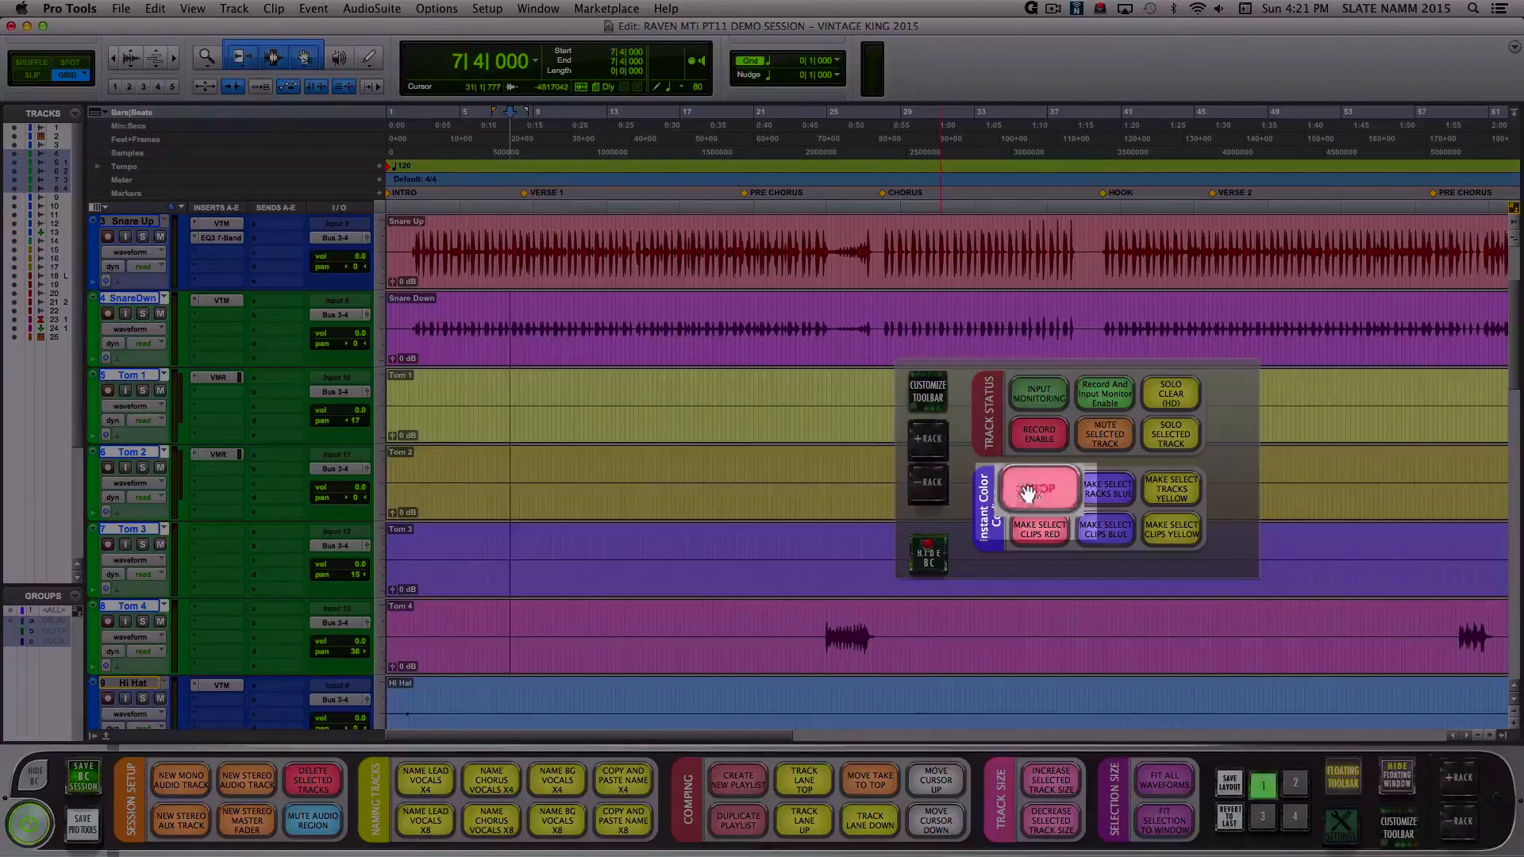
pyautogui.click(1039, 489)
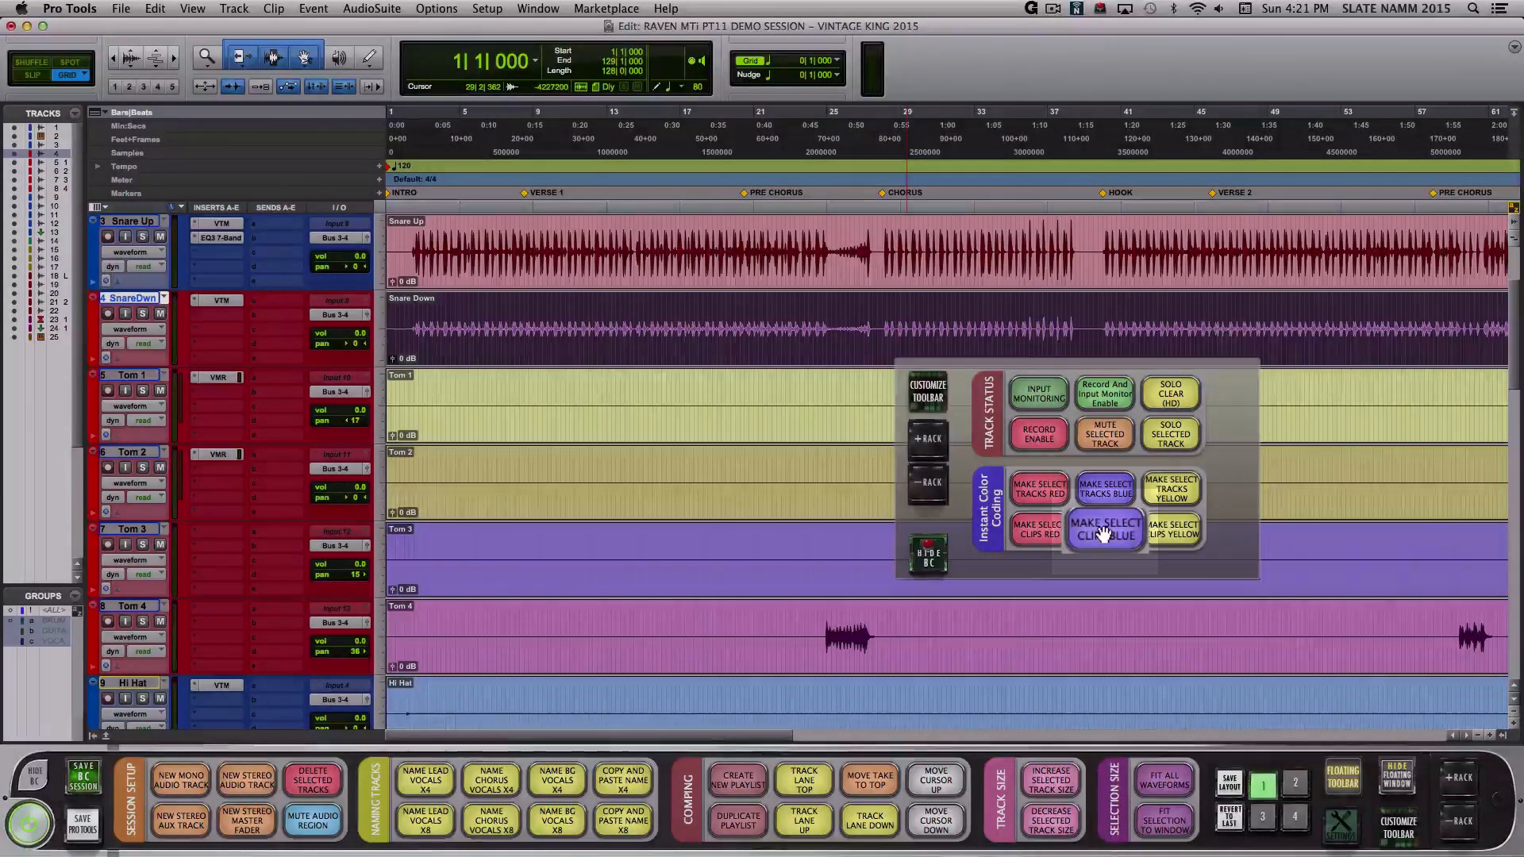
pyautogui.click(1103, 529)
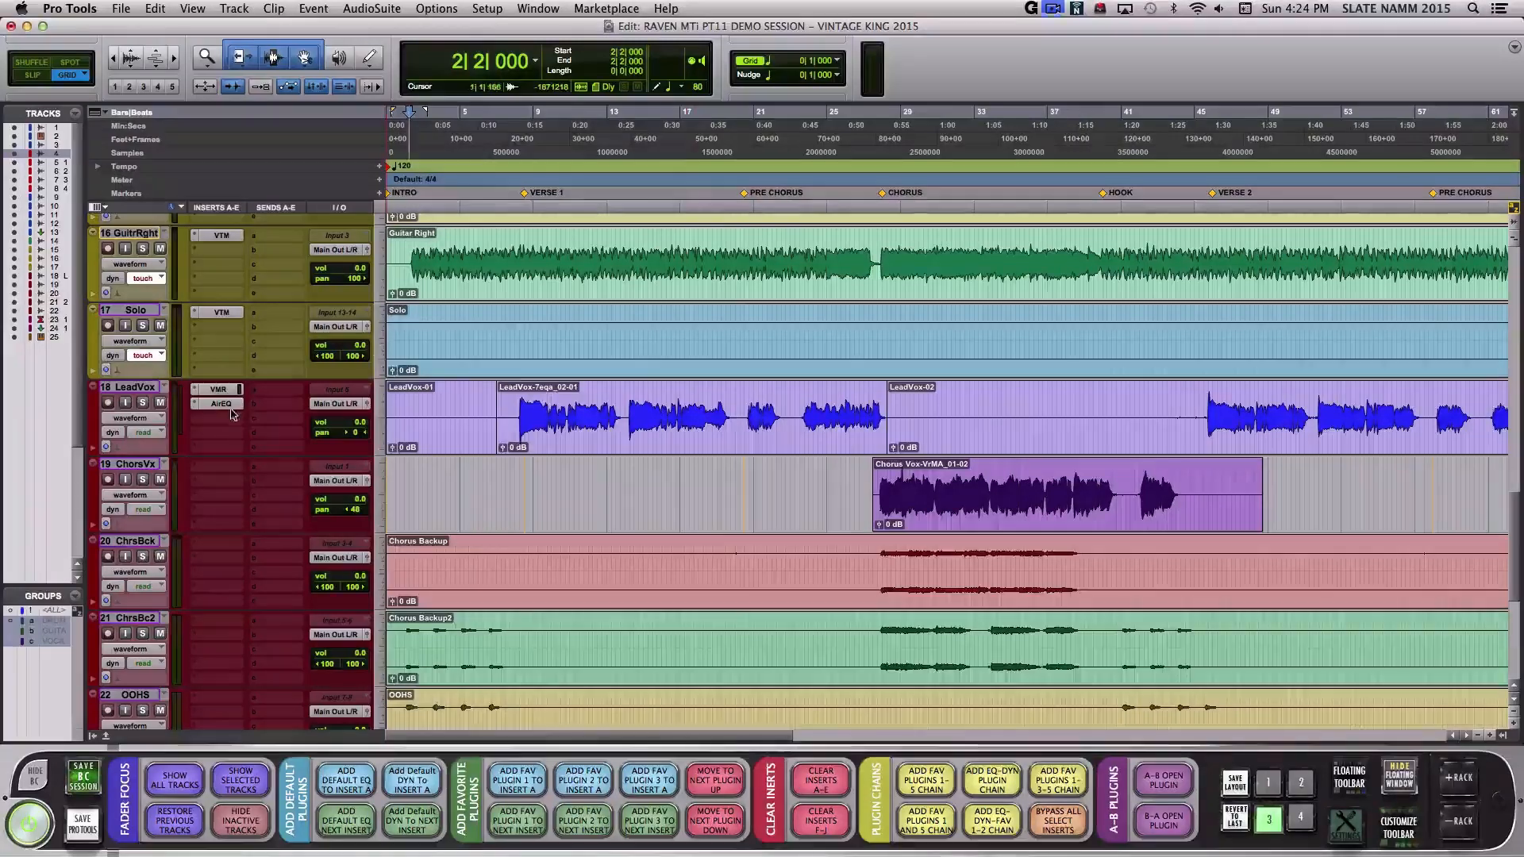
# - Open LeadVox's AirEQ insert, then toggle between the AirEQ and Virtual Mix Rack windows
pyautogui.click(217, 402)
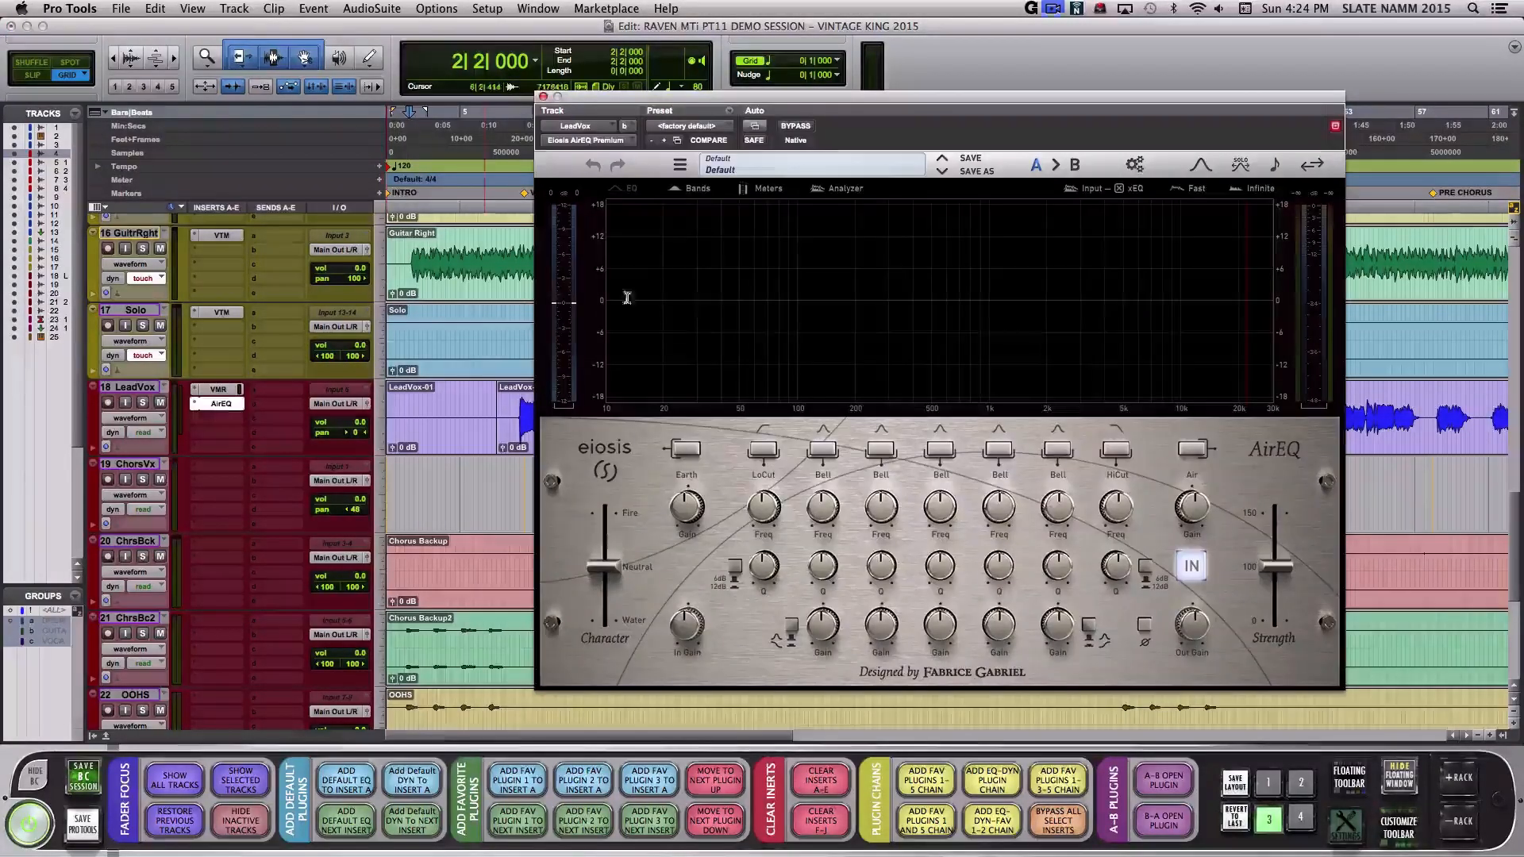
pyautogui.click(795, 126)
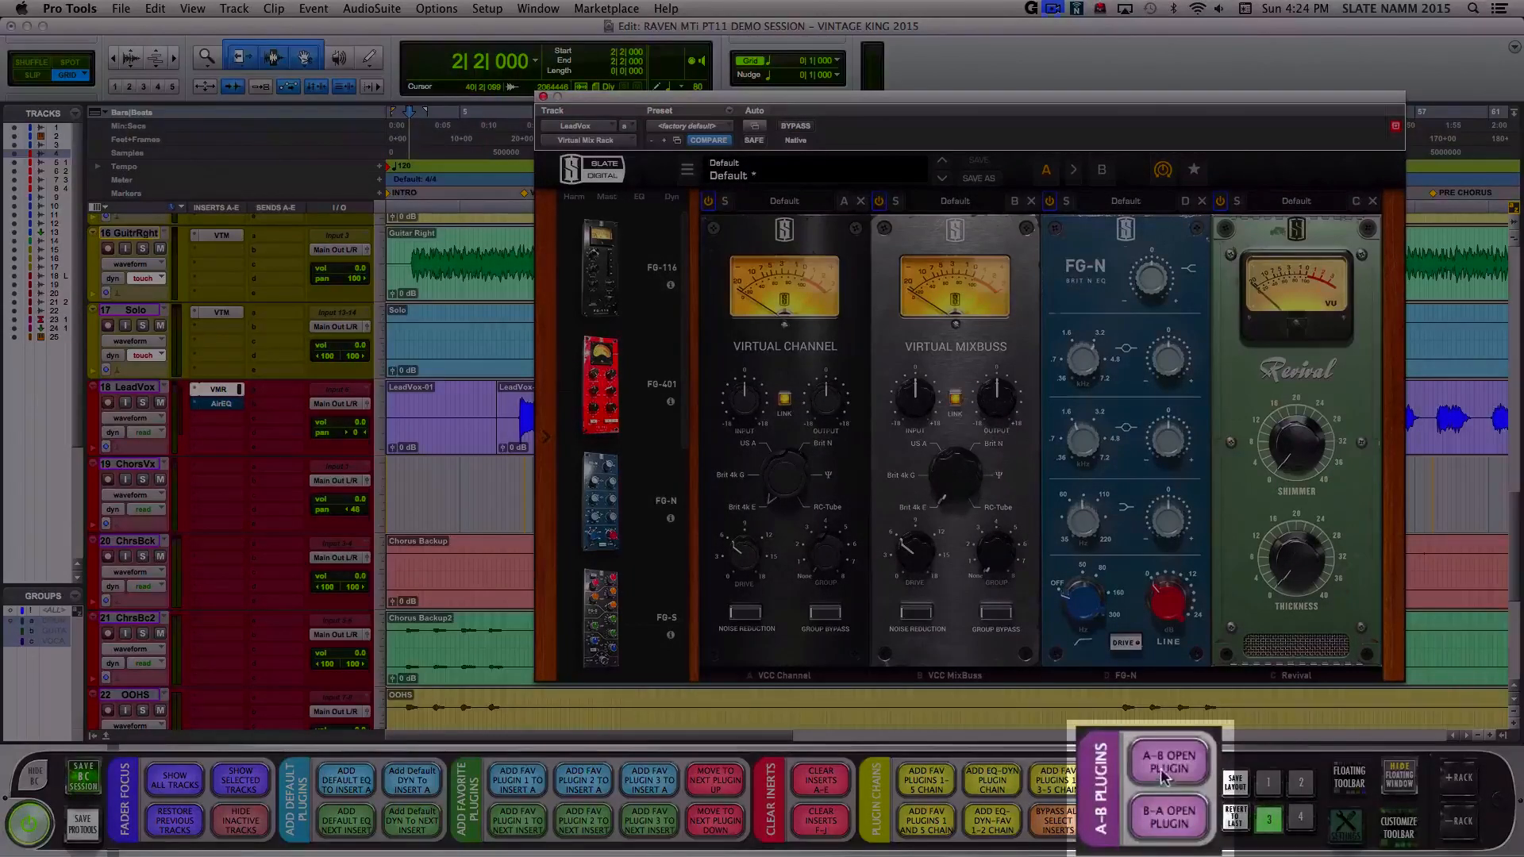
pyautogui.click(1168, 761)
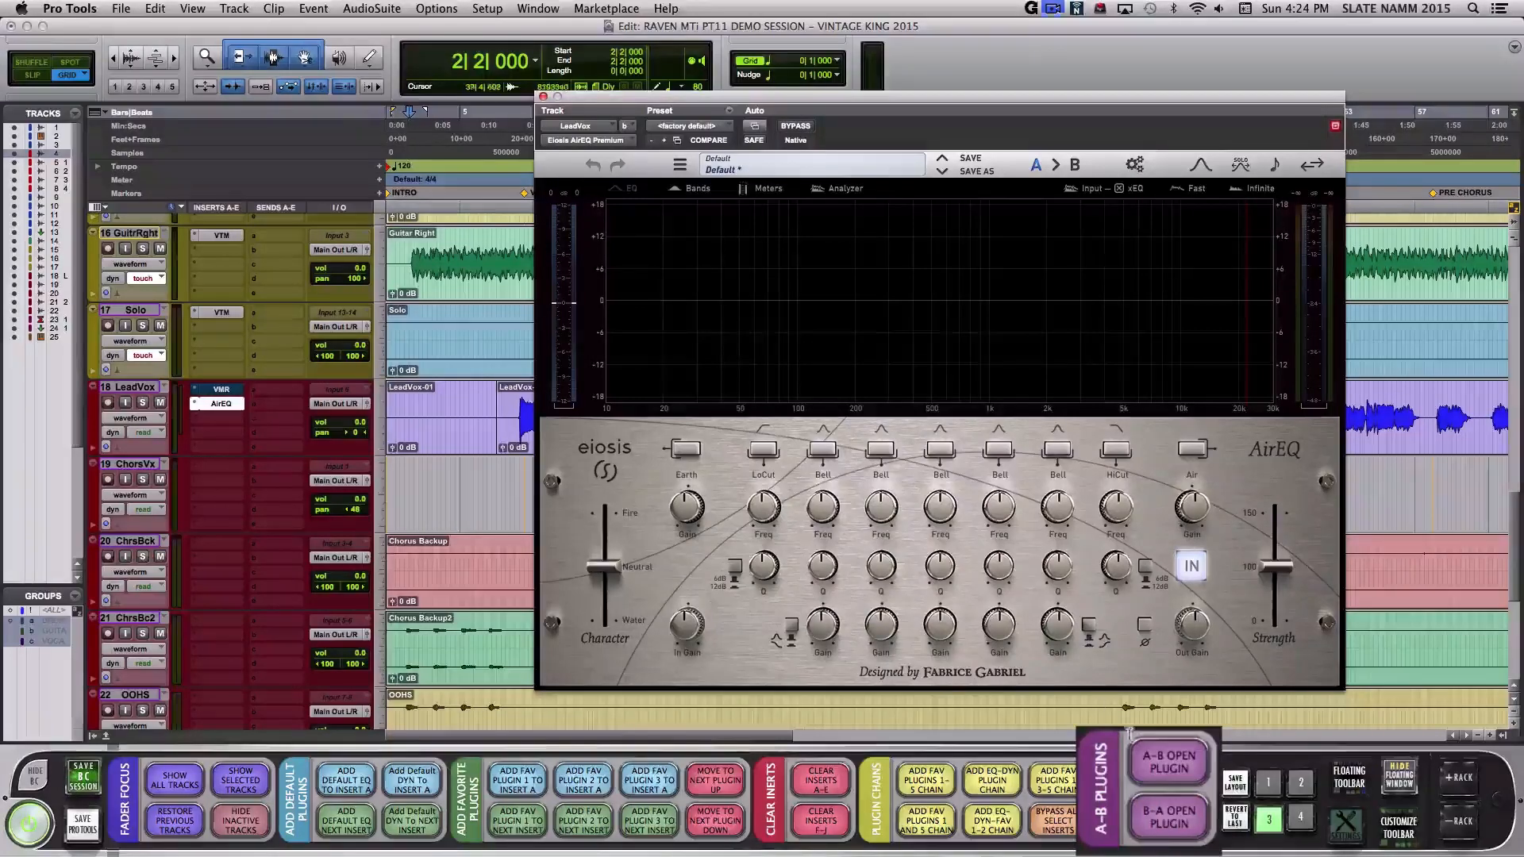
pyautogui.click(794, 126)
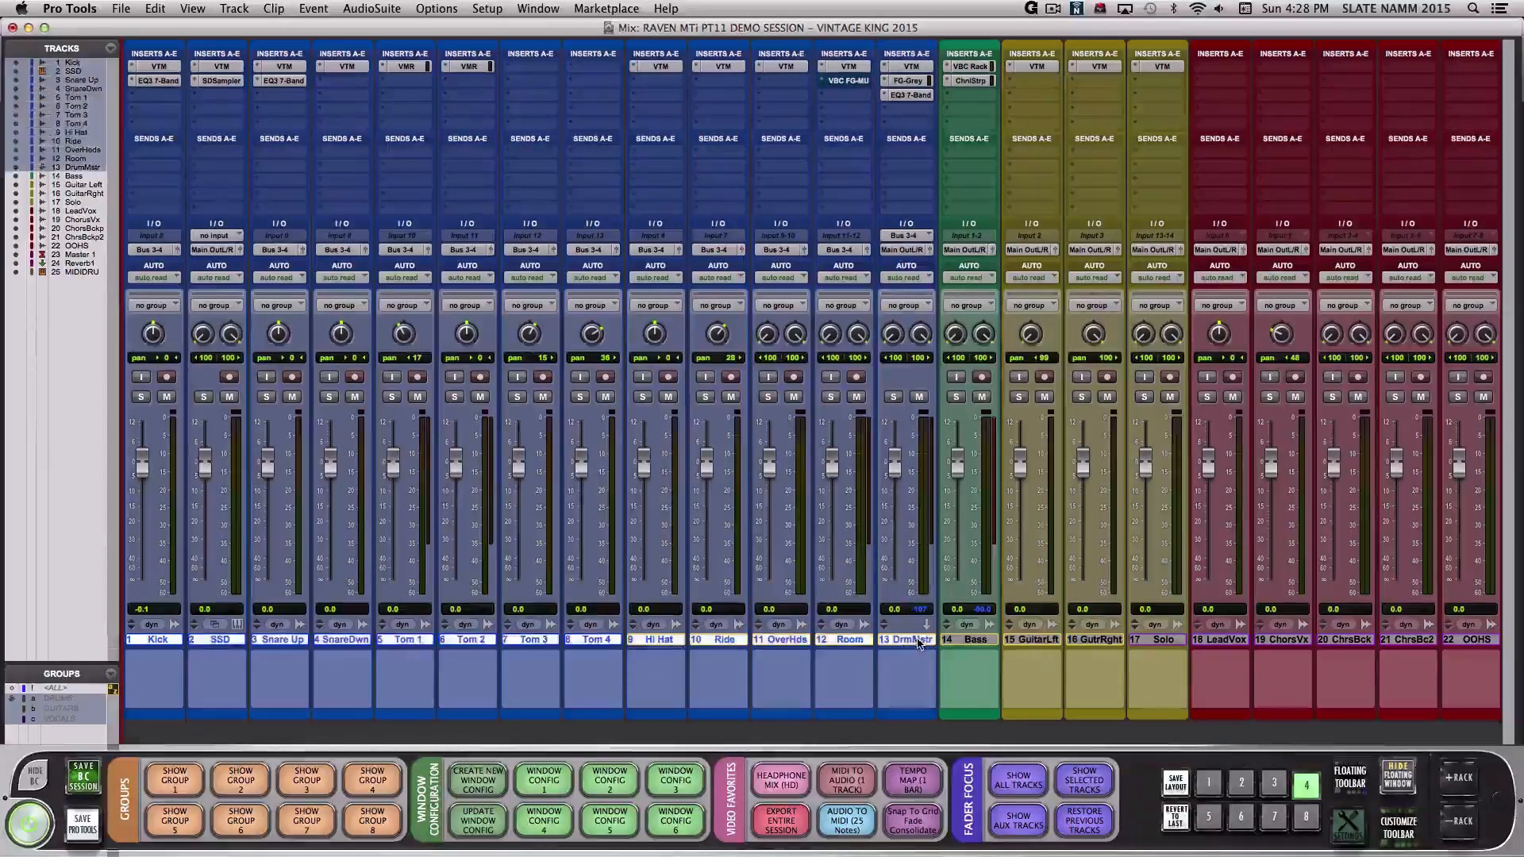
# - Build a stereo headphone mix aux for drum tracks 1–13, copying fader levels to sends
pyautogui.click(780, 779)
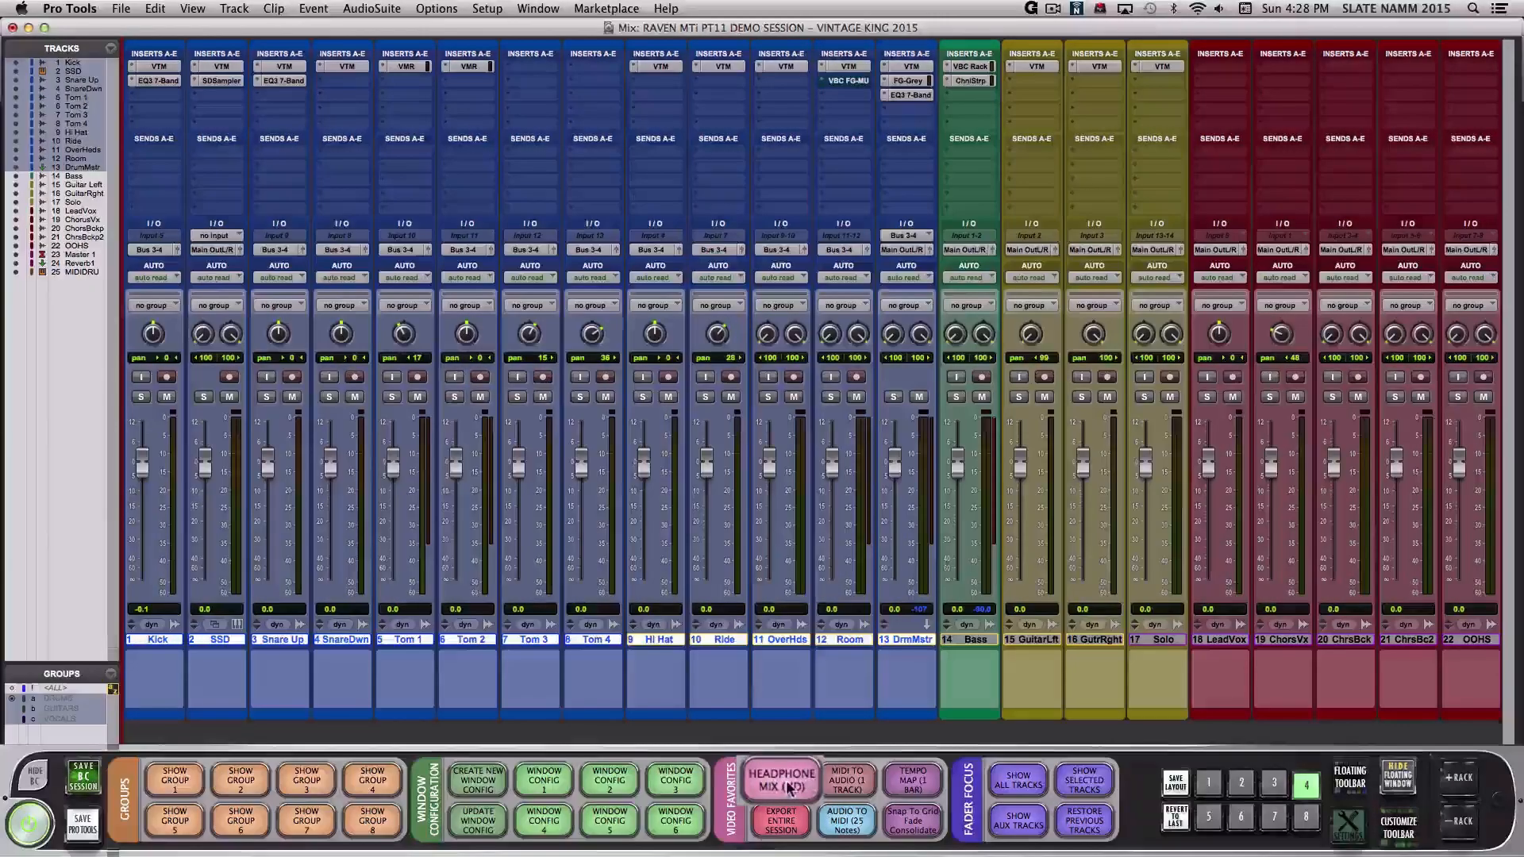
pyautogui.click(779, 778)
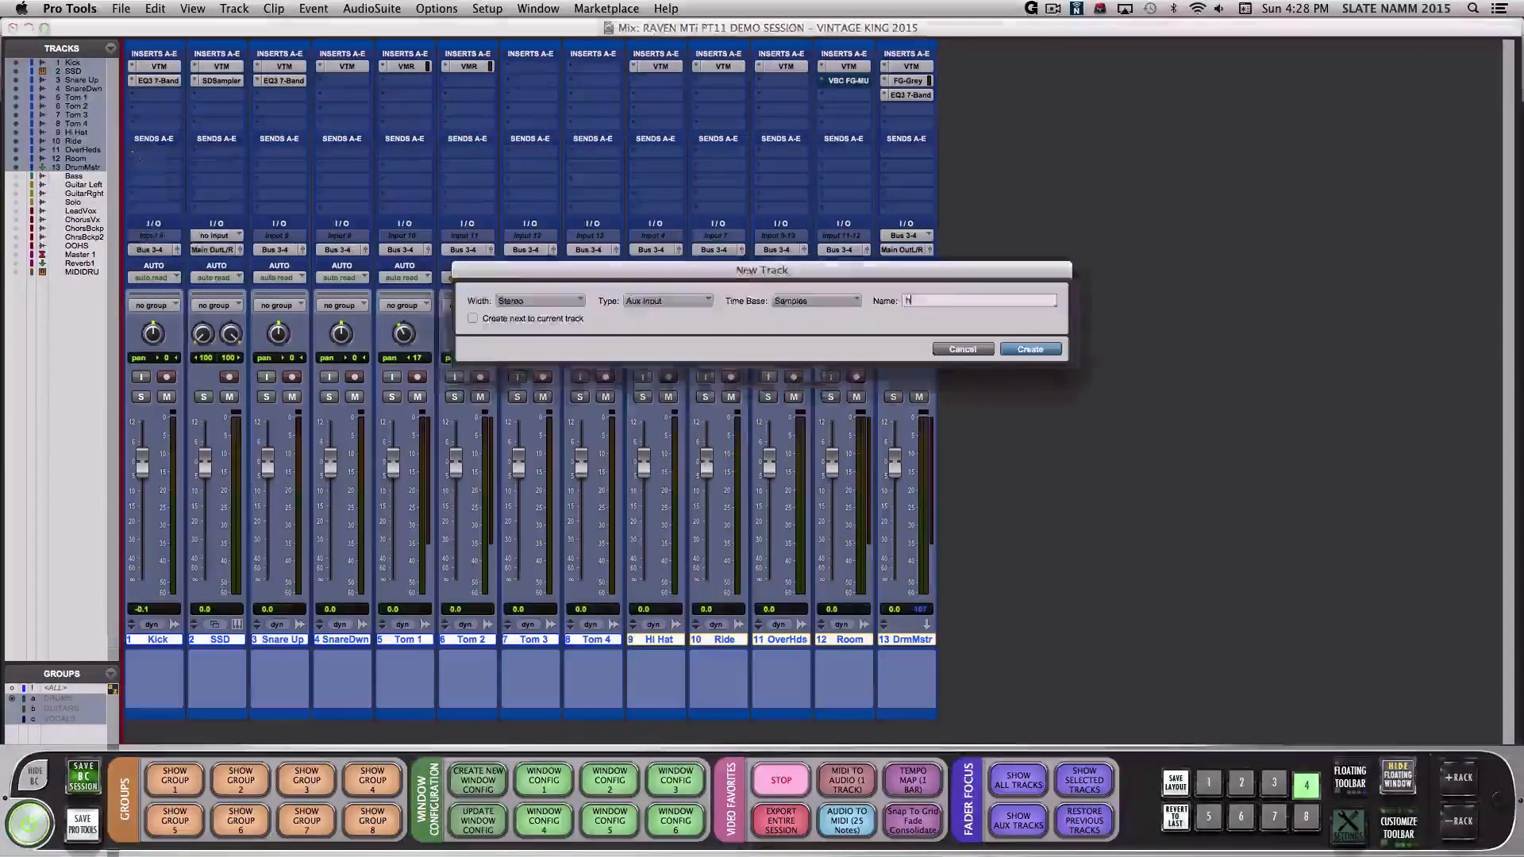
pyautogui.click(1028, 349)
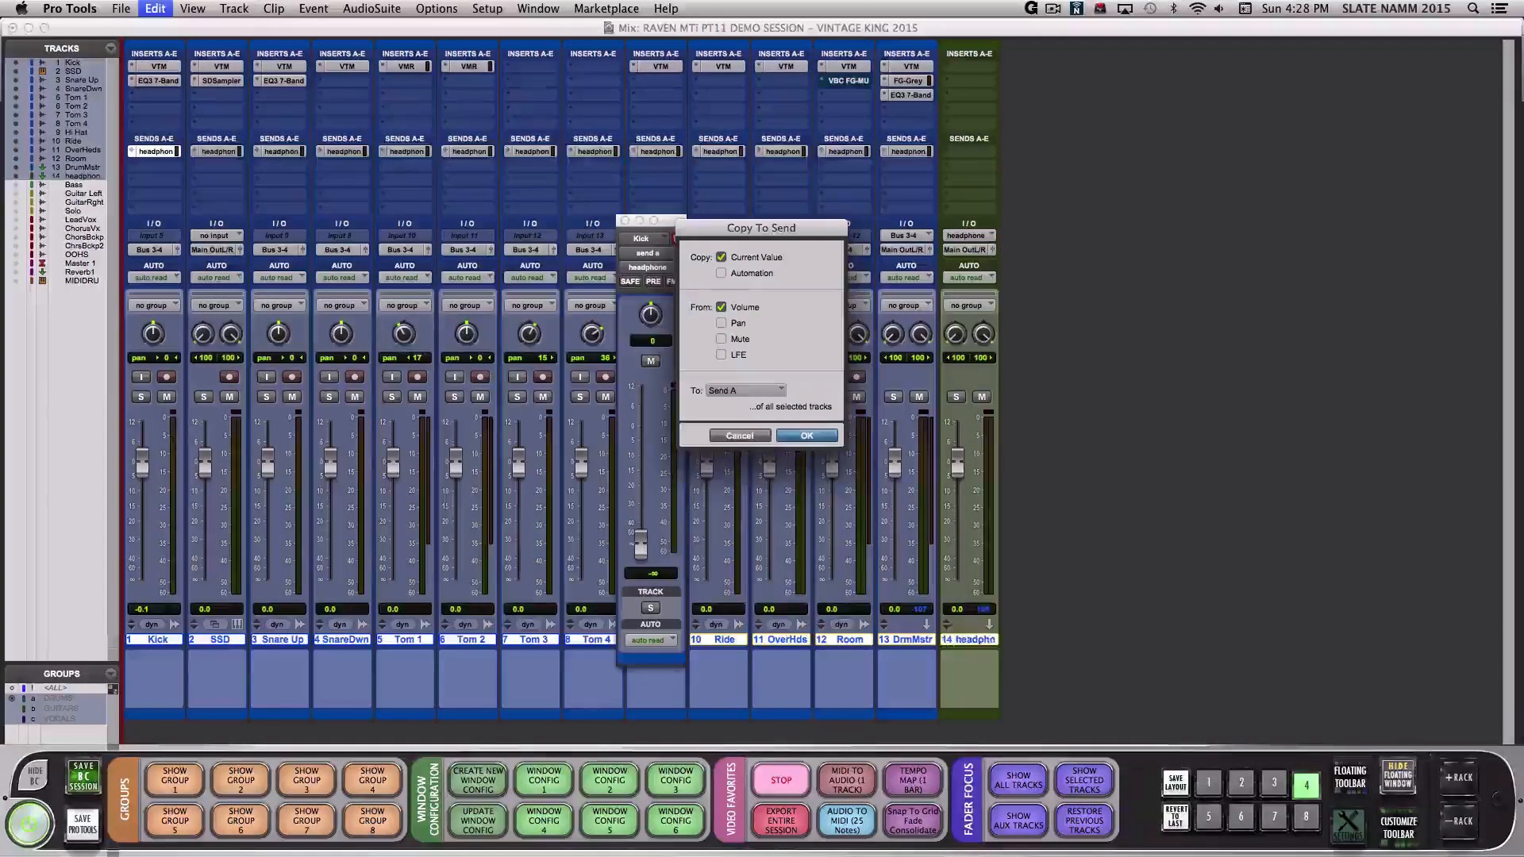
pyautogui.click(806, 434)
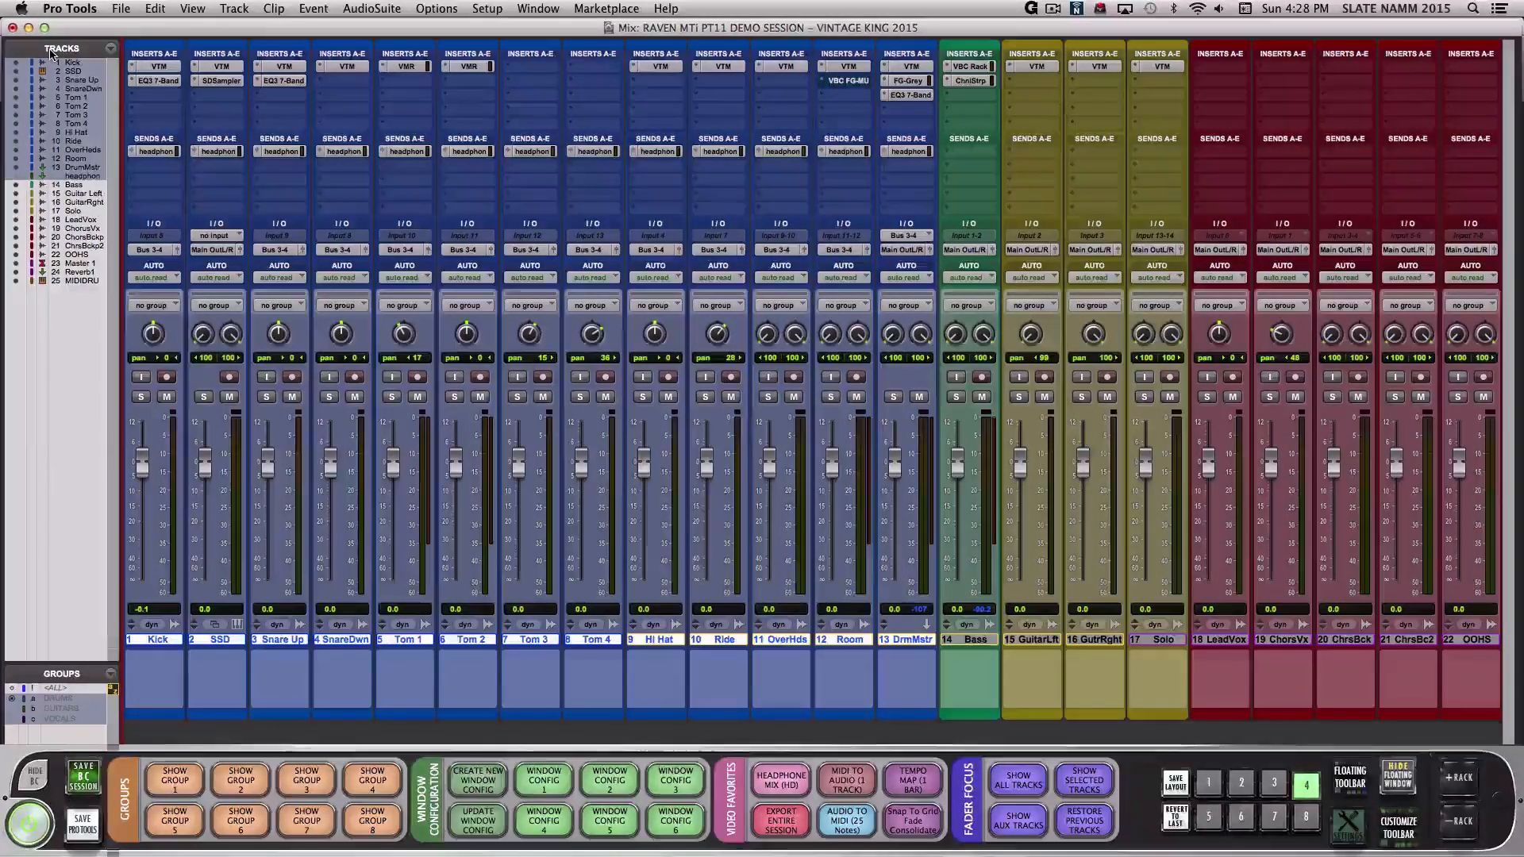
# - Send Snare Up to a new Aux 1 track created beside the current track
pyautogui.click(278, 151)
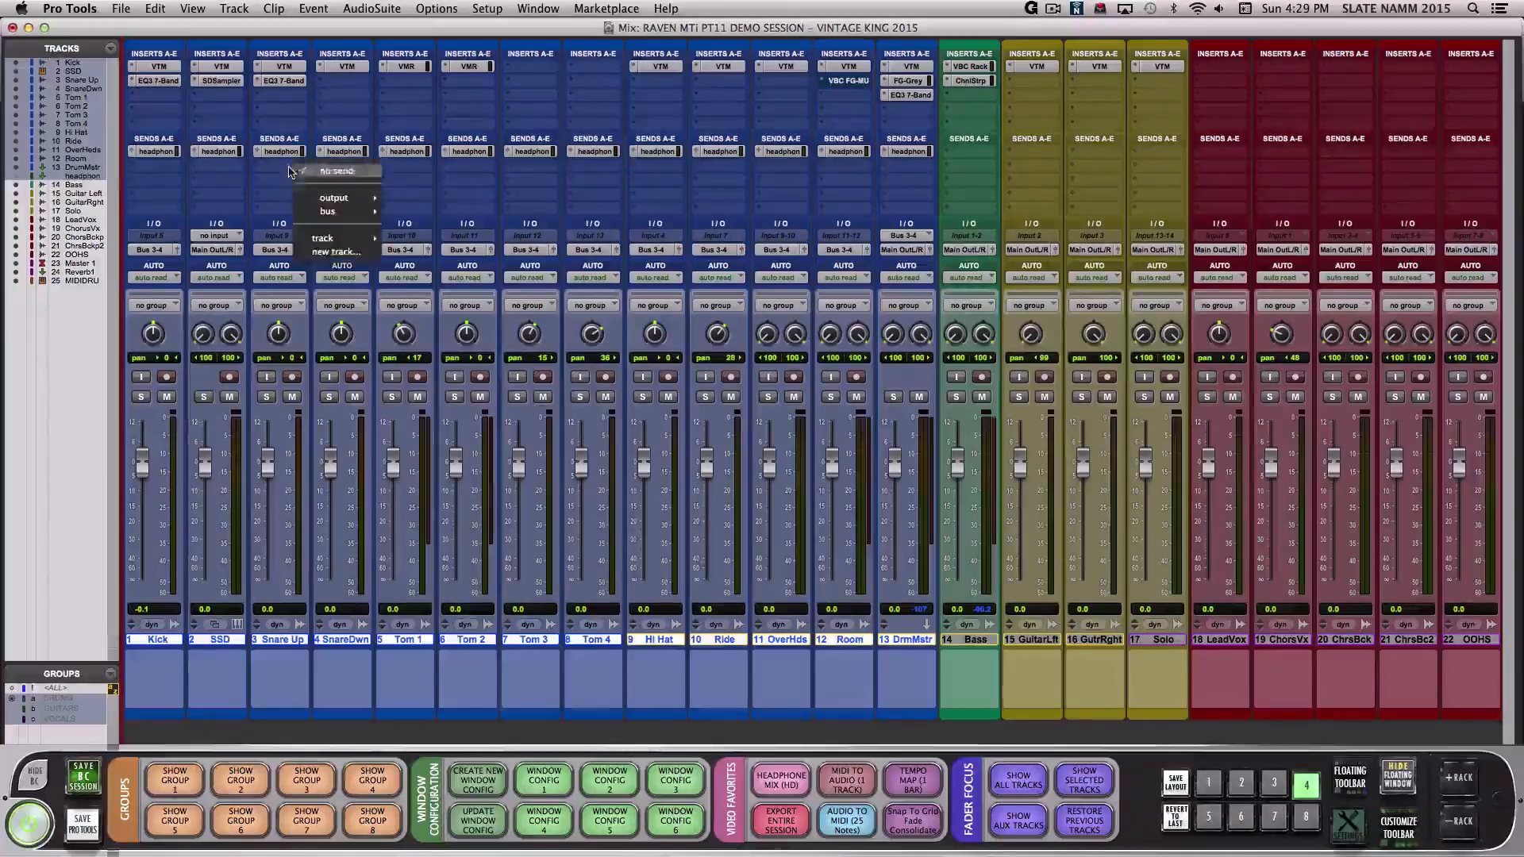
pyautogui.click(335, 251)
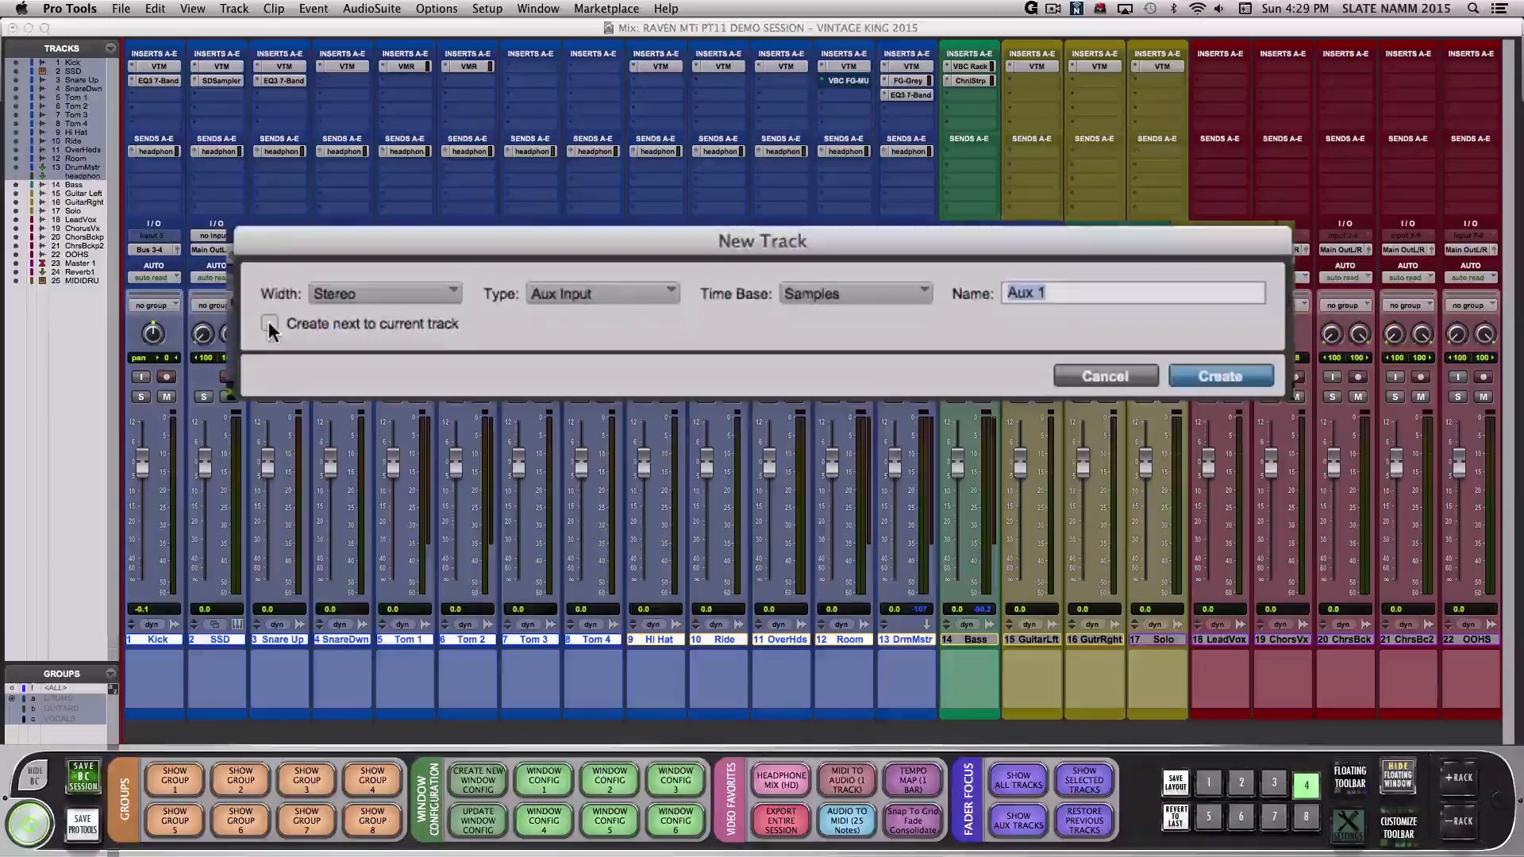
pyautogui.click(269, 323)
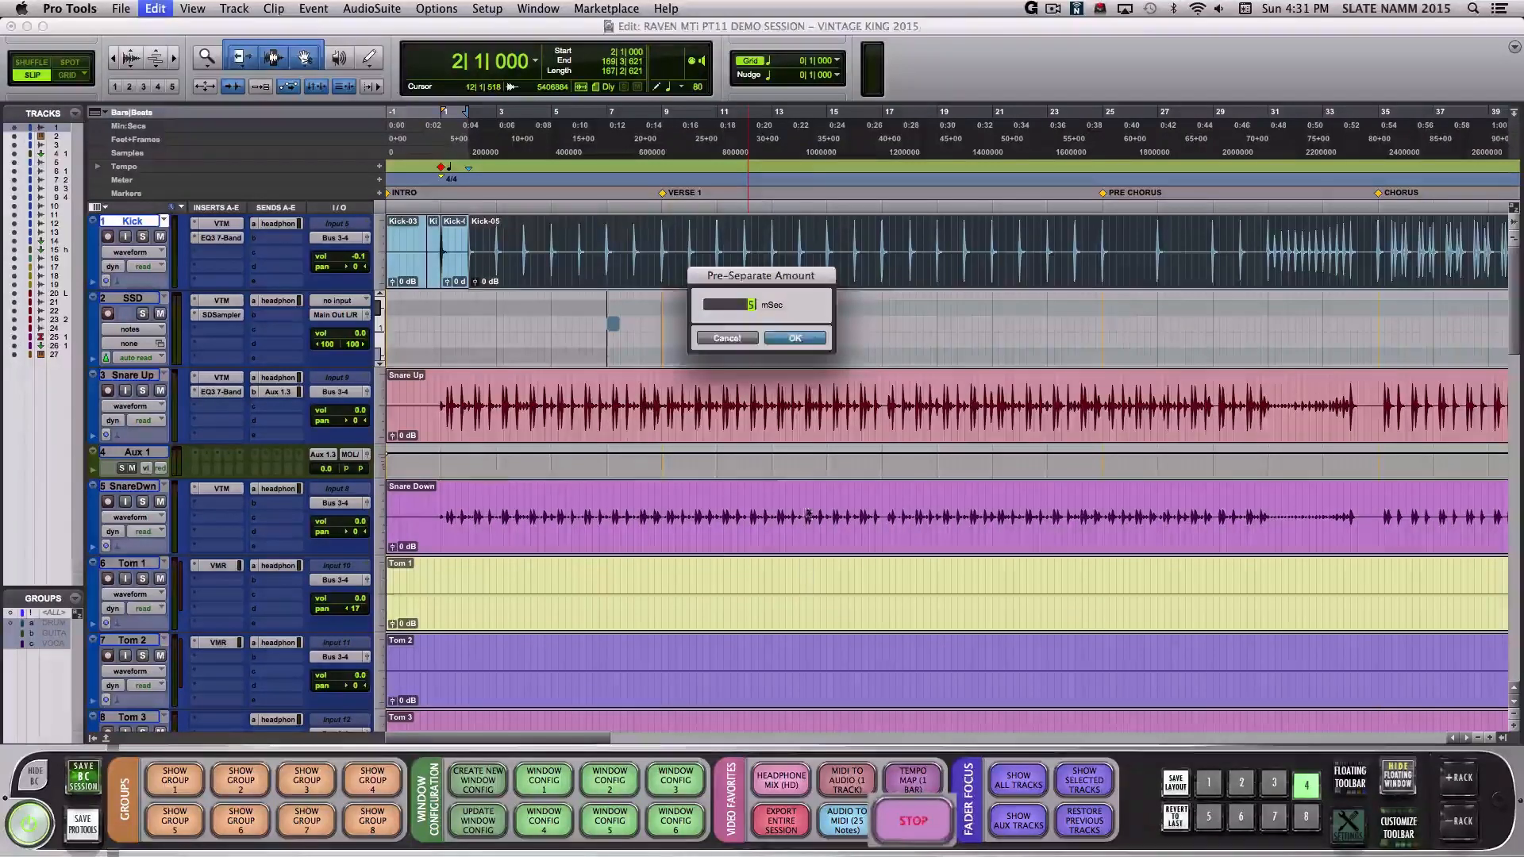
# - Confirm a 5 ms pre-separate amount to split the Kick clip at its transients
pyautogui.click(794, 337)
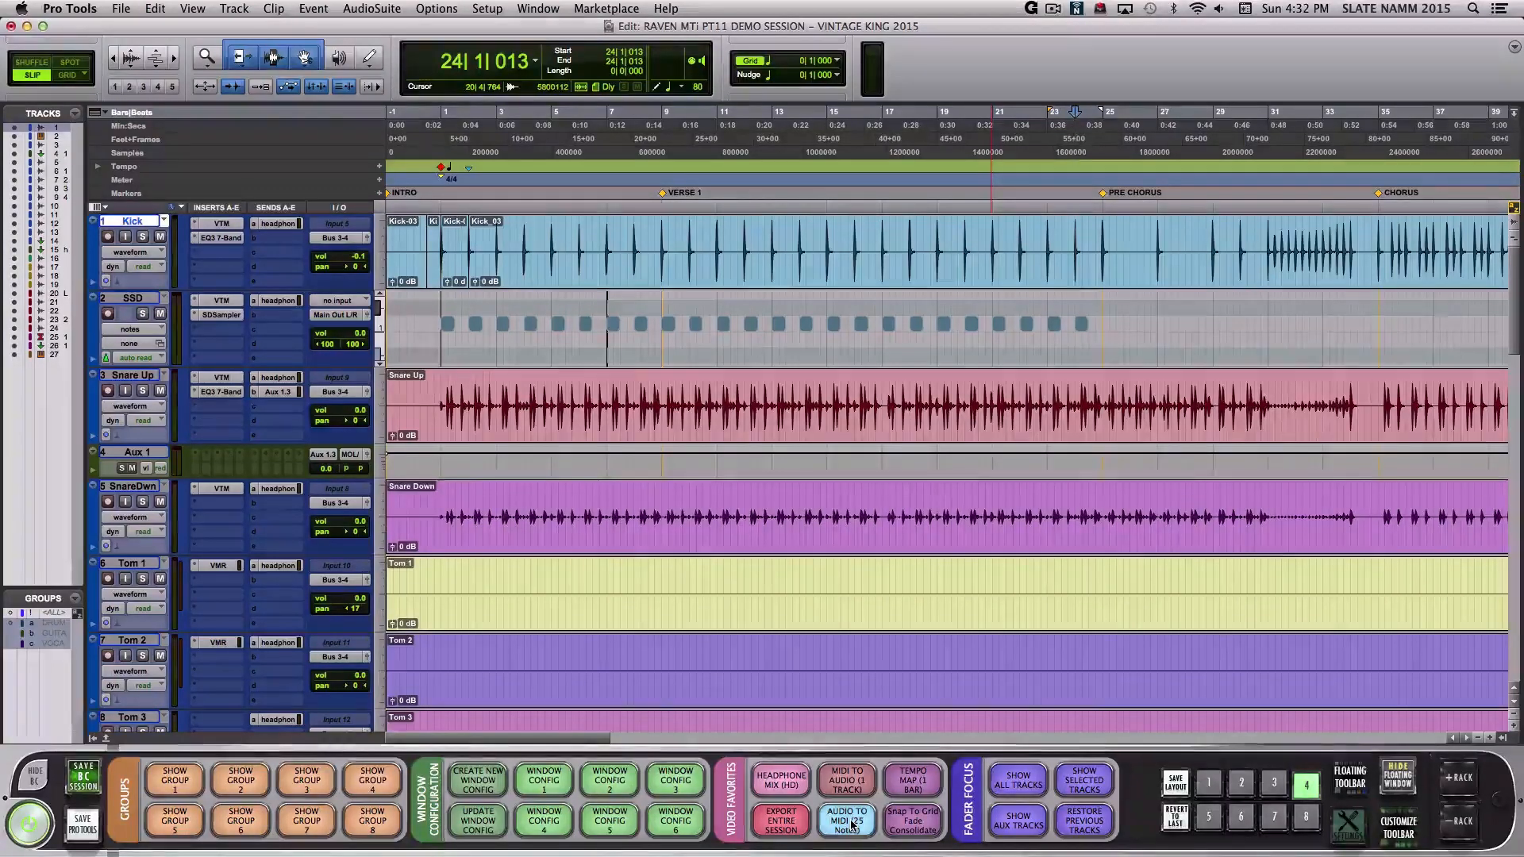
# - Let Audio To MIDI finish so the SSD track receives the extracted kick notes
pyautogui.click(844, 820)
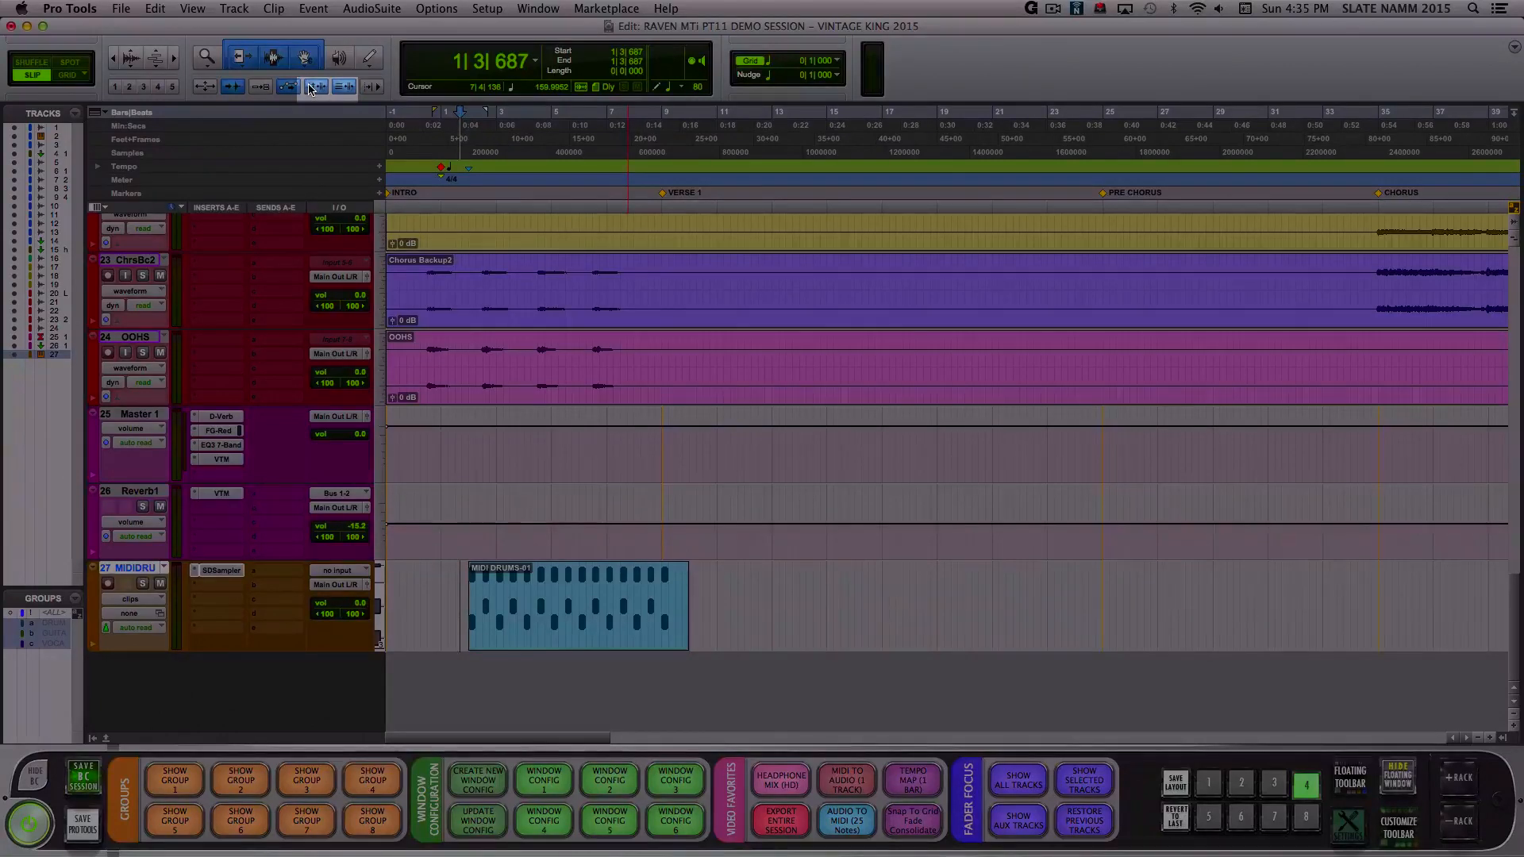
# - Set up Bounce to Disk with Import After Bounce and Offline enabled
pyautogui.click(121, 8)
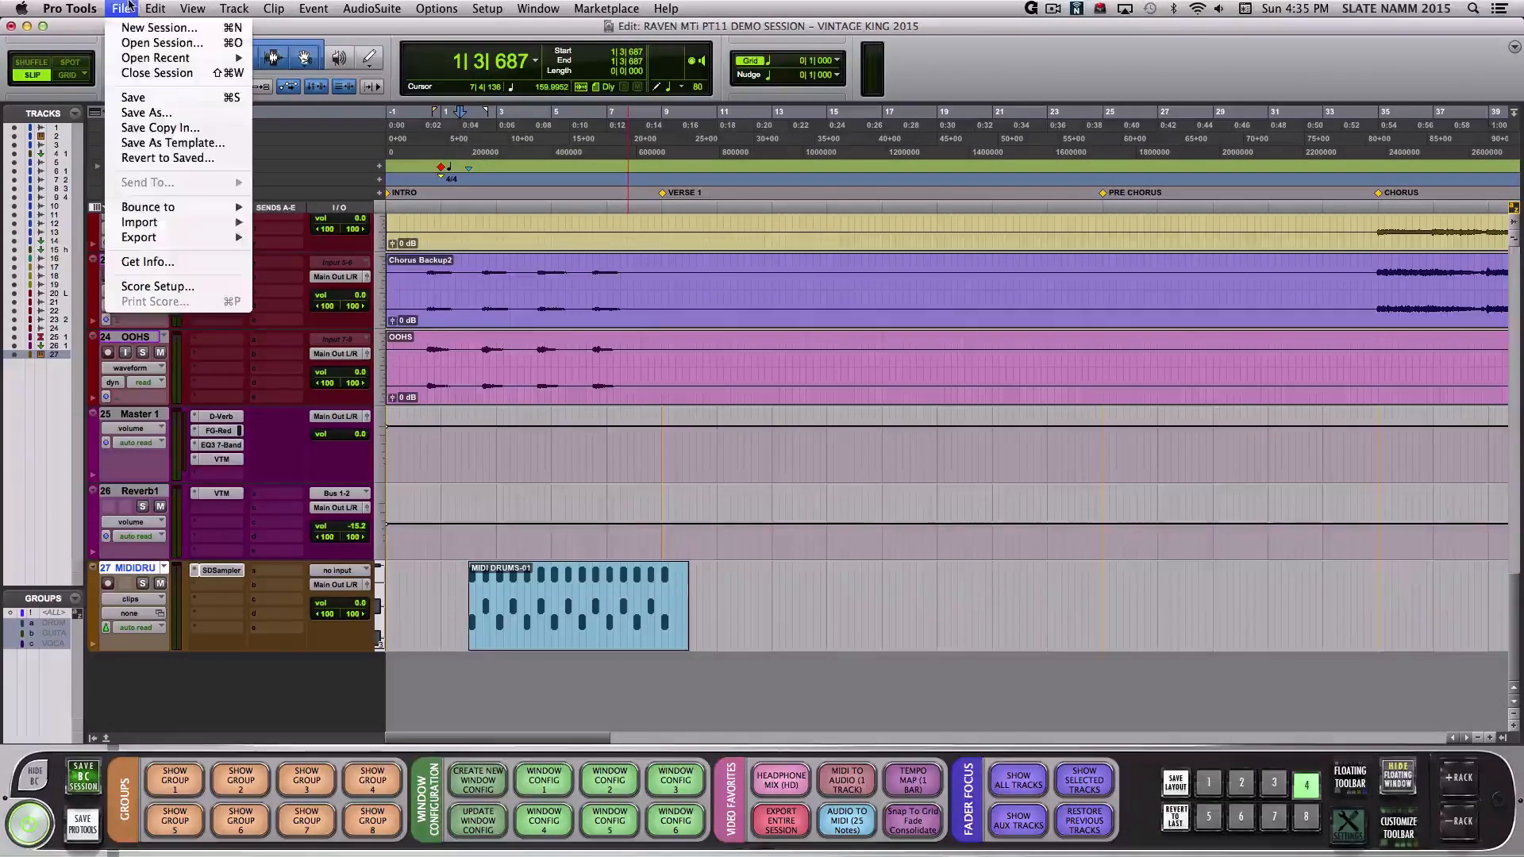
pyautogui.moveTo(147, 206)
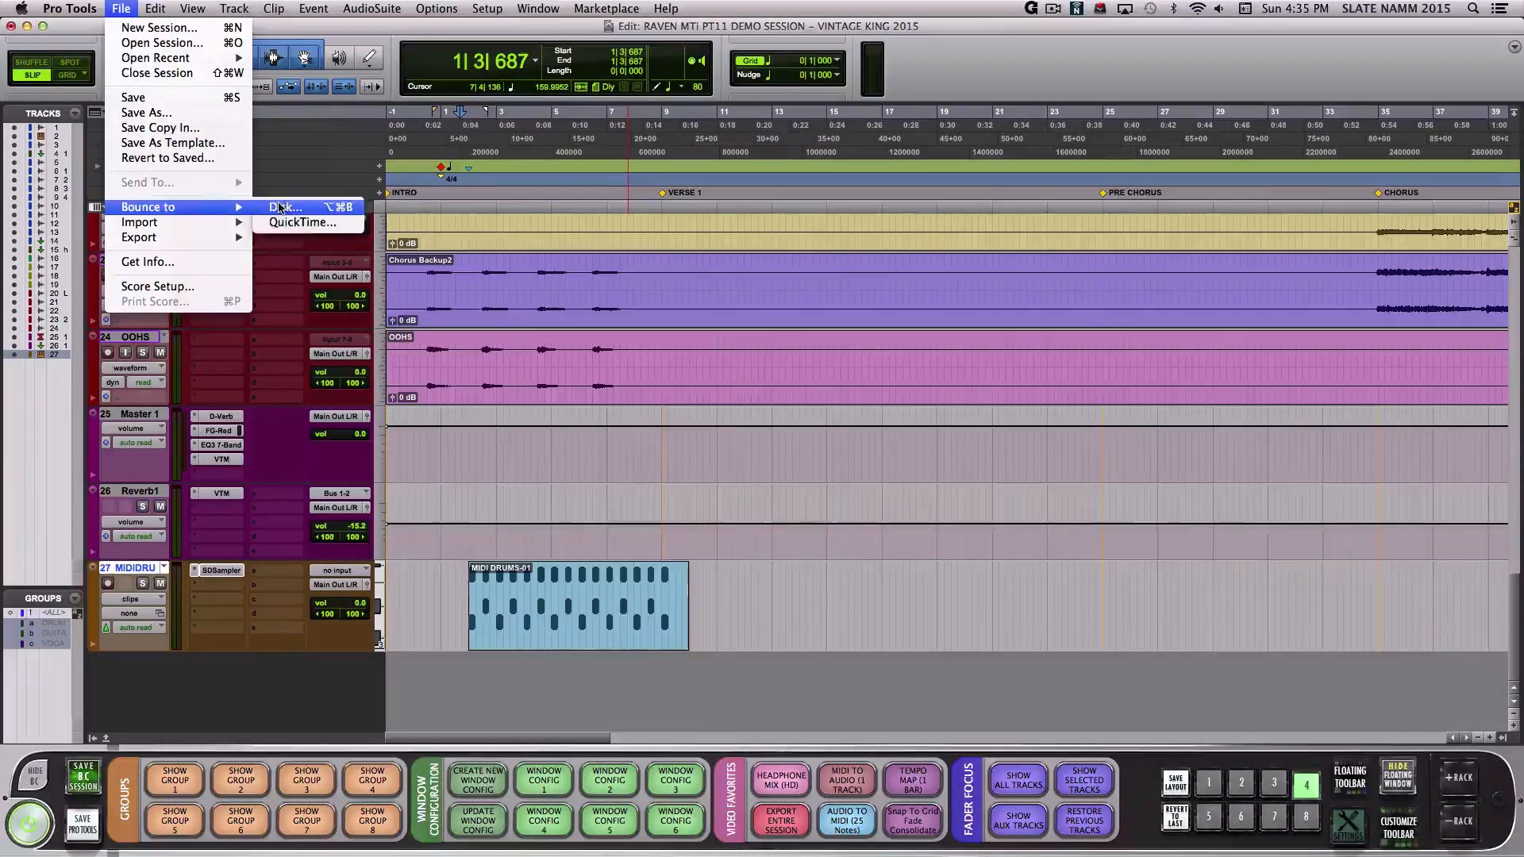
pyautogui.click(285, 207)
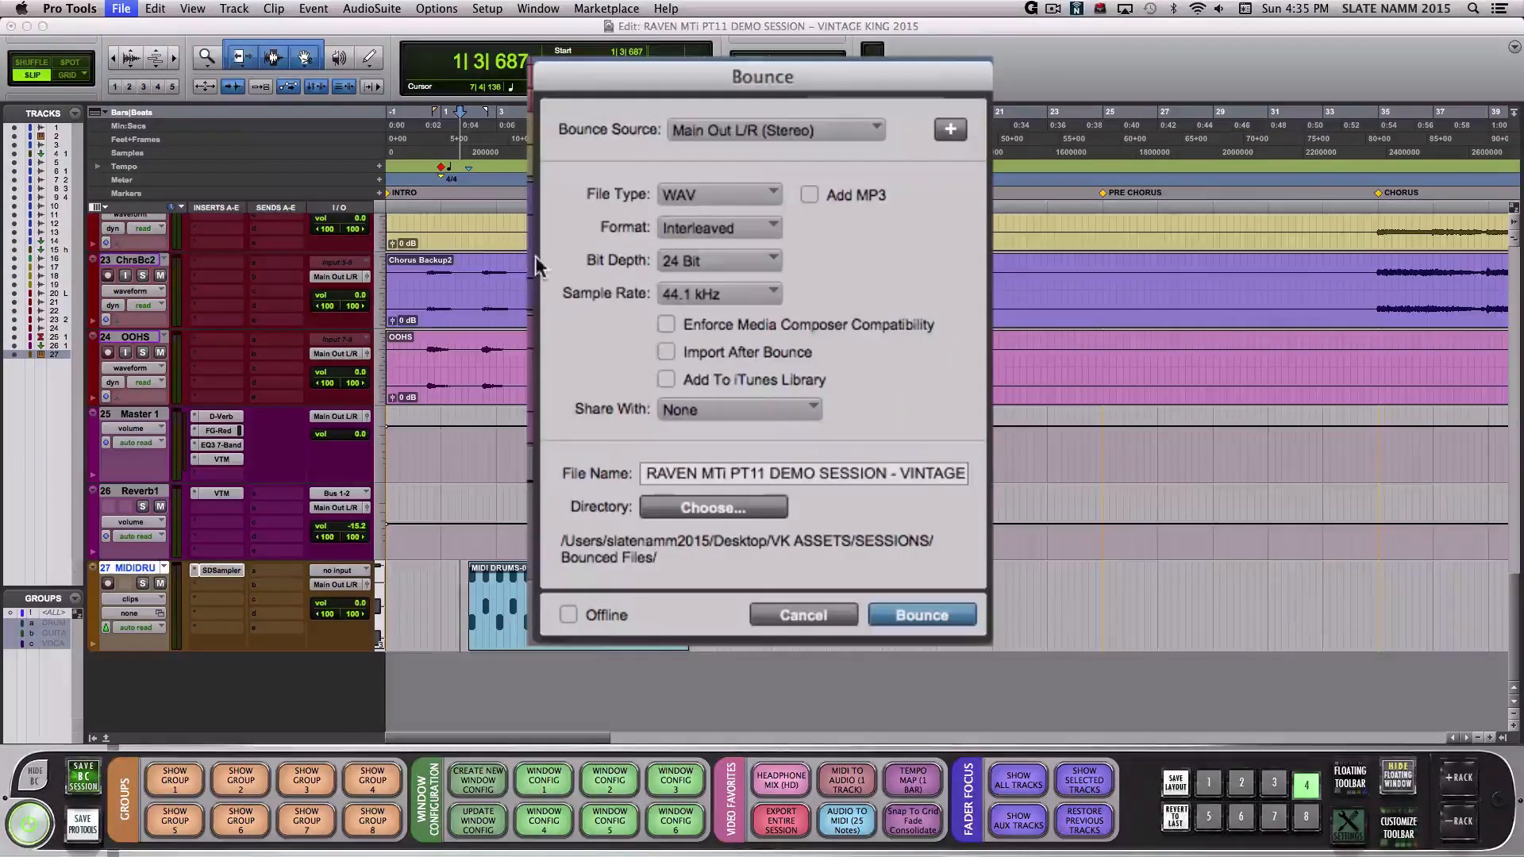
pyautogui.click(667, 351)
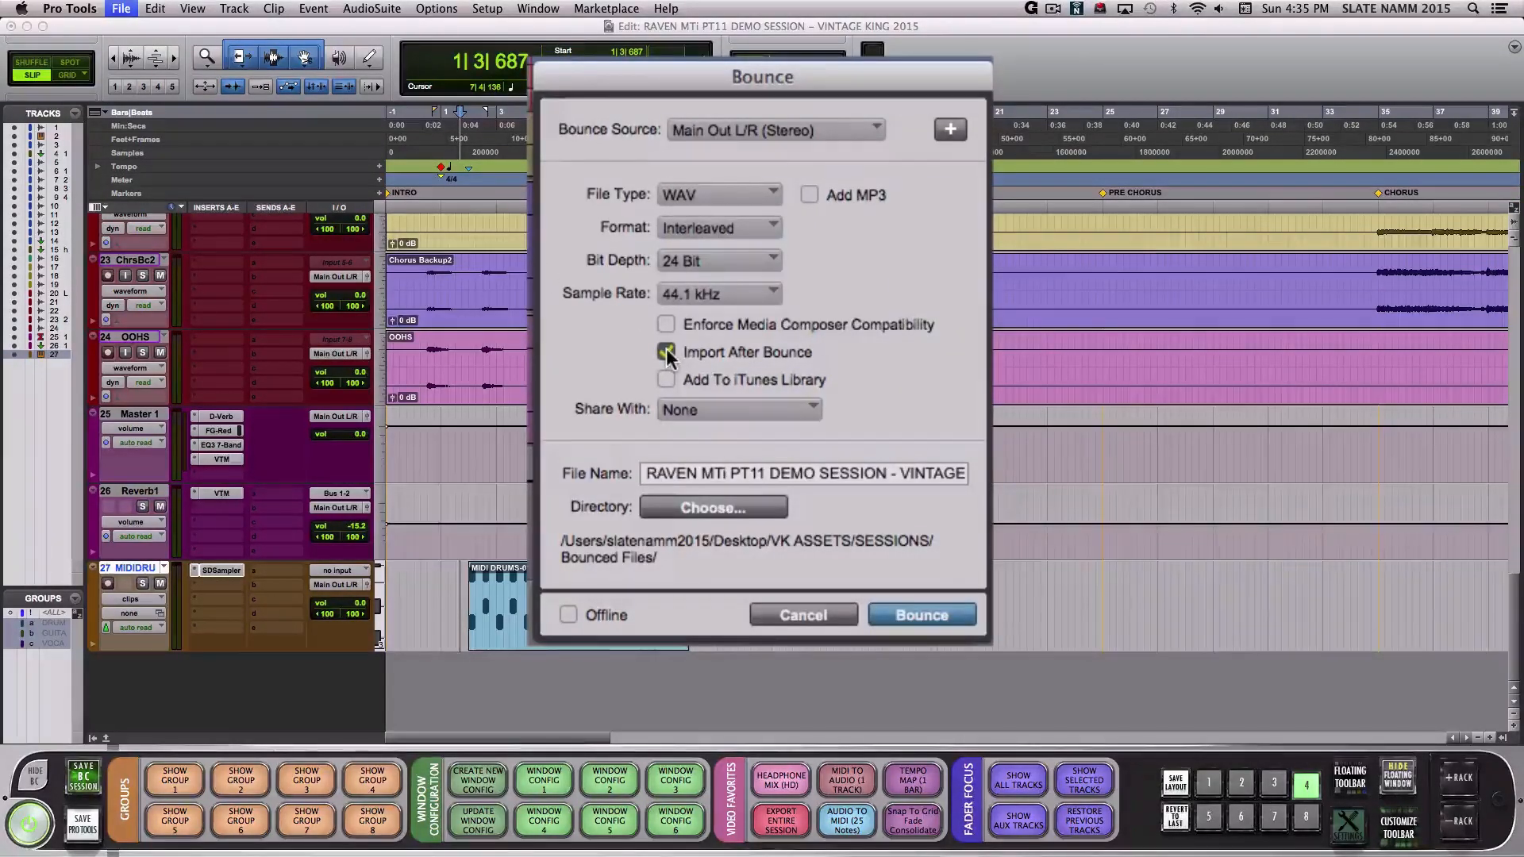
pyautogui.click(568, 615)
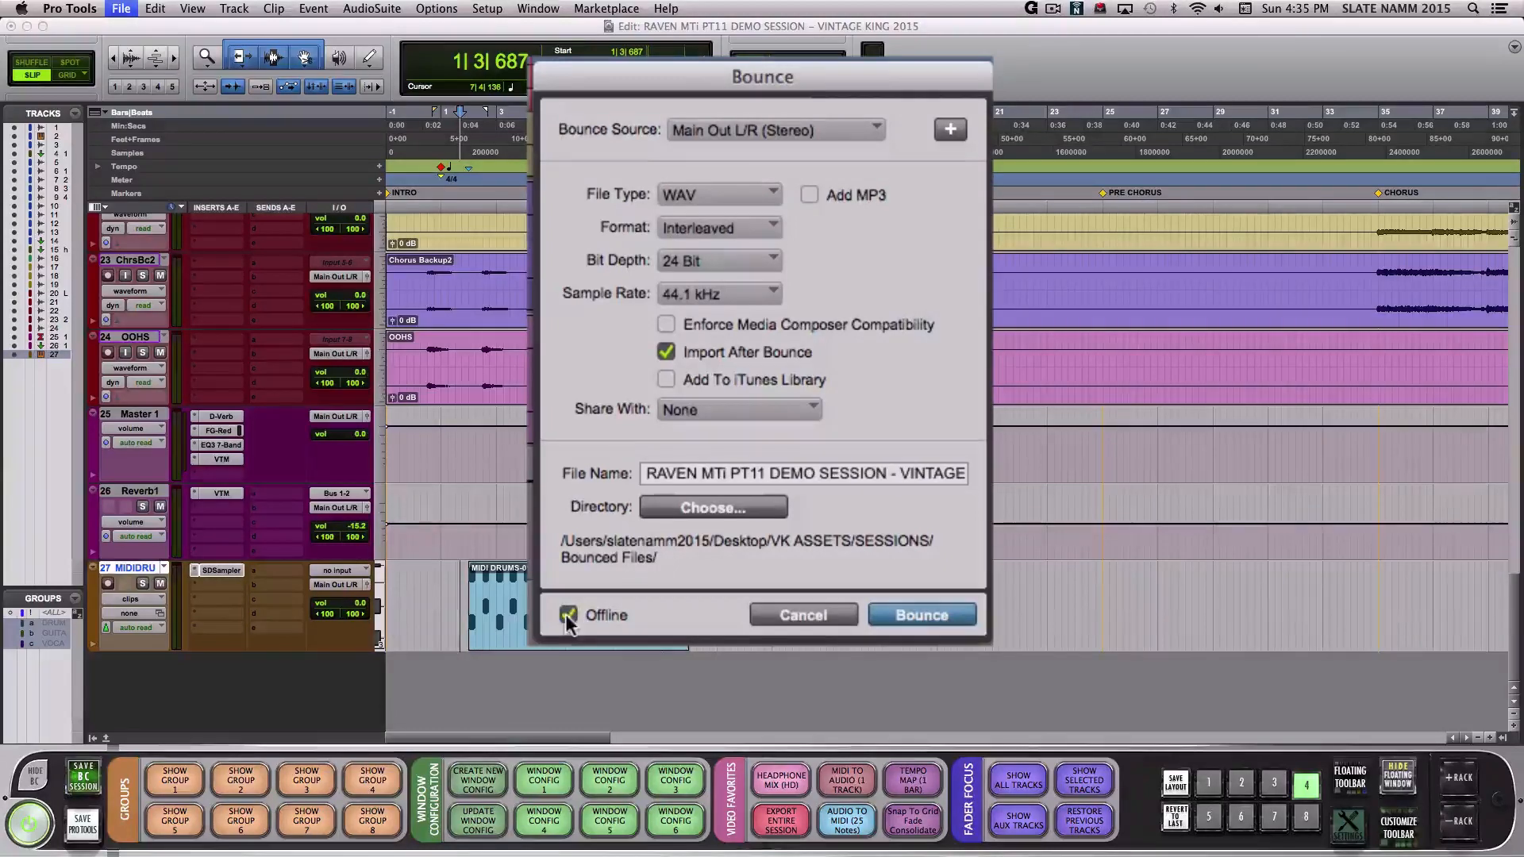
pyautogui.click(920, 614)
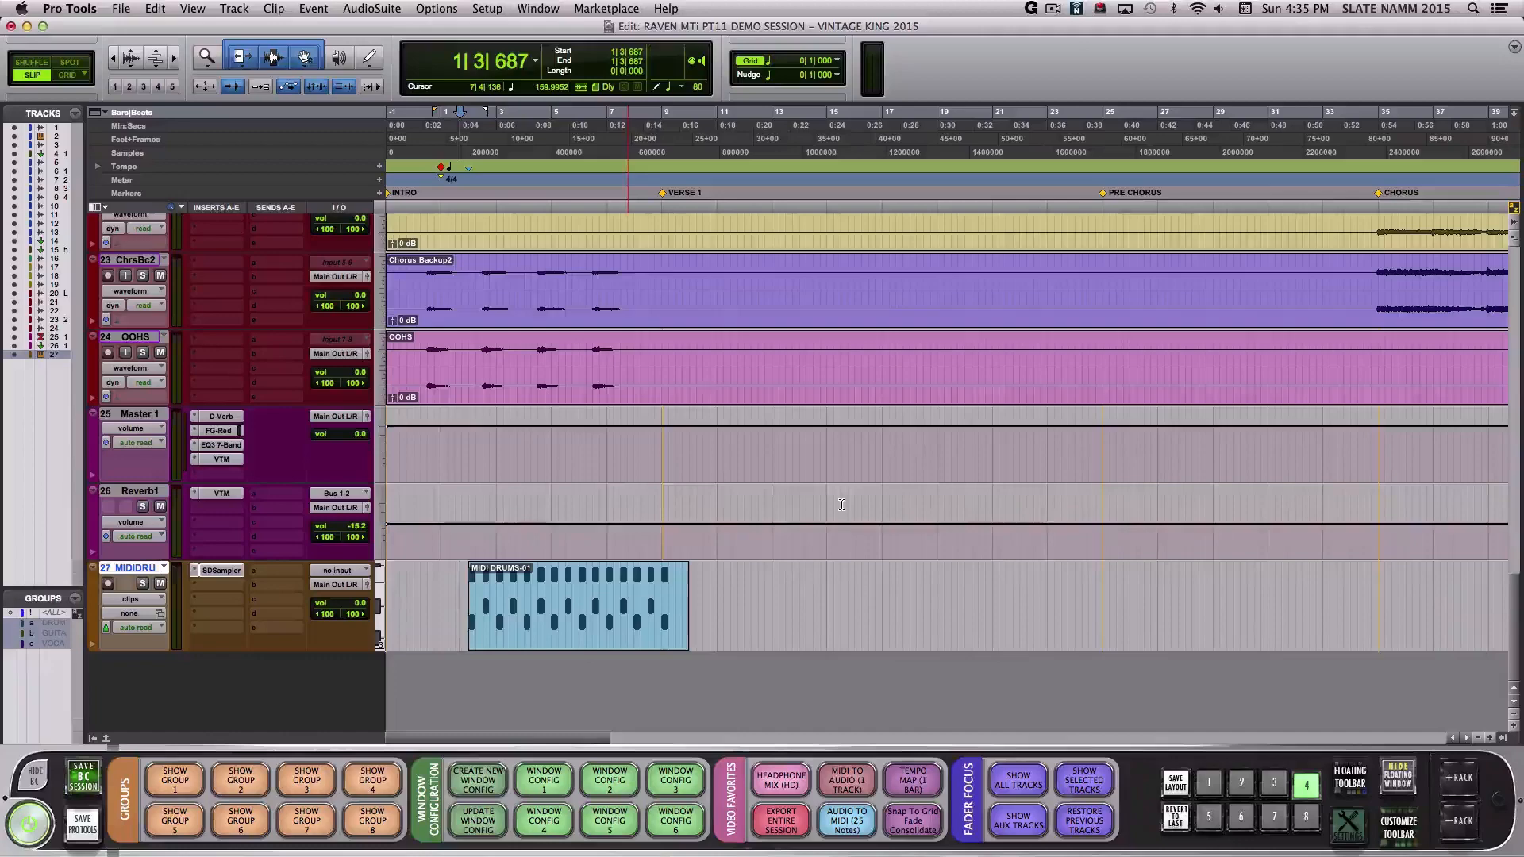
# - Render MIDI DRUMS-01 to audio and import the bounce onto a new track
pyautogui.click(845, 779)
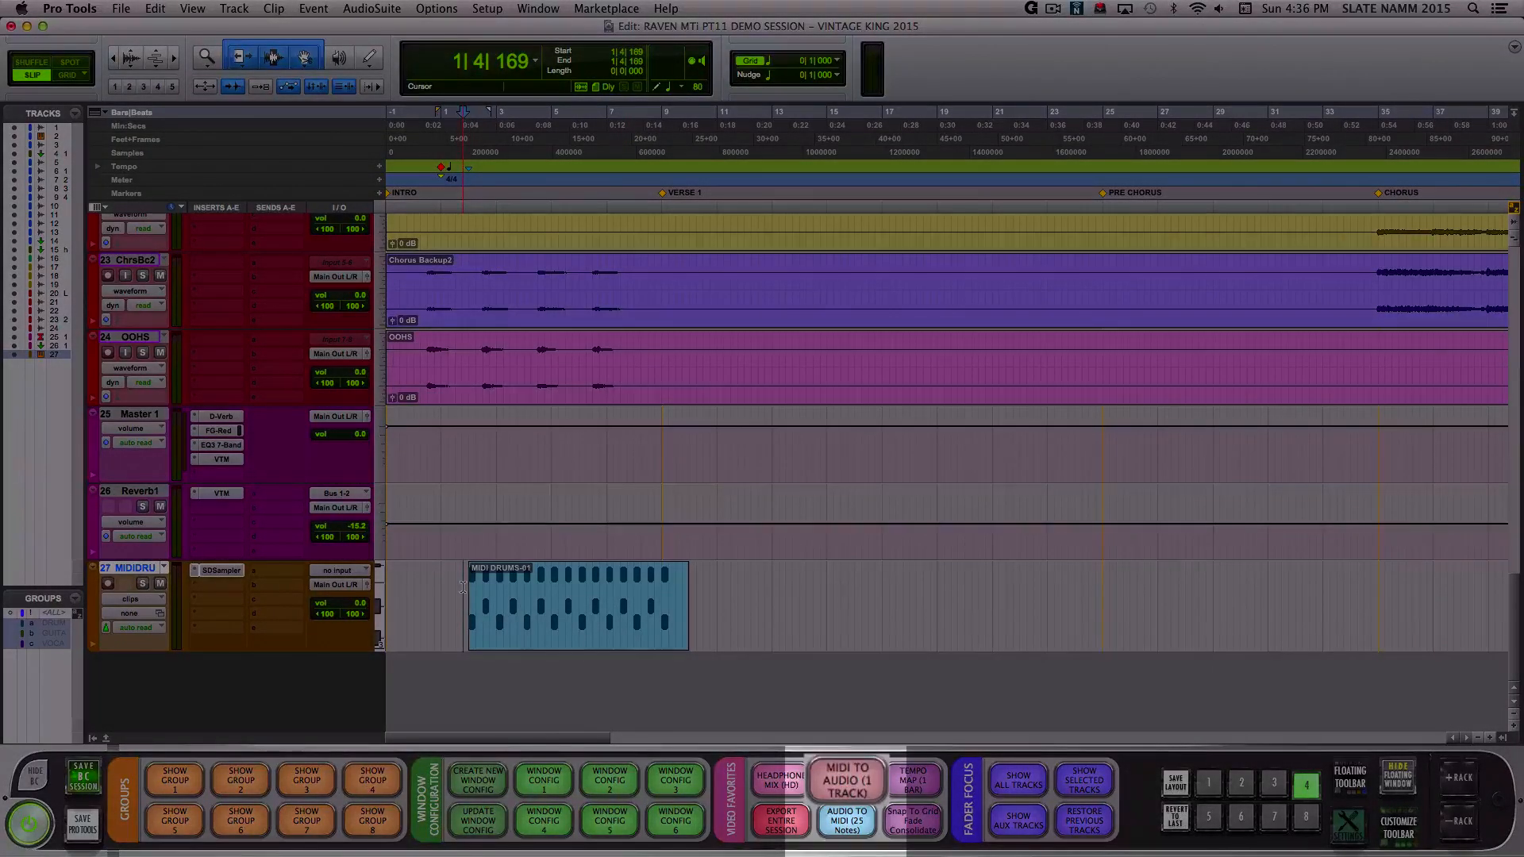
pyautogui.click(845, 777)
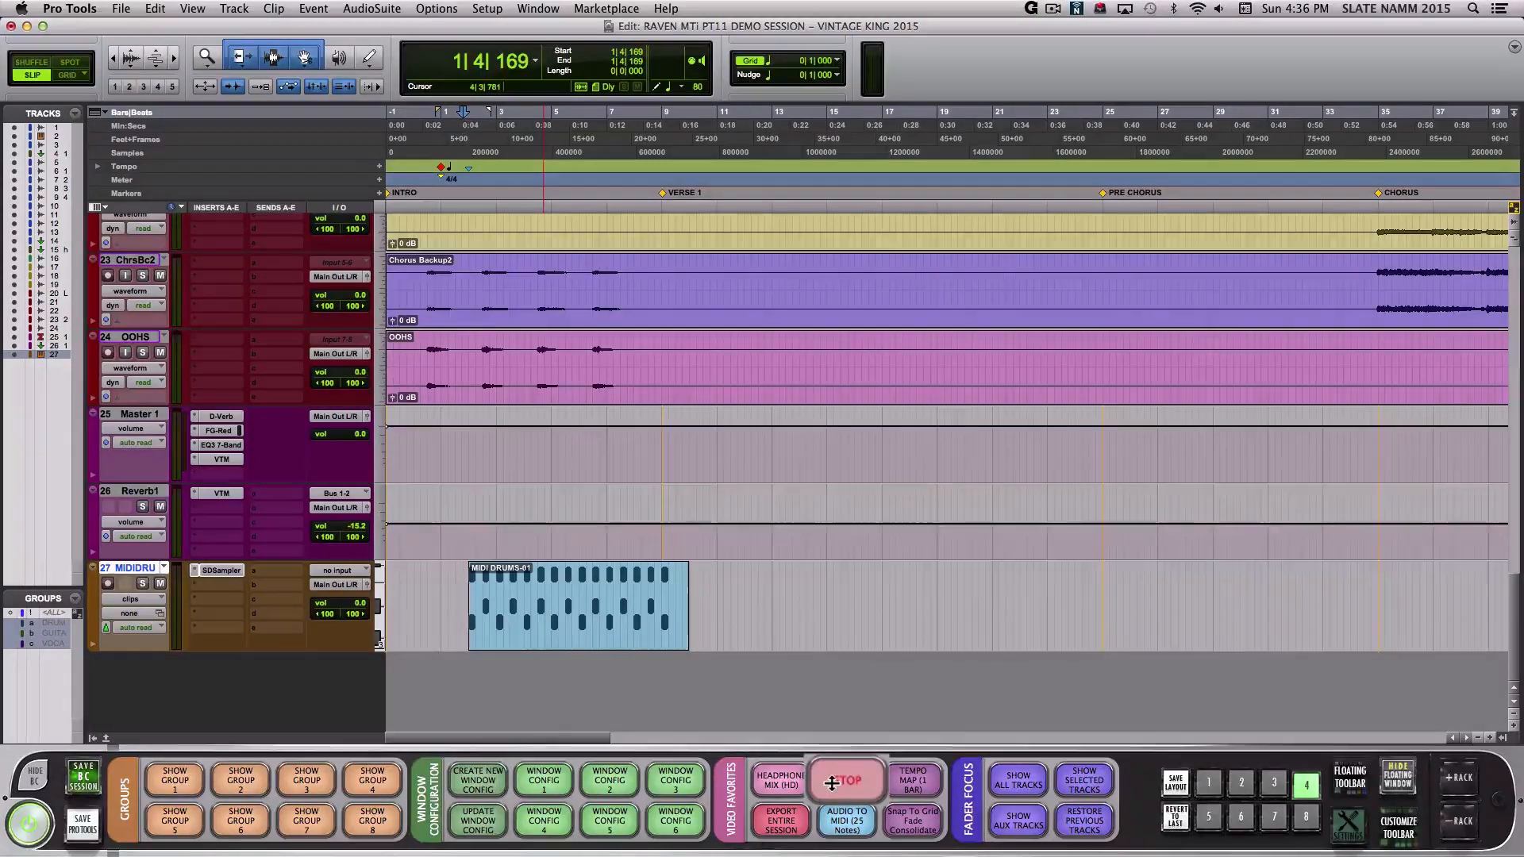
pyautogui.click(844, 779)
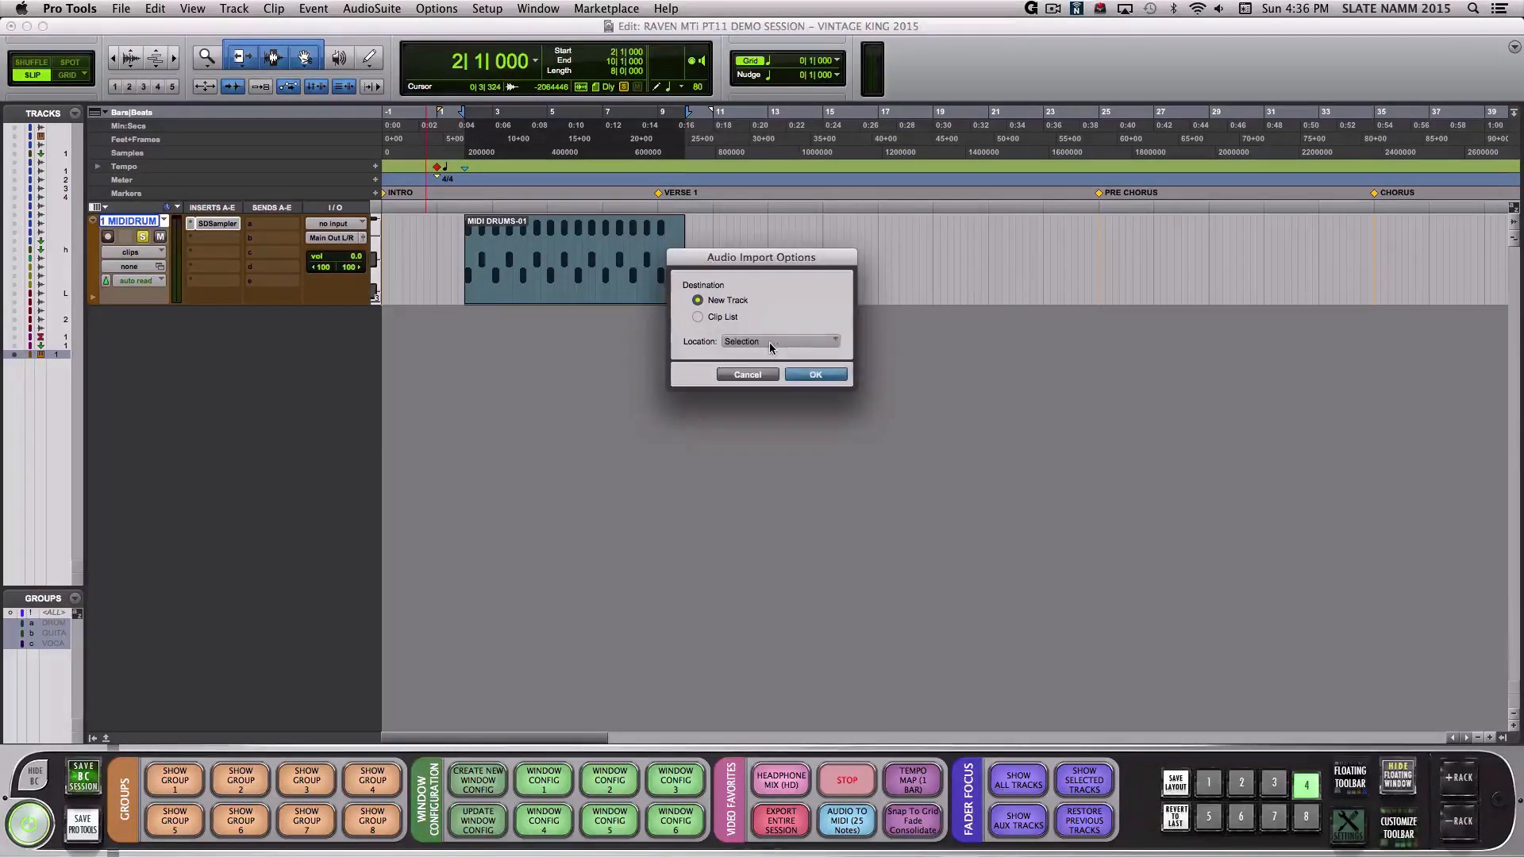
pyautogui.click(814, 374)
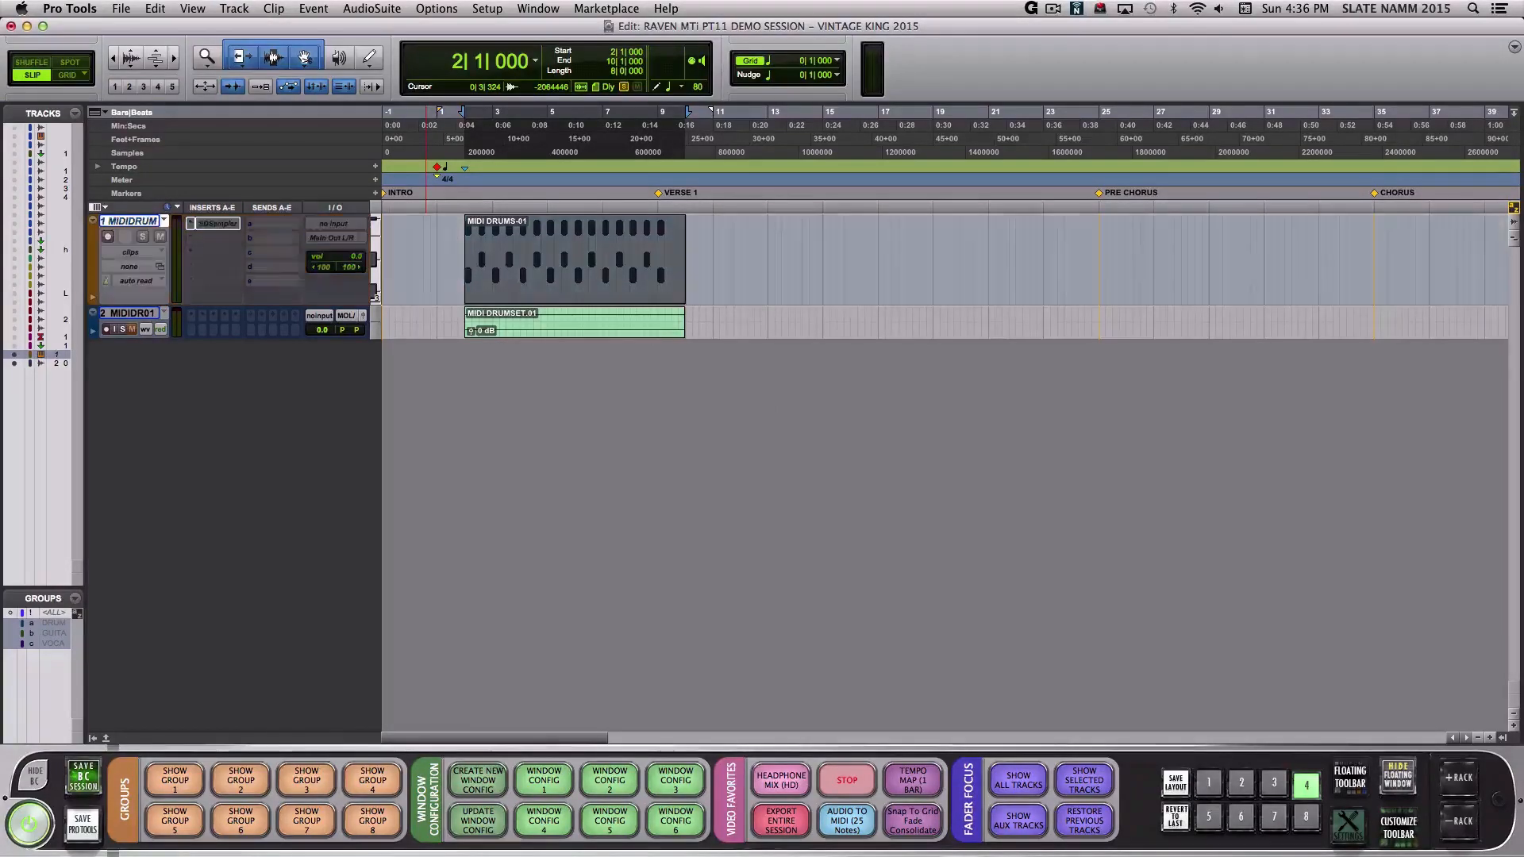
pyautogui.click(44, 113)
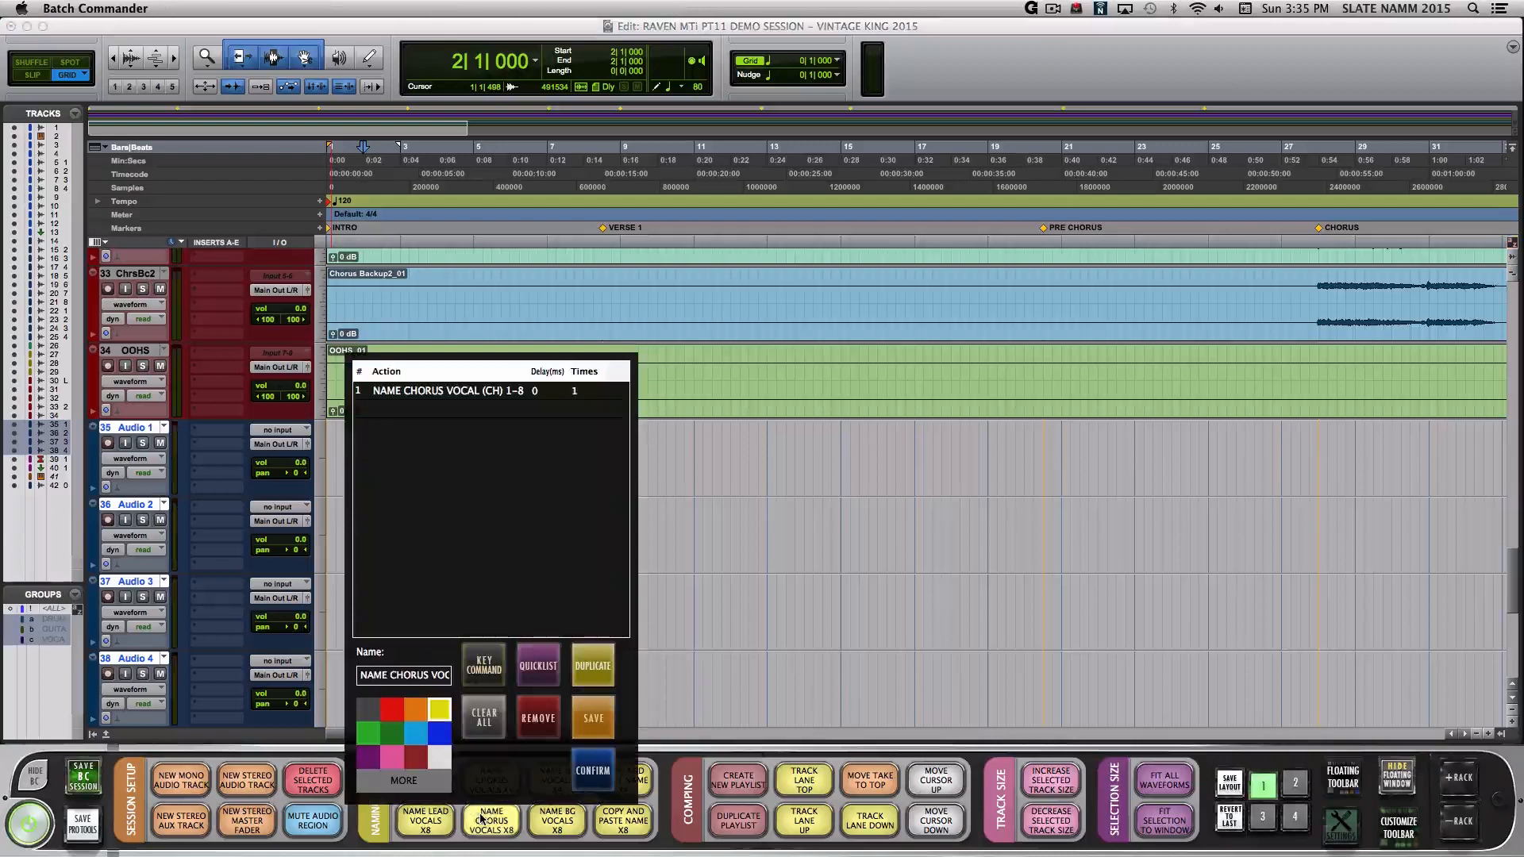
# - Clear the NAME CHORUS VOCAL action from the Batch Commander button editor
pyautogui.click(482, 718)
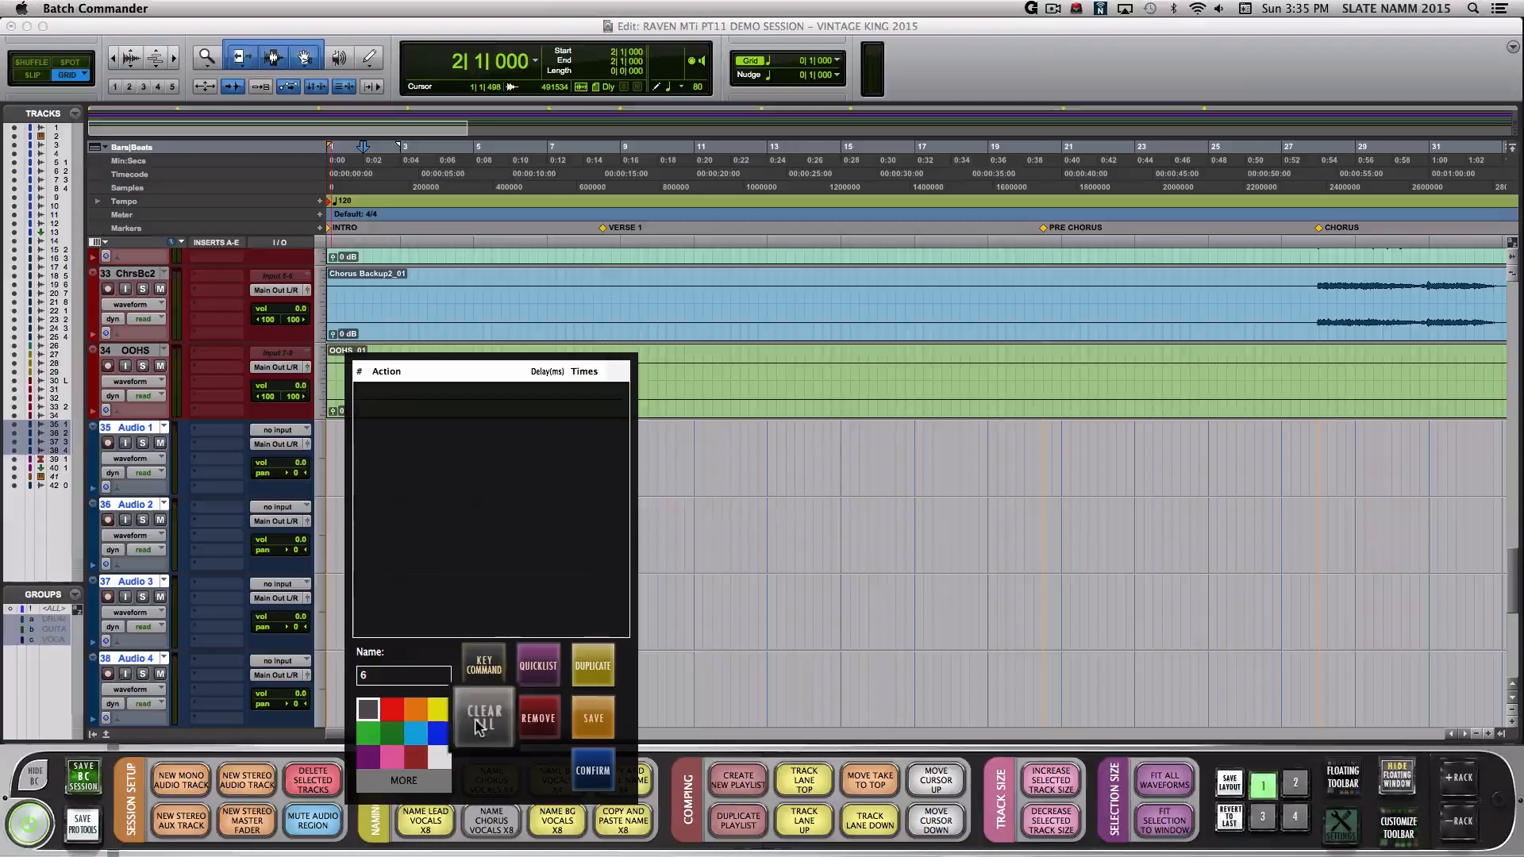
# - Add KEY COMMAND steps that name tracks 1, 2 and 3 in sequence
pyautogui.click(483, 665)
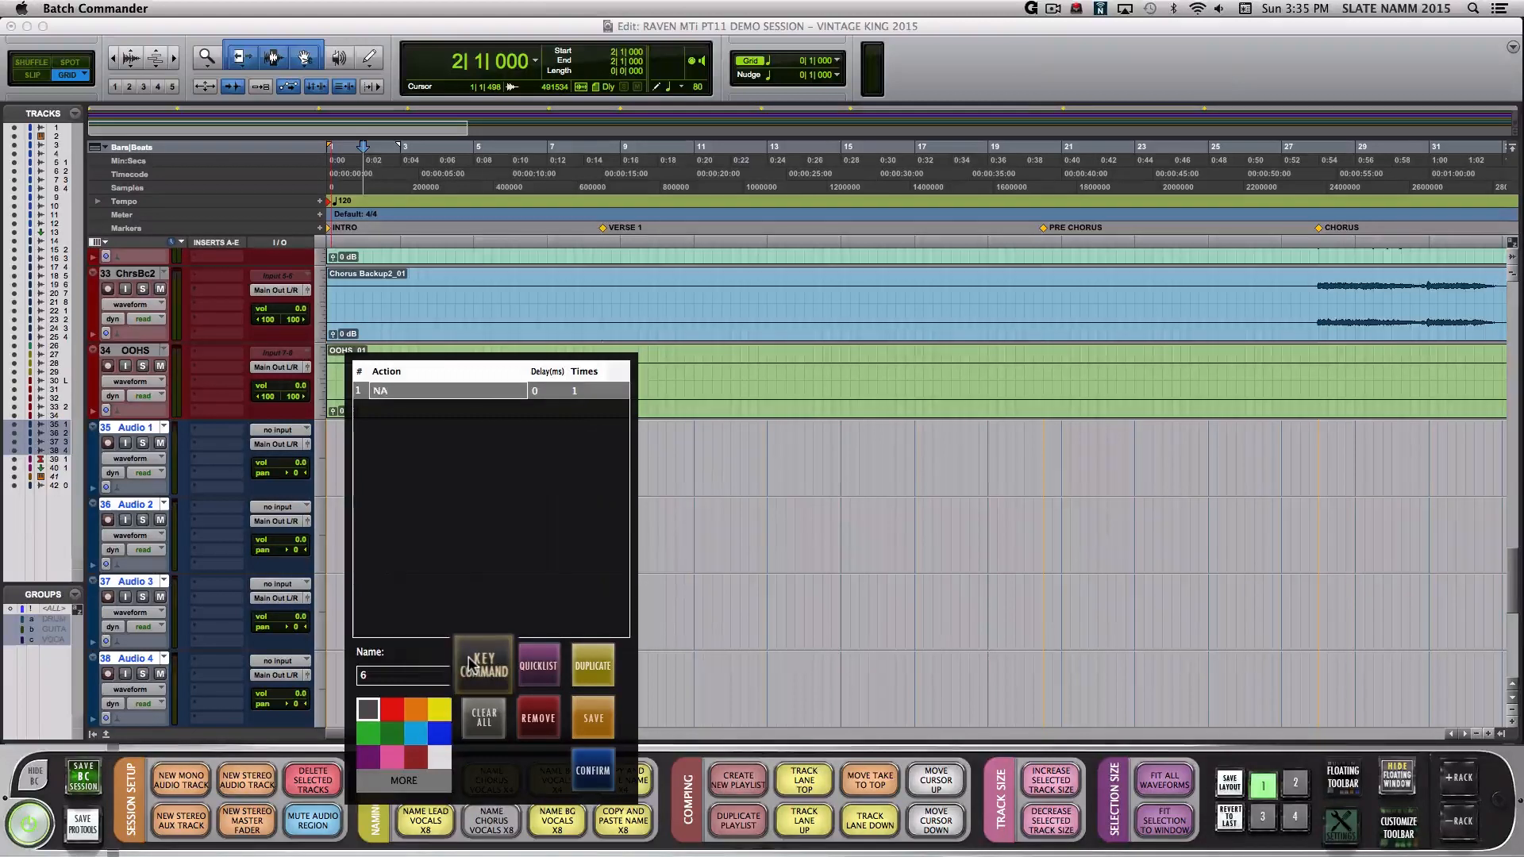
pyautogui.click(482, 665)
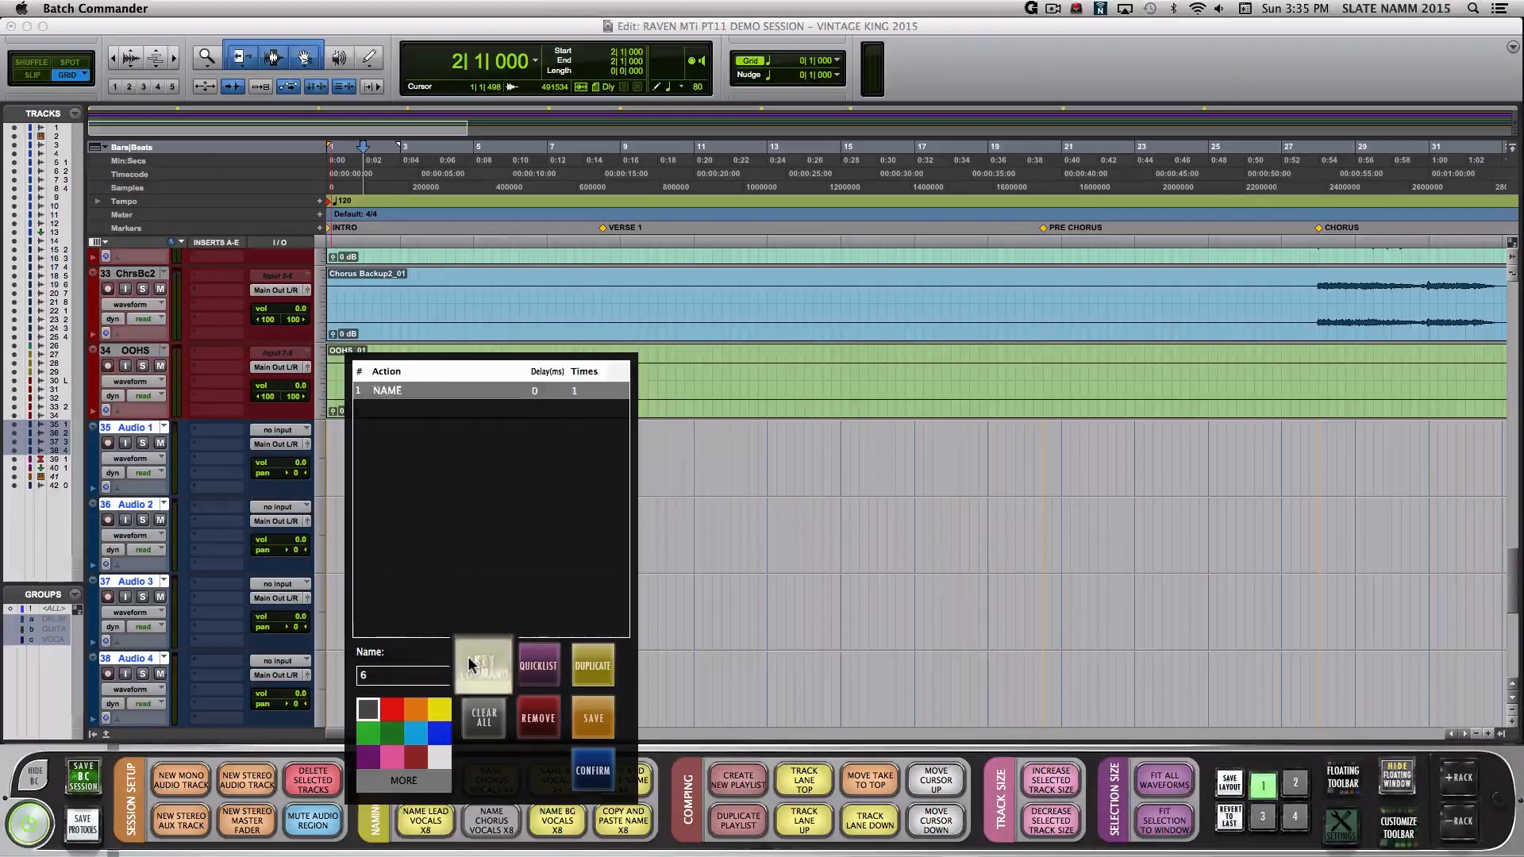
pyautogui.click(483, 665)
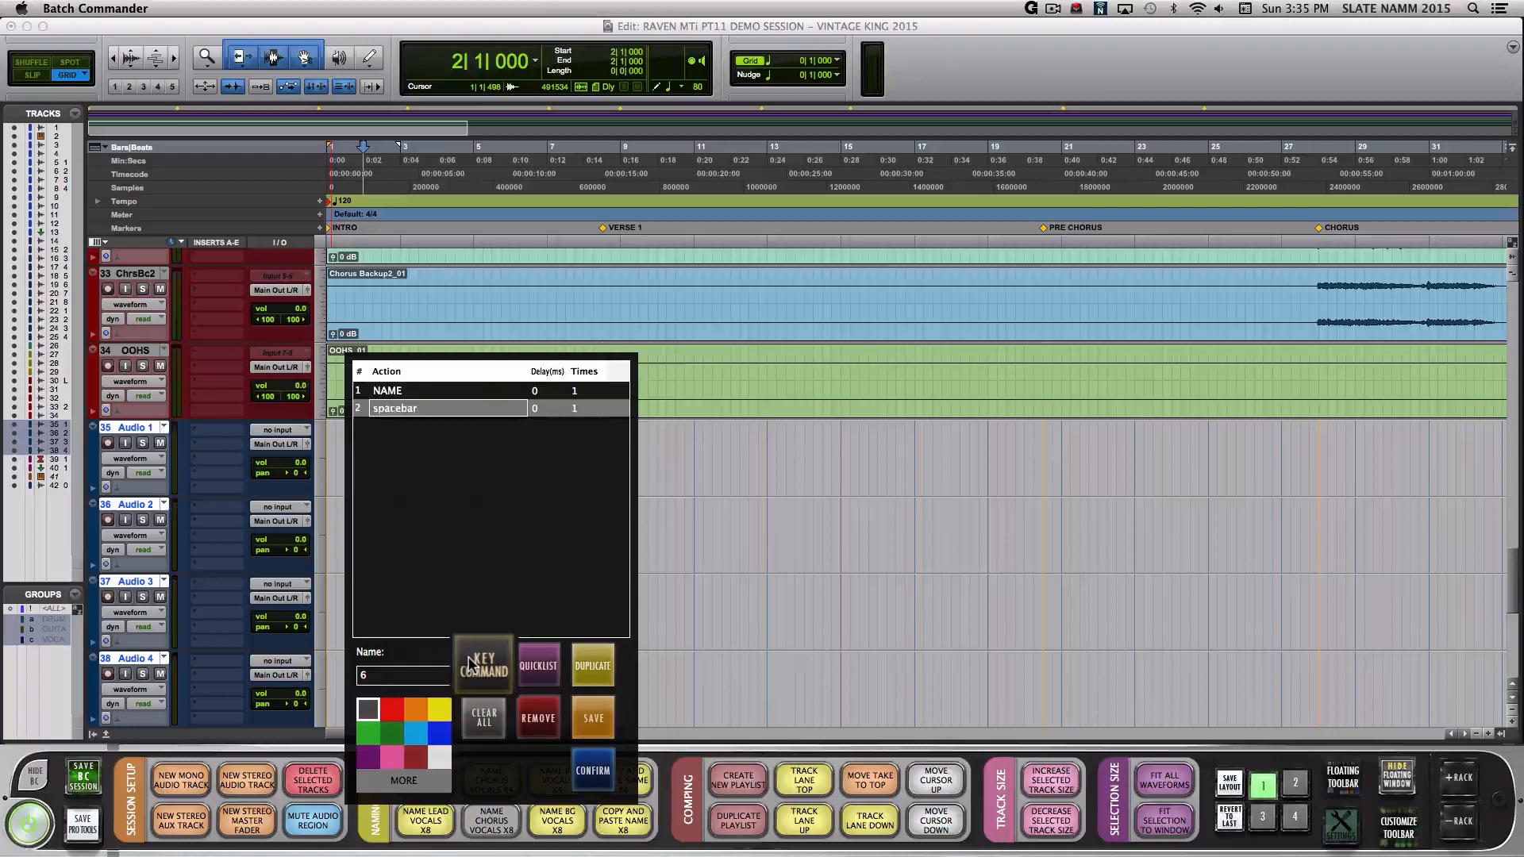
pyautogui.click(481, 665)
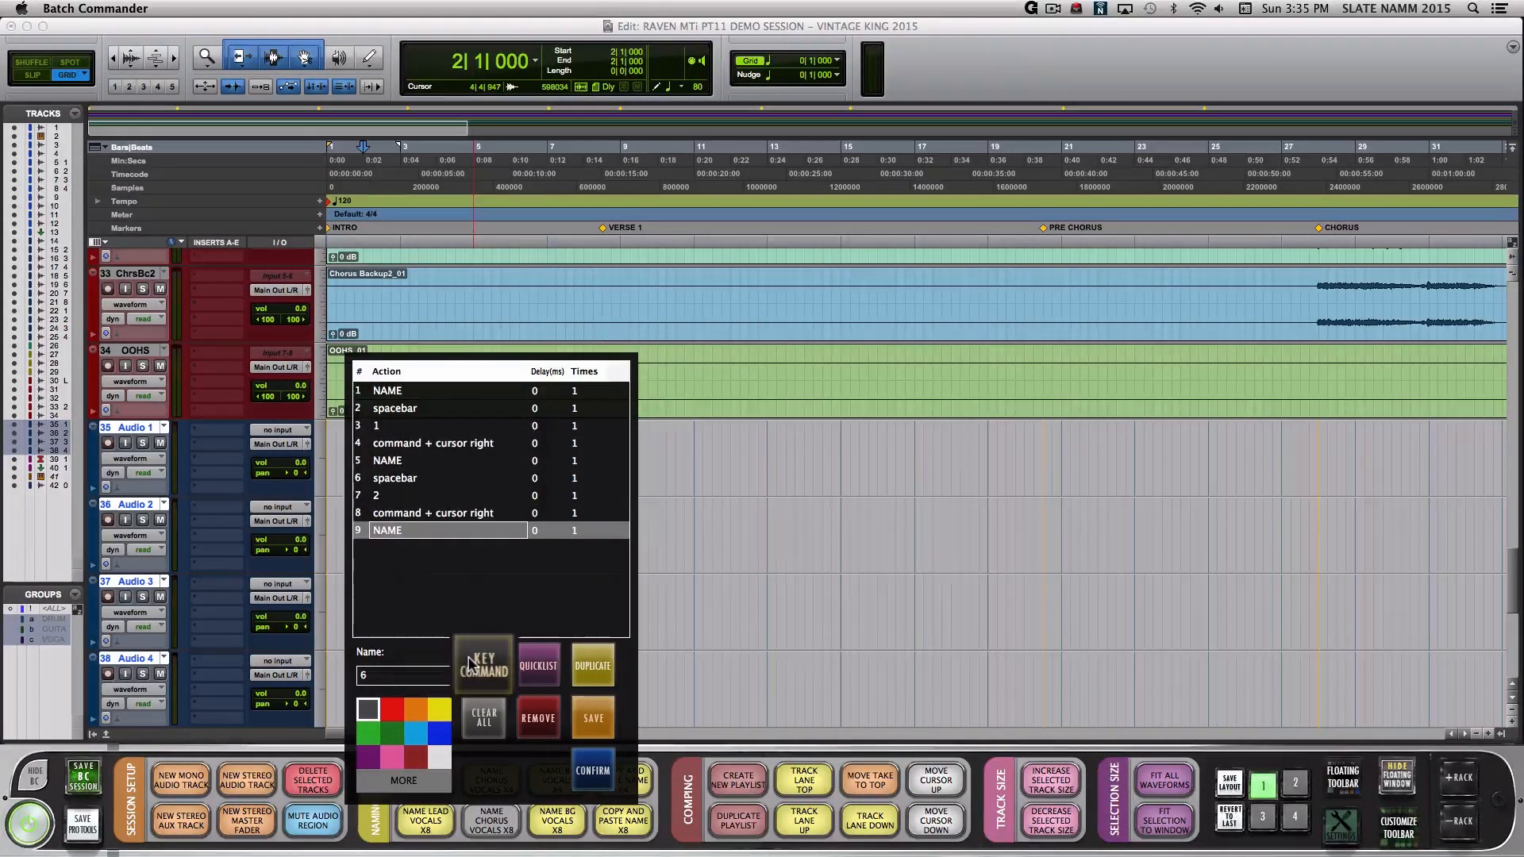
pyautogui.click(483, 665)
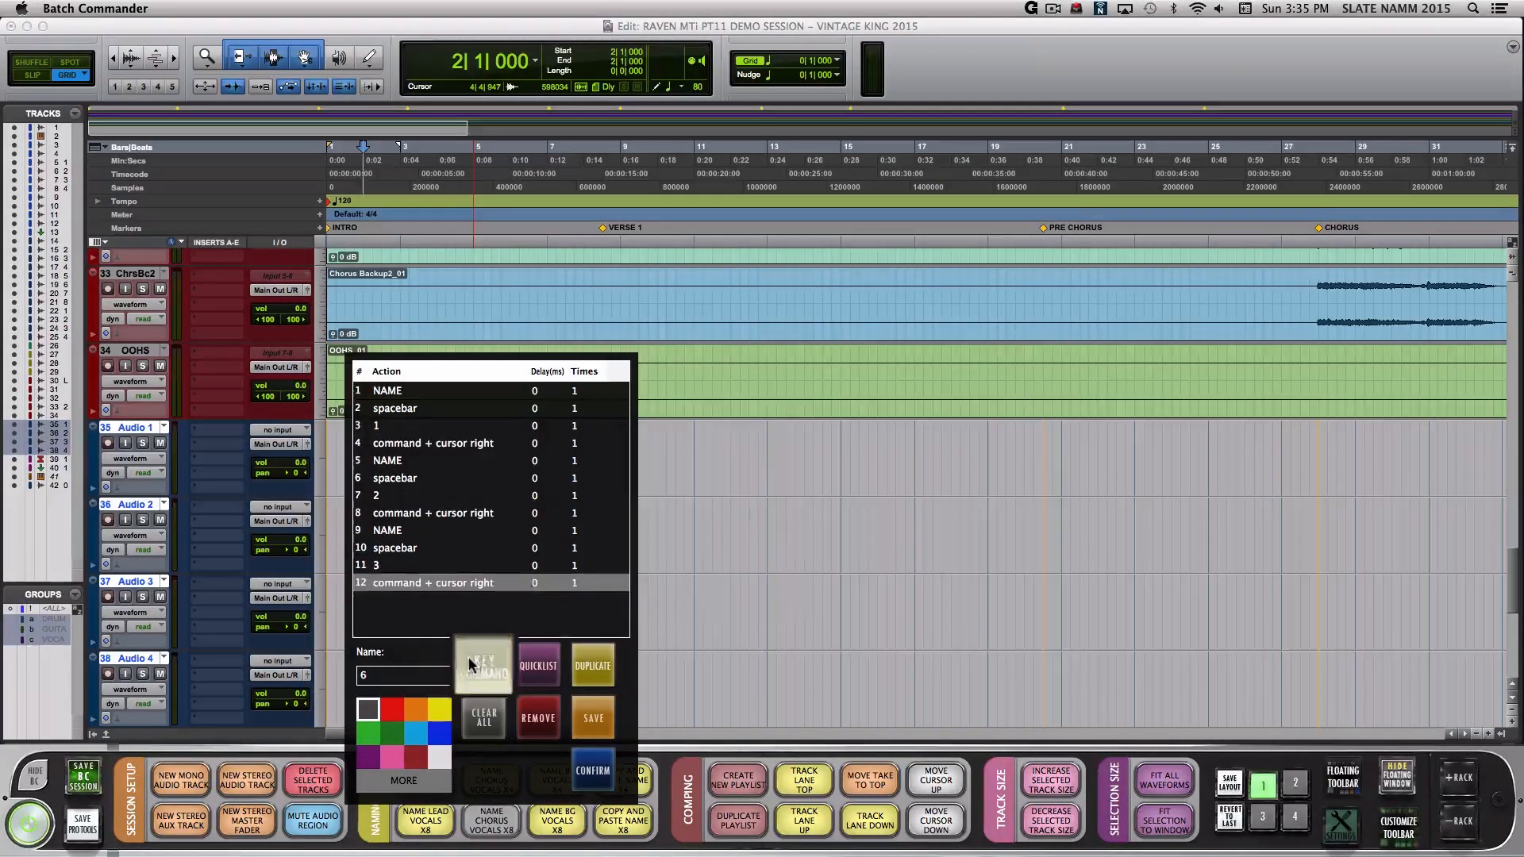
pyautogui.click(484, 665)
pyautogui.write('NAME 1-4')
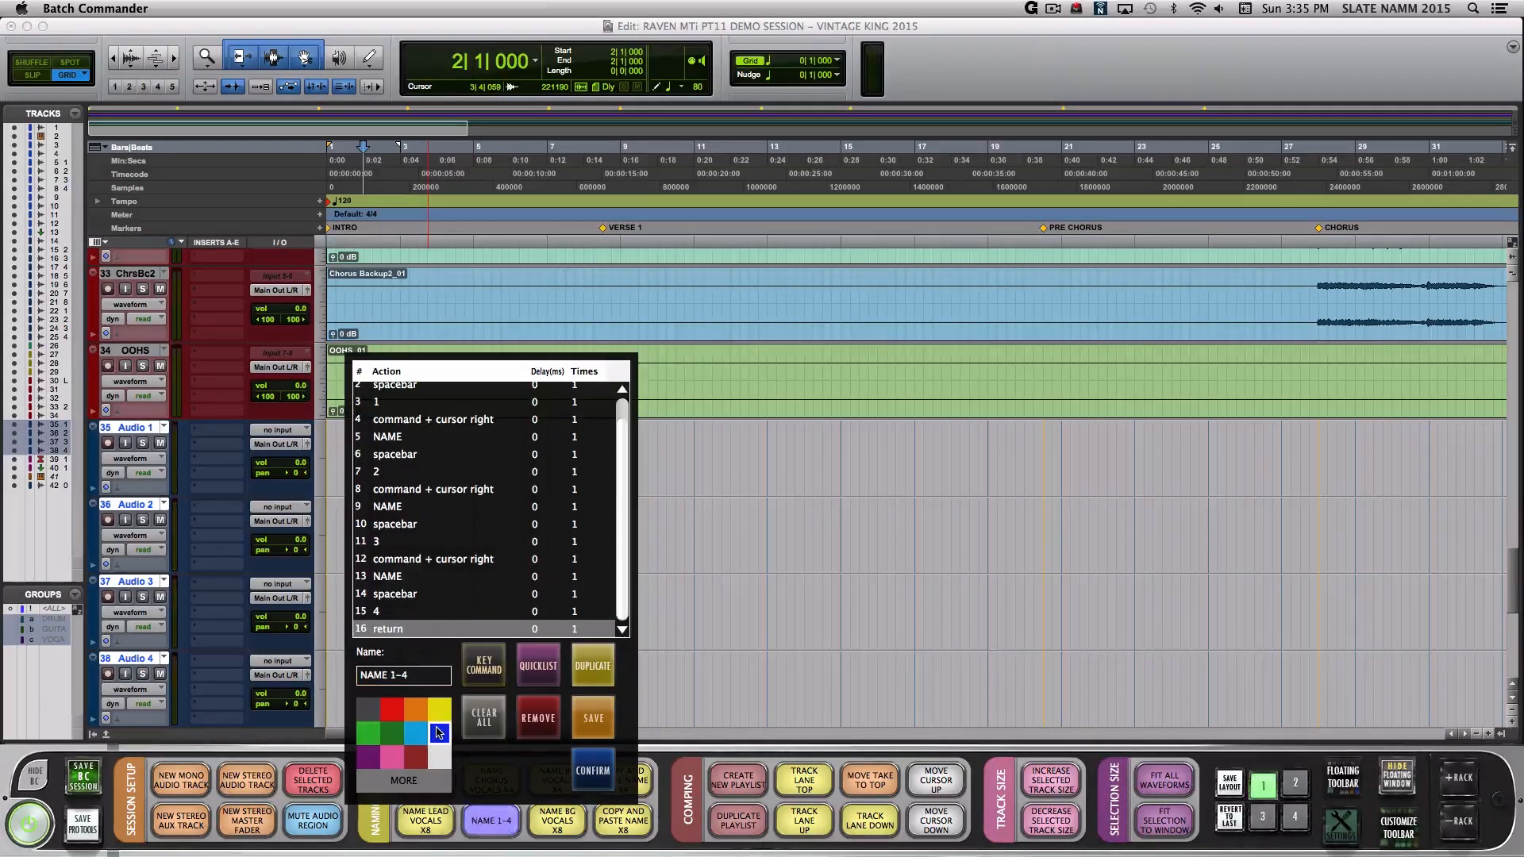
# - Search the User scripts for 'name 1' and confirm the NAME 1-4 button
pyautogui.click(537, 666)
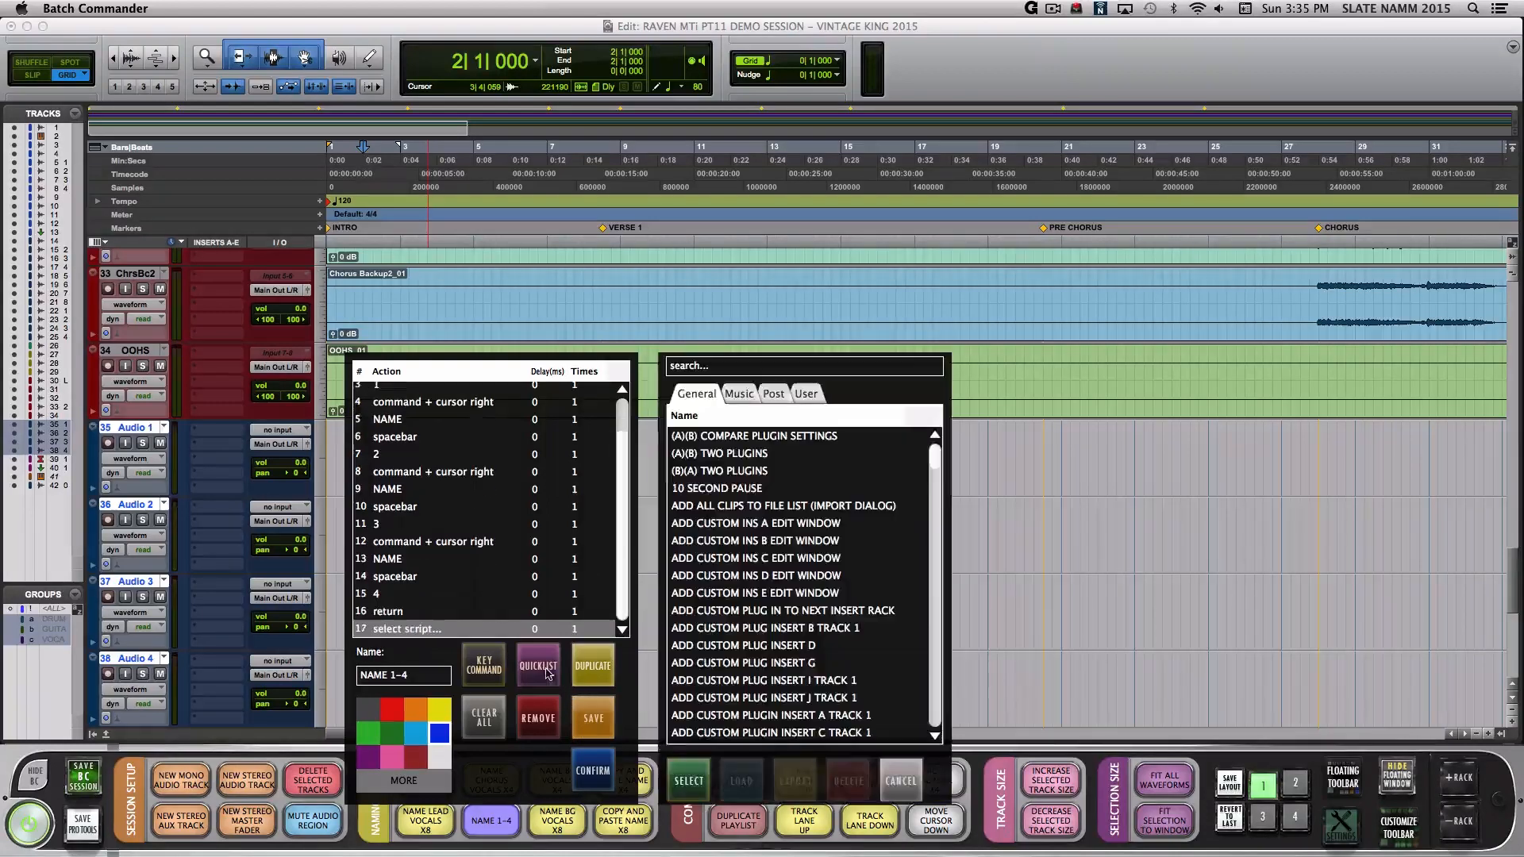
pyautogui.click(806, 394)
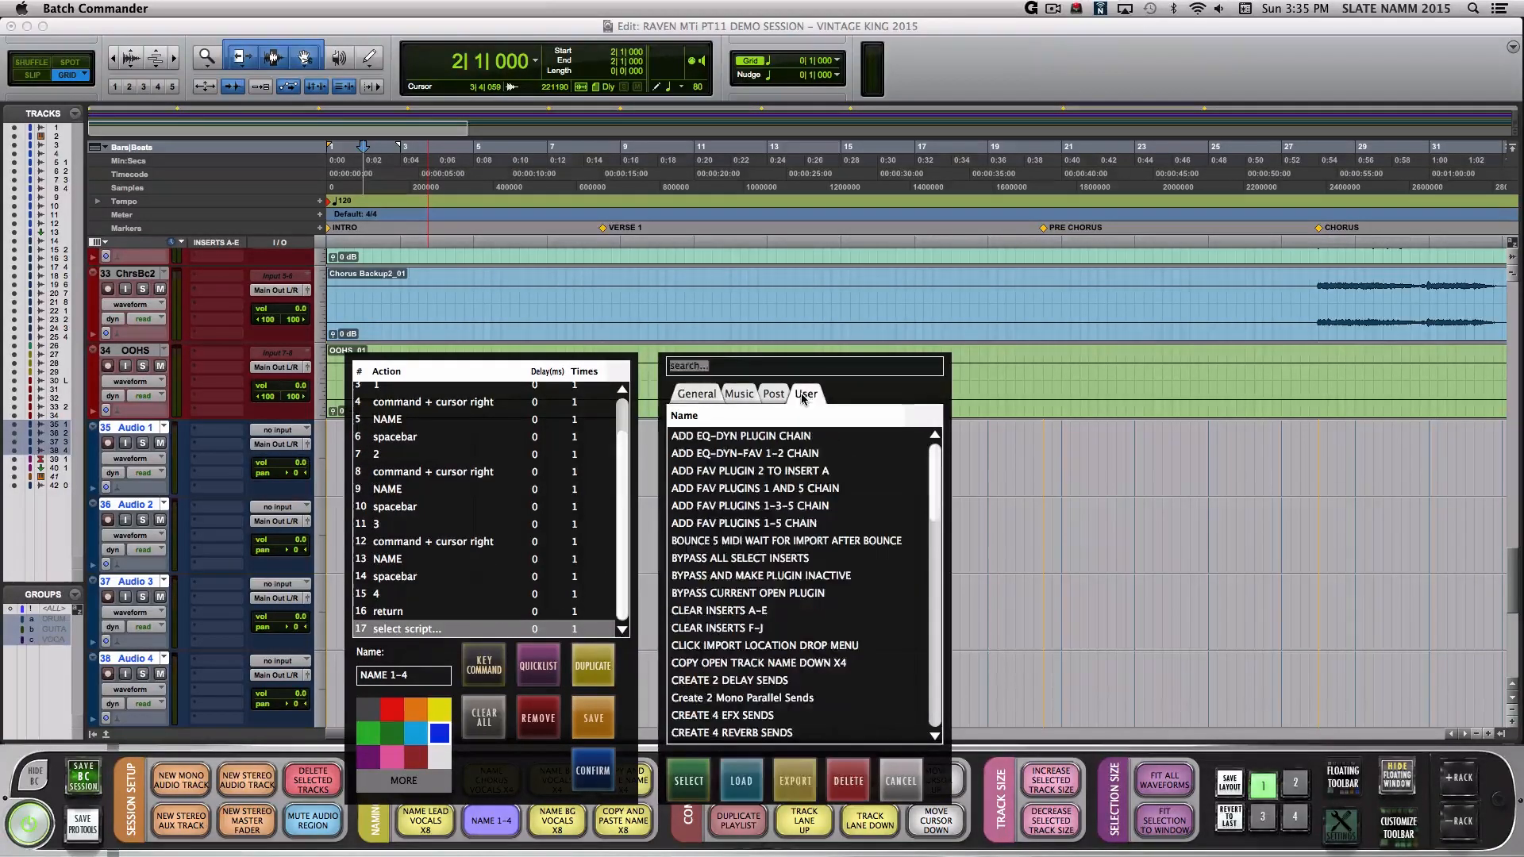
pyautogui.click(802, 365)
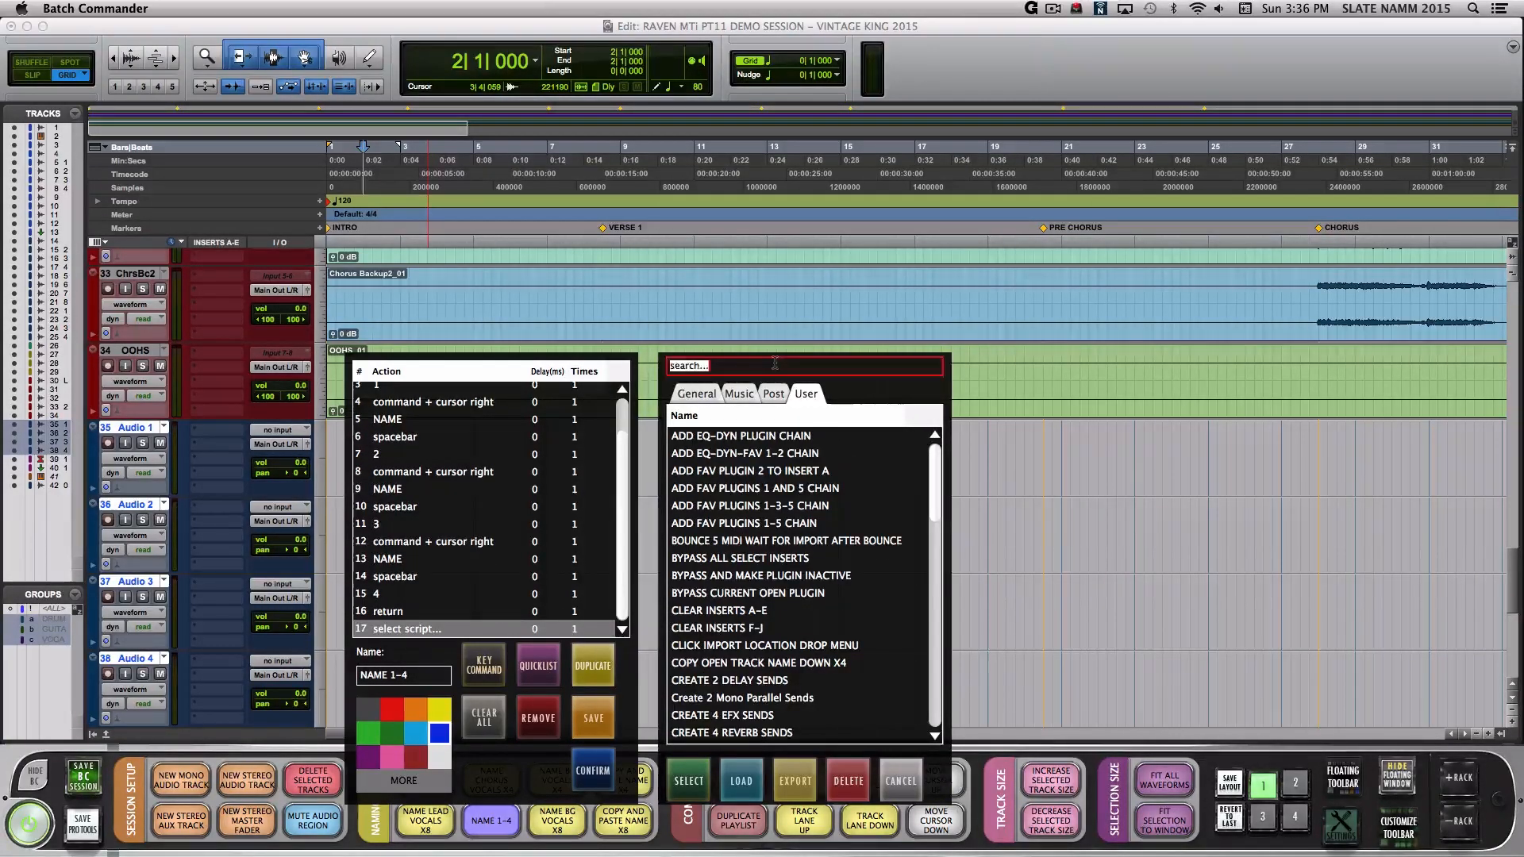
pyautogui.write('name 1')
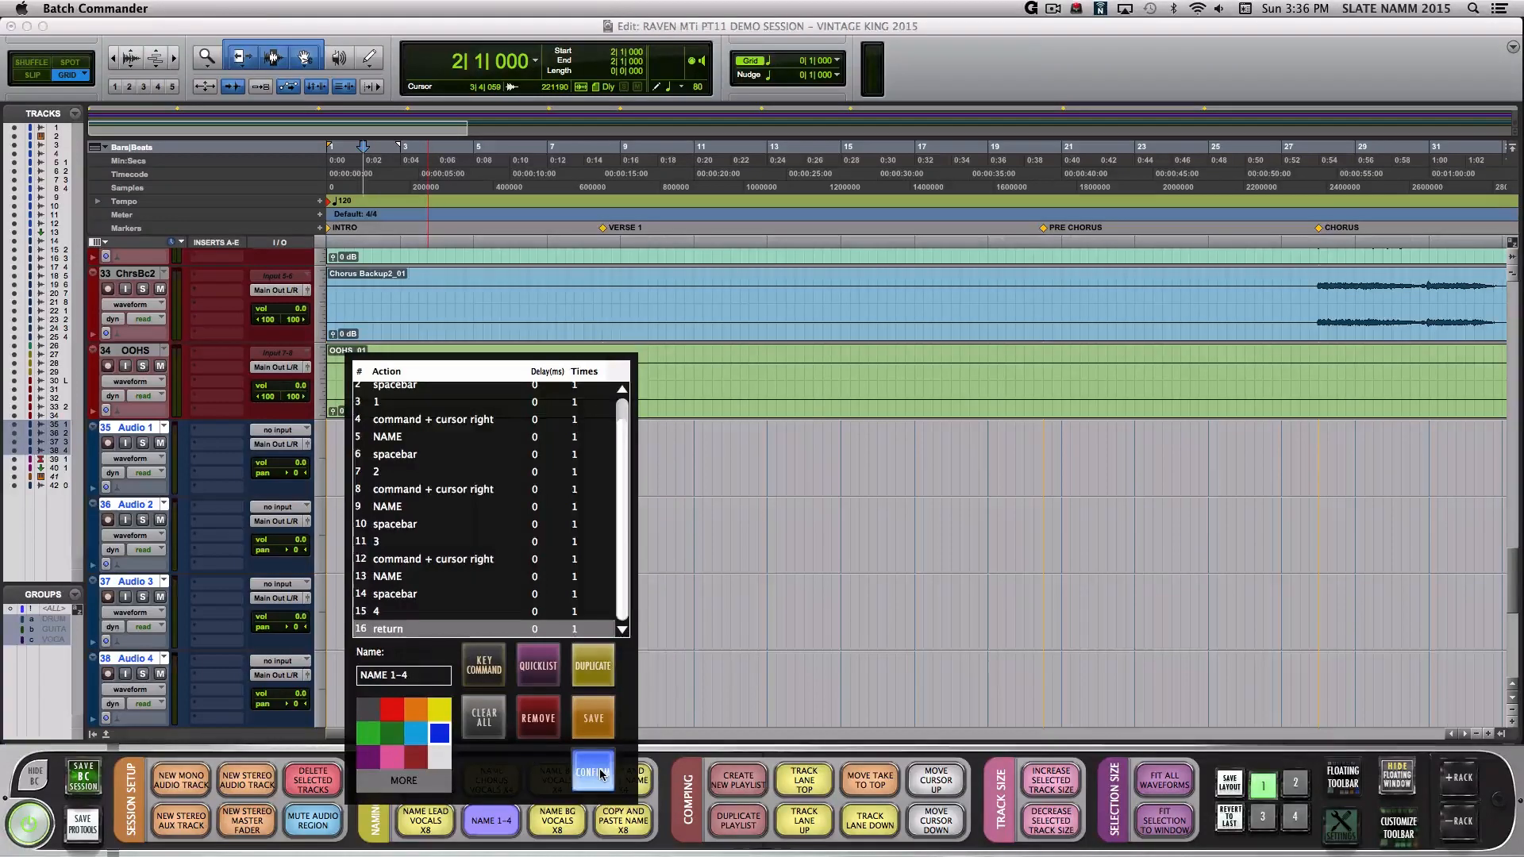
pyautogui.click(592, 772)
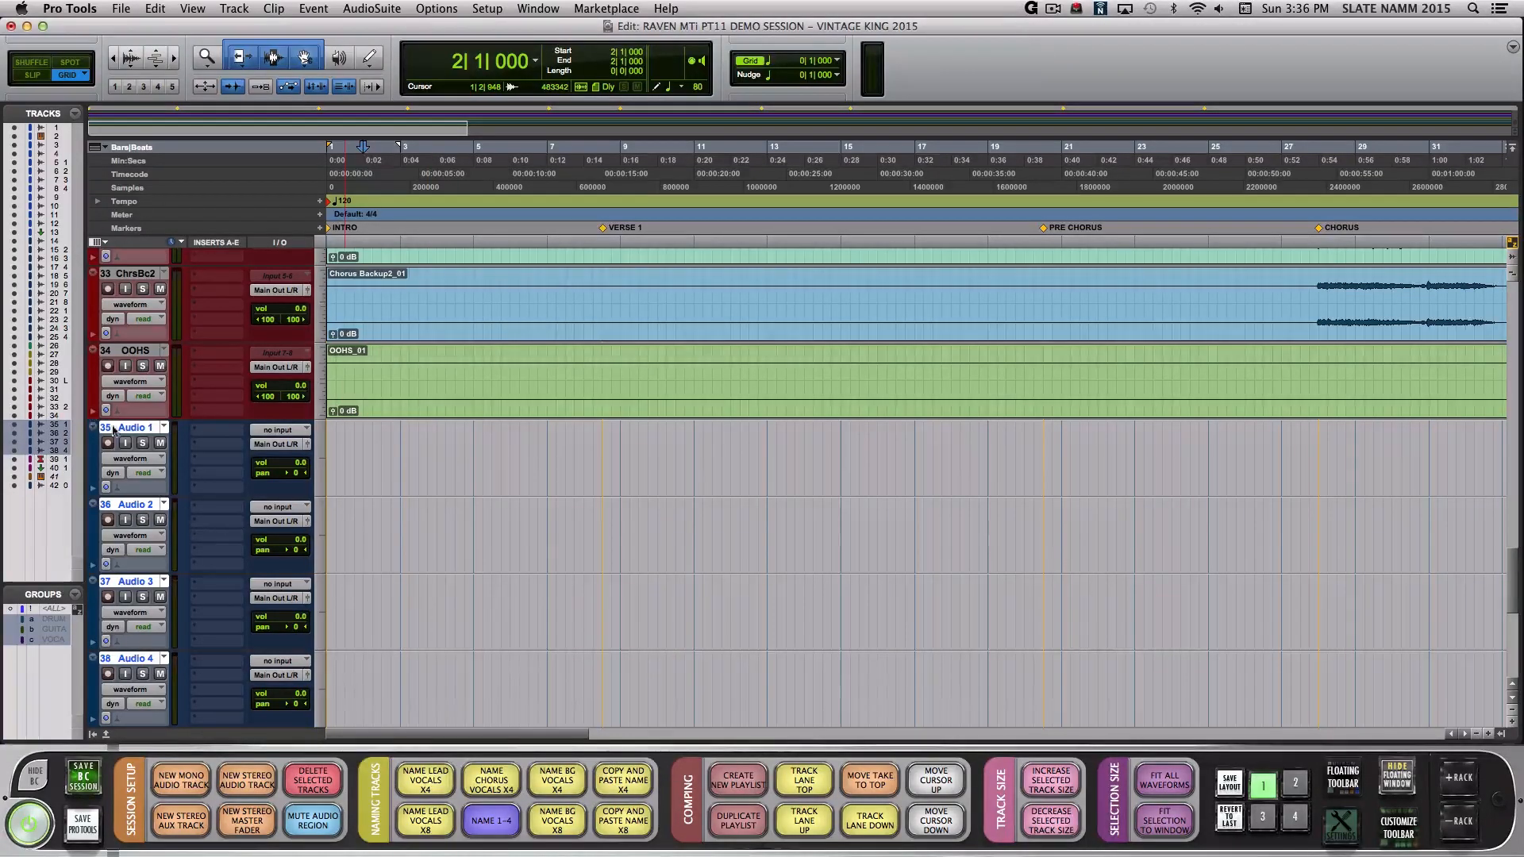
# - Test NAME 1-4 on the Audio 1 rename dialog, then switch to the tes session's Mix window
pyautogui.doubleClick(133, 427)
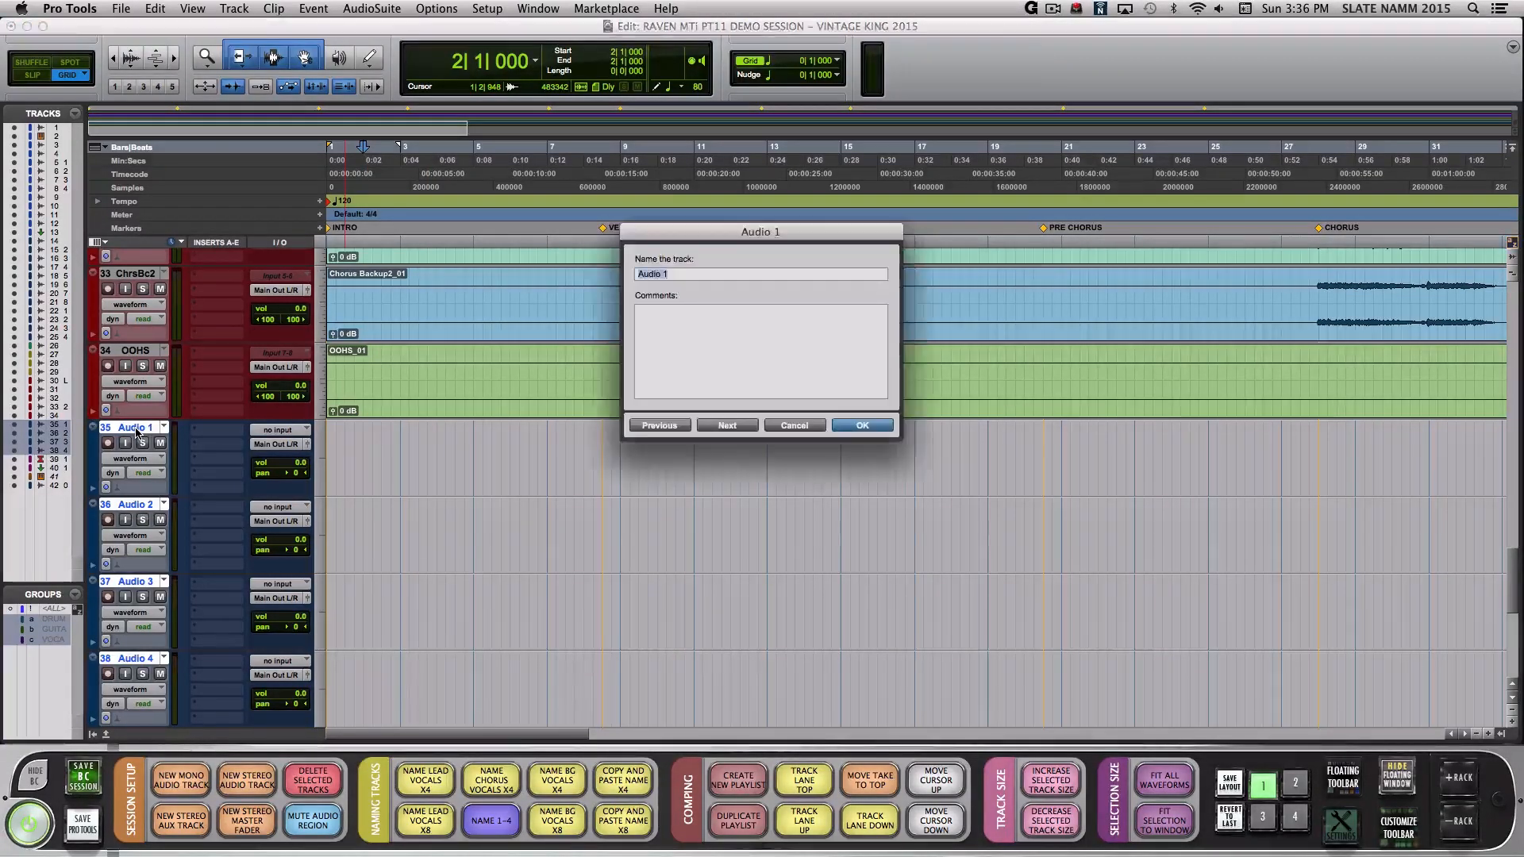
pyautogui.click(489, 820)
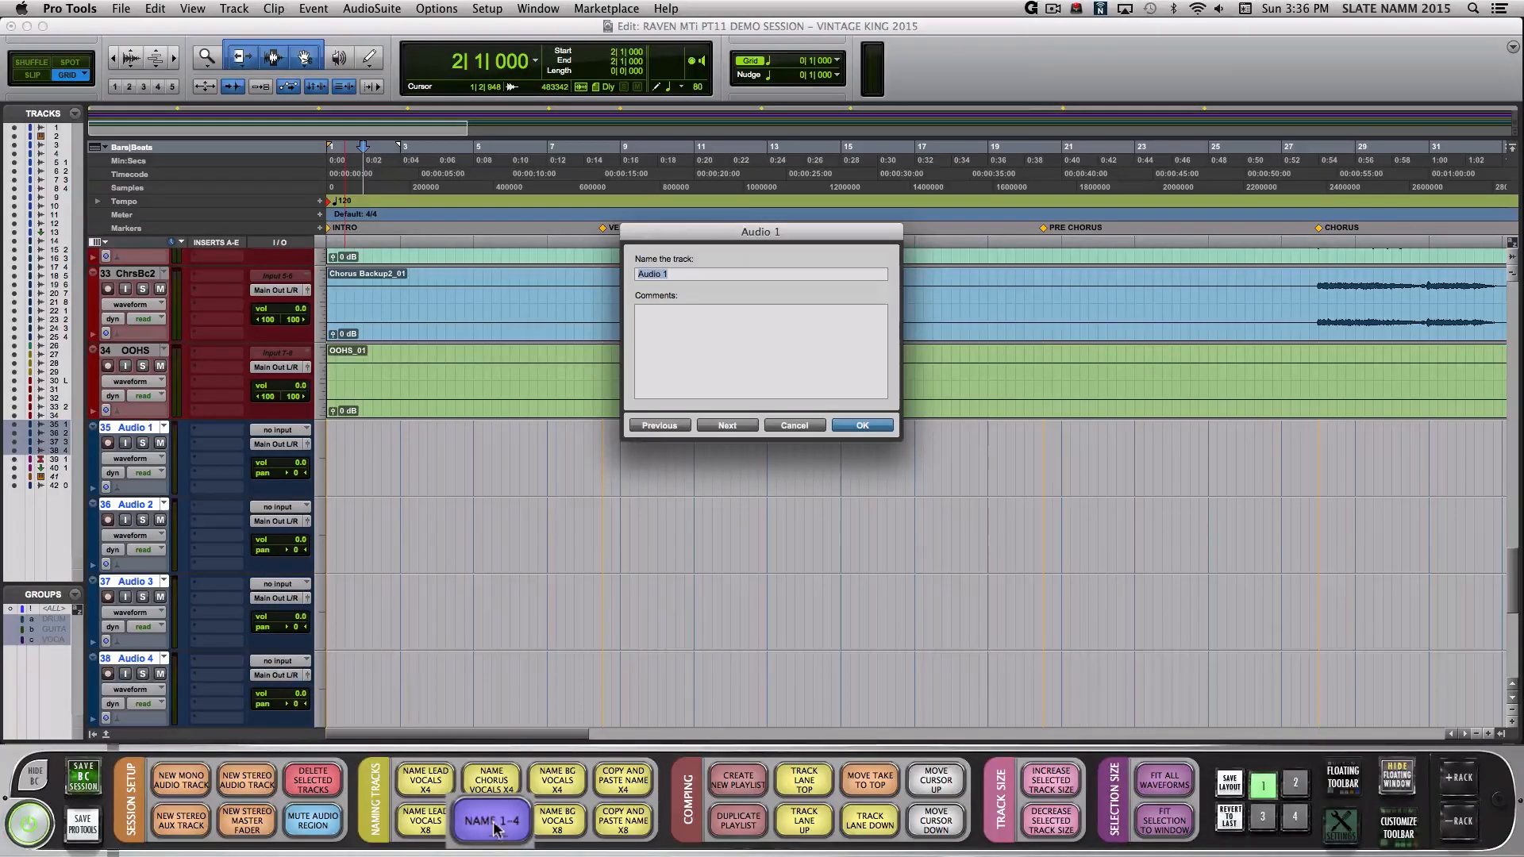
pyautogui.click(859, 424)
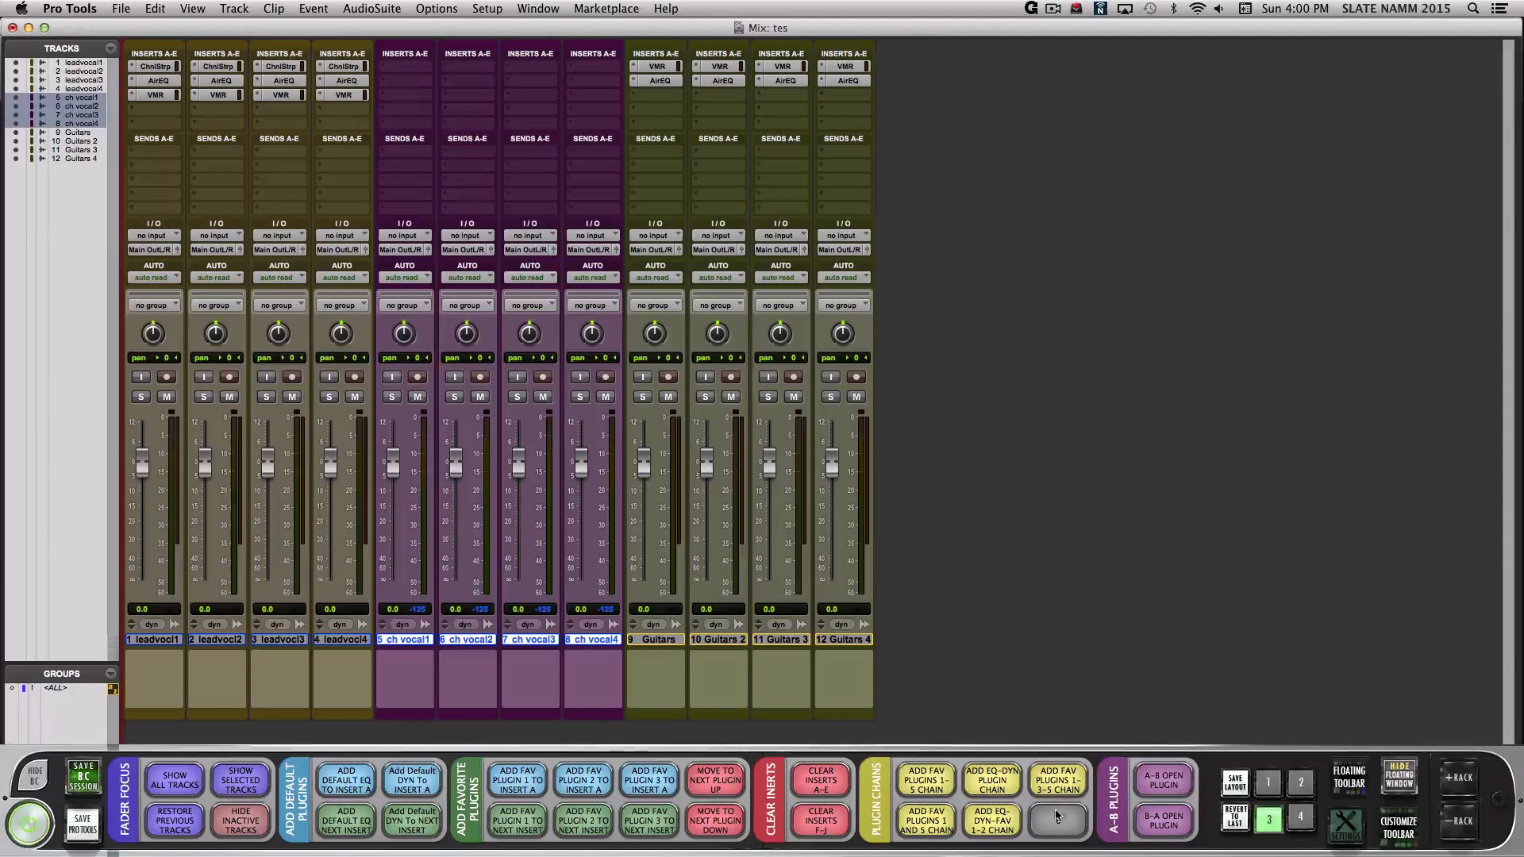
# - Start an empty Batch Commander button and add the Bring Mix Window to Front script
pyautogui.click(1056, 818)
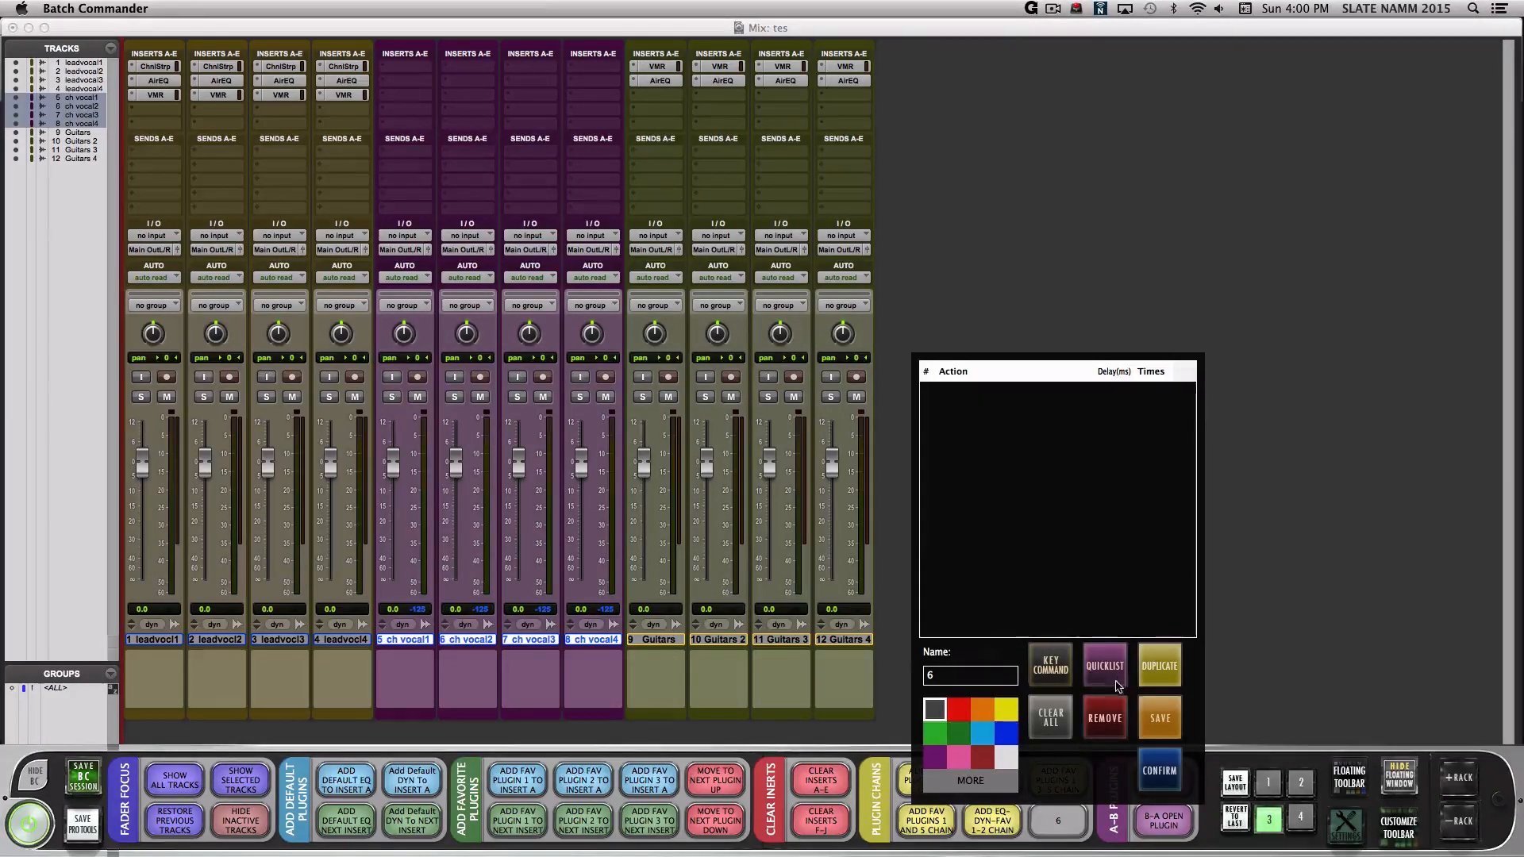
pyautogui.click(1103, 665)
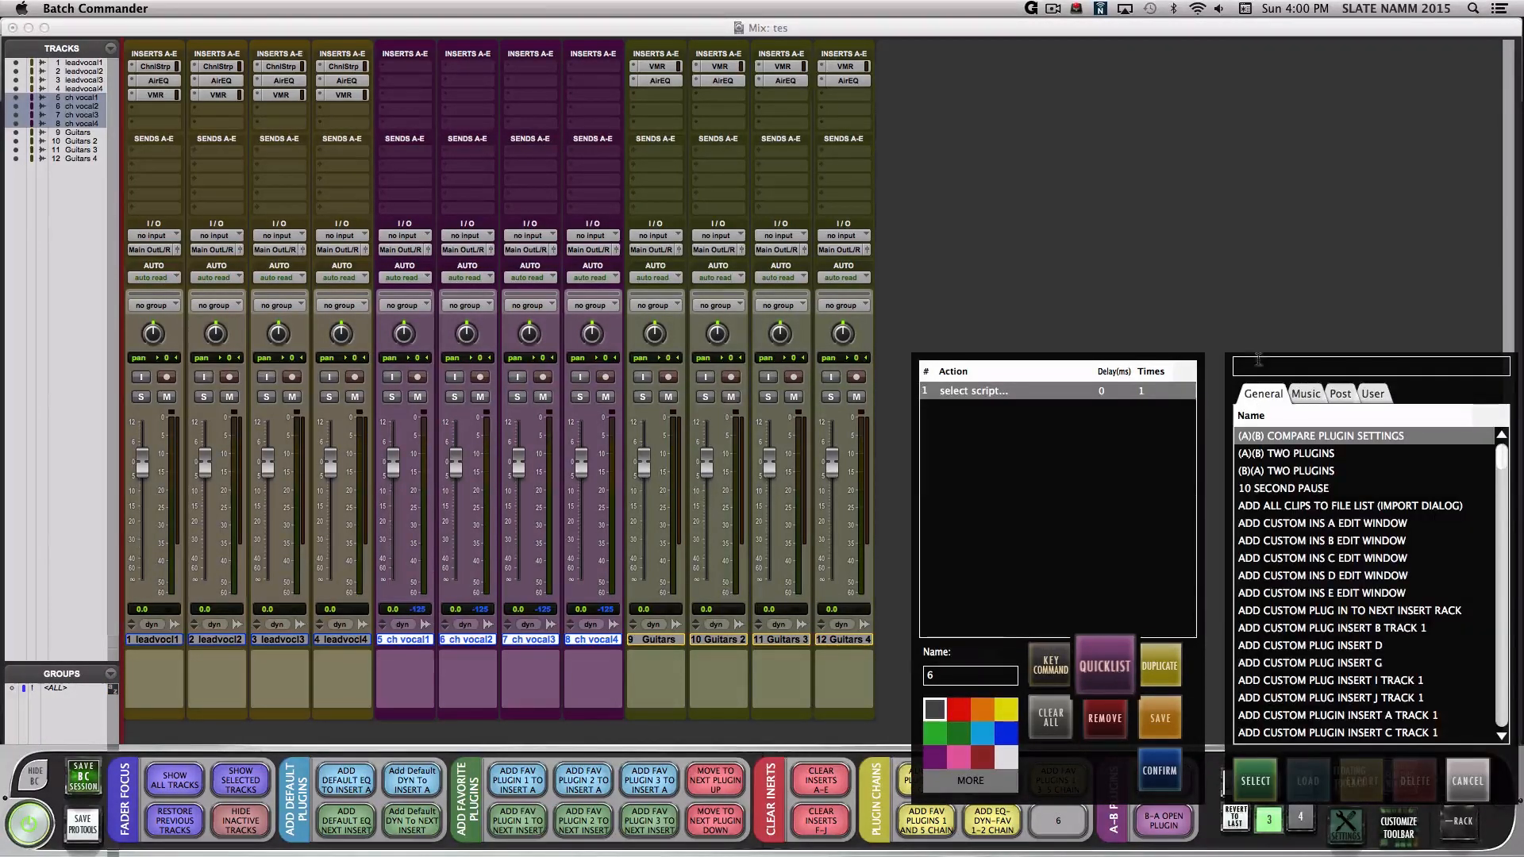
pyautogui.write('bring')
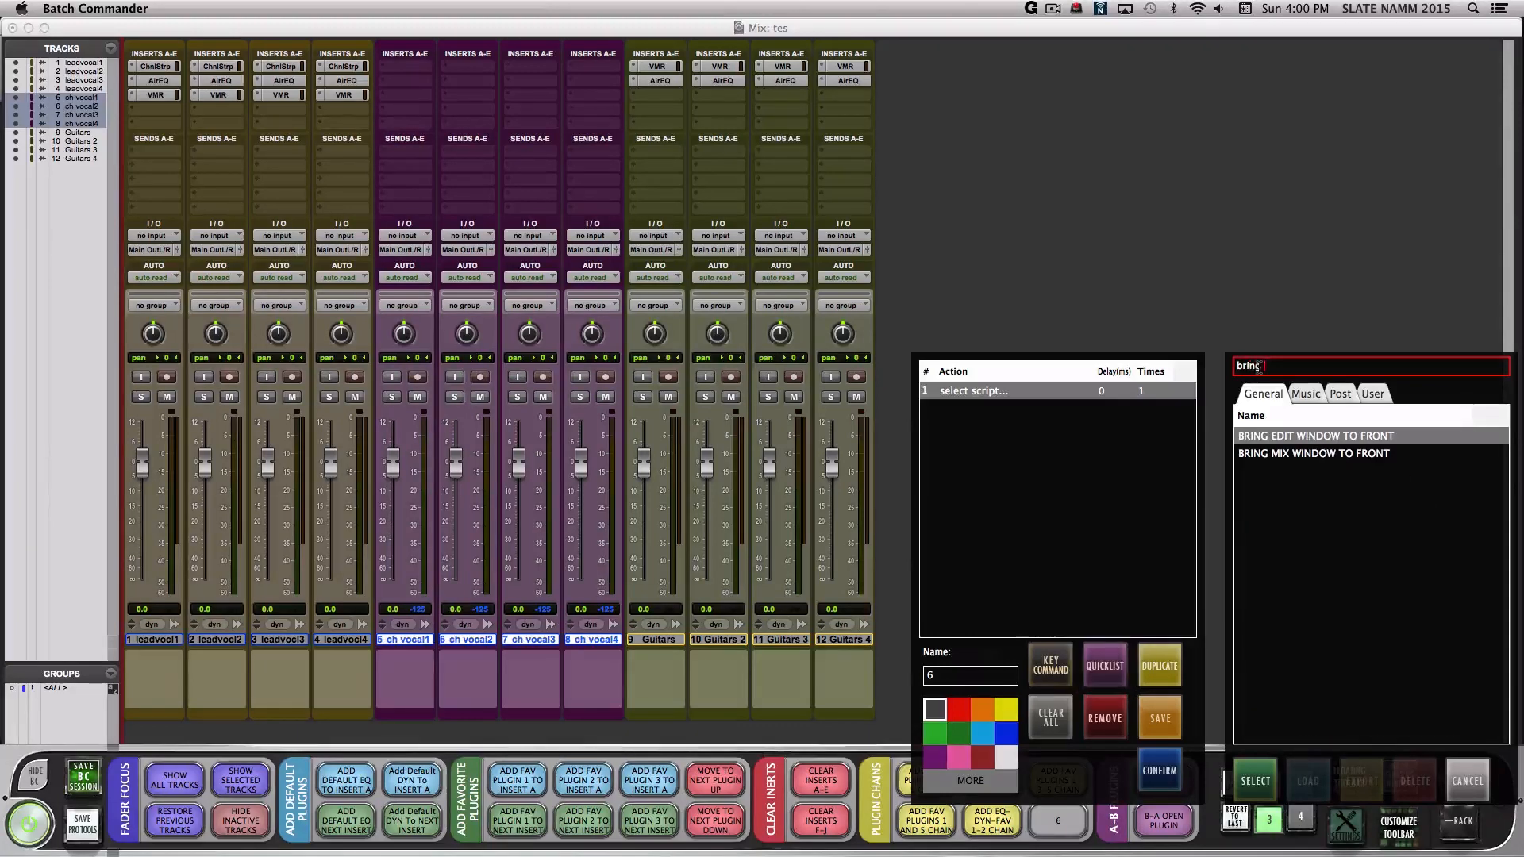
pyautogui.write('mi')
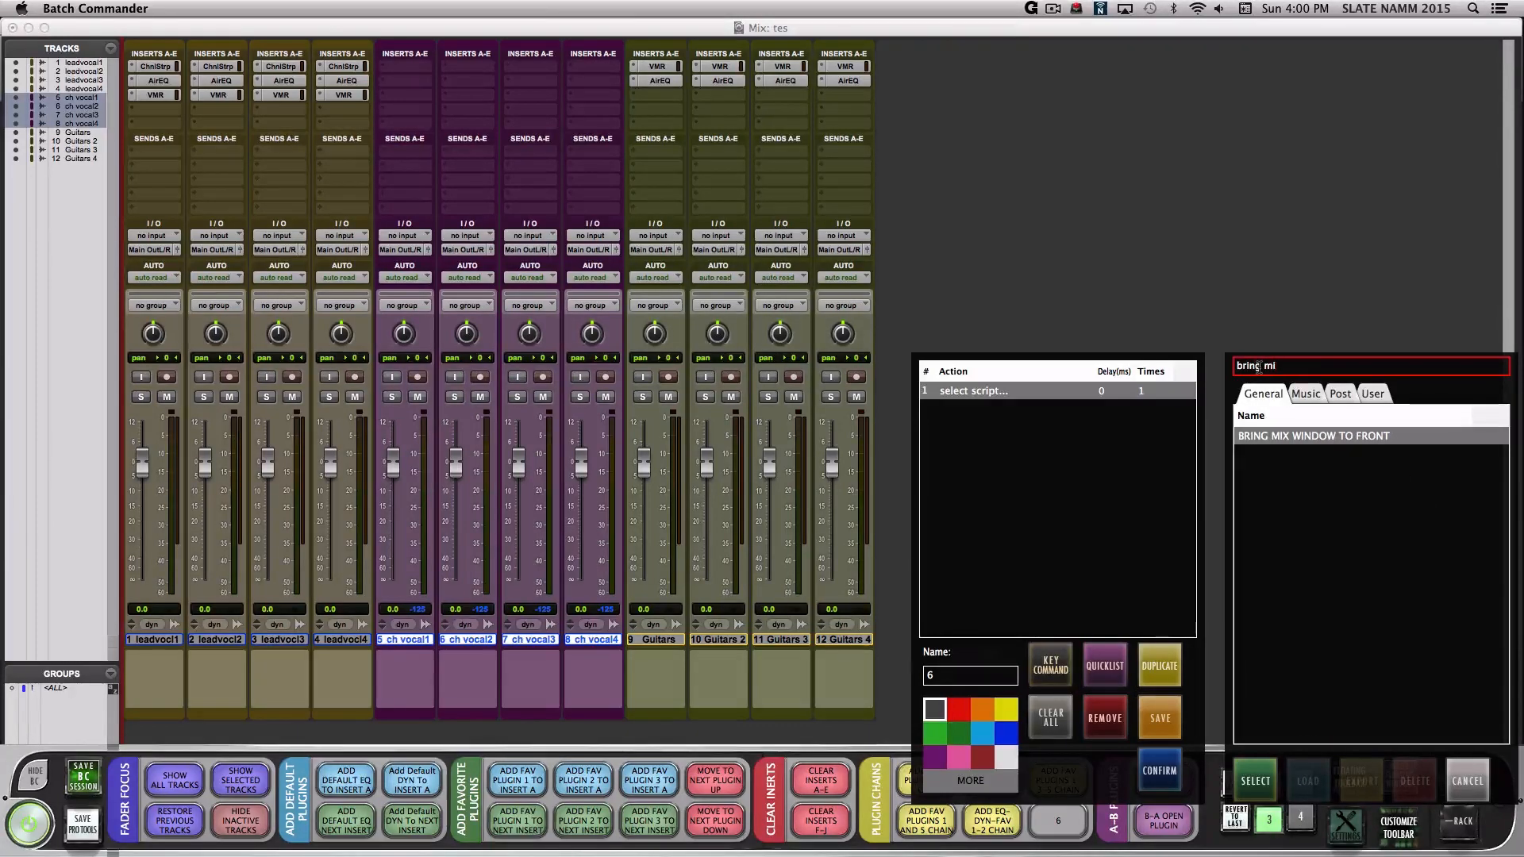
pyautogui.doubleClick(1312, 436)
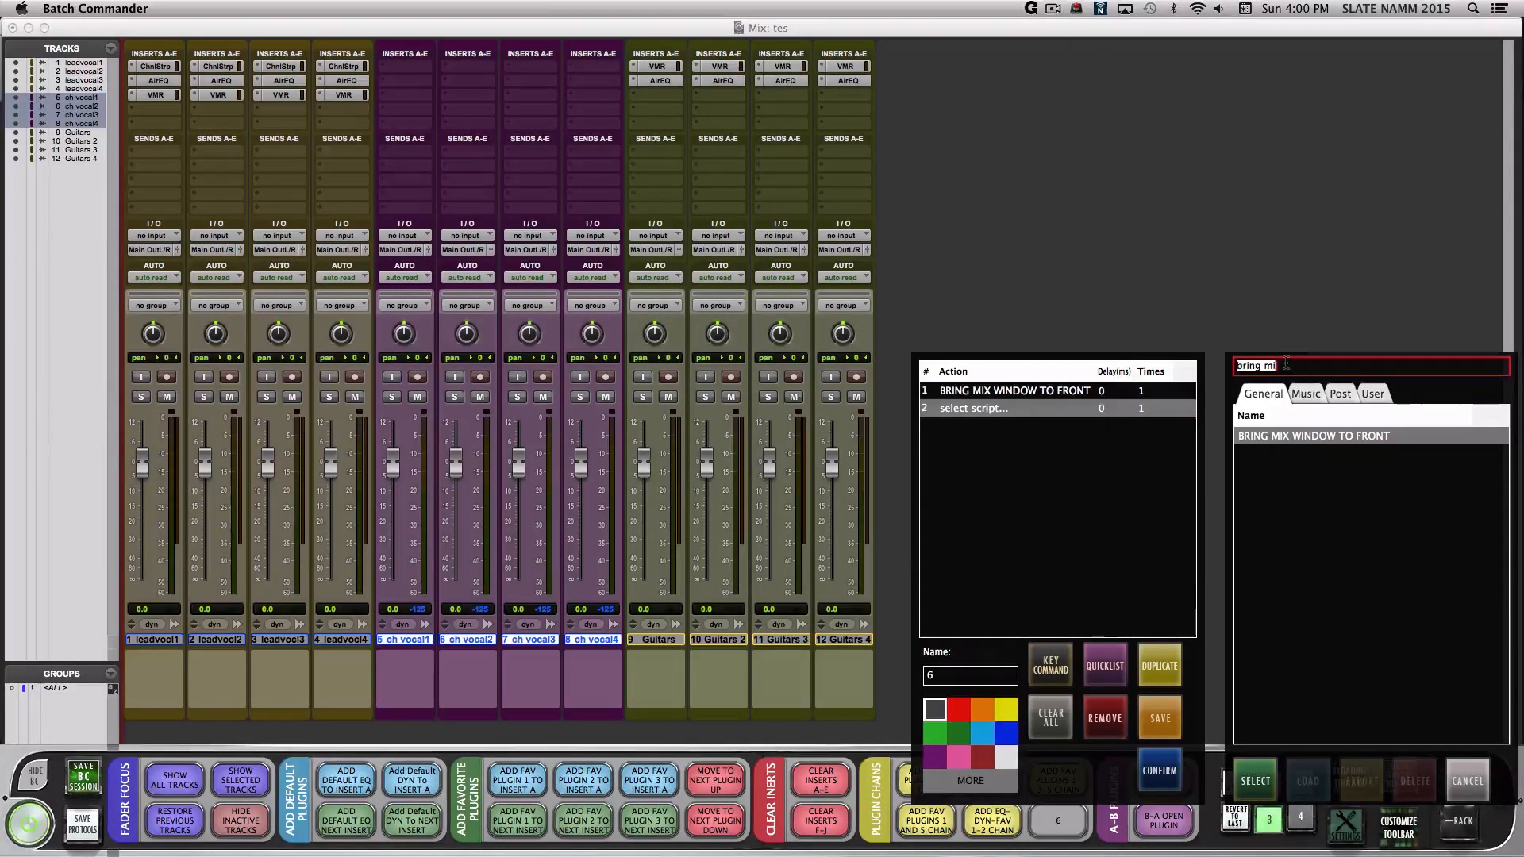
# - Add Show Selected Tracks and Favorite Plugin 1–4 insert scripts to the sequence
pyautogui.write('show')
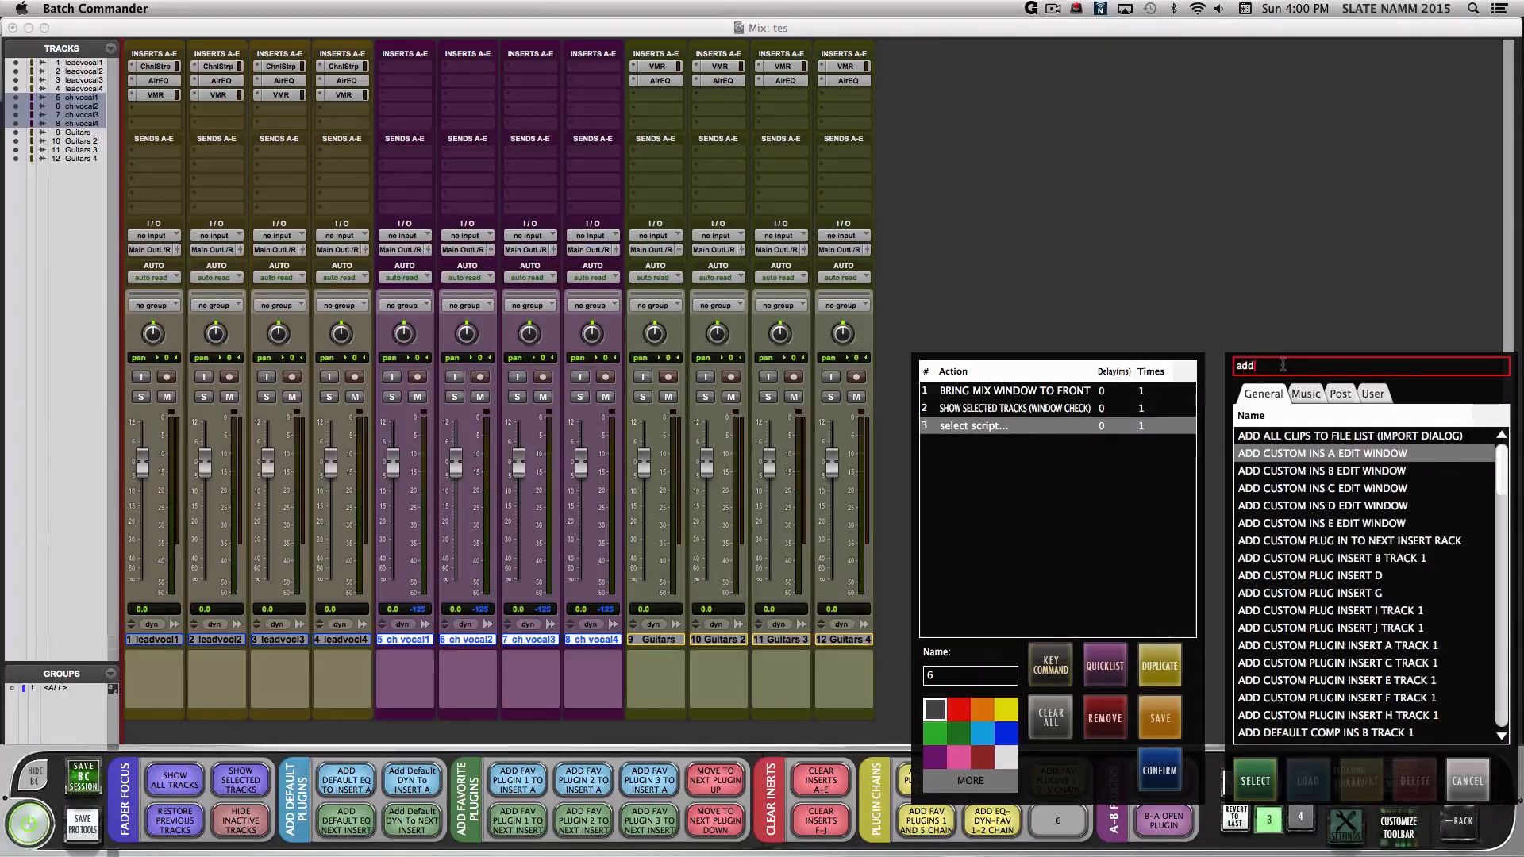
pyautogui.write('fav')
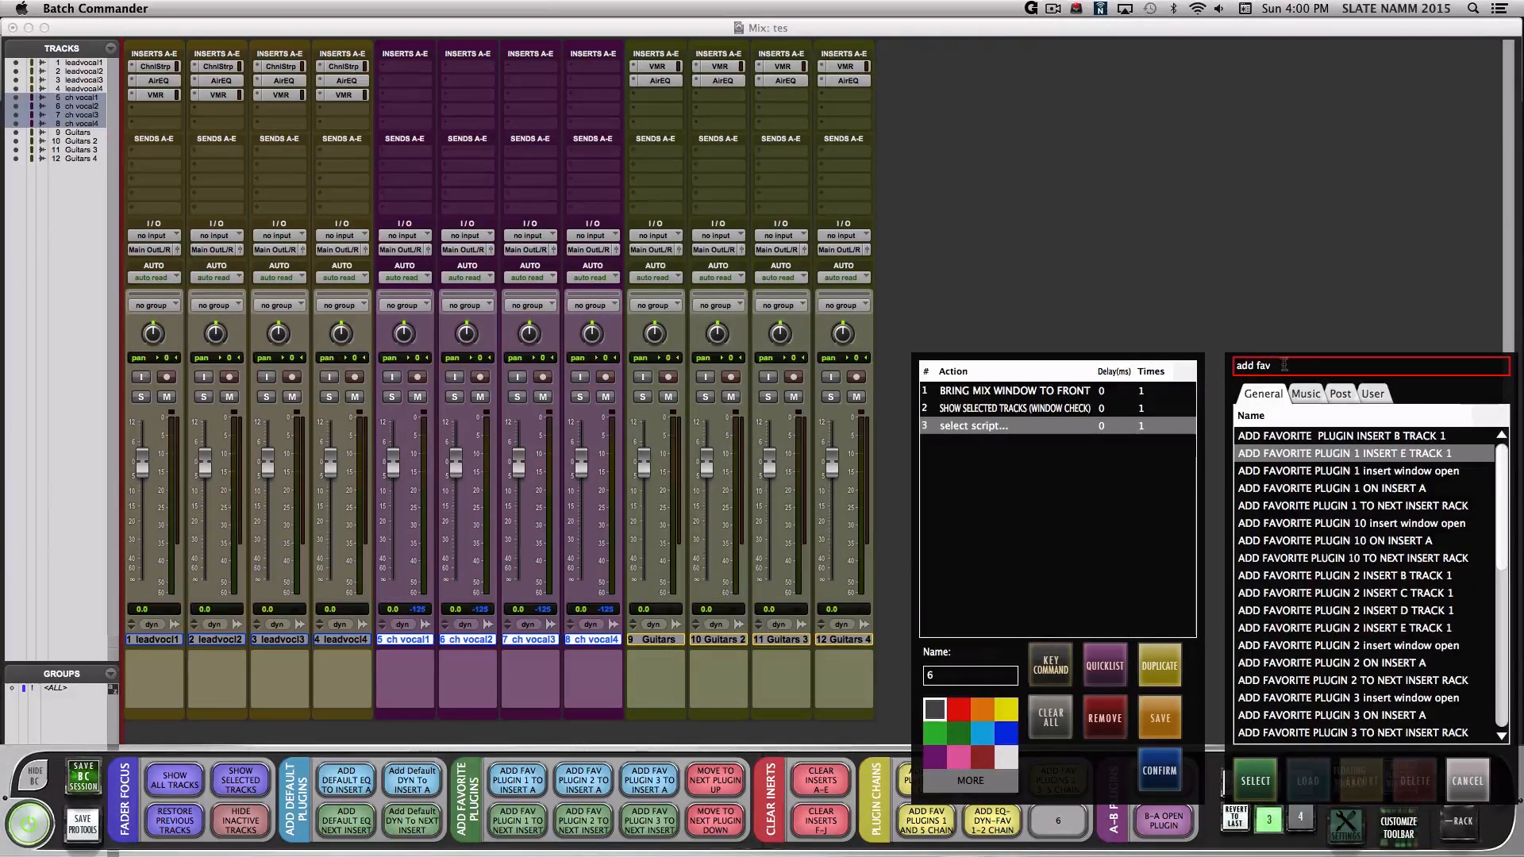
pyautogui.click(1351, 488)
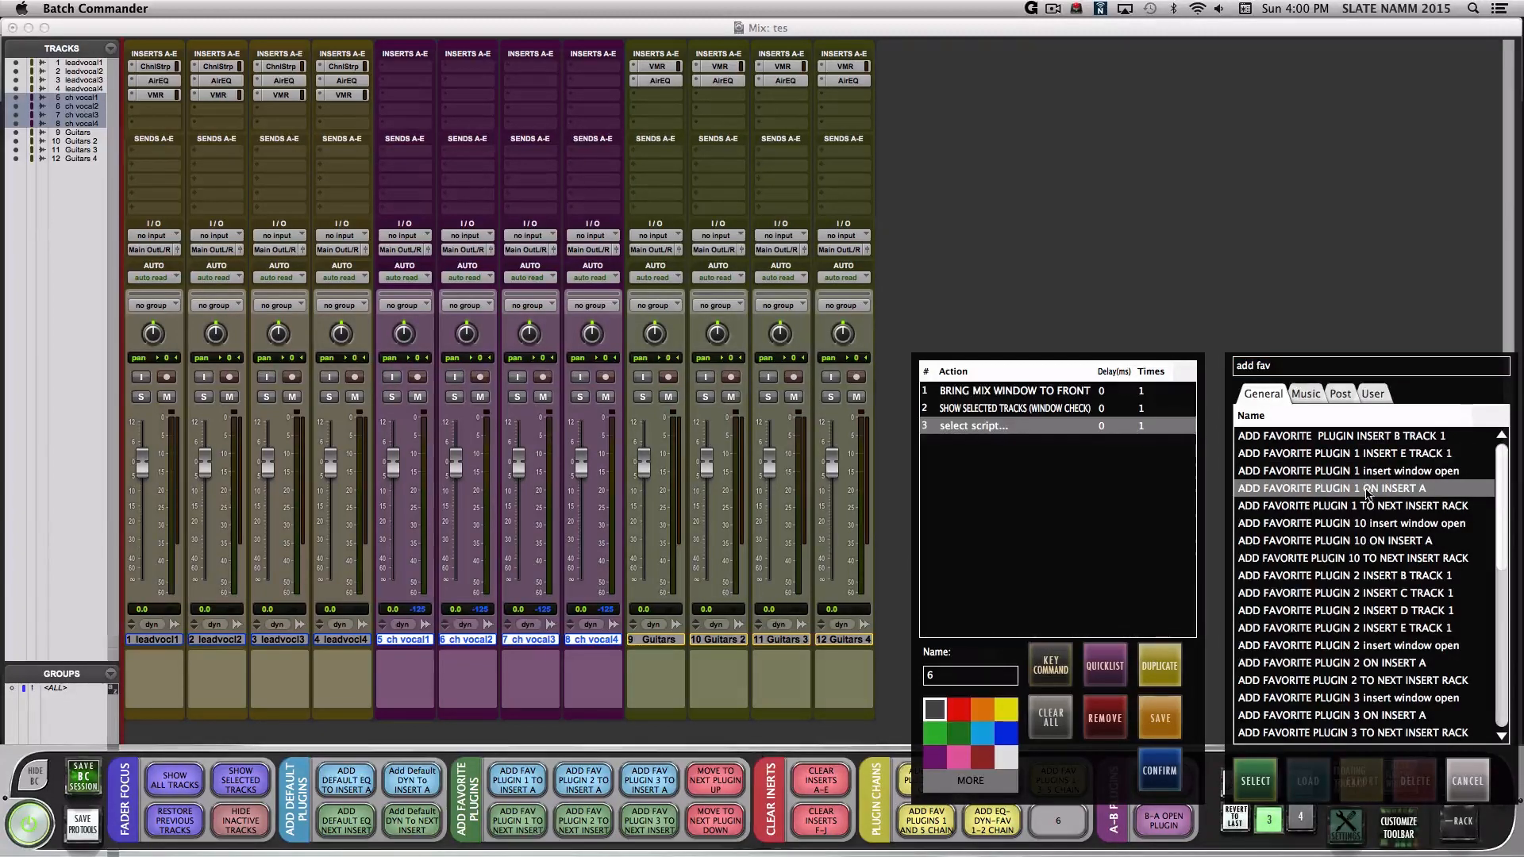
pyautogui.doubleClick(1337, 488)
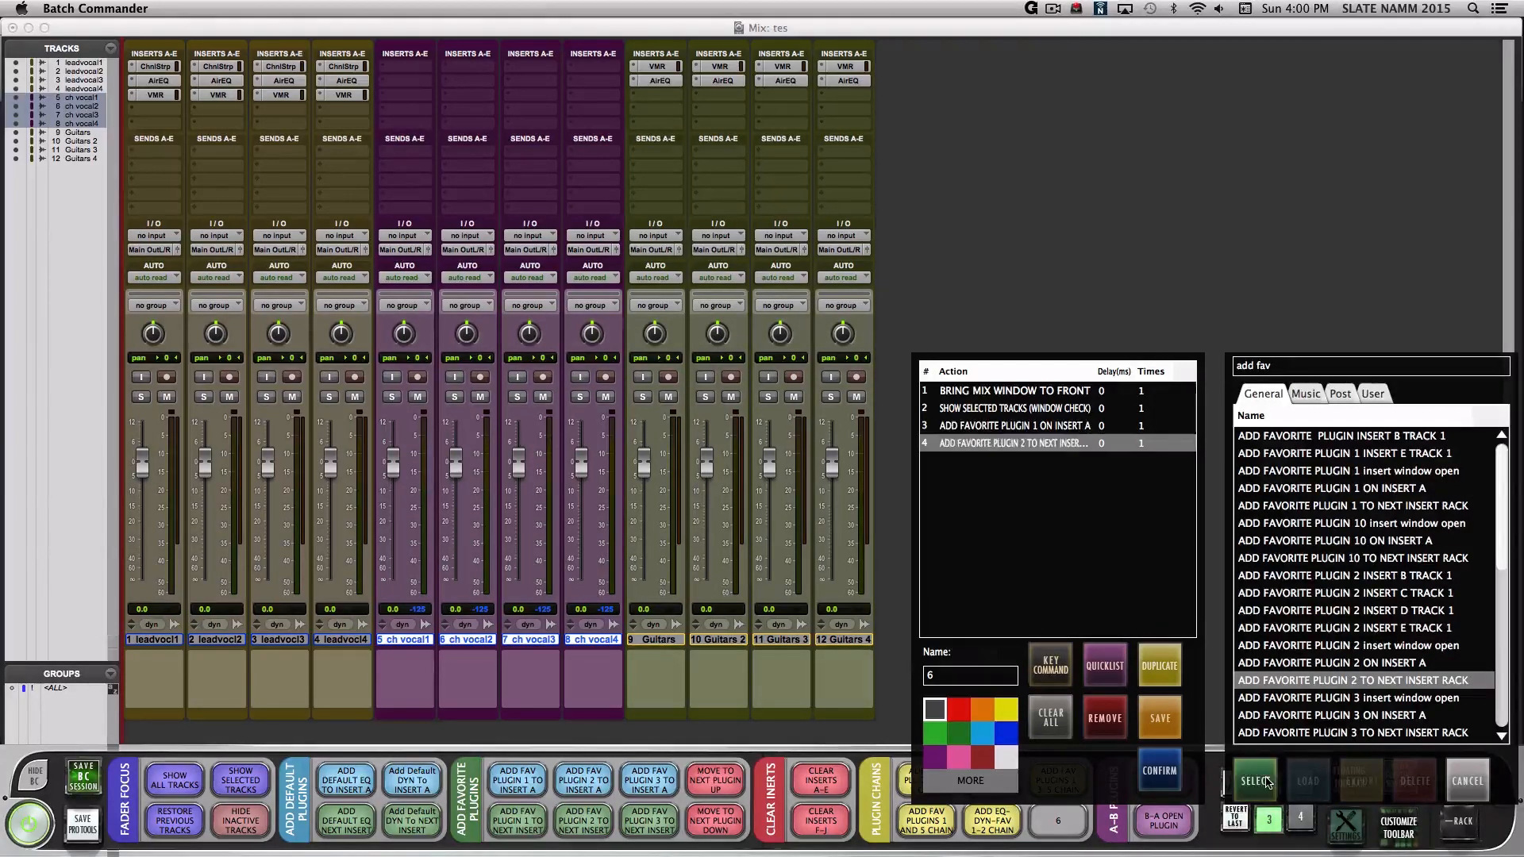
pyautogui.click(1255, 779)
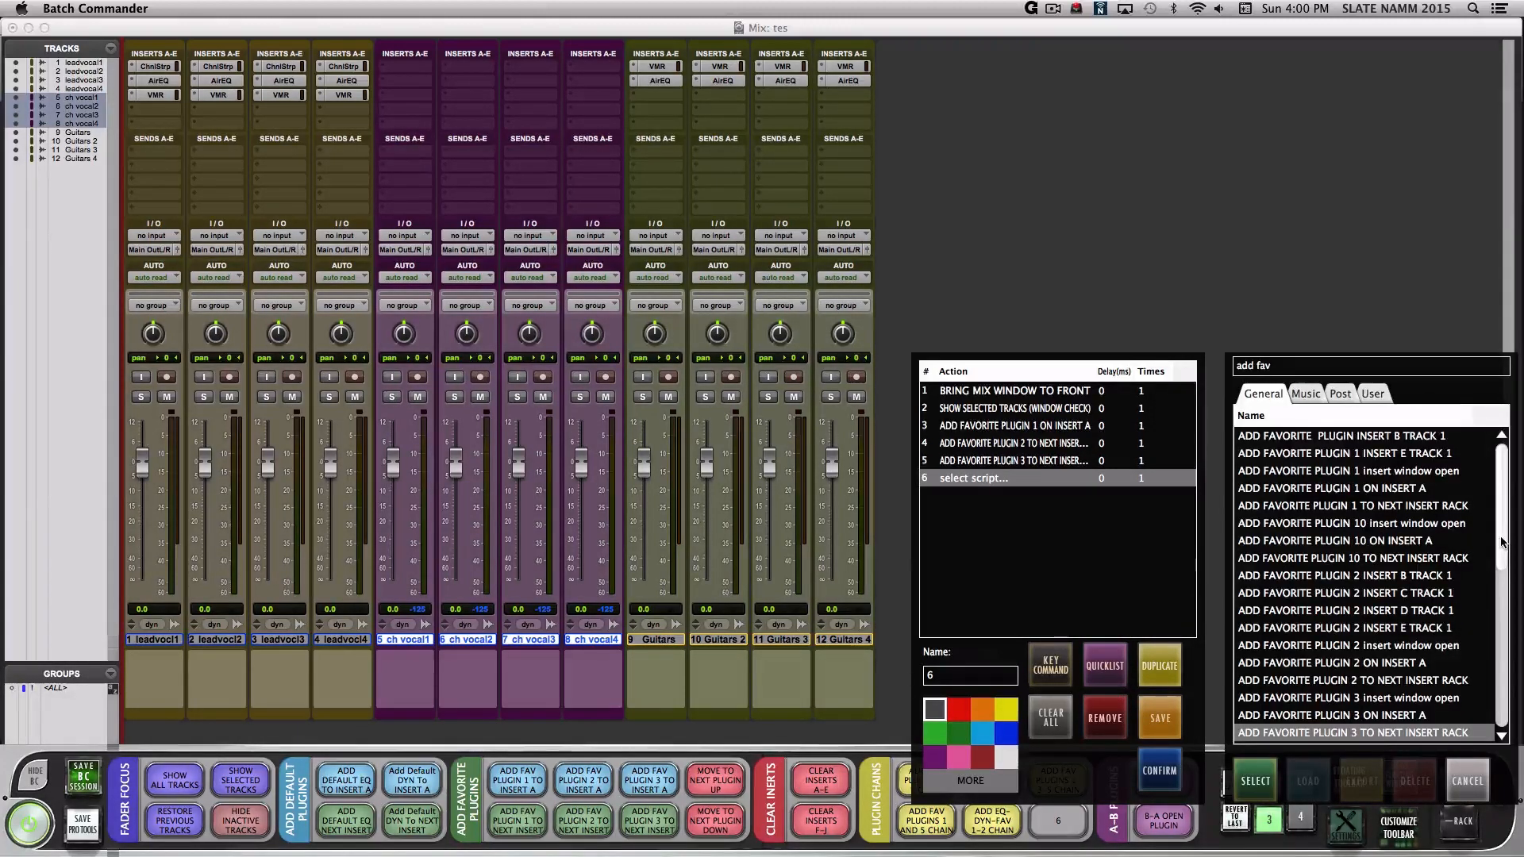
pyautogui.scroll(-3)
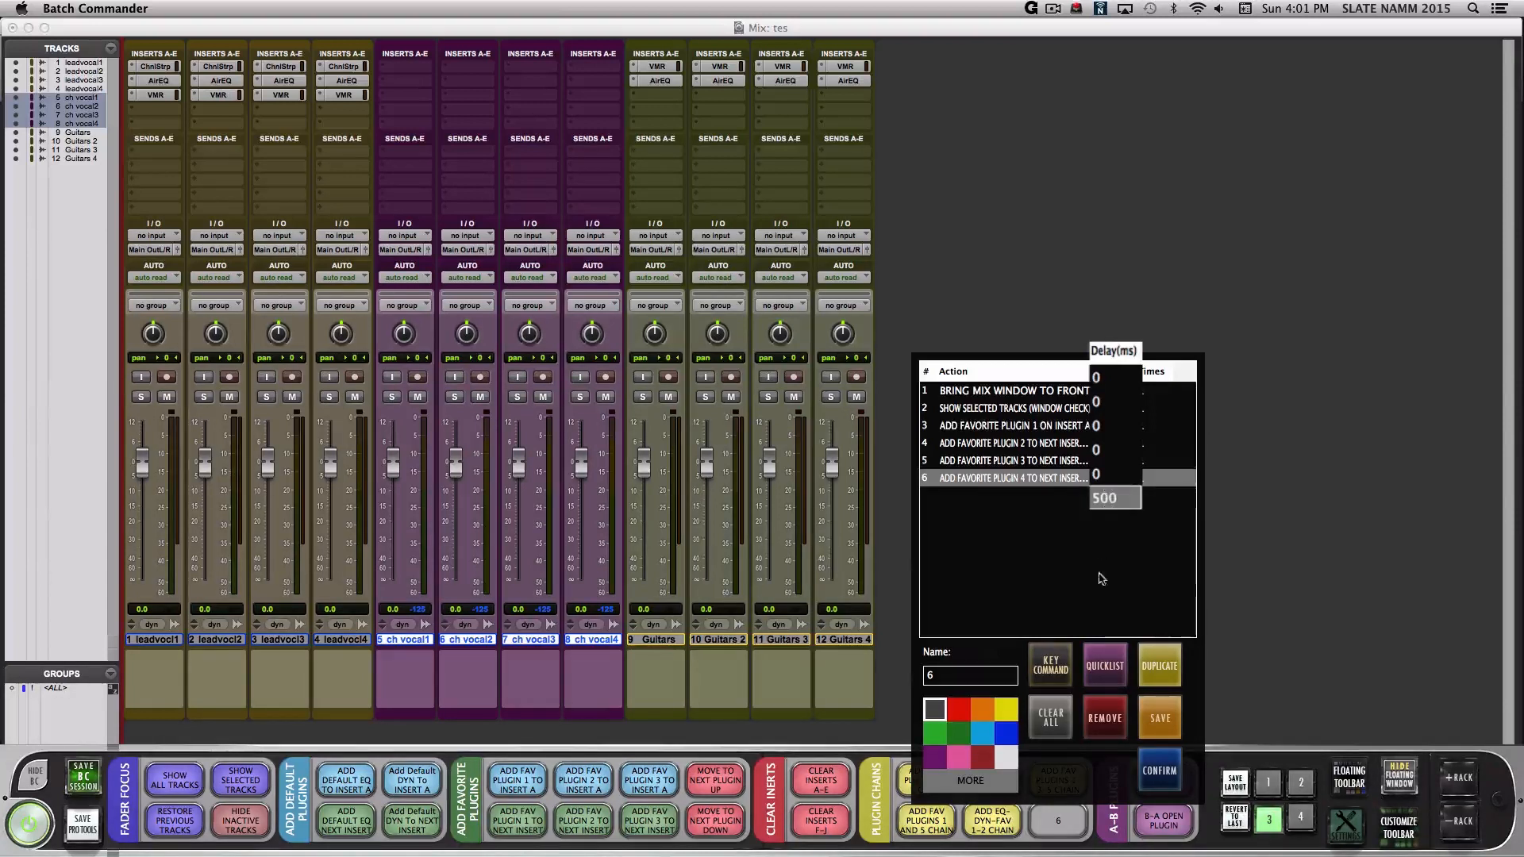
# - Add a 500 delay and restore-previous-tracks step, and name the button FAV PLUGIN CHAIN
pyautogui.click(1048, 665)
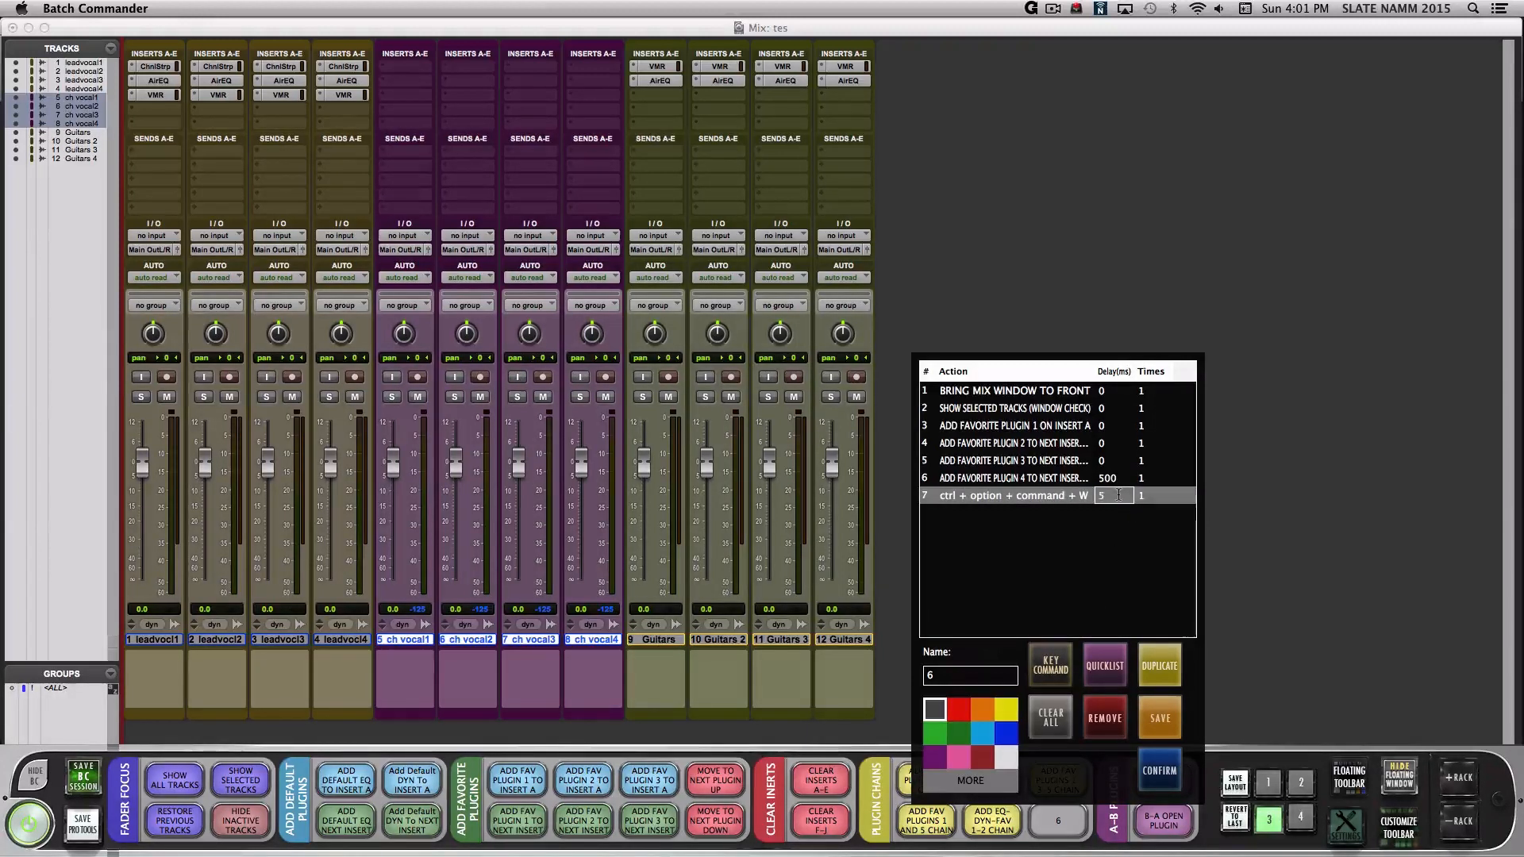
pyautogui.write('500')
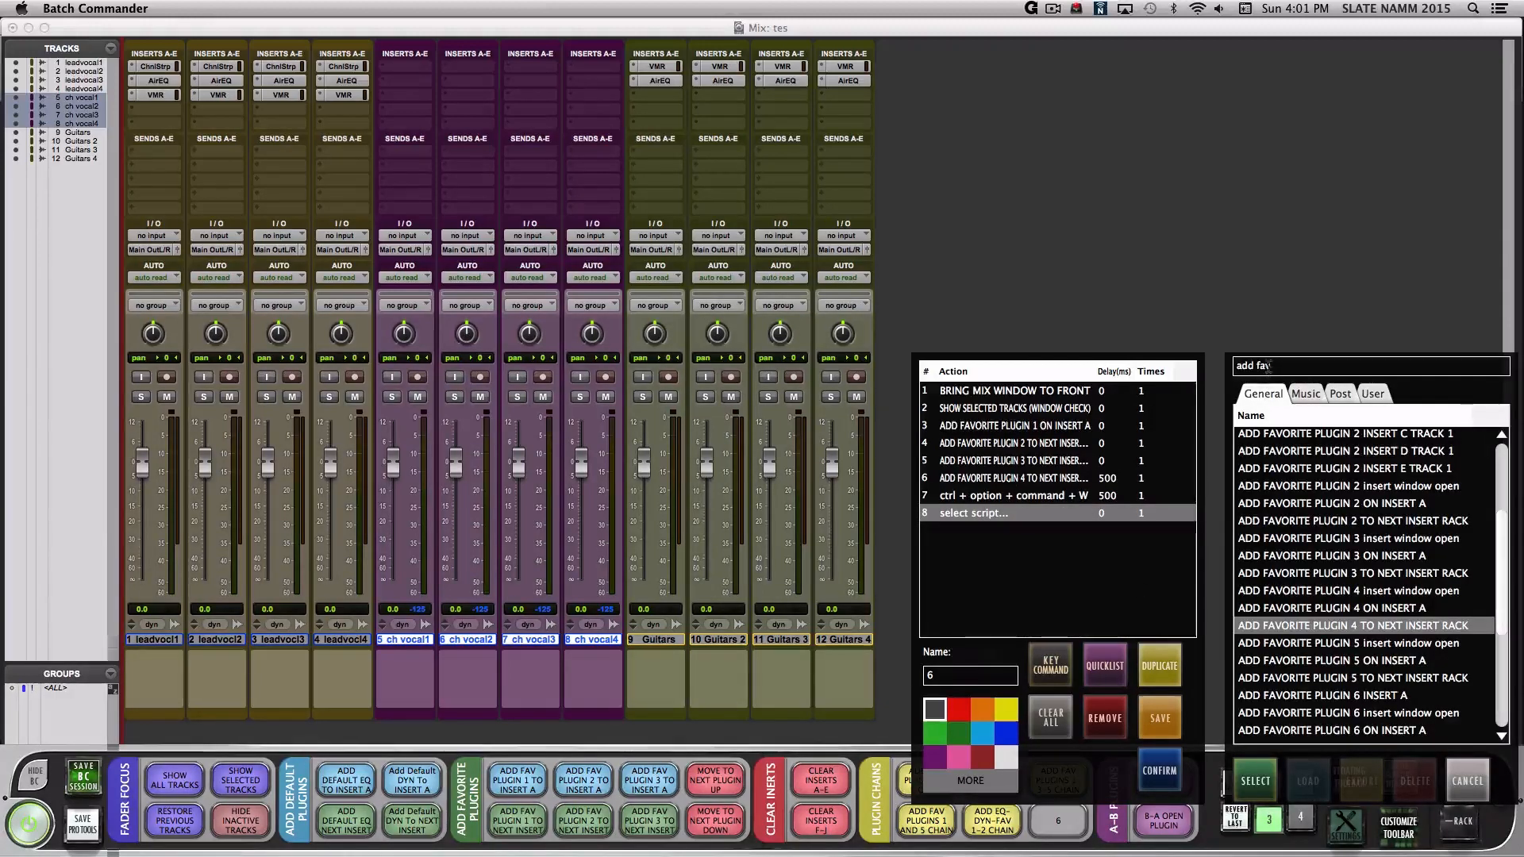
pyautogui.write('rest')
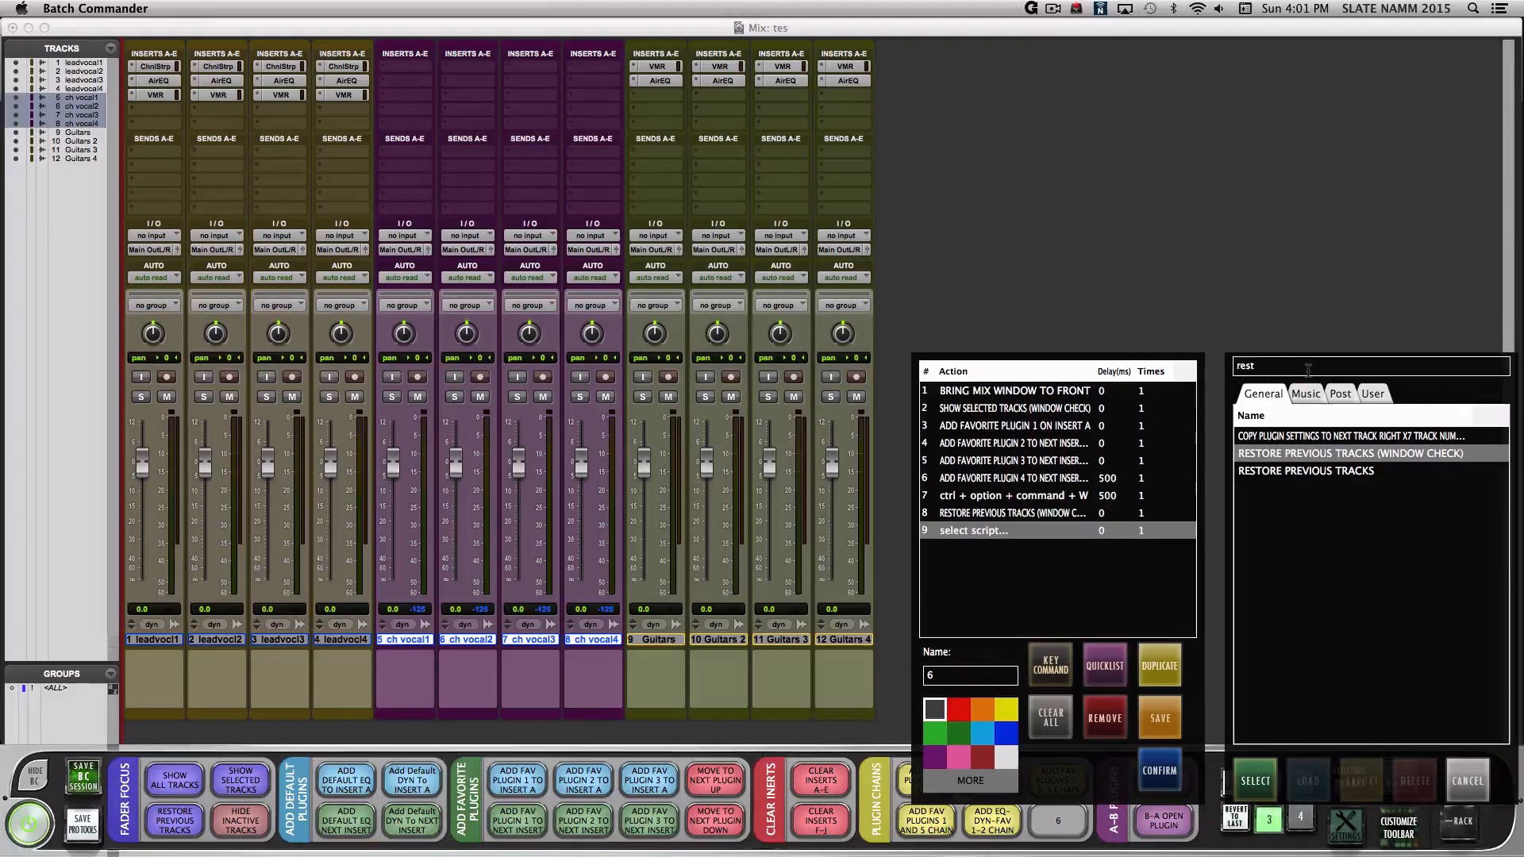
pyautogui.write('show all')
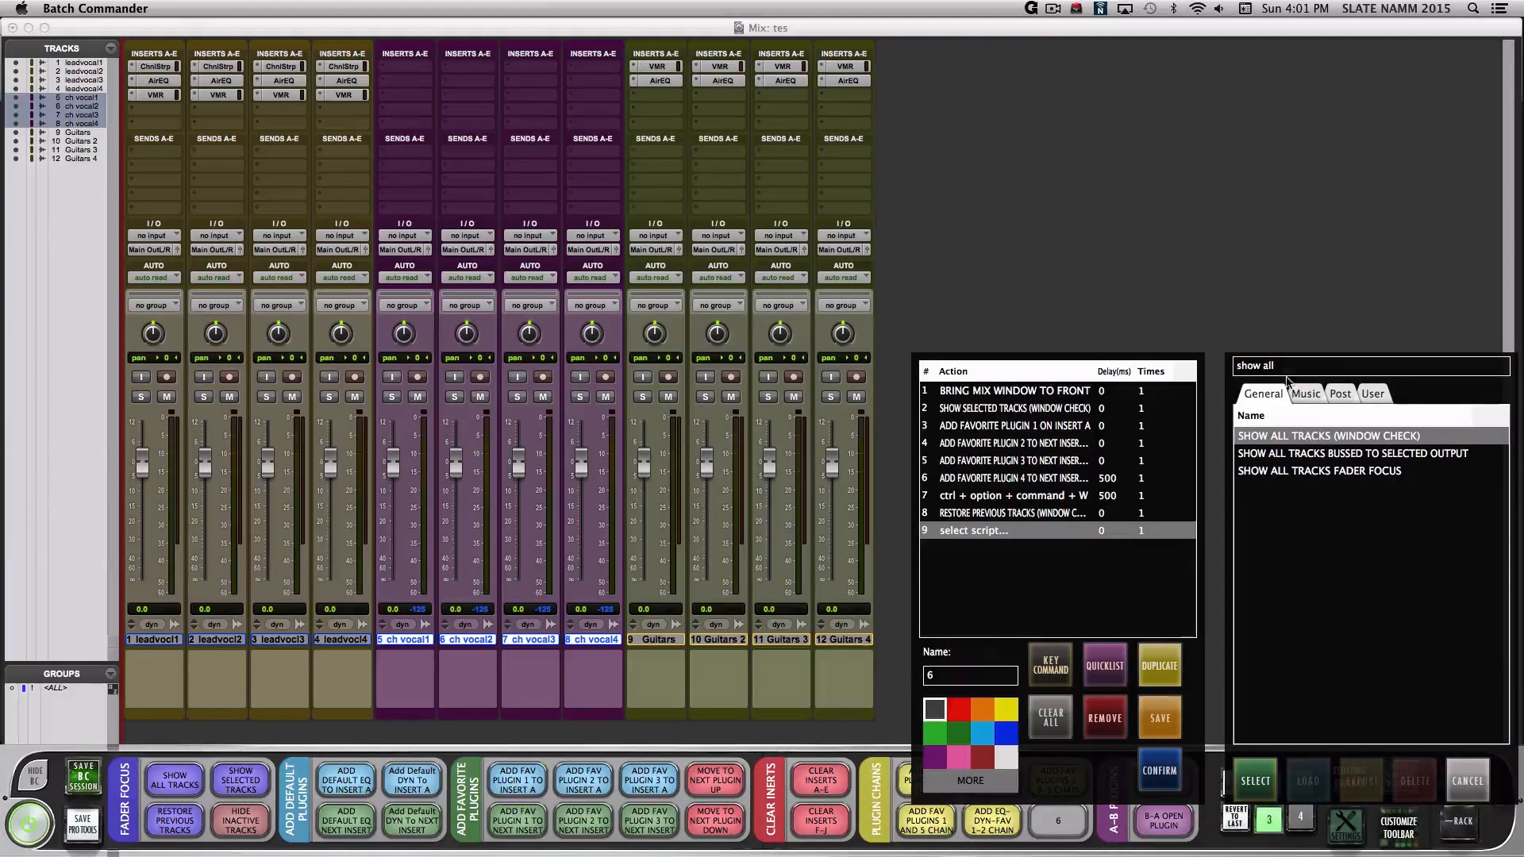
pyautogui.write('hide')
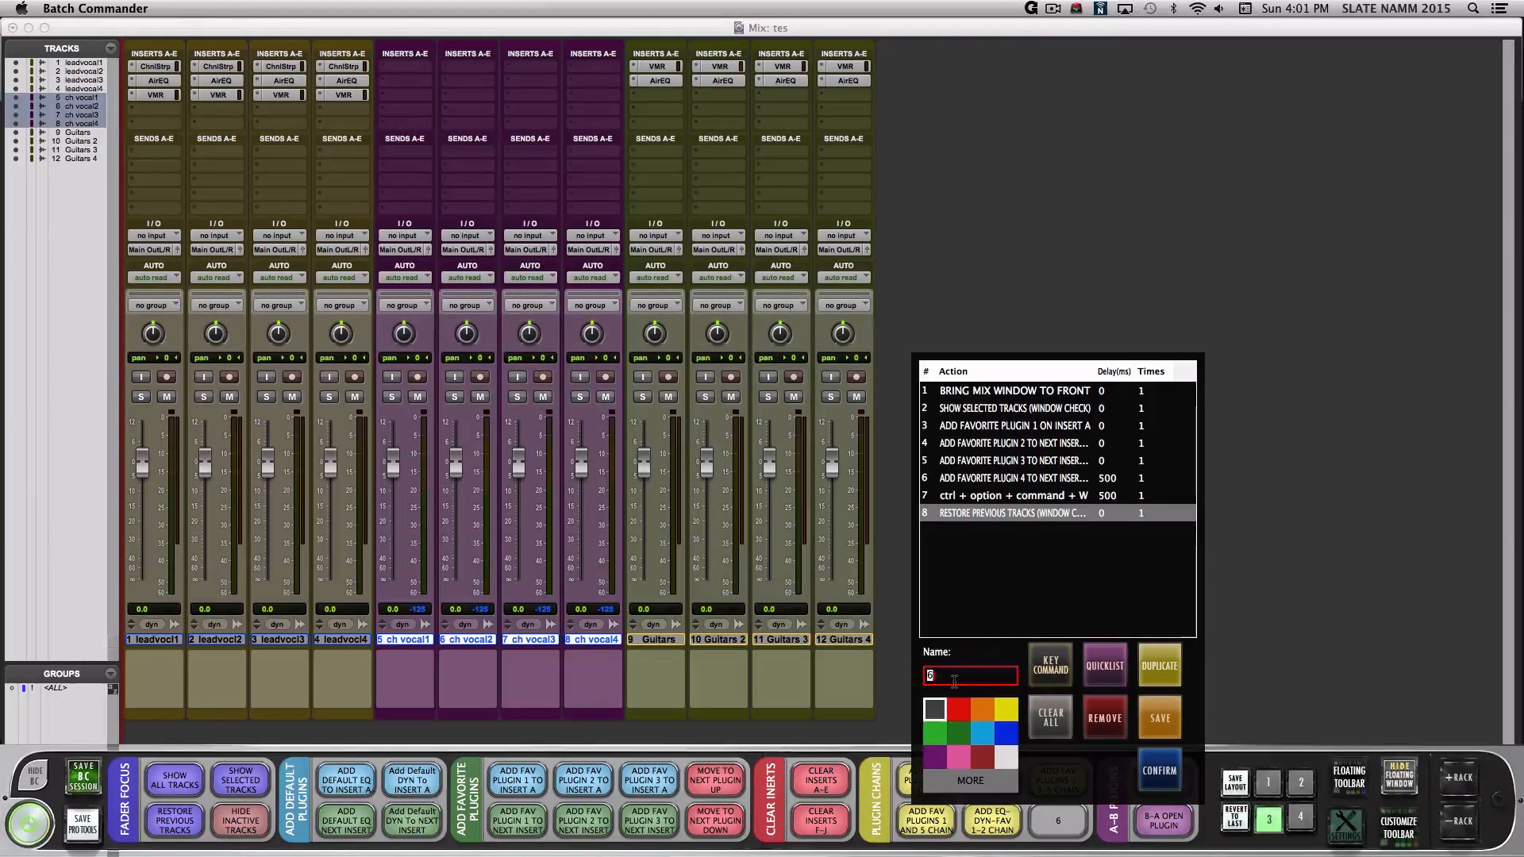
pyautogui.write('FAV PLUGIN CHAIN')
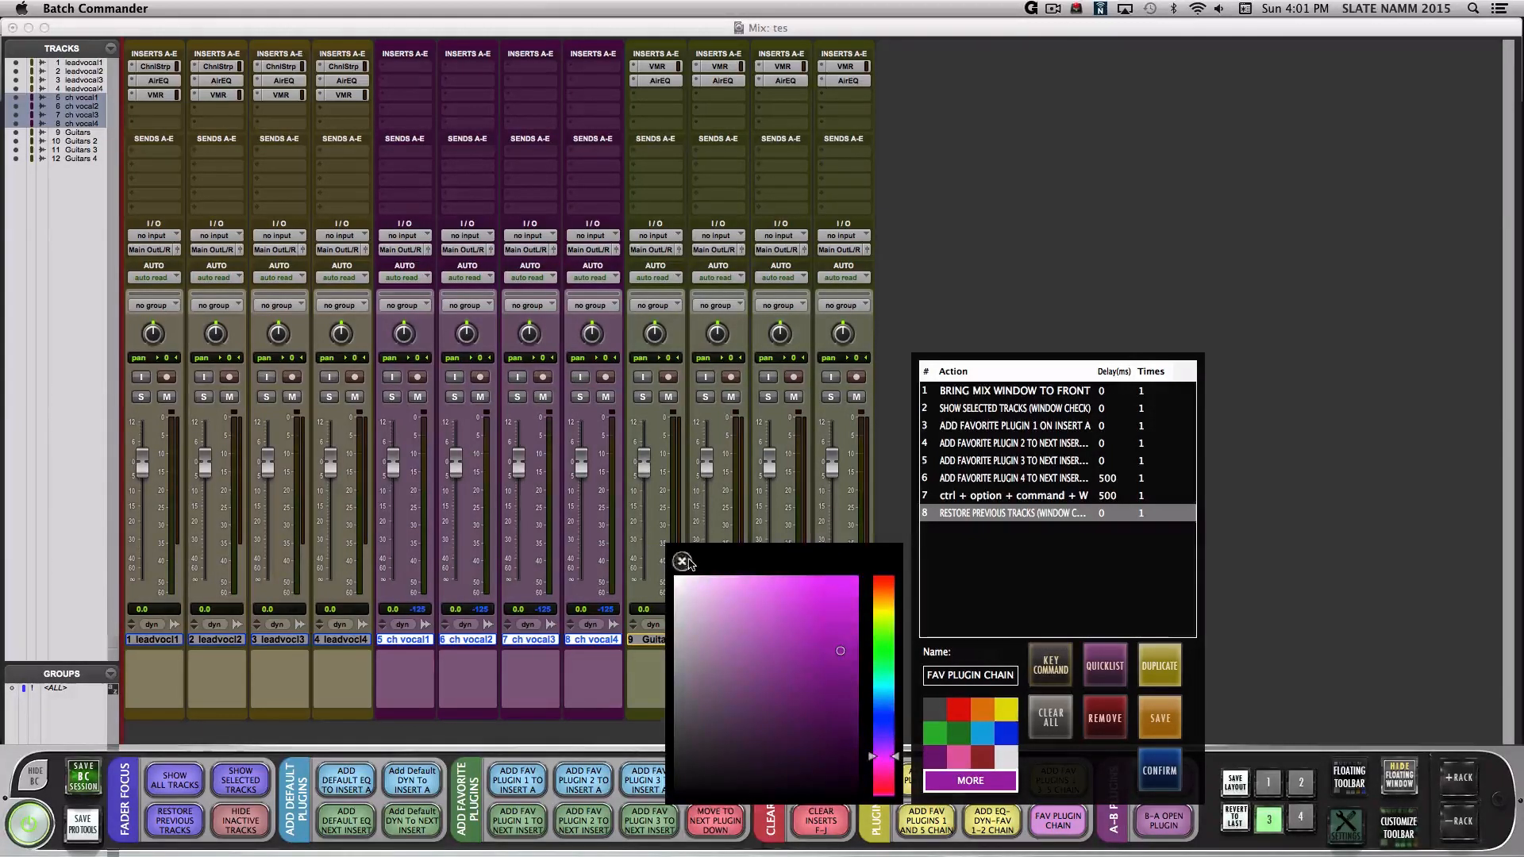
# - Save FAV PLUGIN CHAIN and run it to insert ChnlStrip, AirEQ and VMR on chorus vocals
pyautogui.click(683, 562)
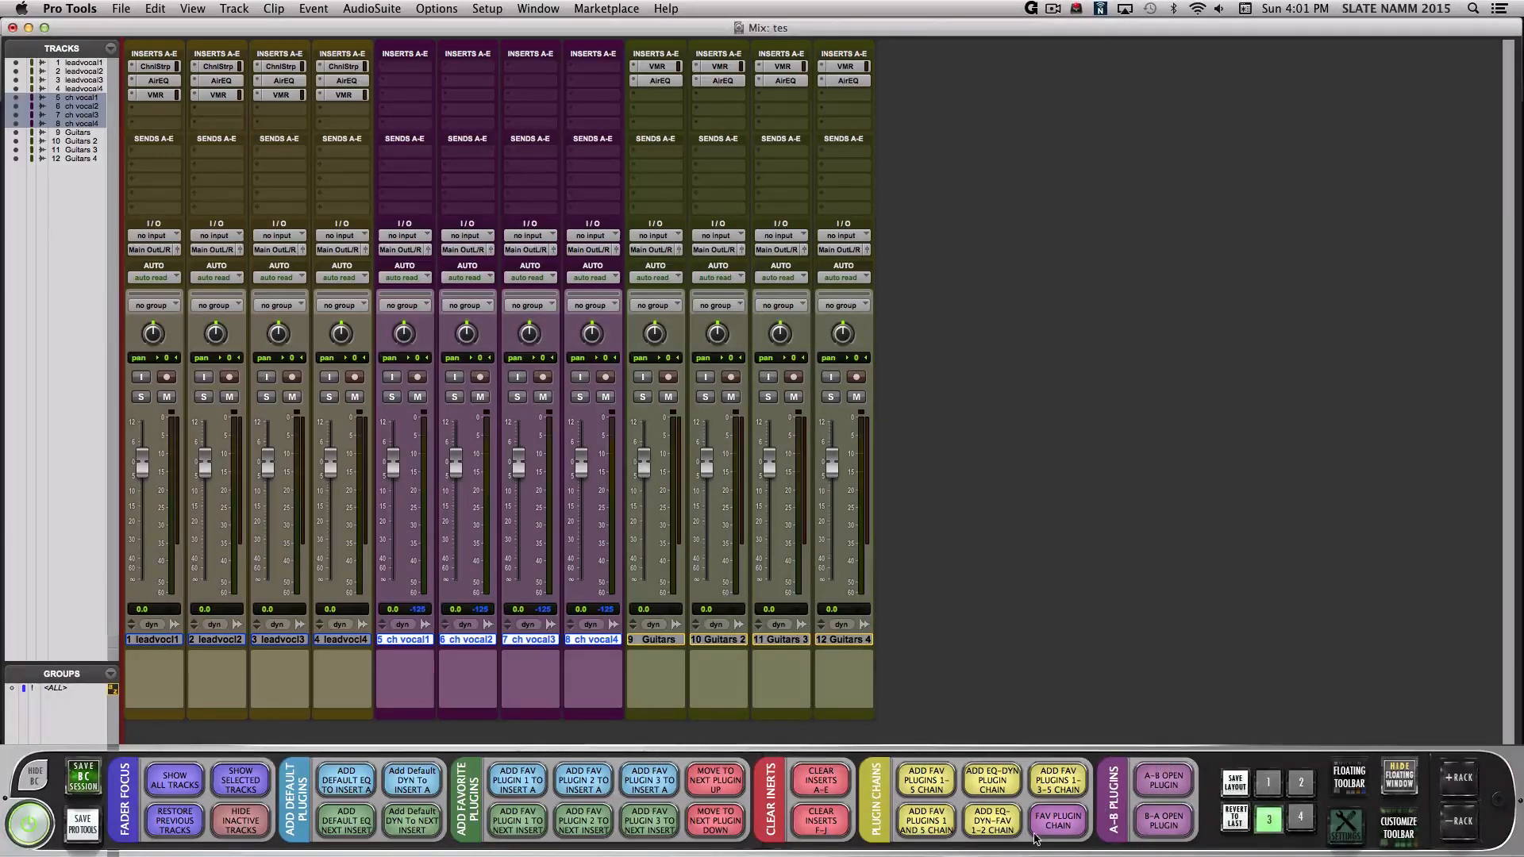
pyautogui.click(1057, 821)
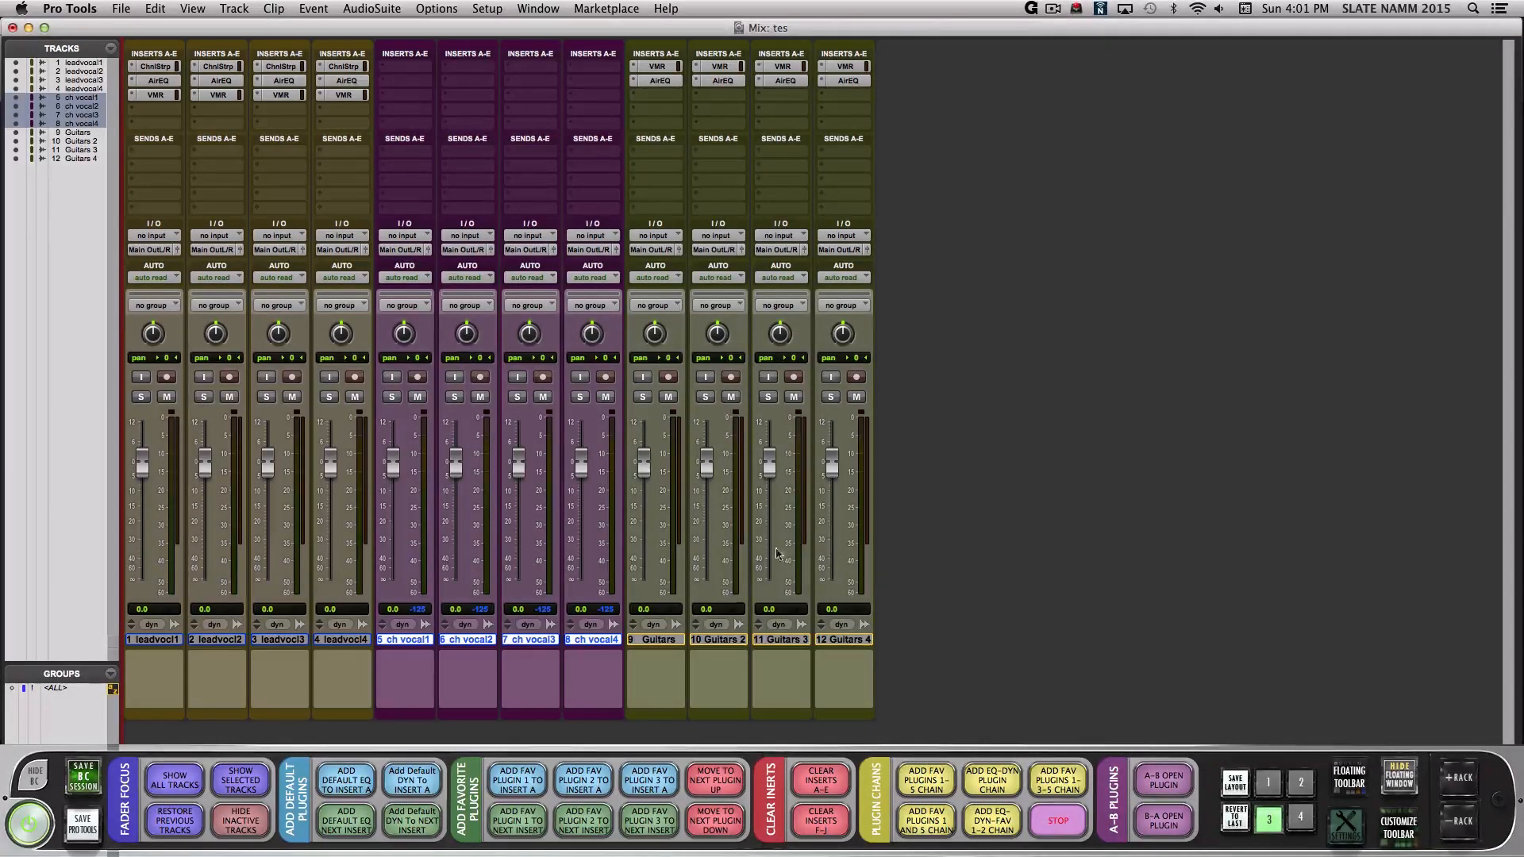
pyautogui.click(153, 95)
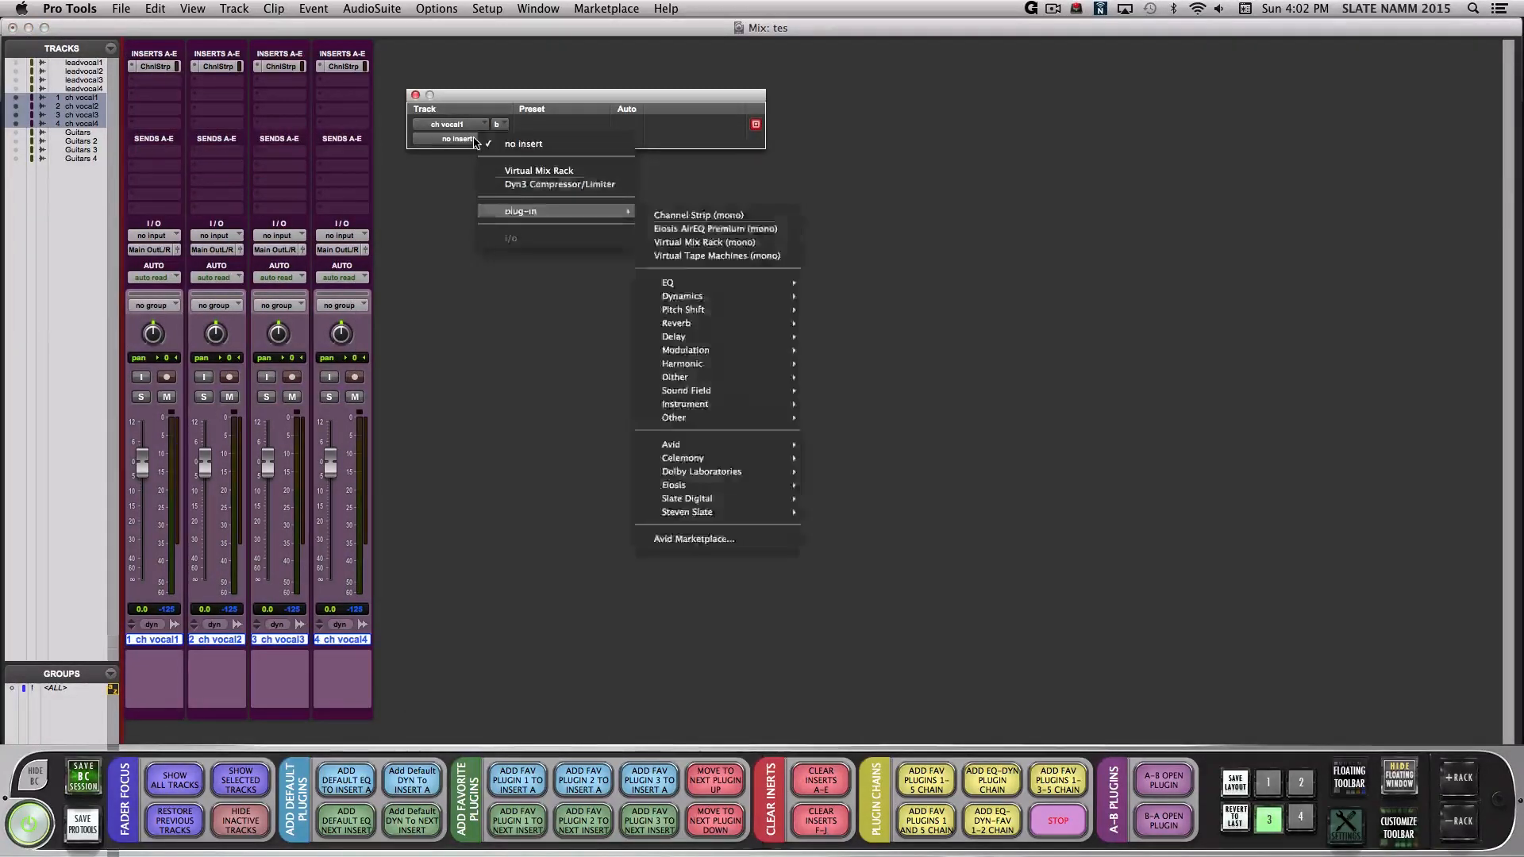
pyautogui.click(715, 228)
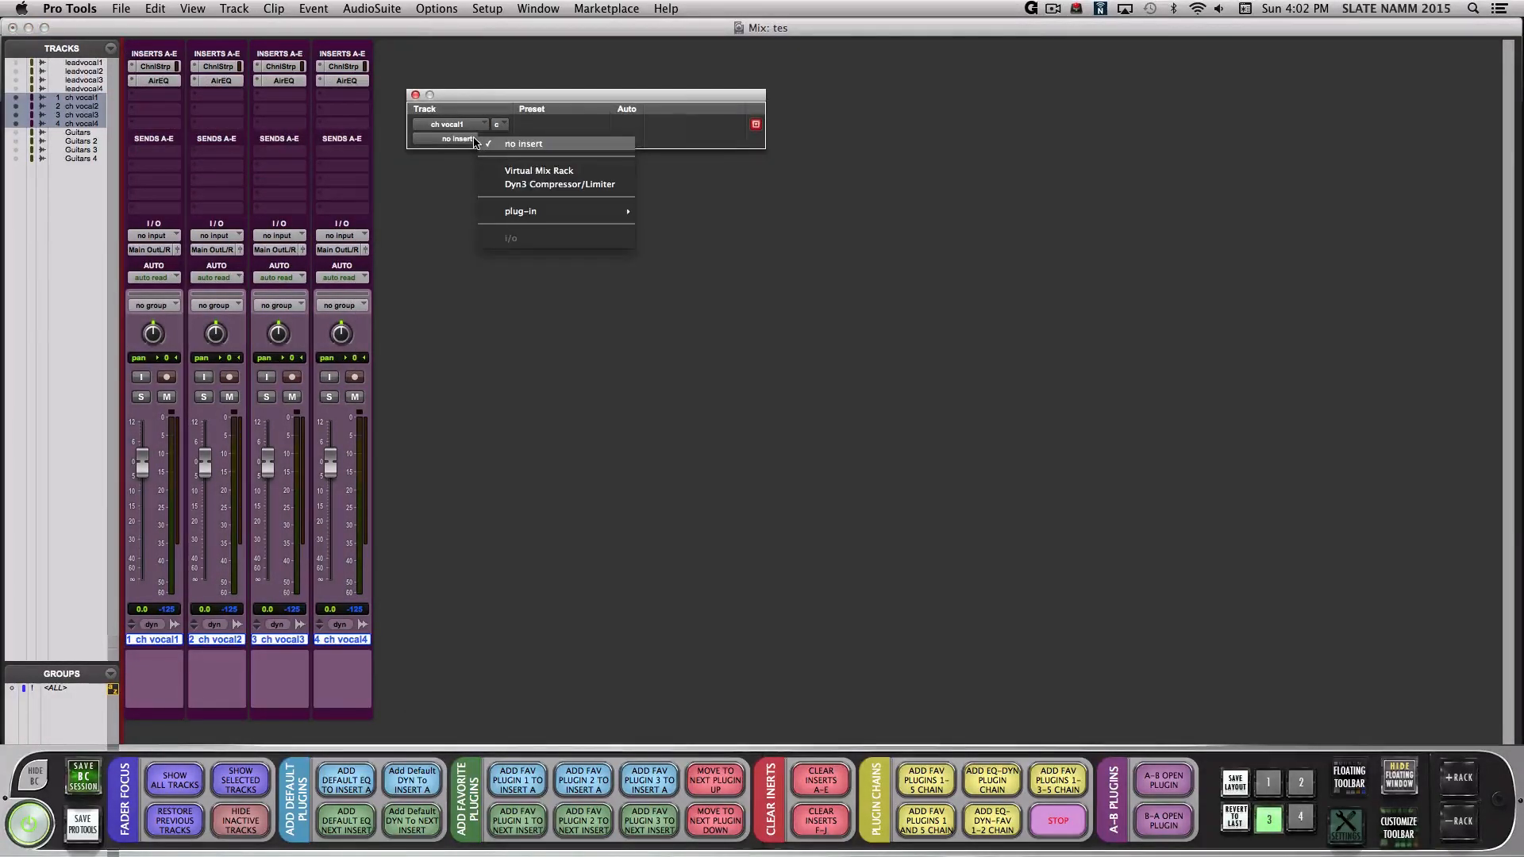
pyautogui.click(538, 170)
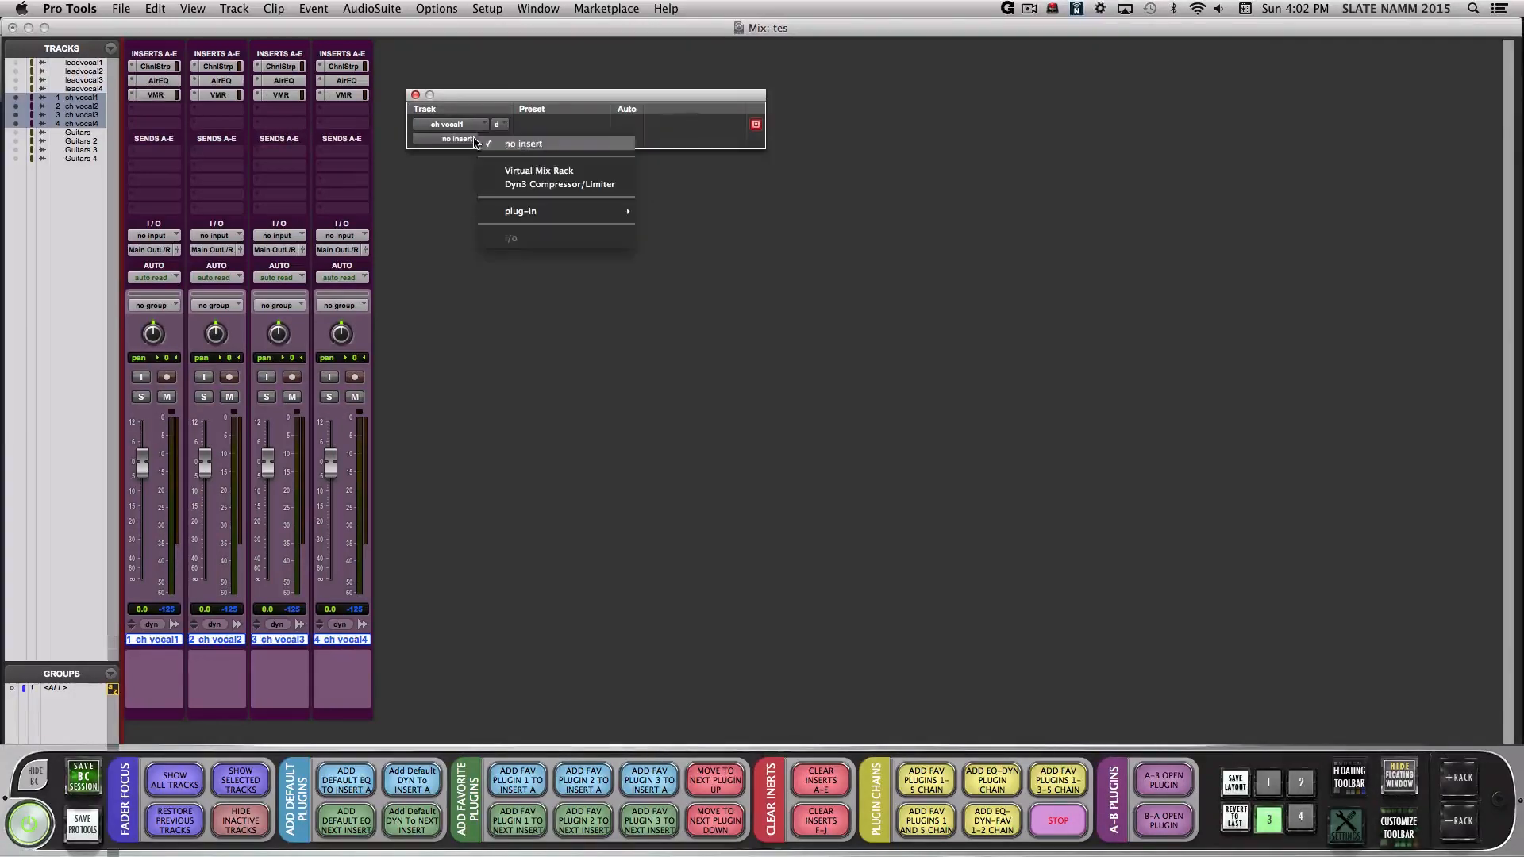
pyautogui.click(537, 170)
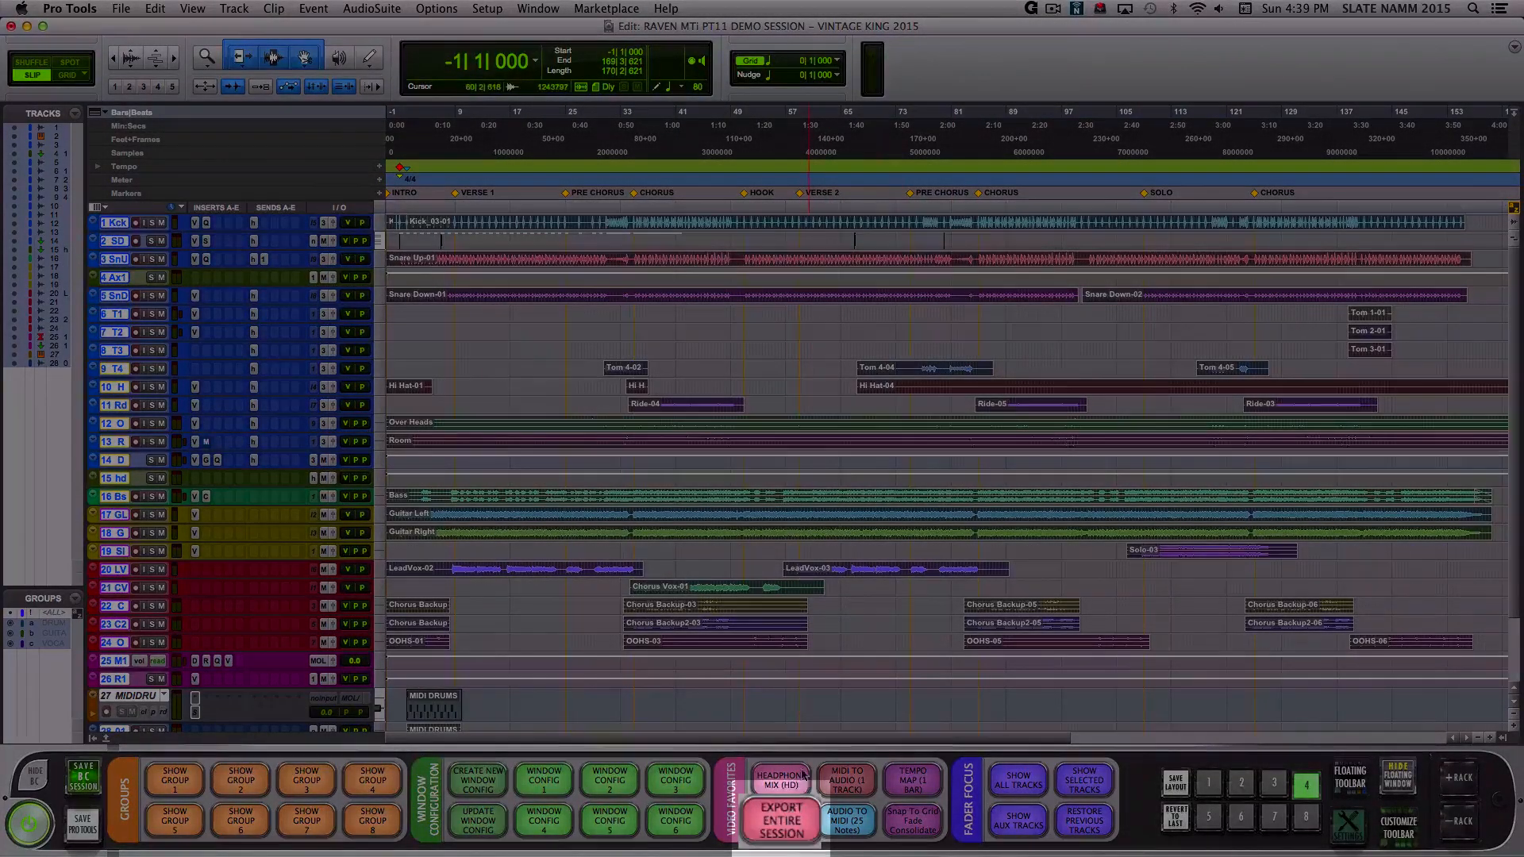
# - Expand the empty rack panels above the Batch Commander toolbar in the demo session
pyautogui.click(780, 819)
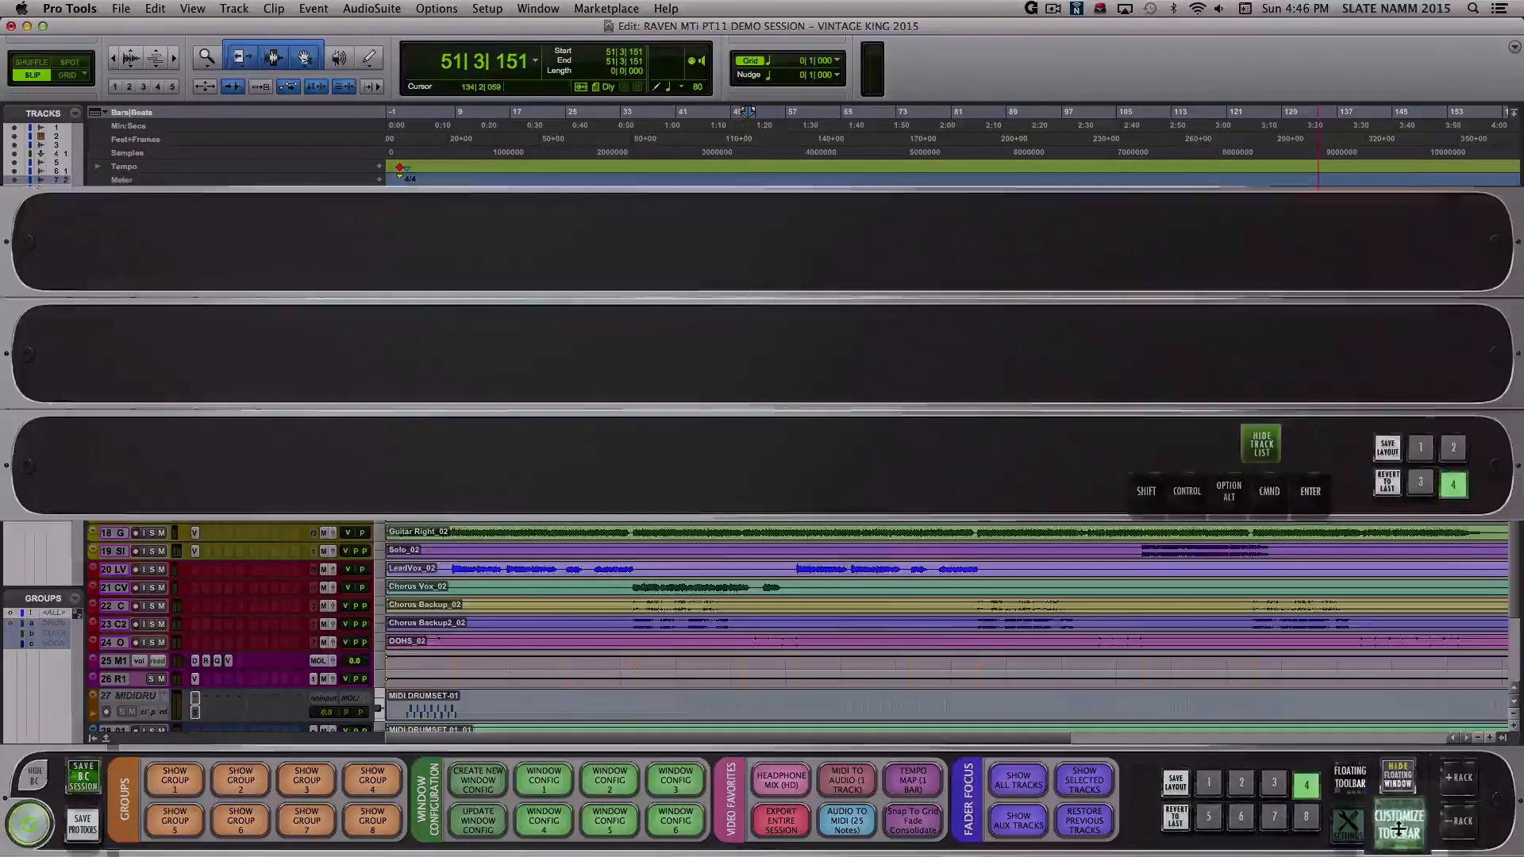
# - Exit toolbar customization and layout slot editing so Menu Items replace Groups
pyautogui.click(1398, 824)
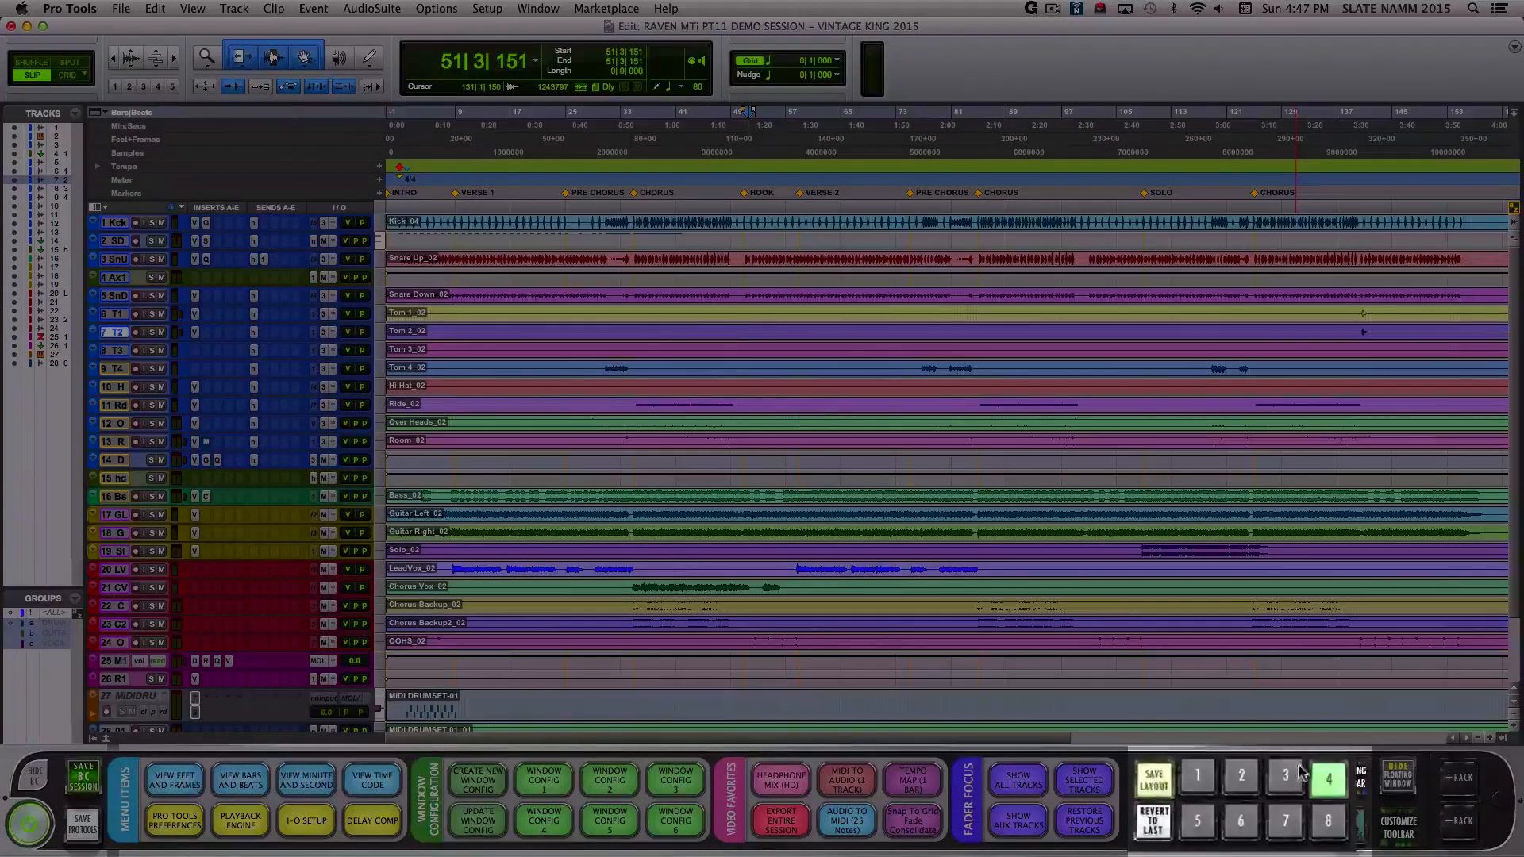
pyautogui.click(1328, 778)
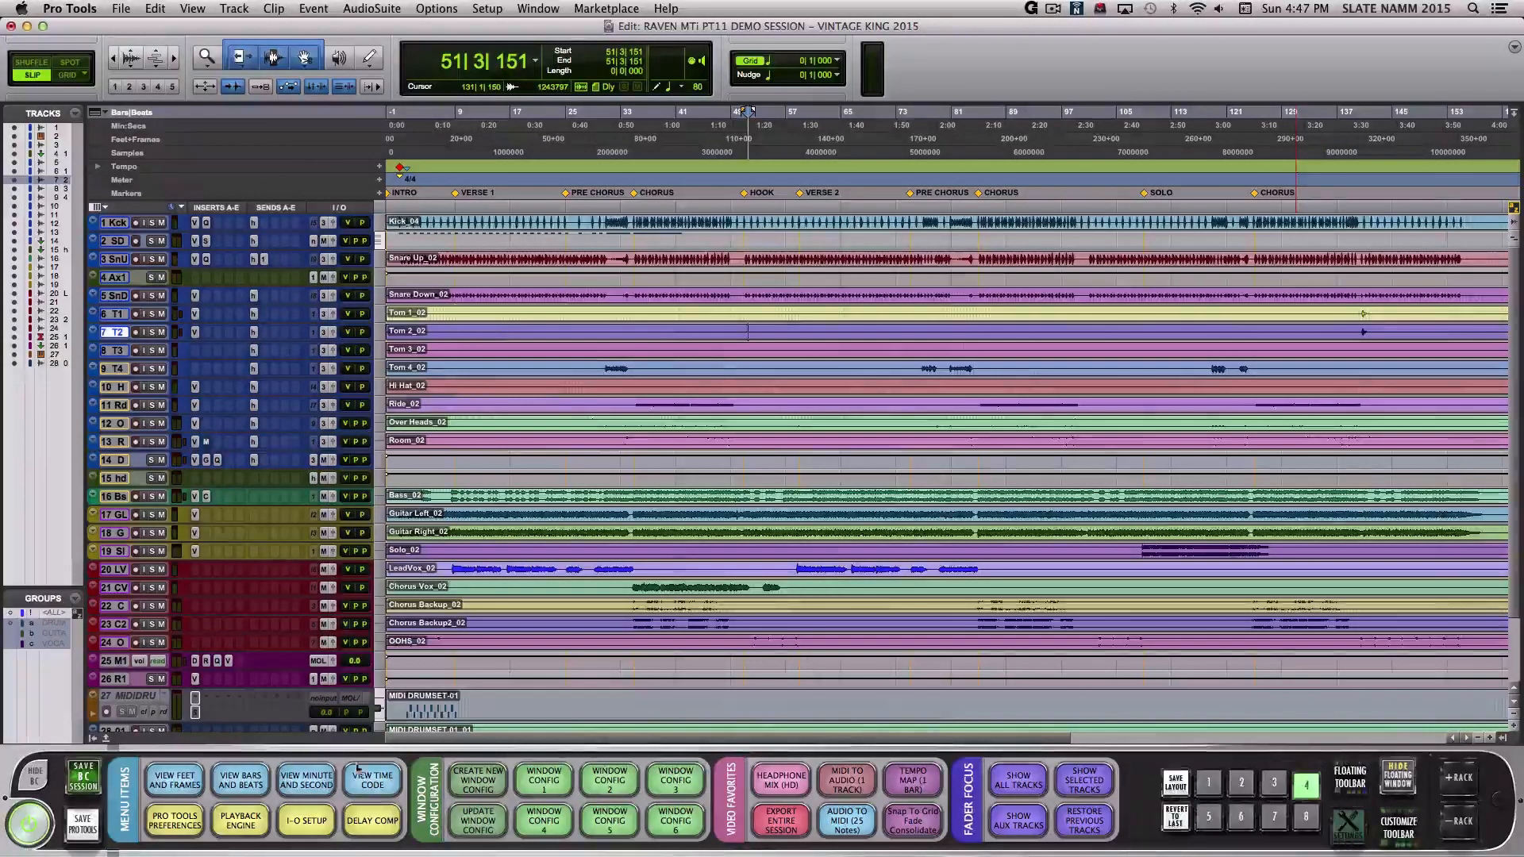
# - Save the toolbar layout as a Batch Commander session named MY BATCH COMMANDER in LOGIC
pyautogui.click(82, 772)
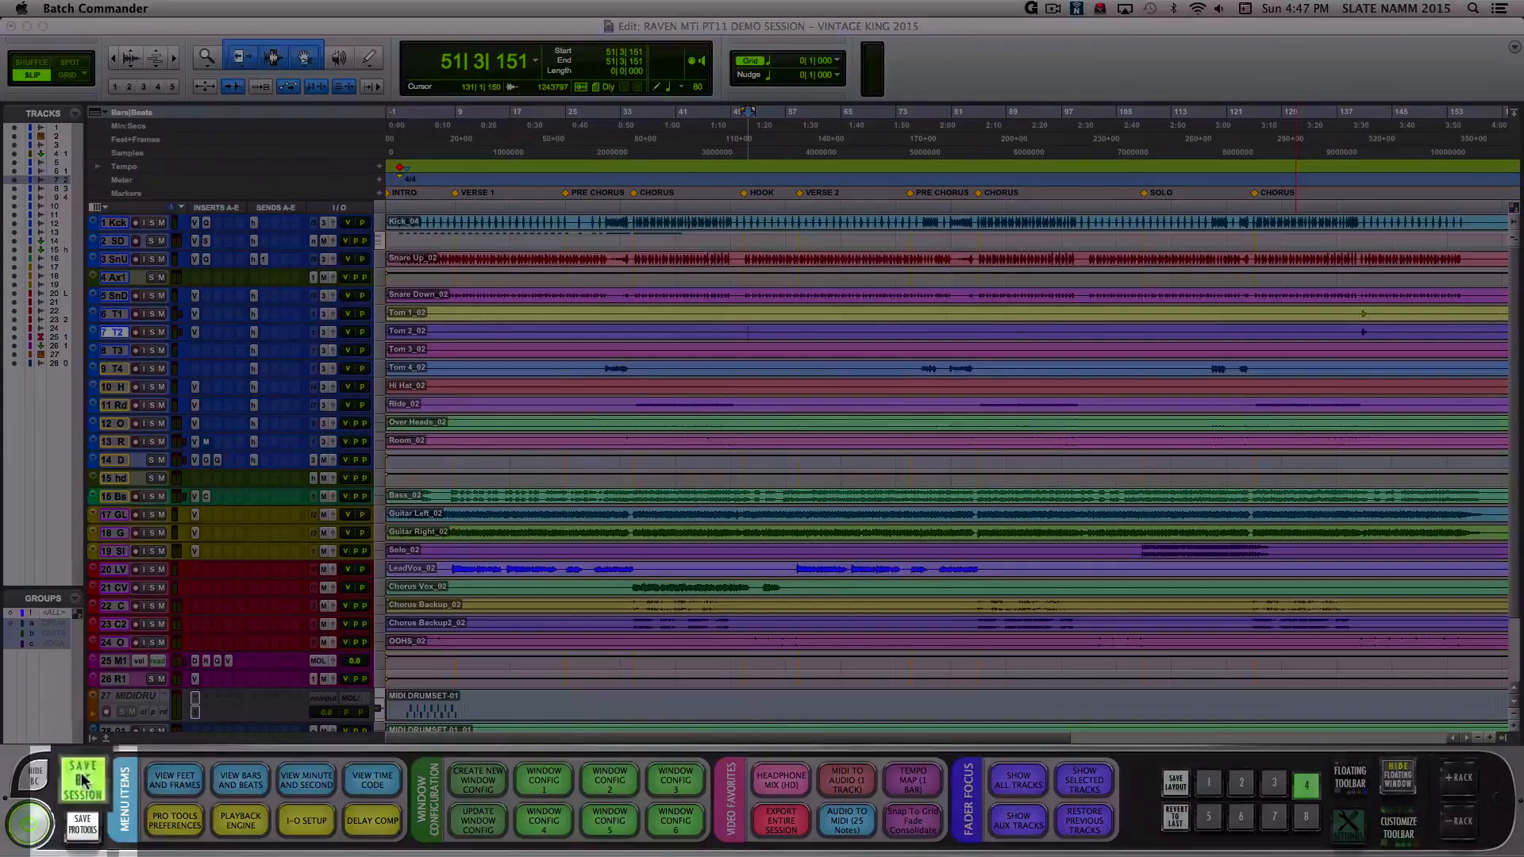
pyautogui.click(82, 778)
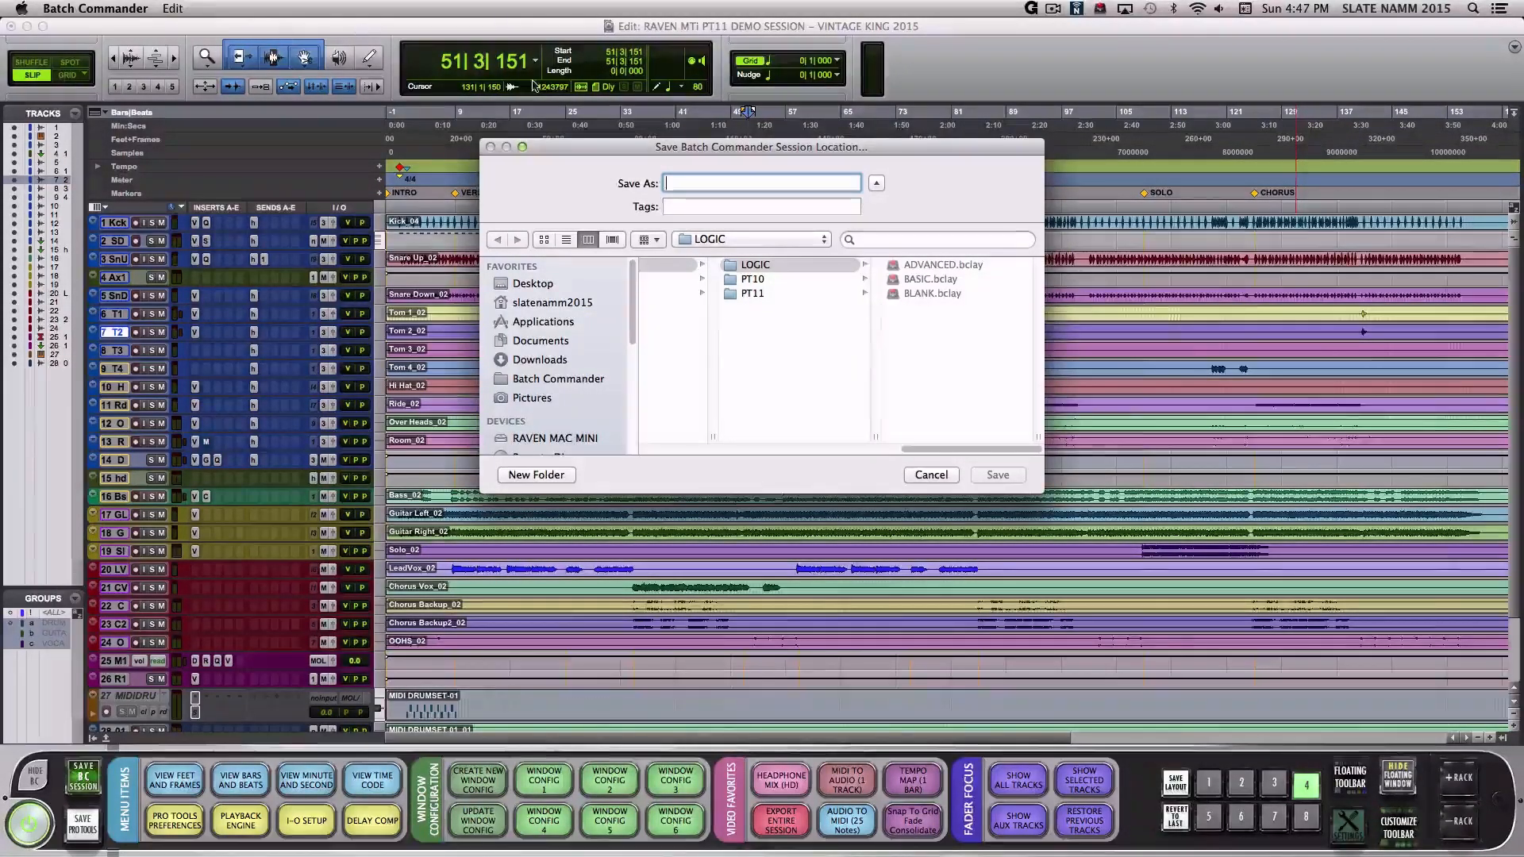
pyautogui.write('M')
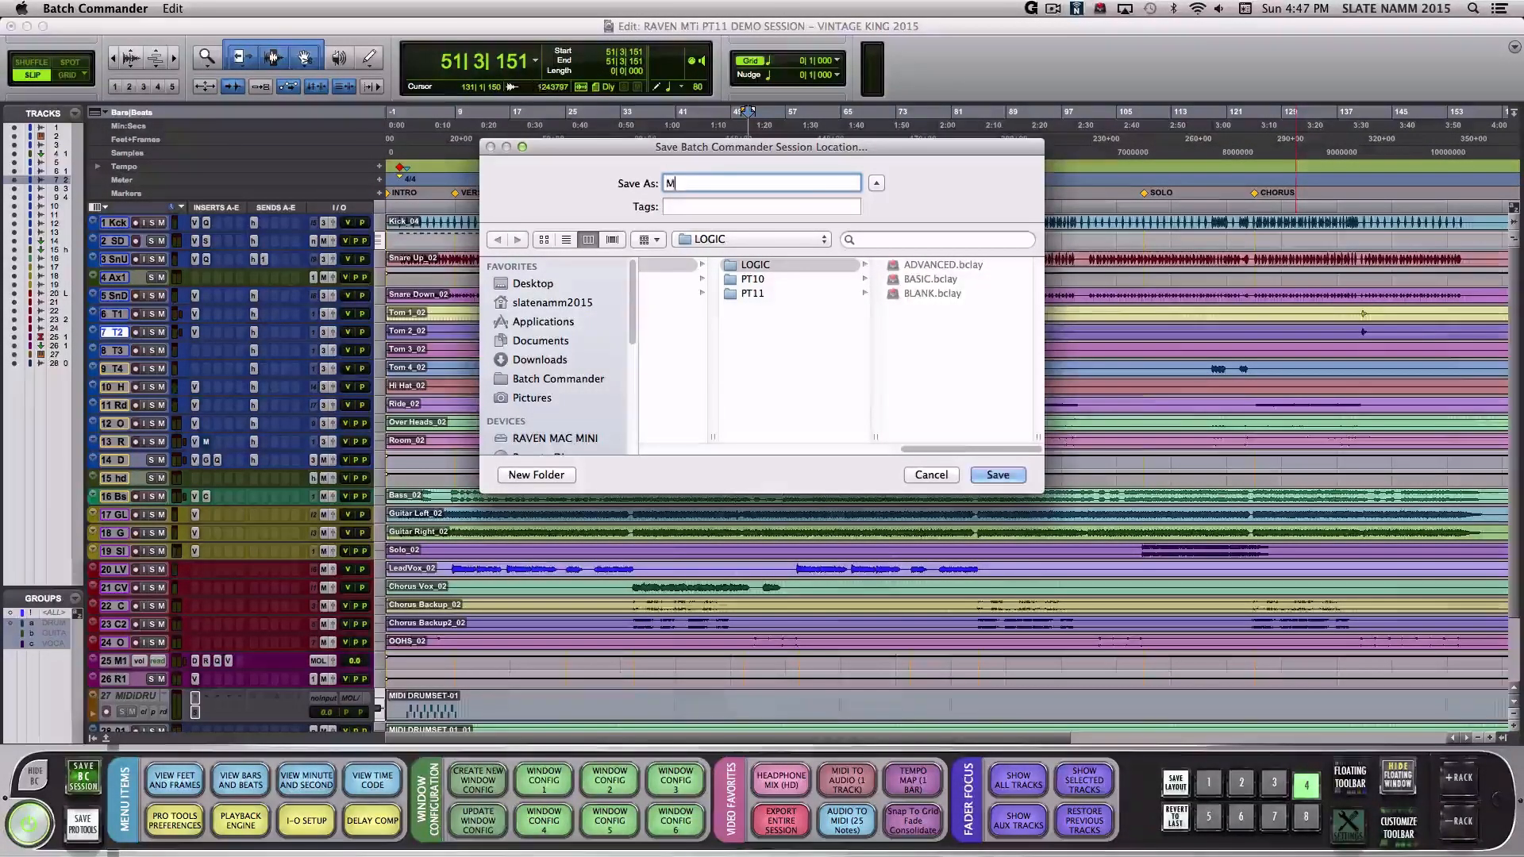
pyautogui.write('Y BATCH COMMAN')
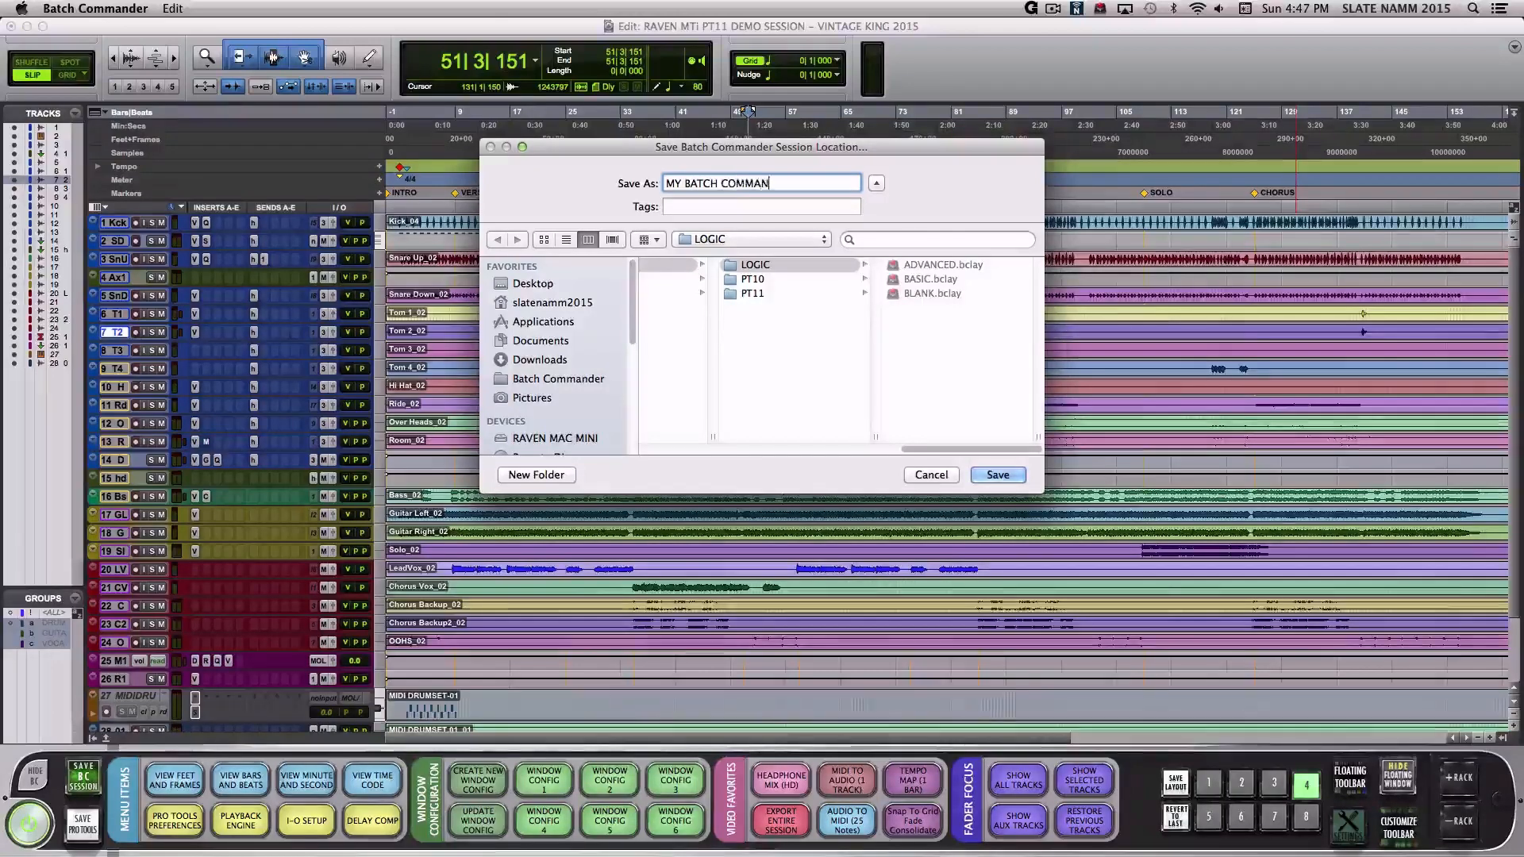
pyautogui.write('DER')
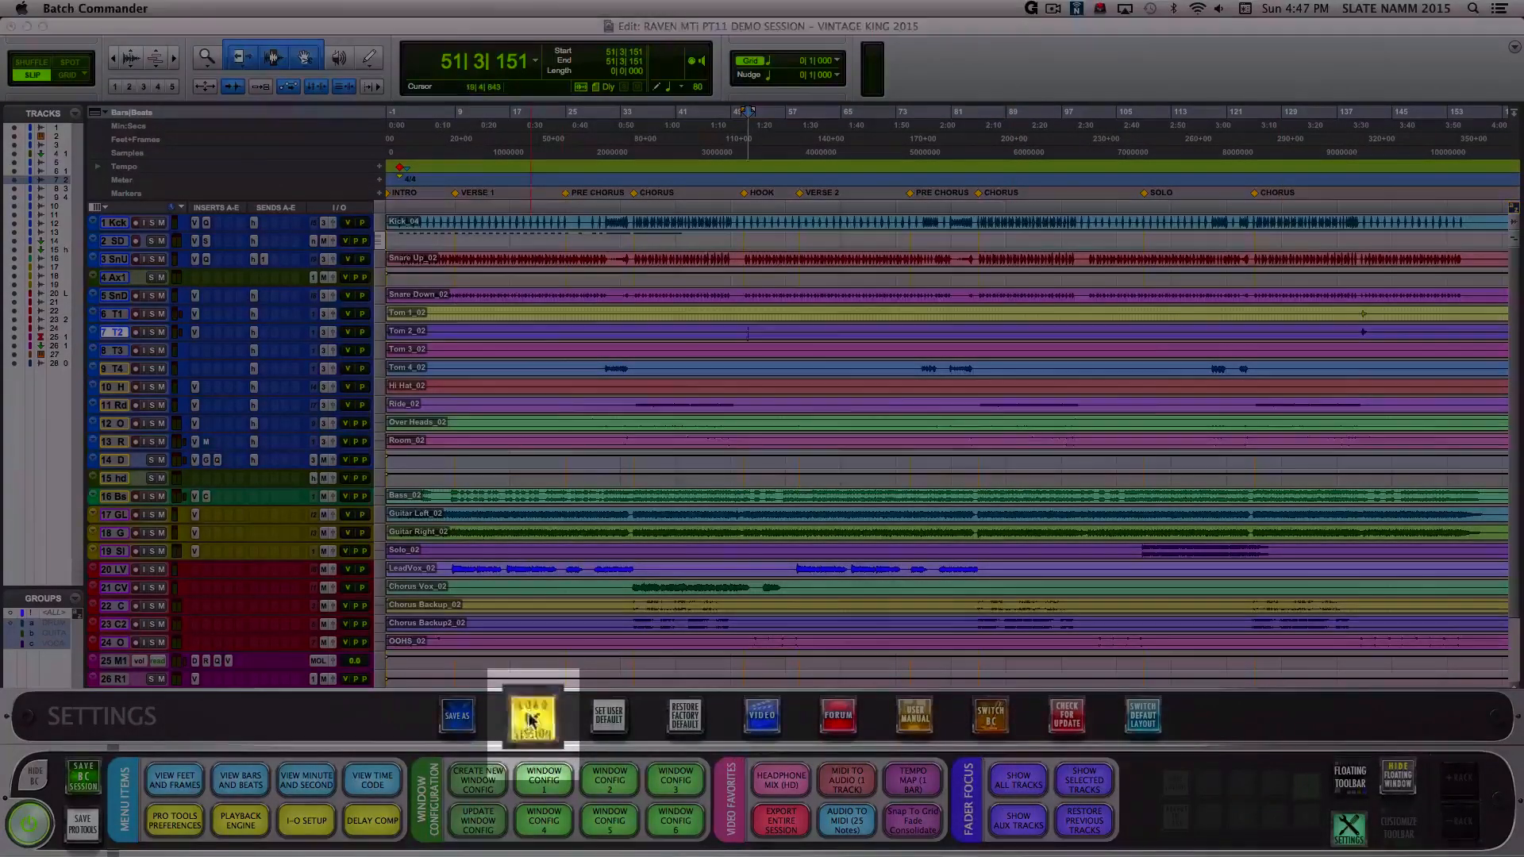
# - Load MY BATCH COMMANDER.bclay without saving the current layout and set it as user default
pyautogui.click(532, 715)
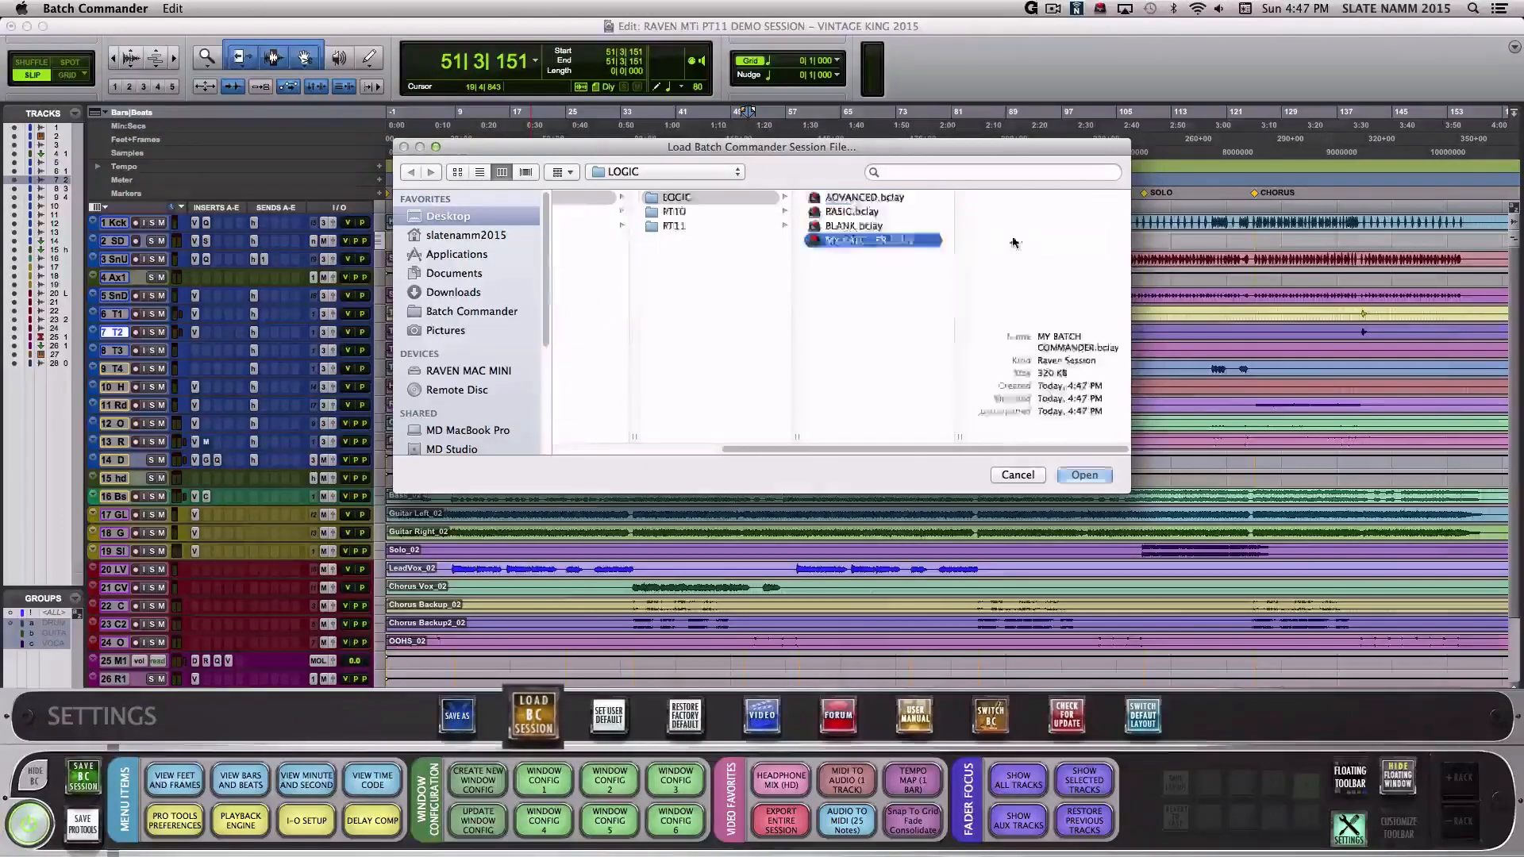
pyautogui.click(1082, 475)
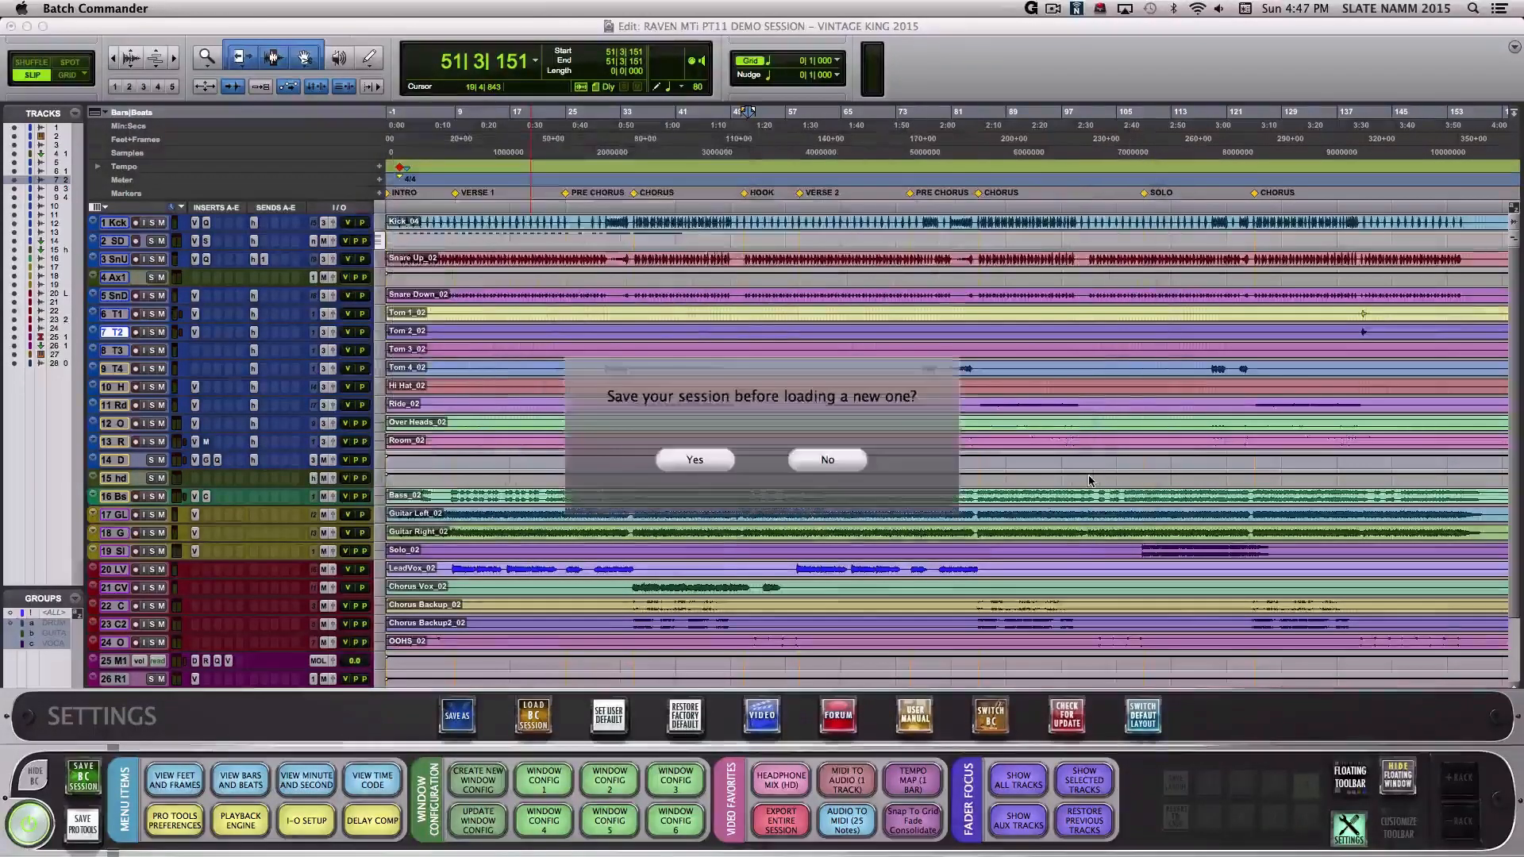
pyautogui.click(826, 459)
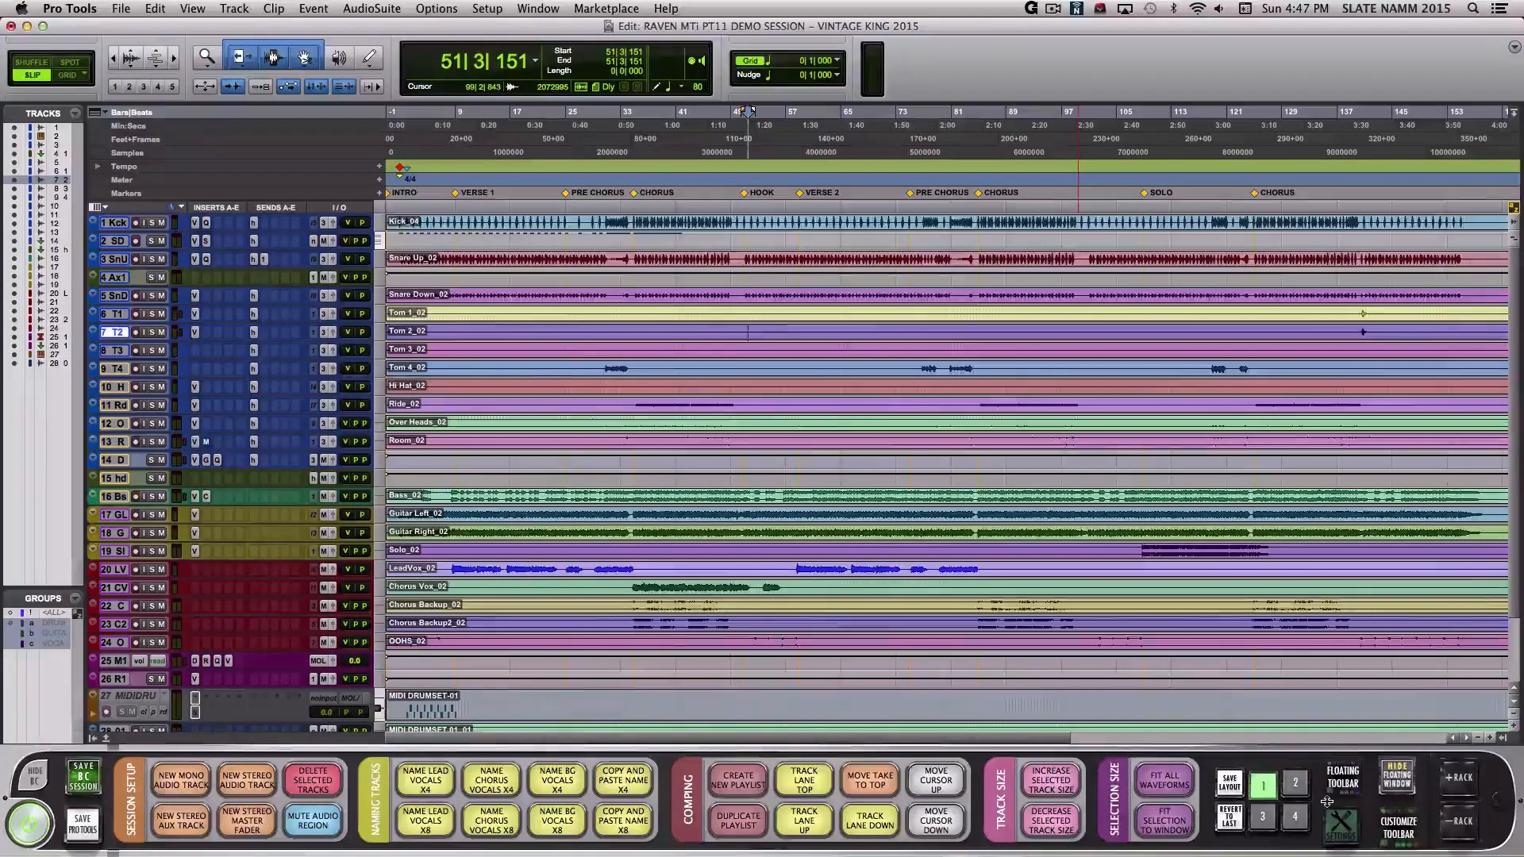
pyautogui.click(1340, 827)
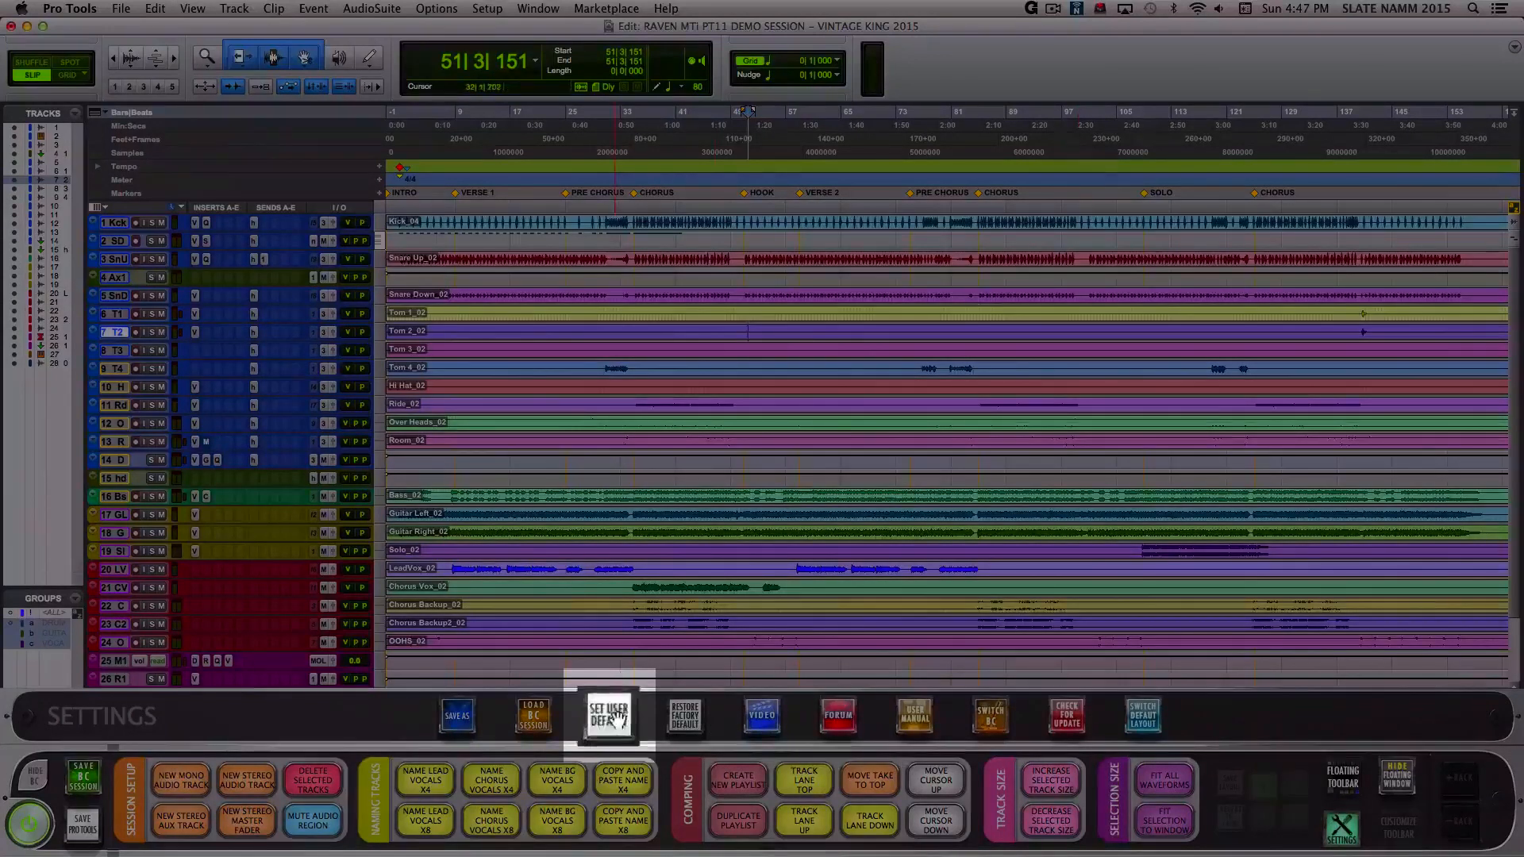
pyautogui.click(607, 716)
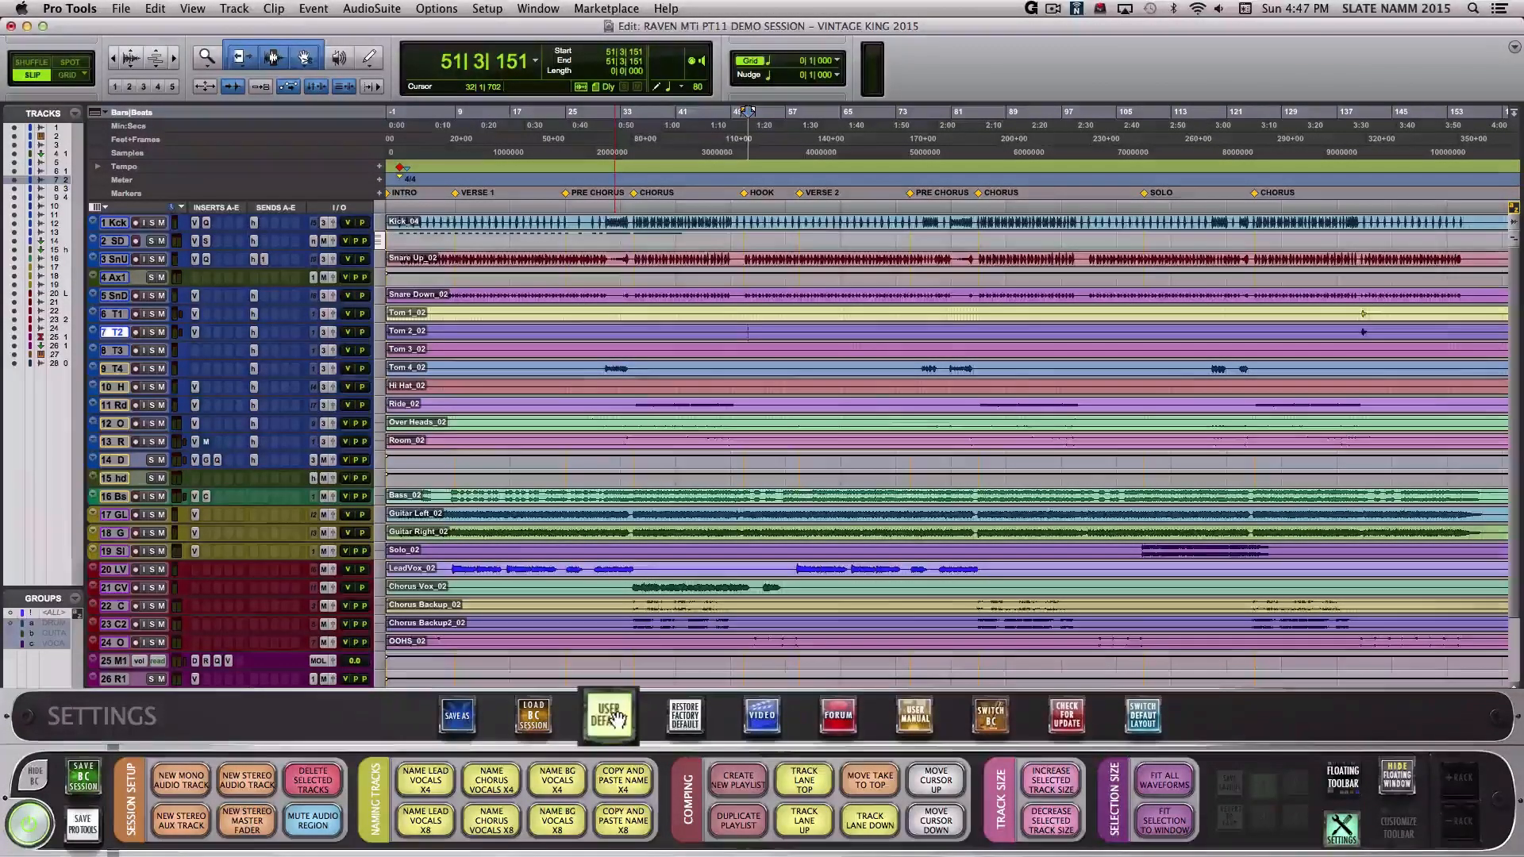
pyautogui.click(684, 715)
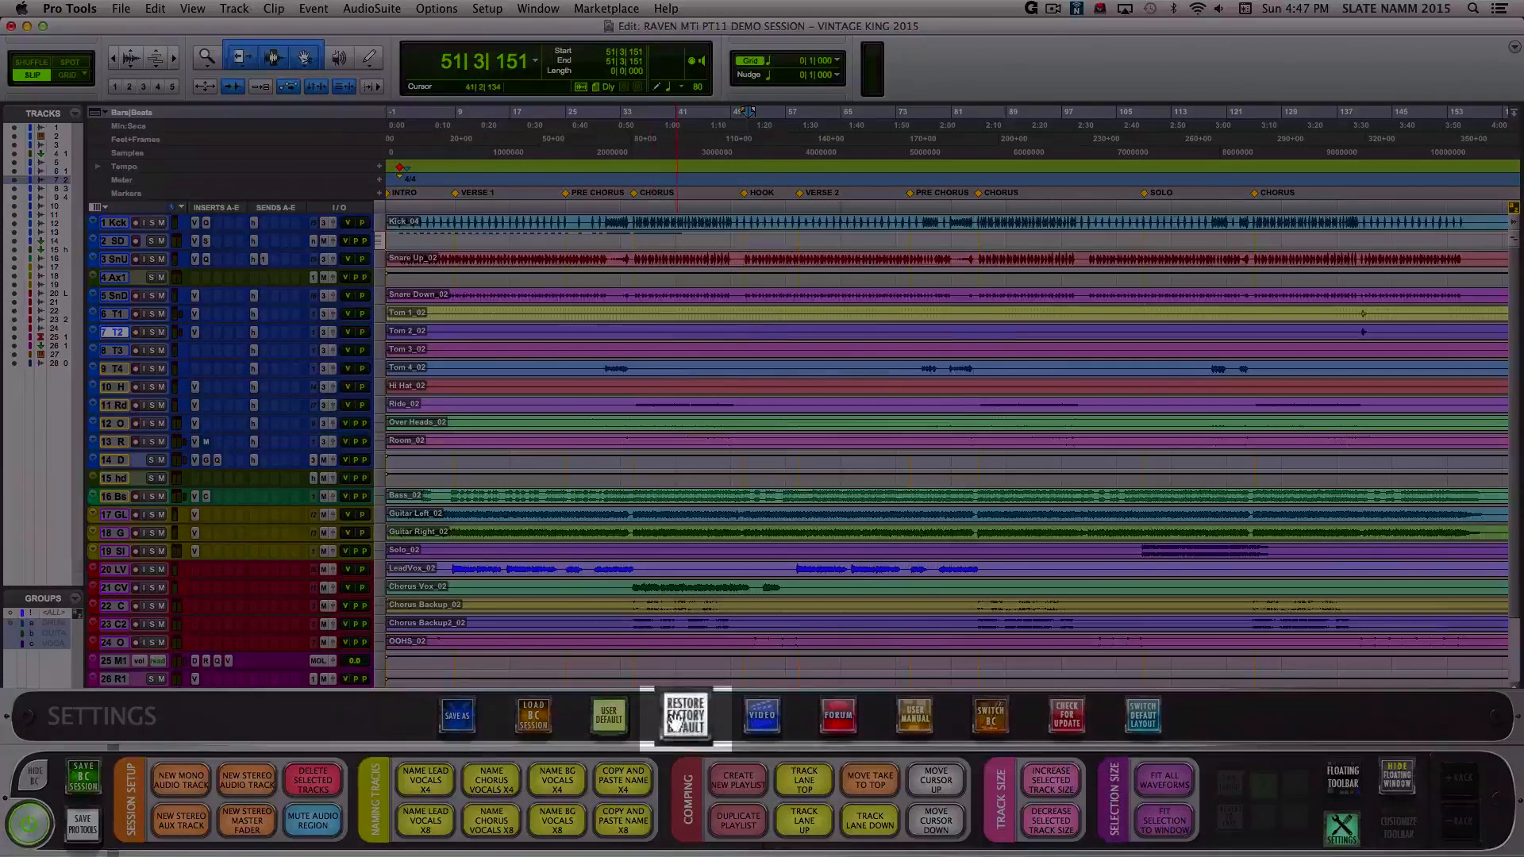